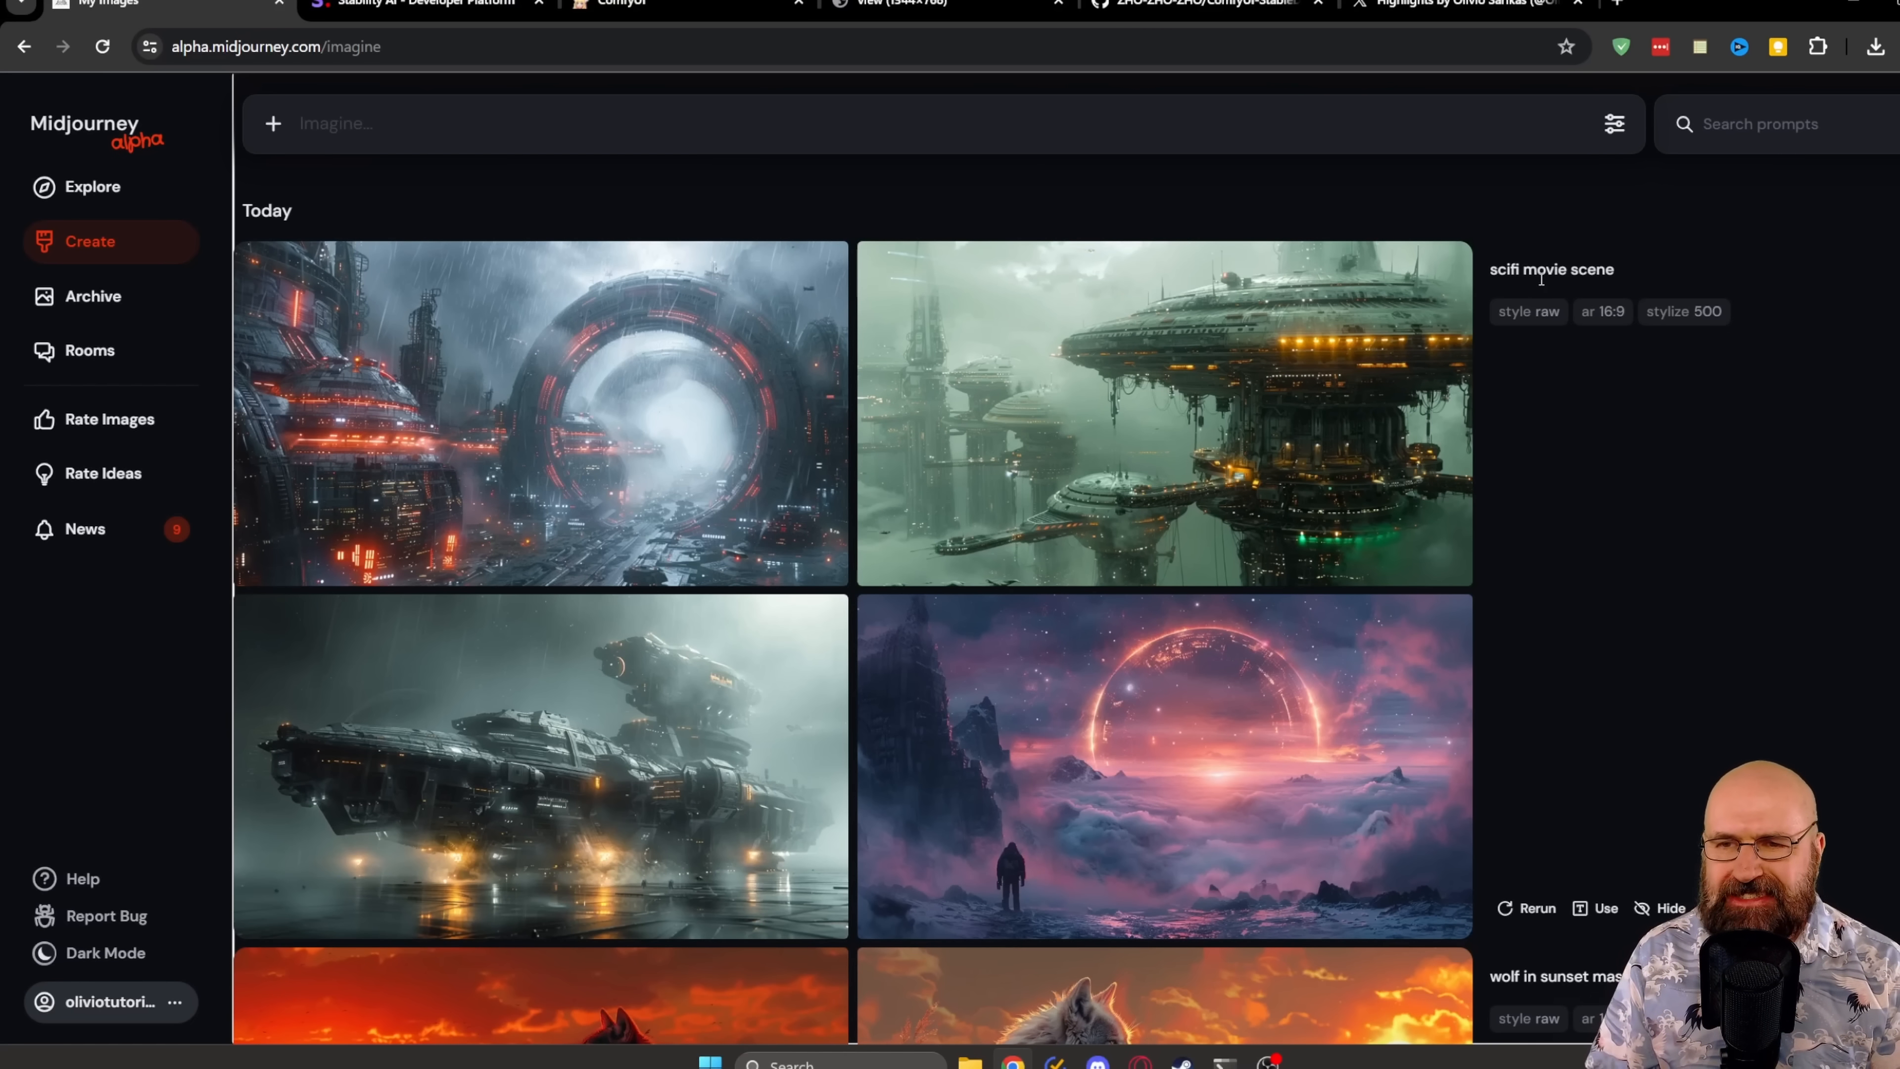
Step: Queue the workflow and view the astronaut-before-futuristic-city image in the Save Image node
click(542, 411)
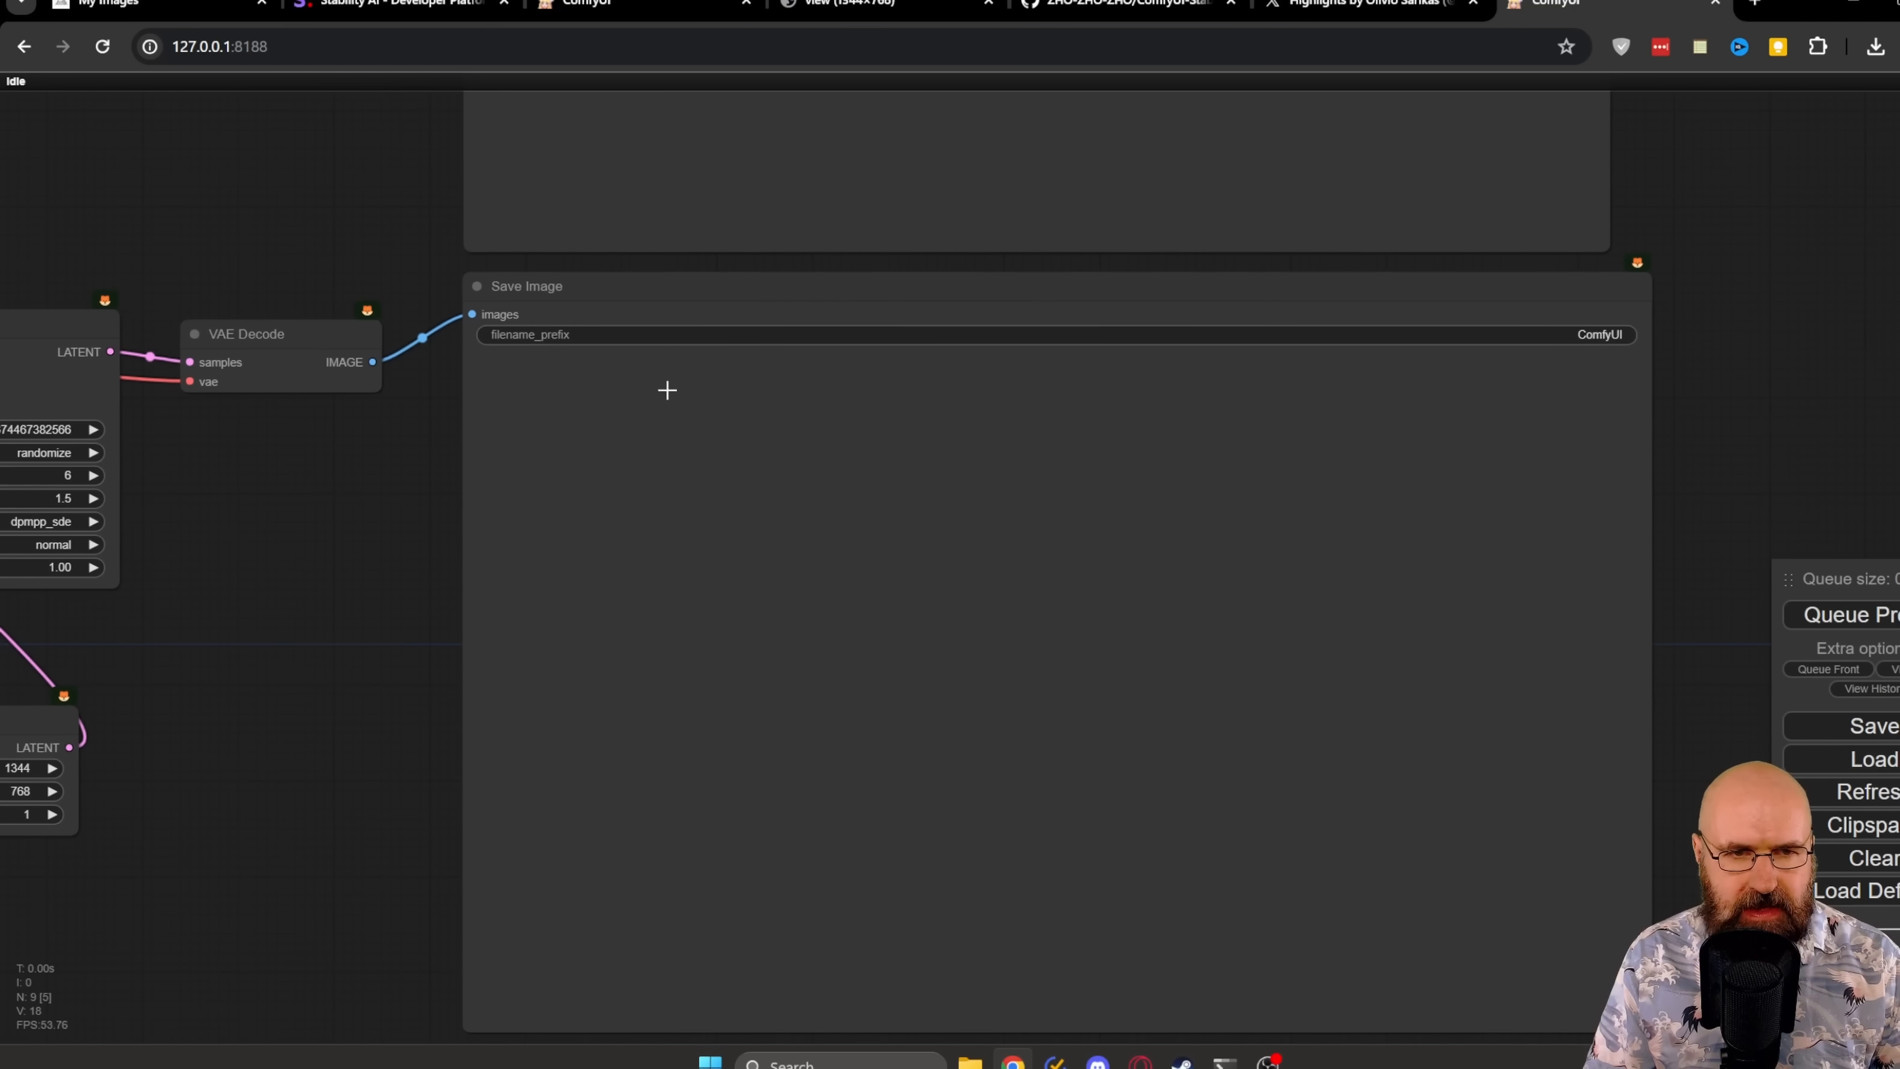
mouse_move(761, 438)
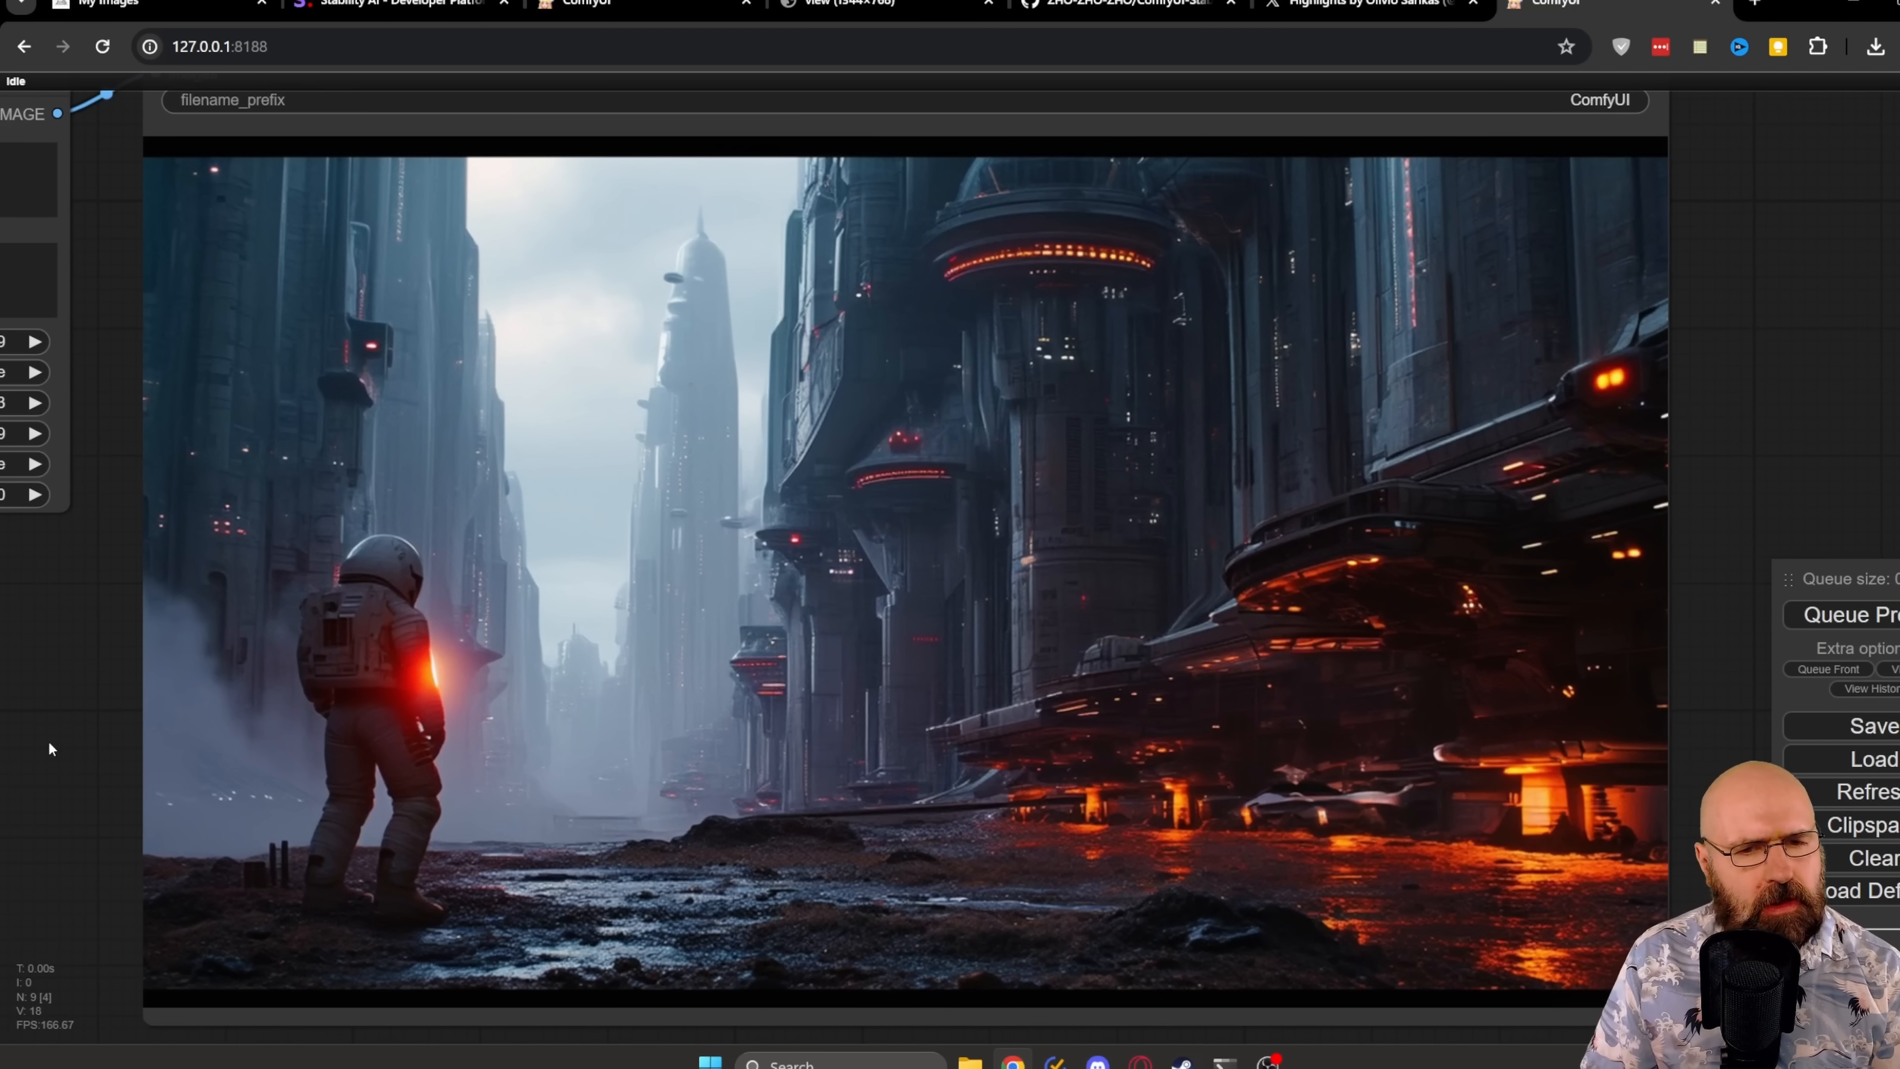
mouse_move(432, 773)
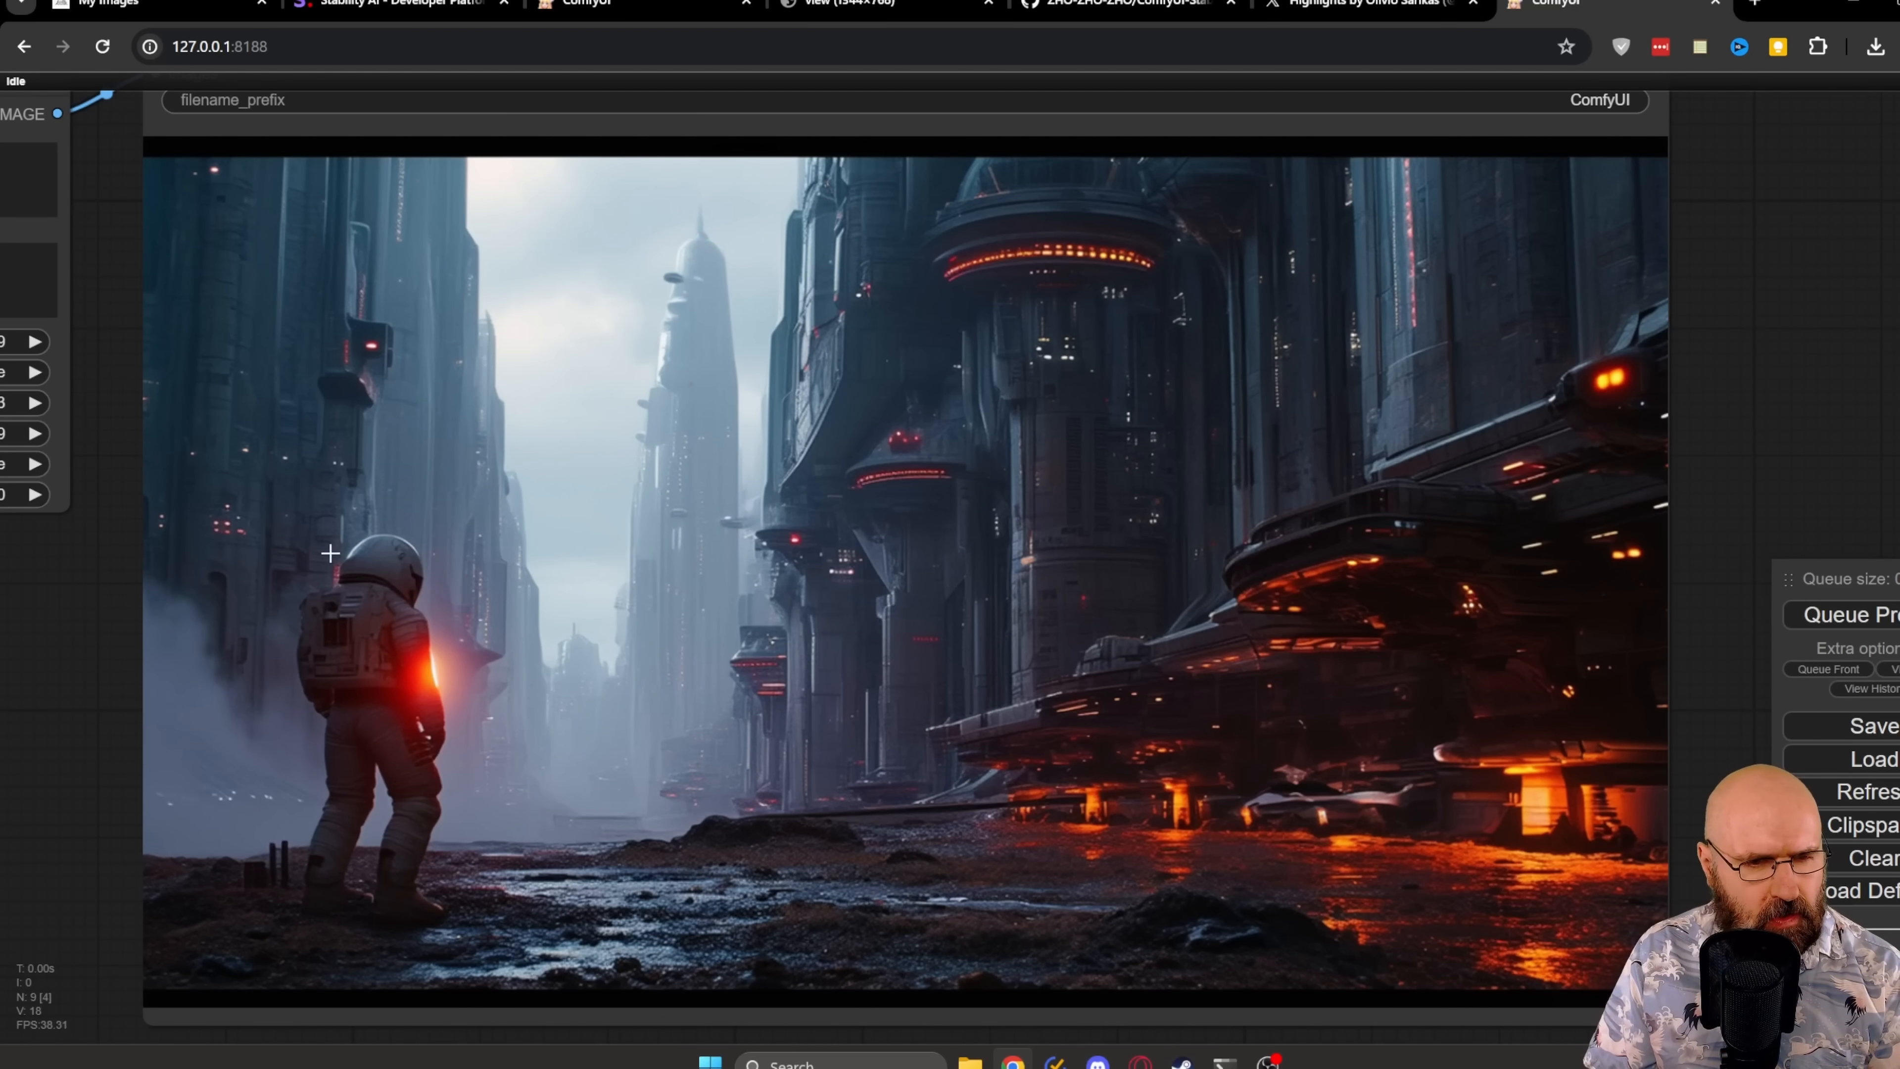
mouse_move(428, 833)
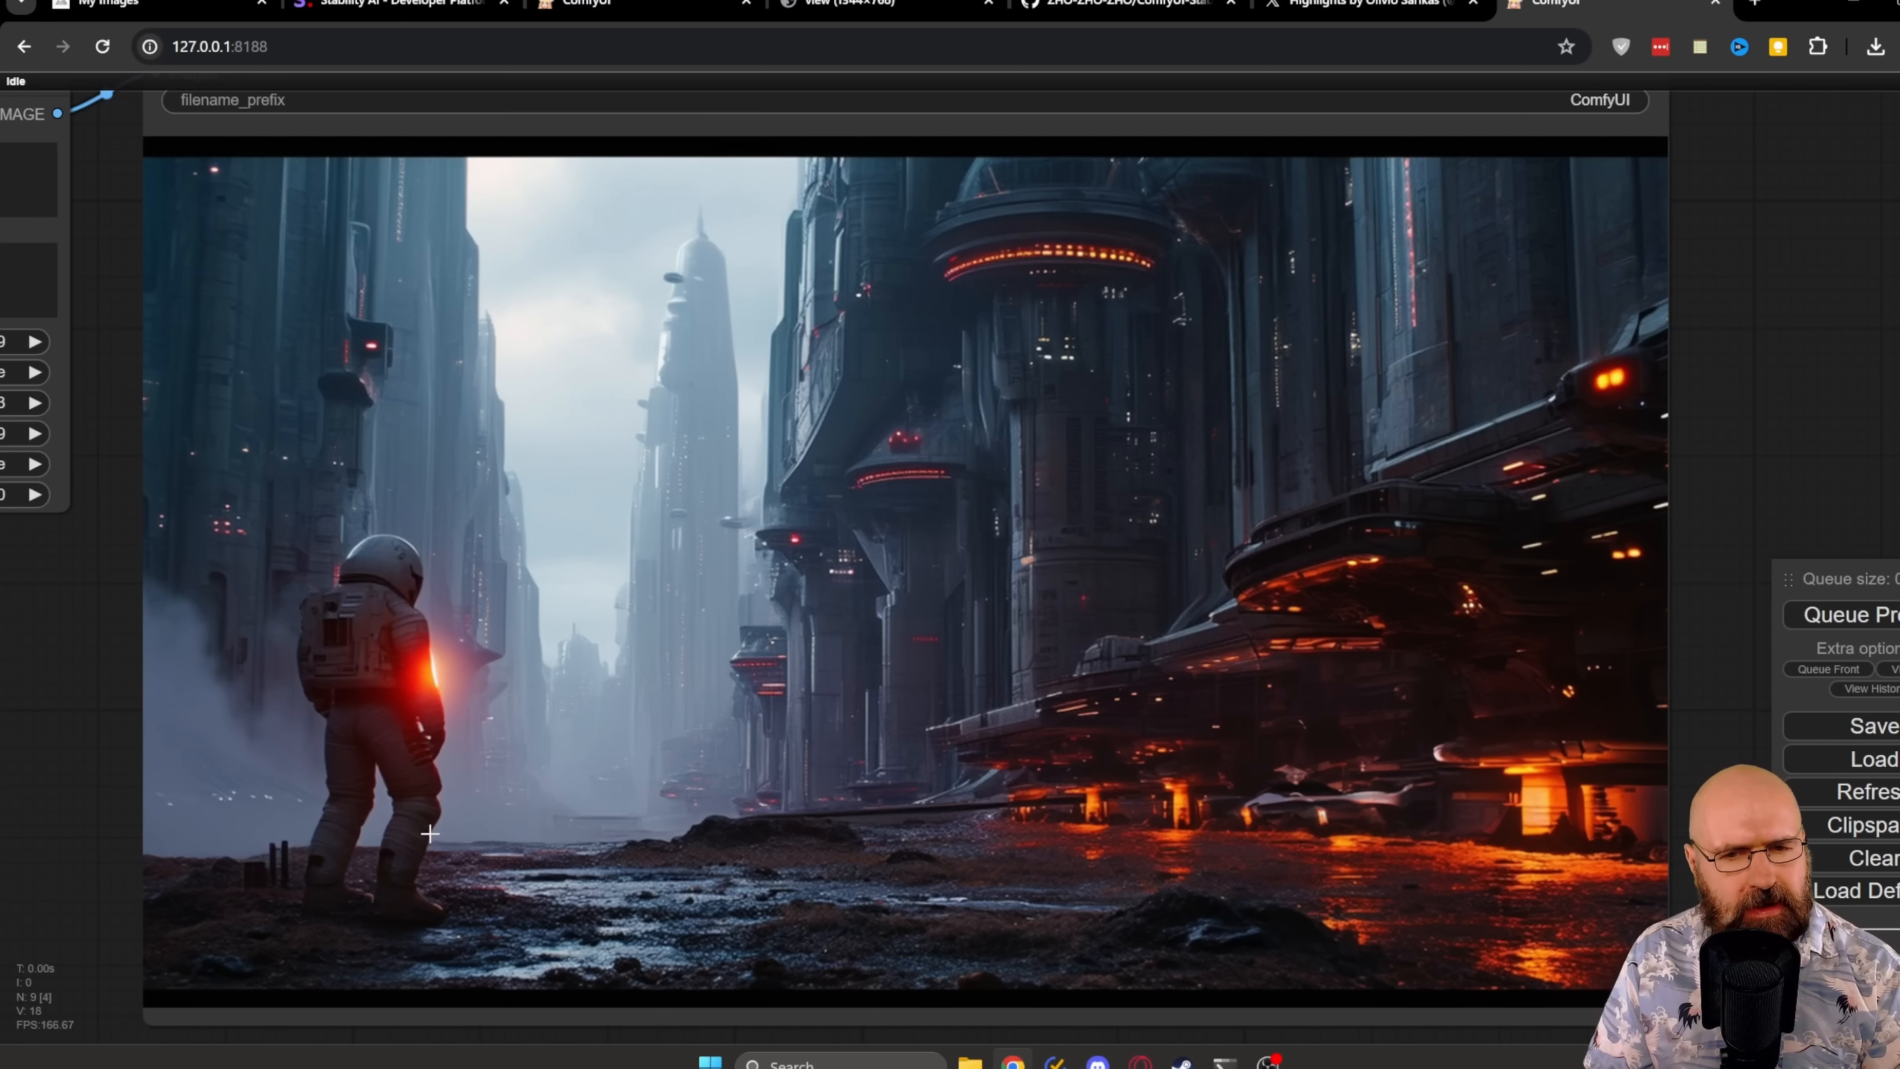
mouse_move(71, 880)
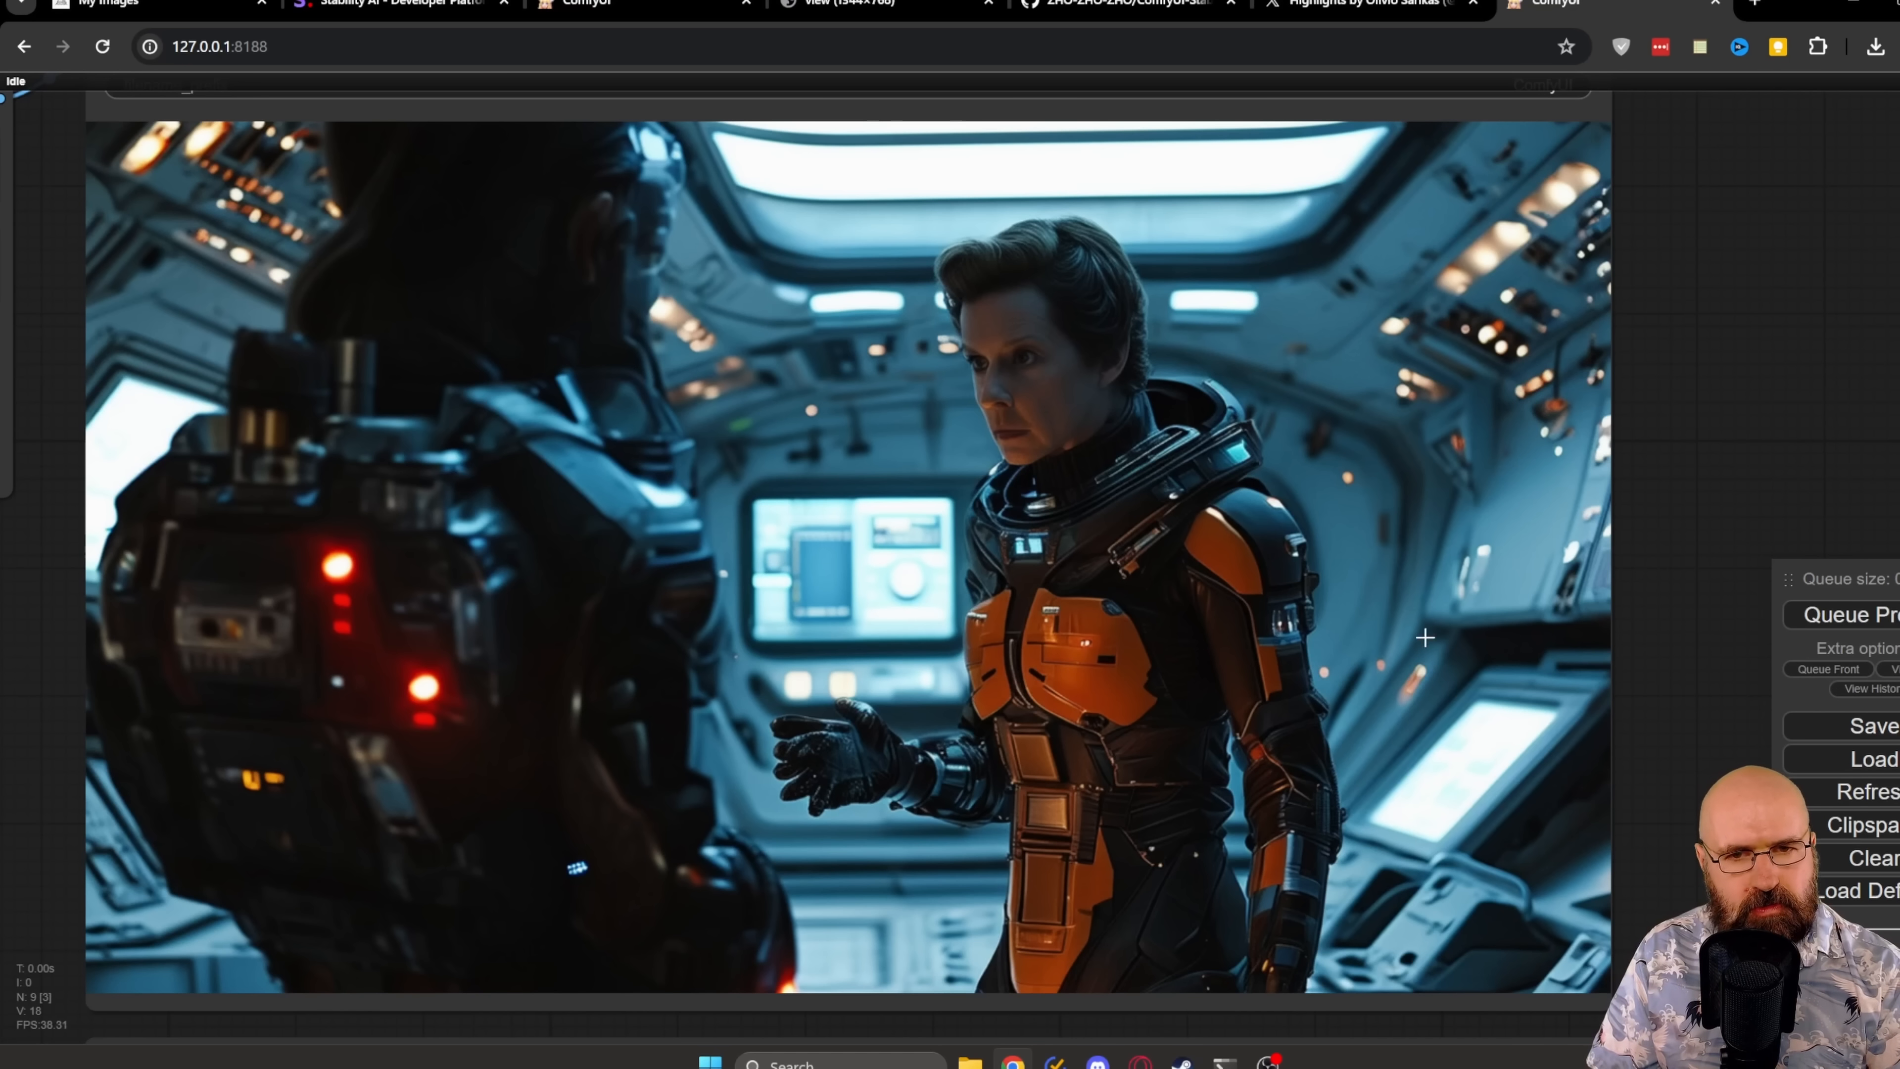
mouse_move(1731, 602)
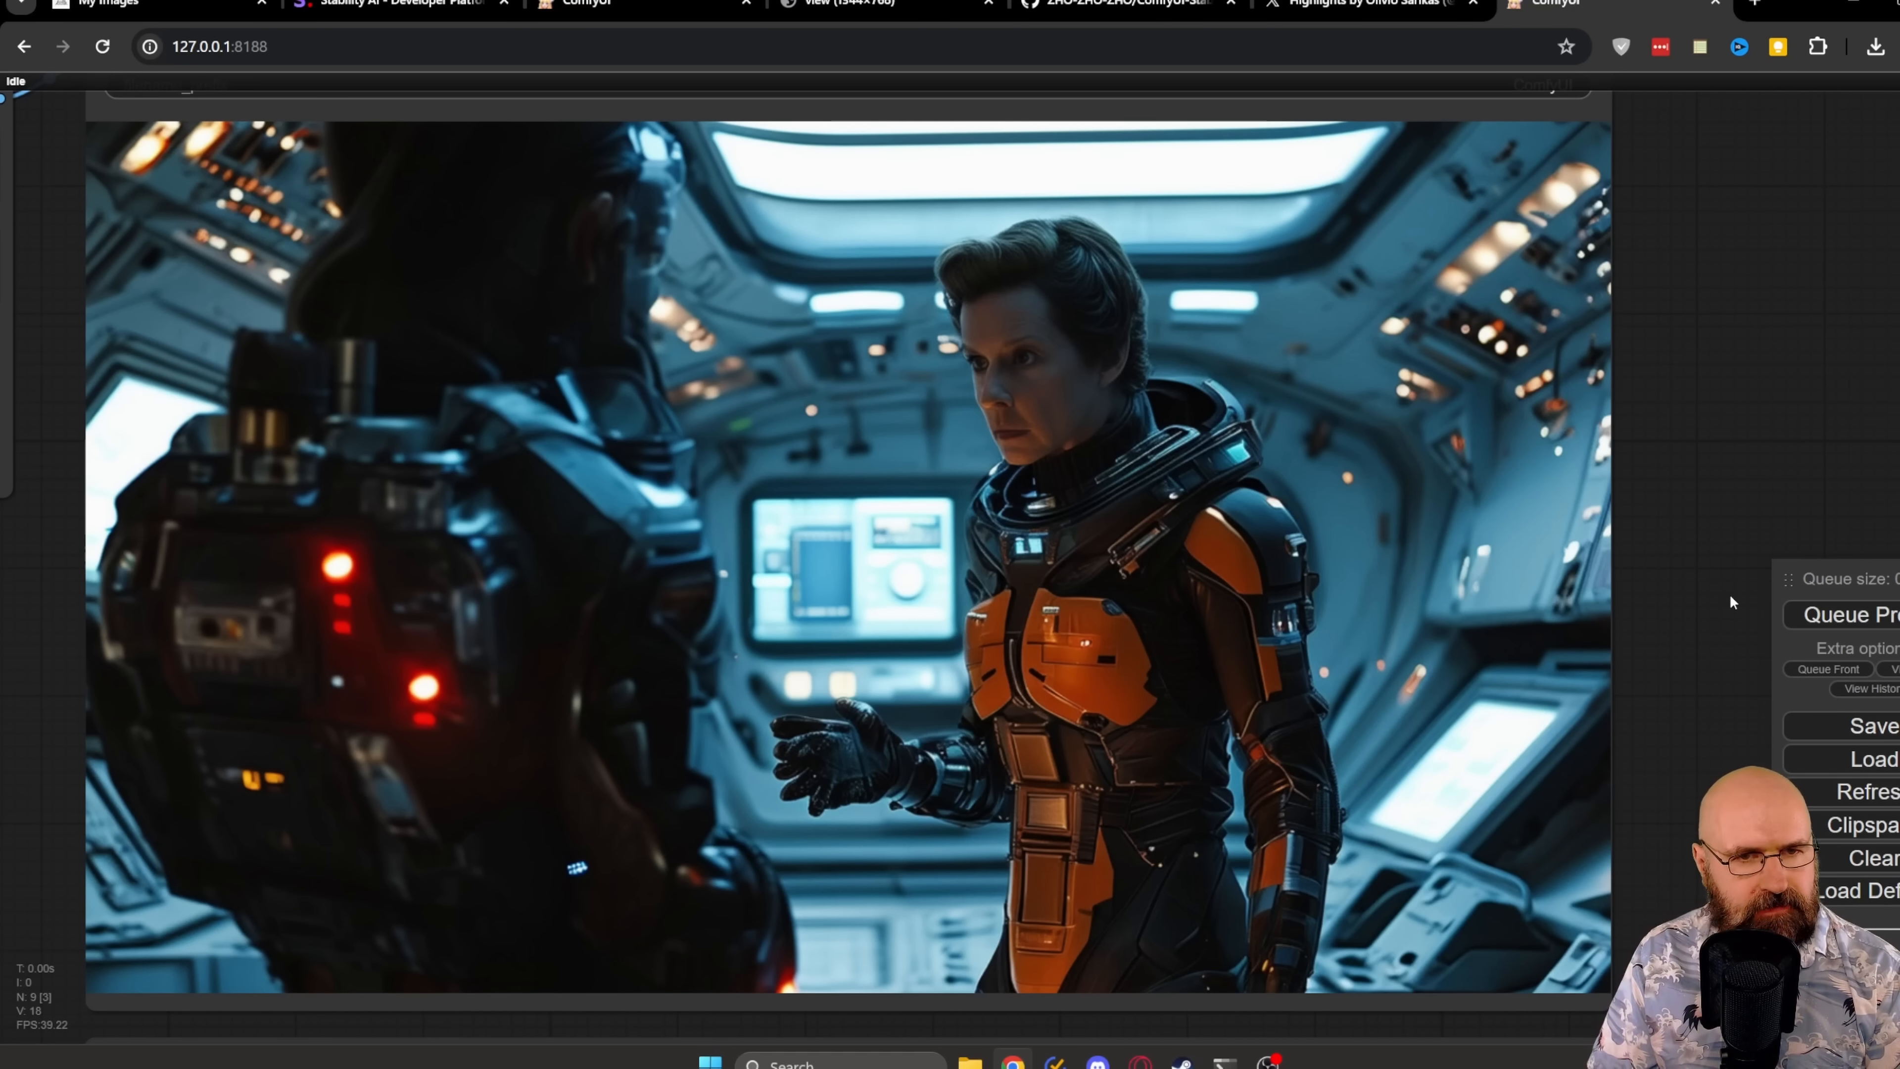
mouse_move(1456, 503)
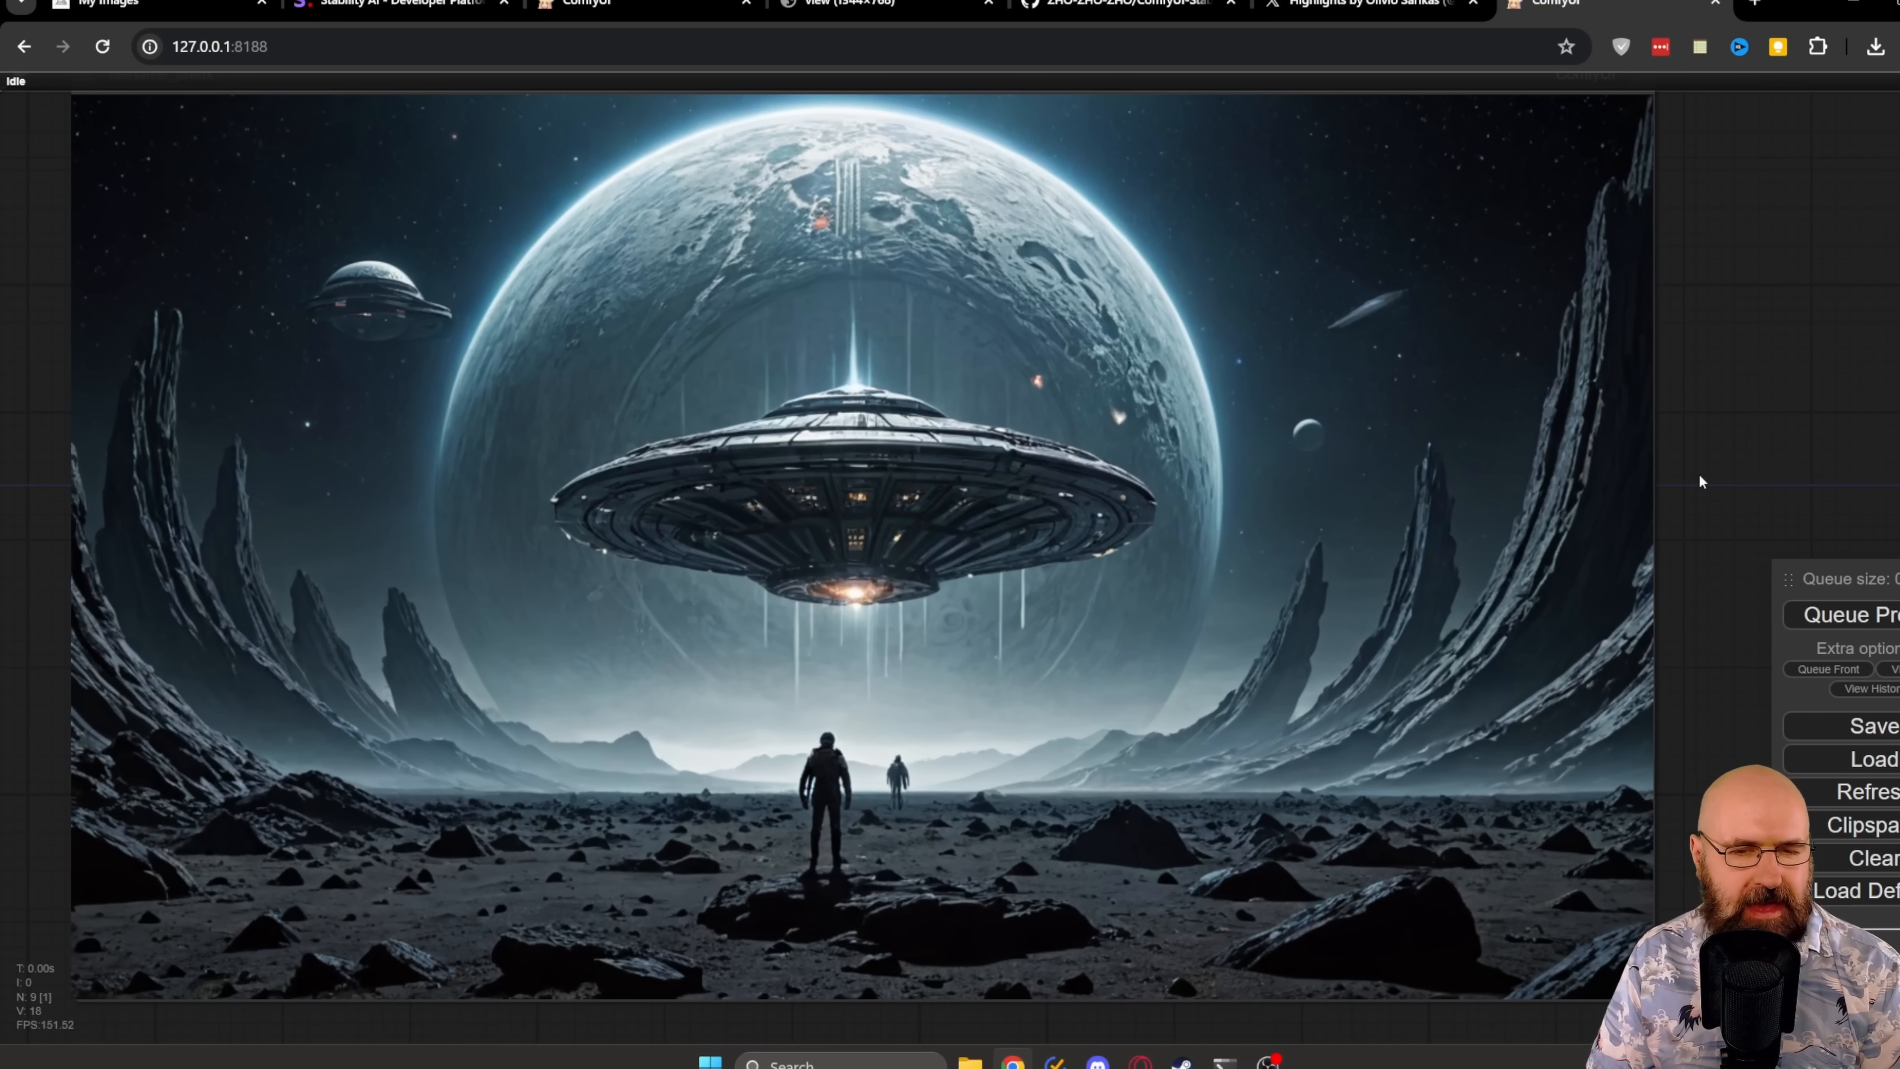
click(146, 4)
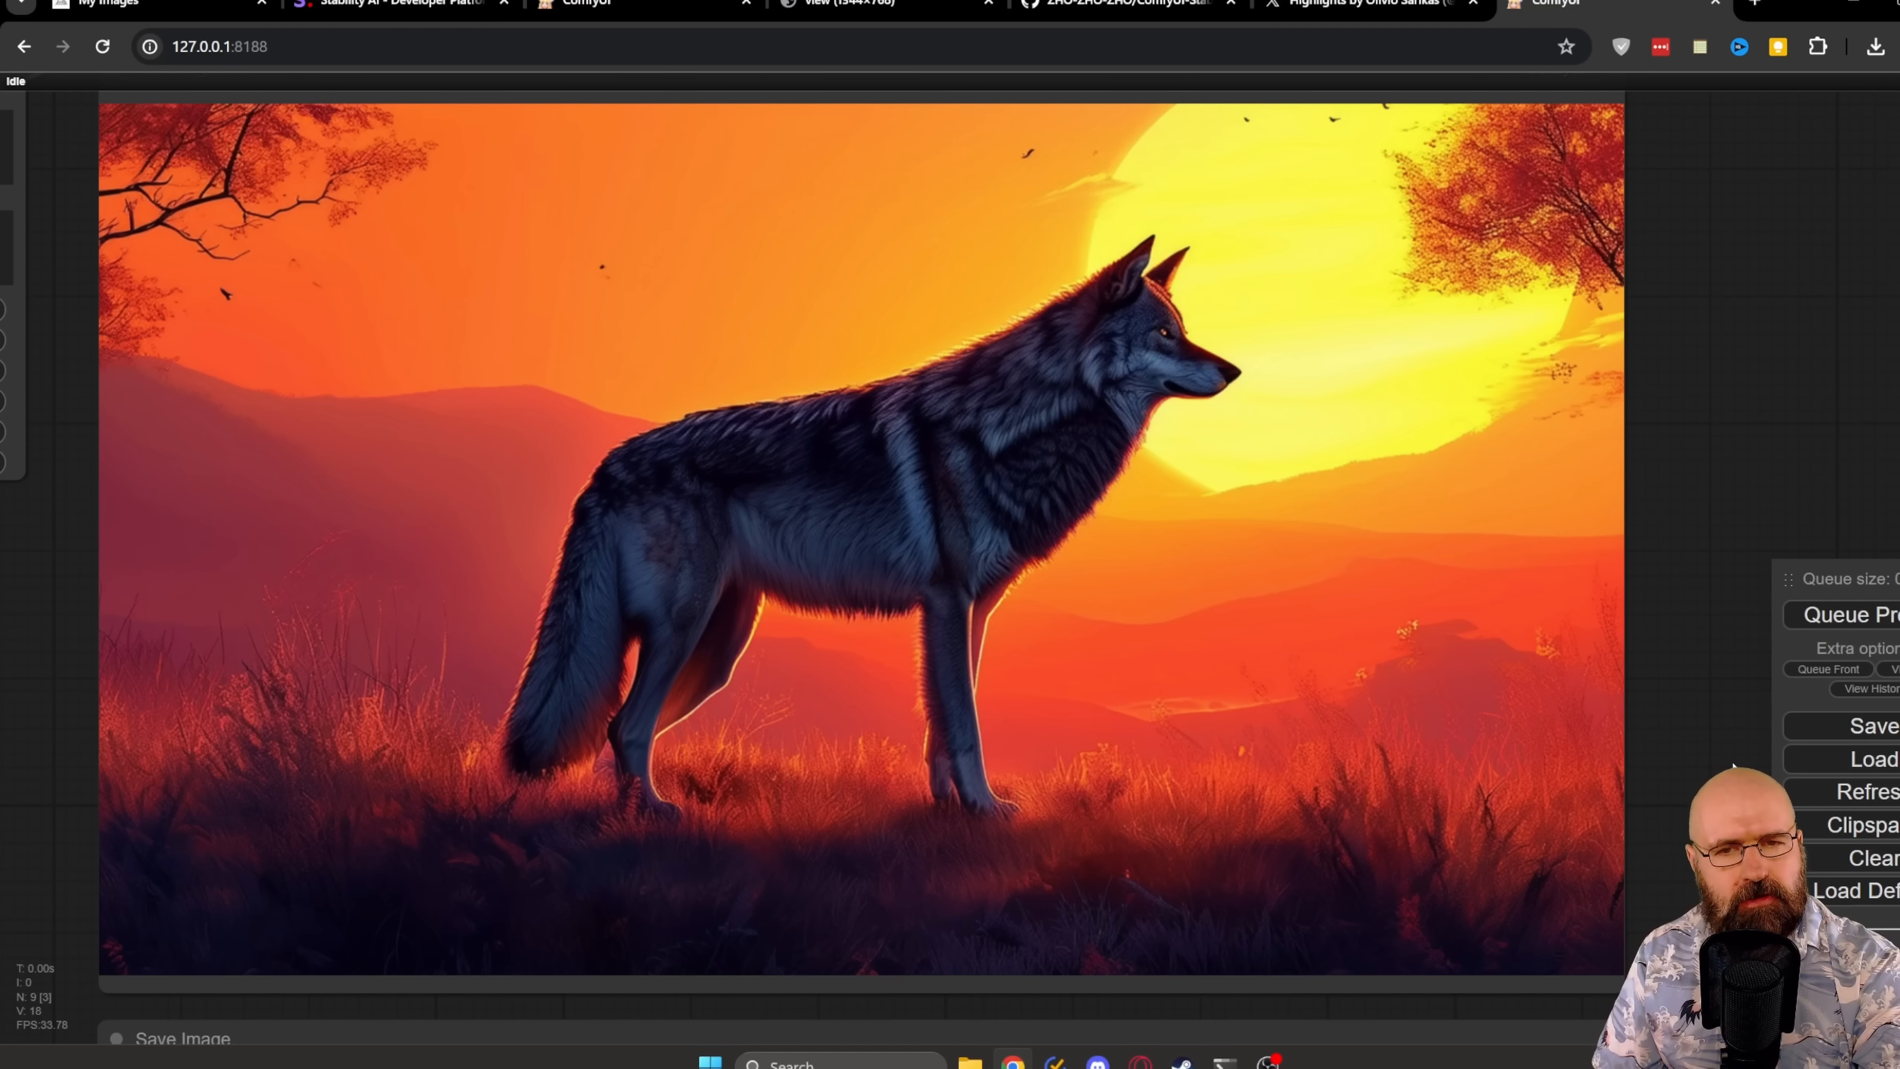
mouse_move(1058, 687)
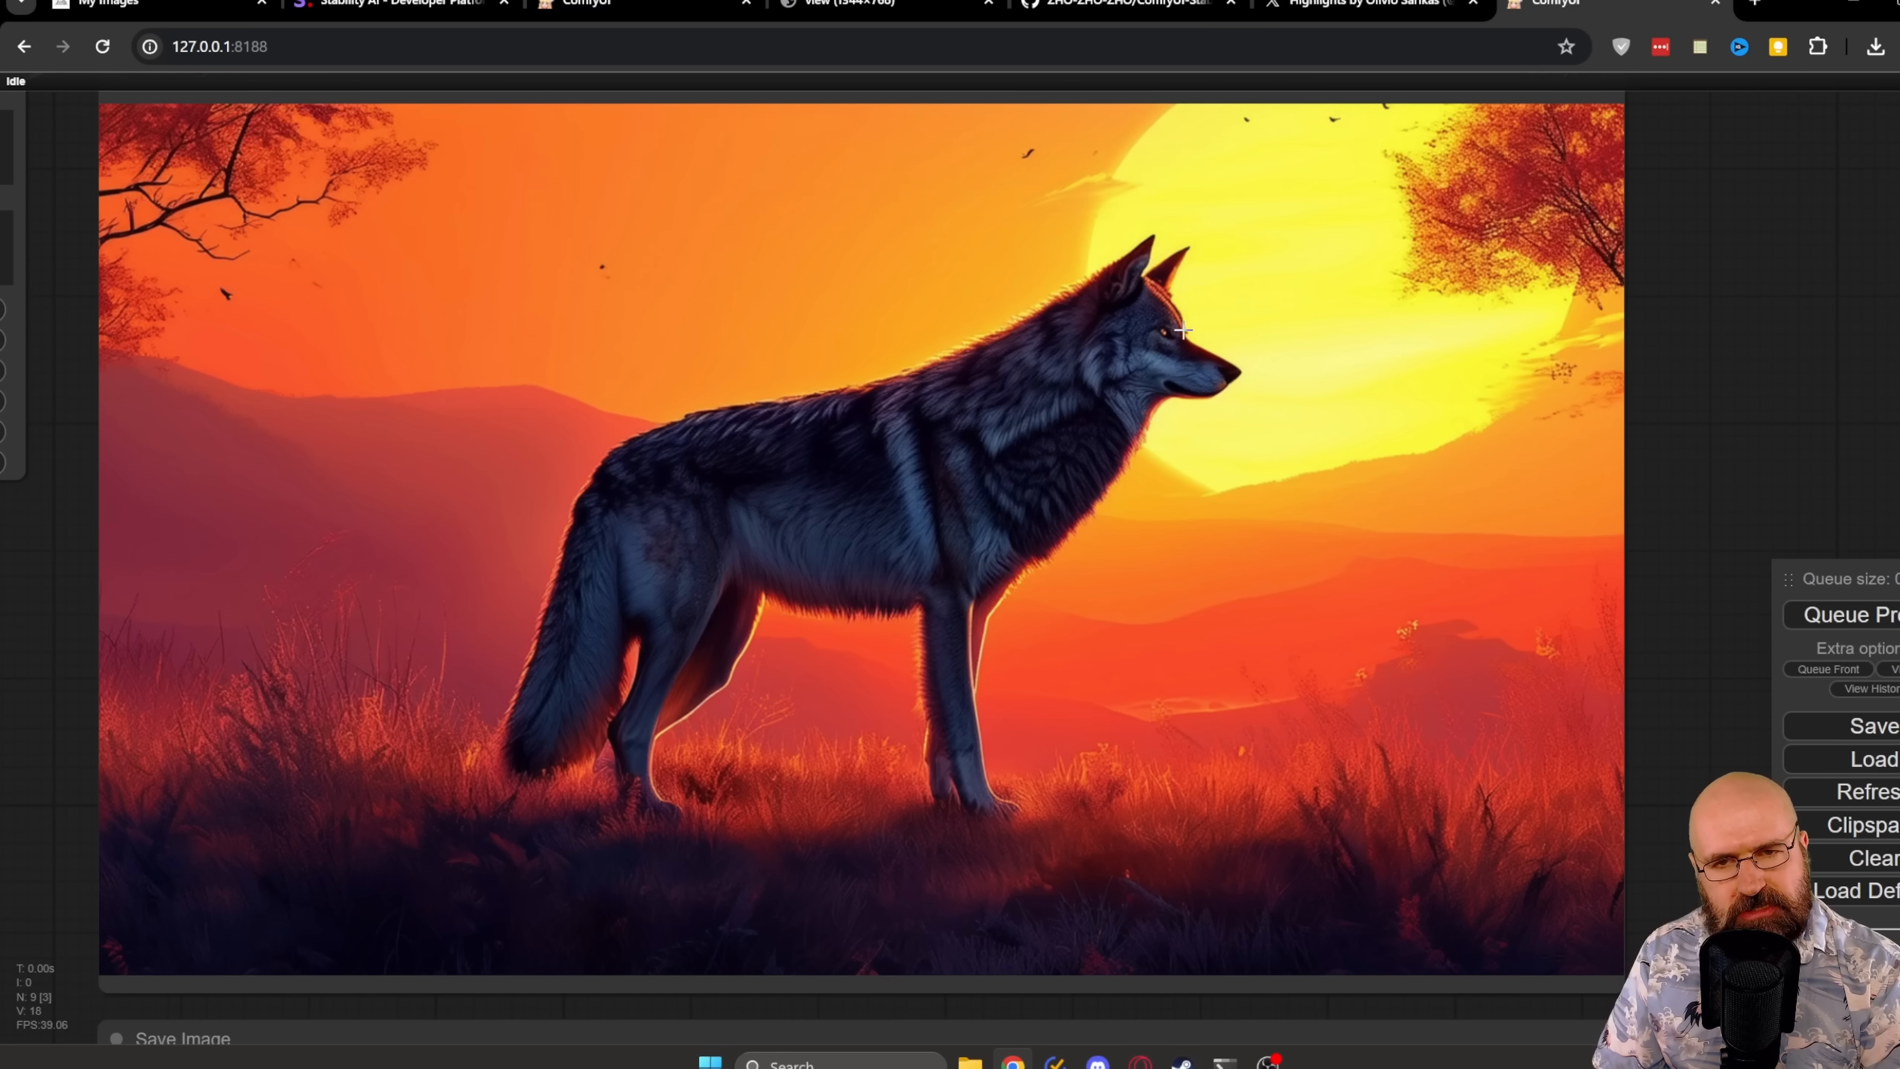
mouse_move(1193, 364)
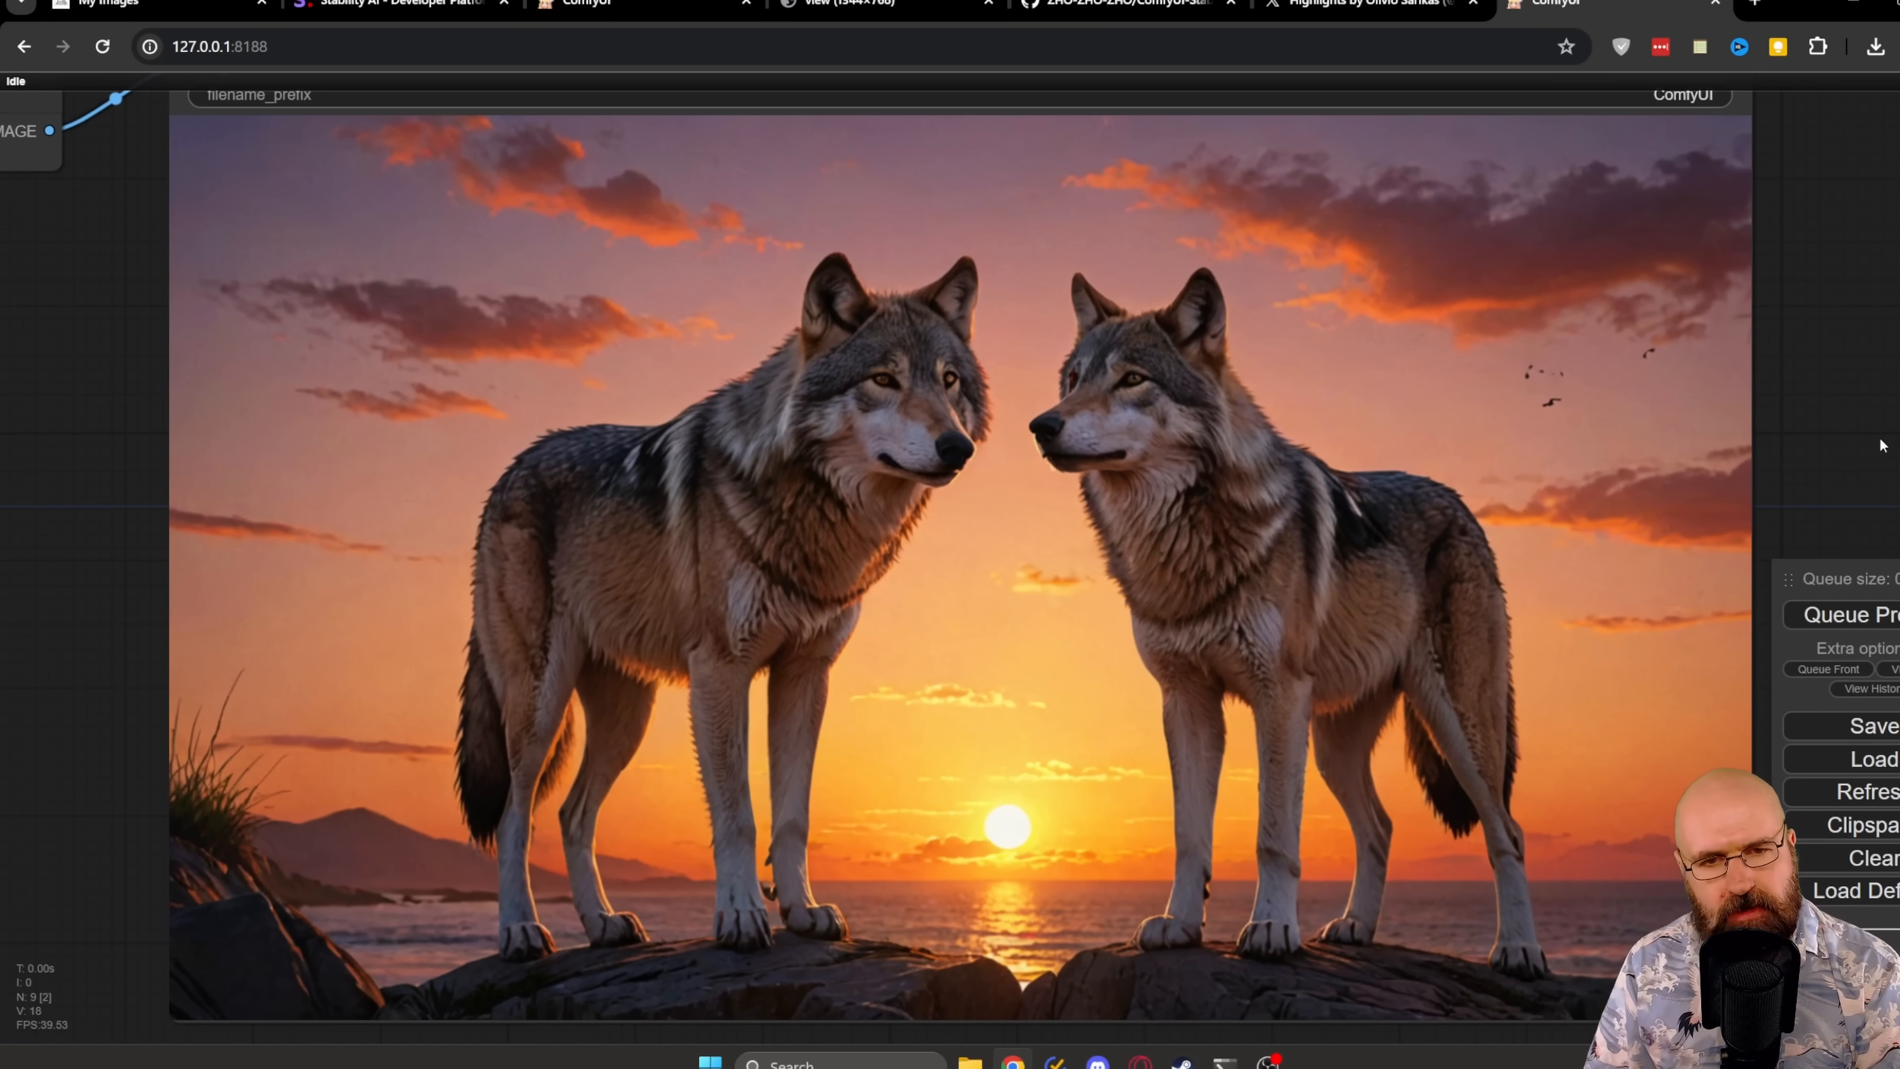
click(133, 2)
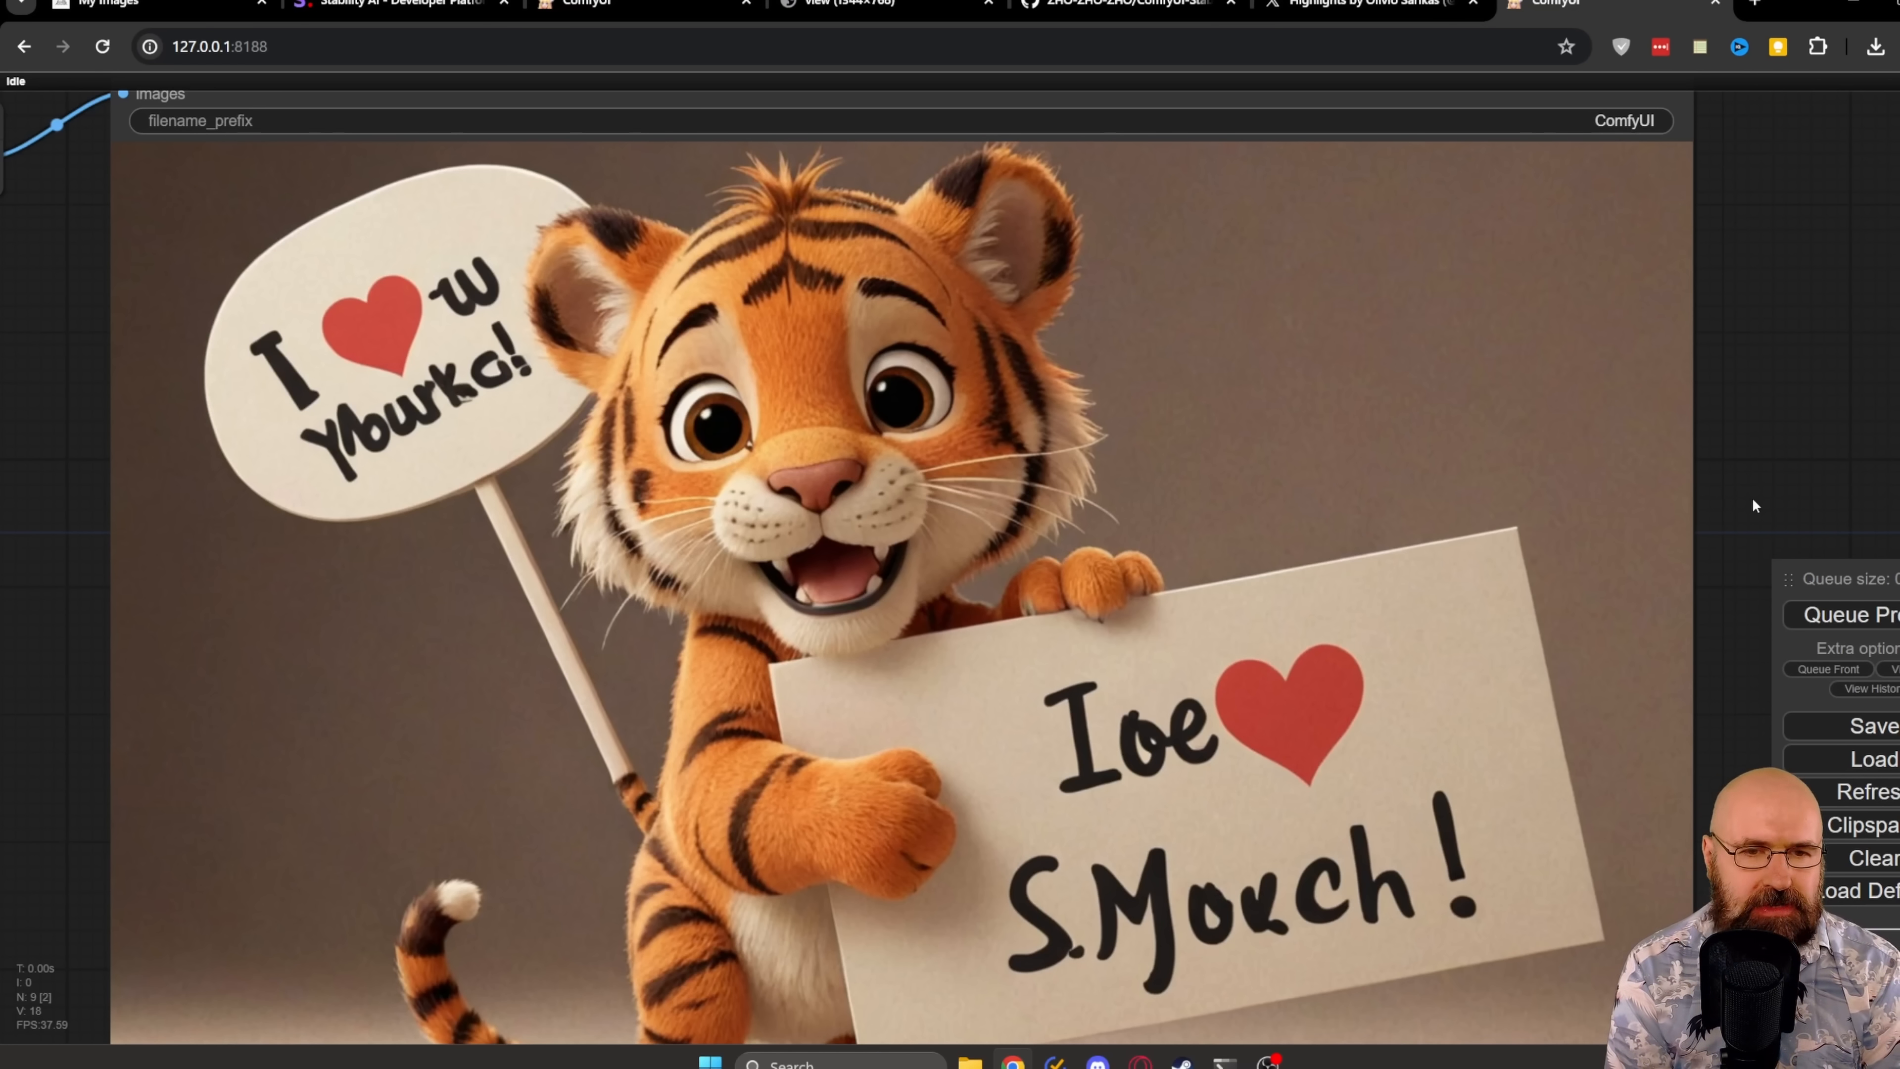
Step: Switch to the ComfyUI tab to view the generated poodle portrait and the purple-cat grid
click(103, 4)
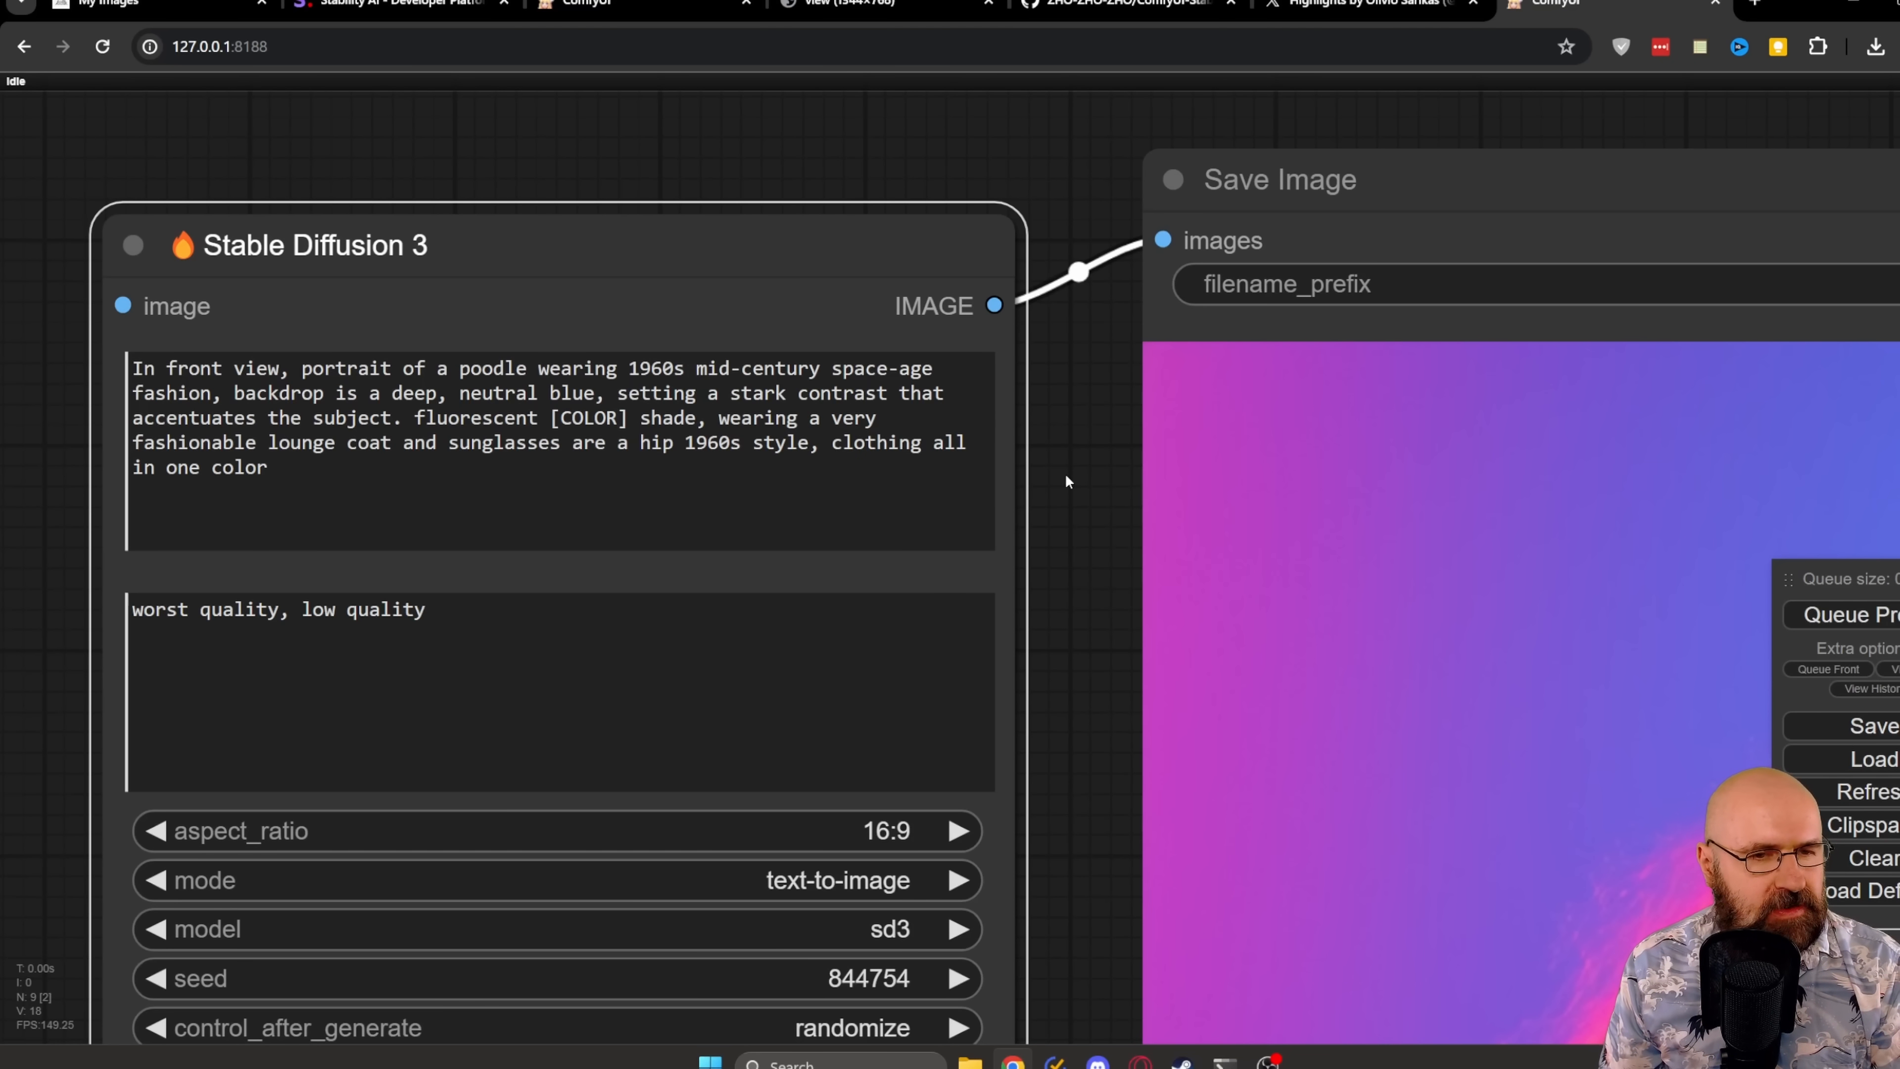
mouse_move(1036, 479)
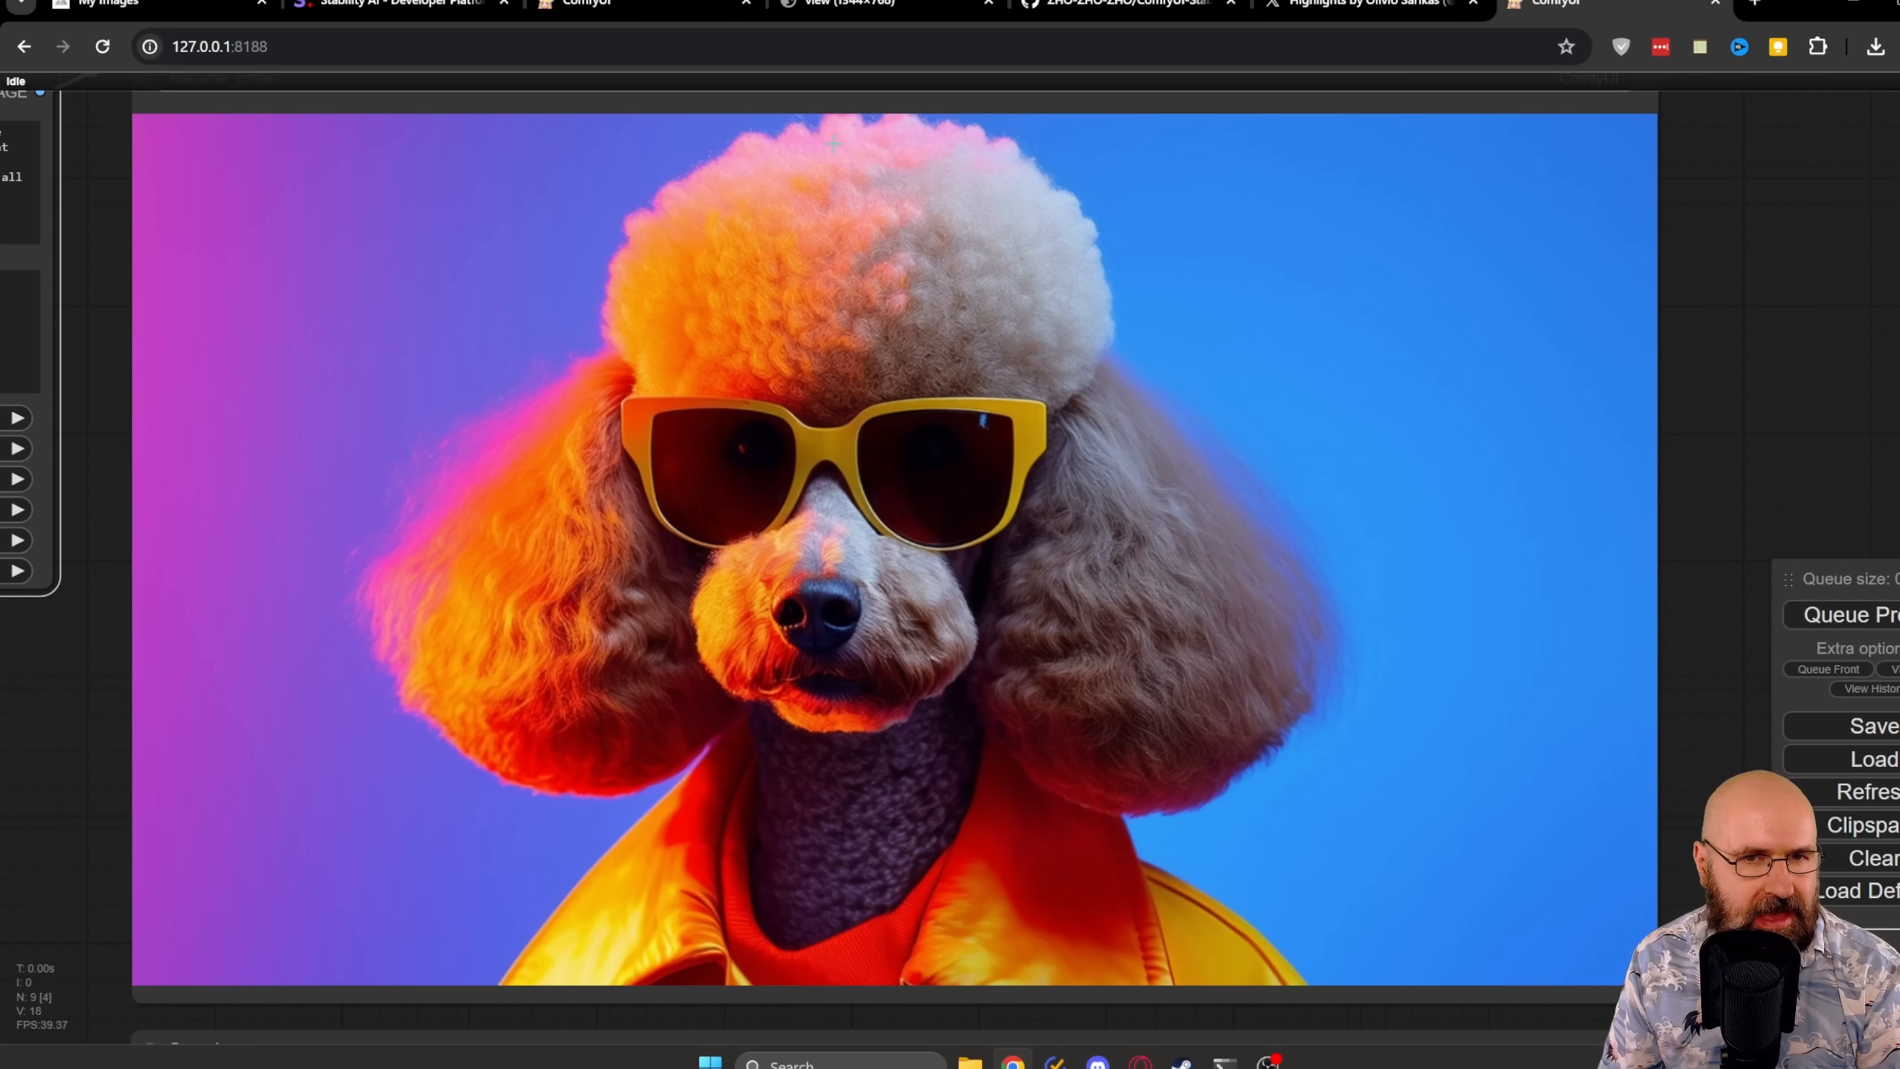
mouse_move(503, 533)
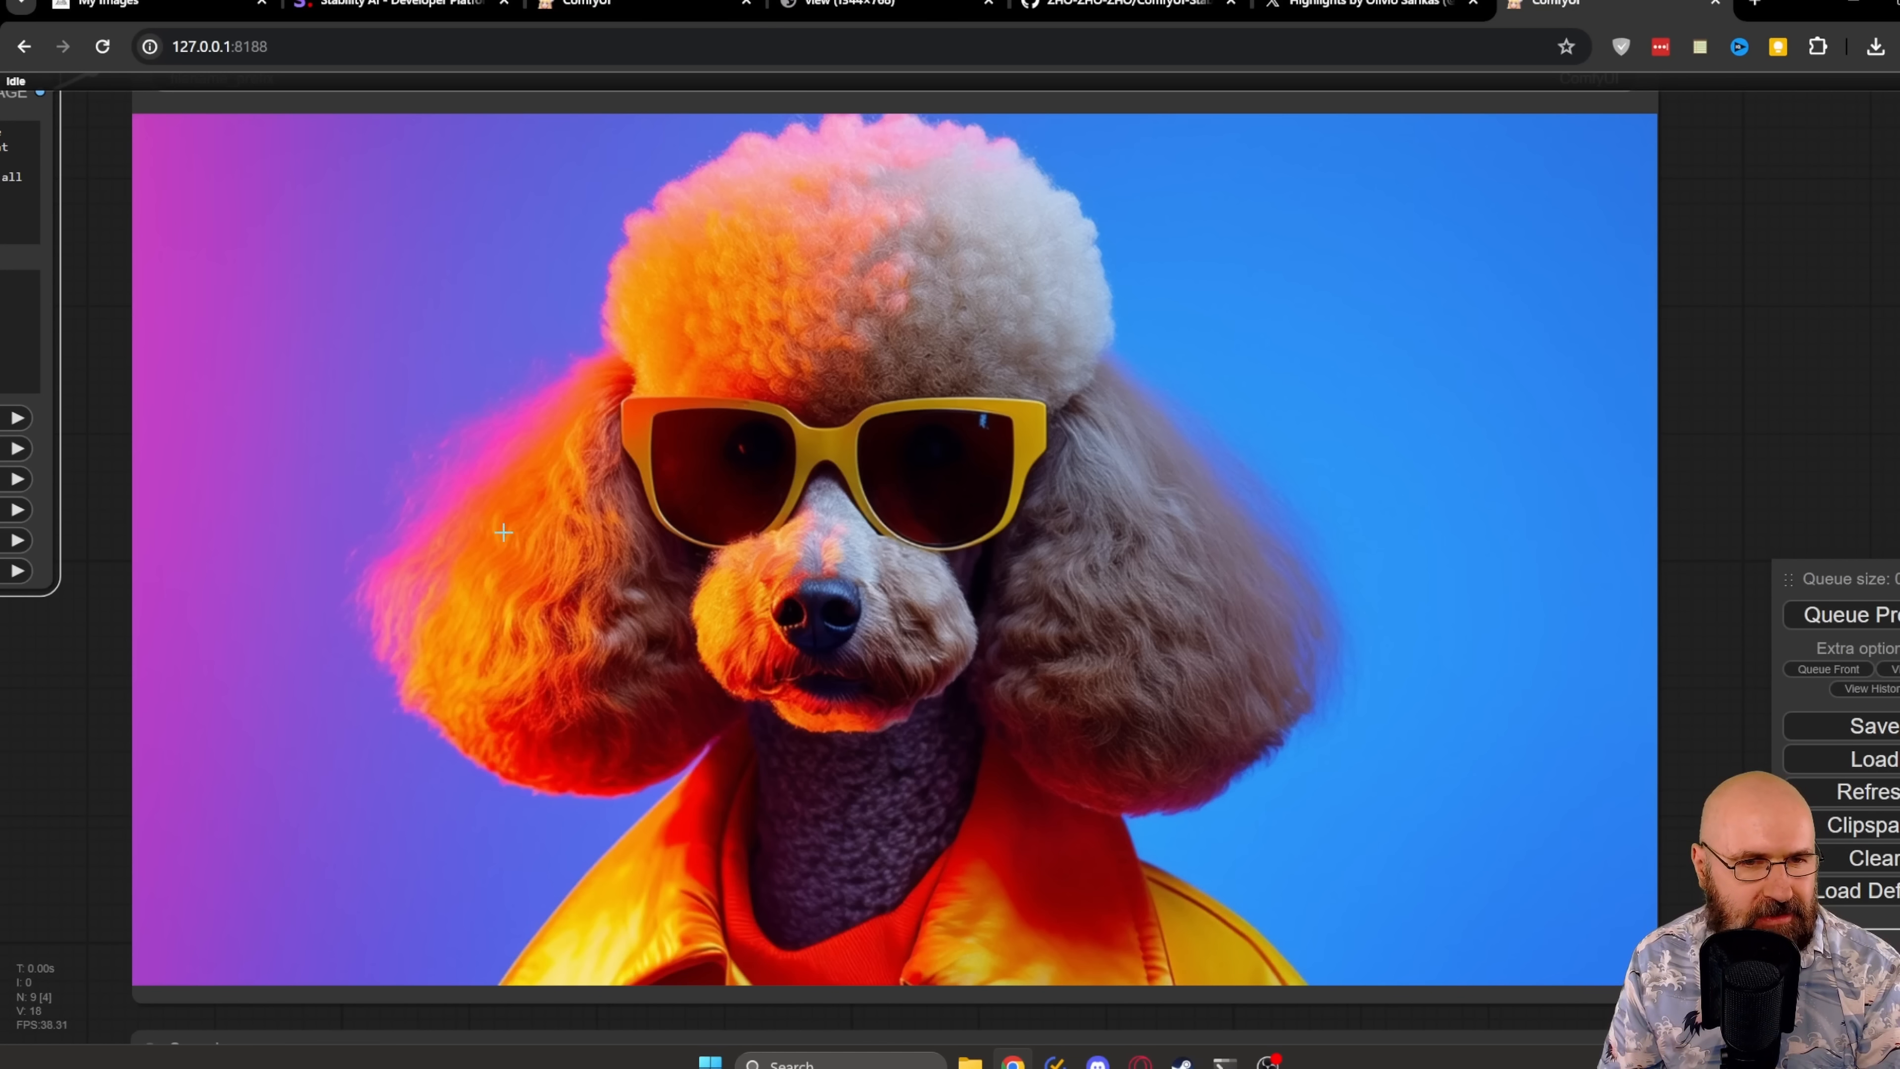
mouse_move(1591, 446)
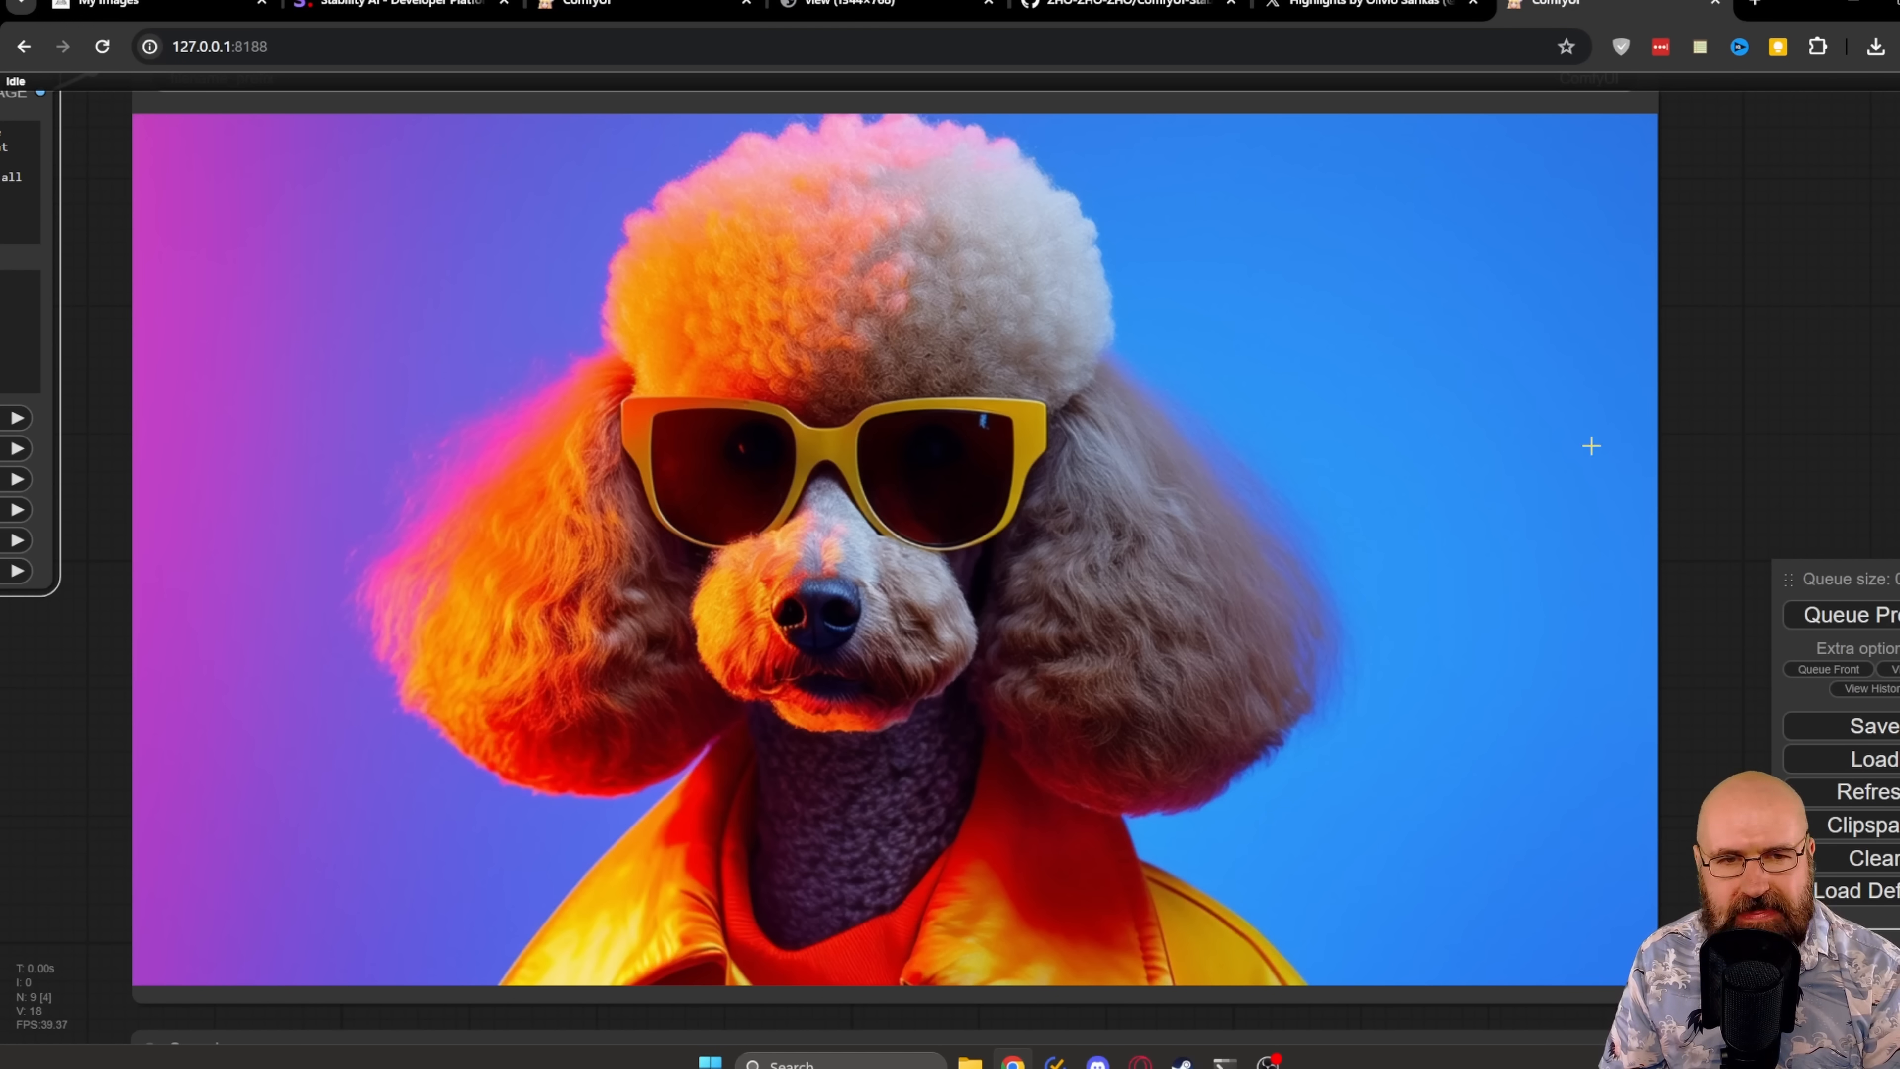
mouse_move(1506, 837)
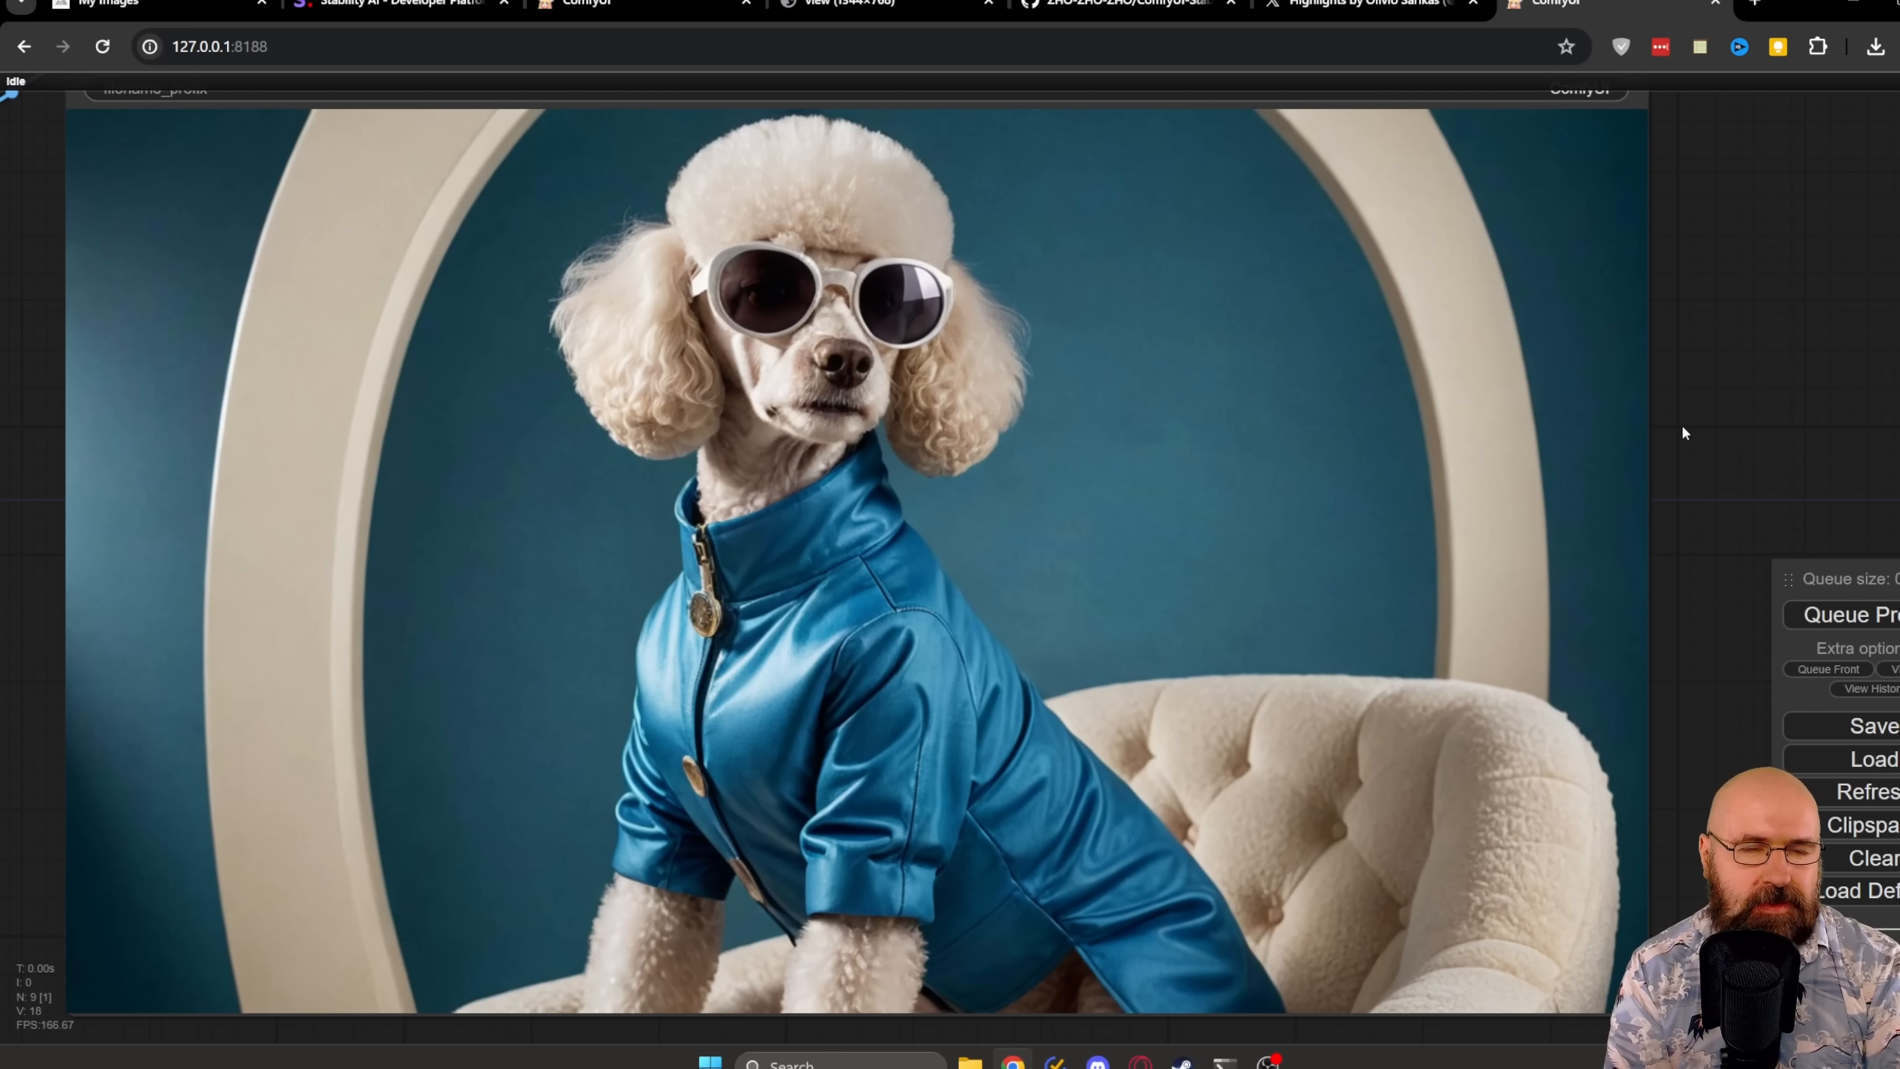
click(109, 4)
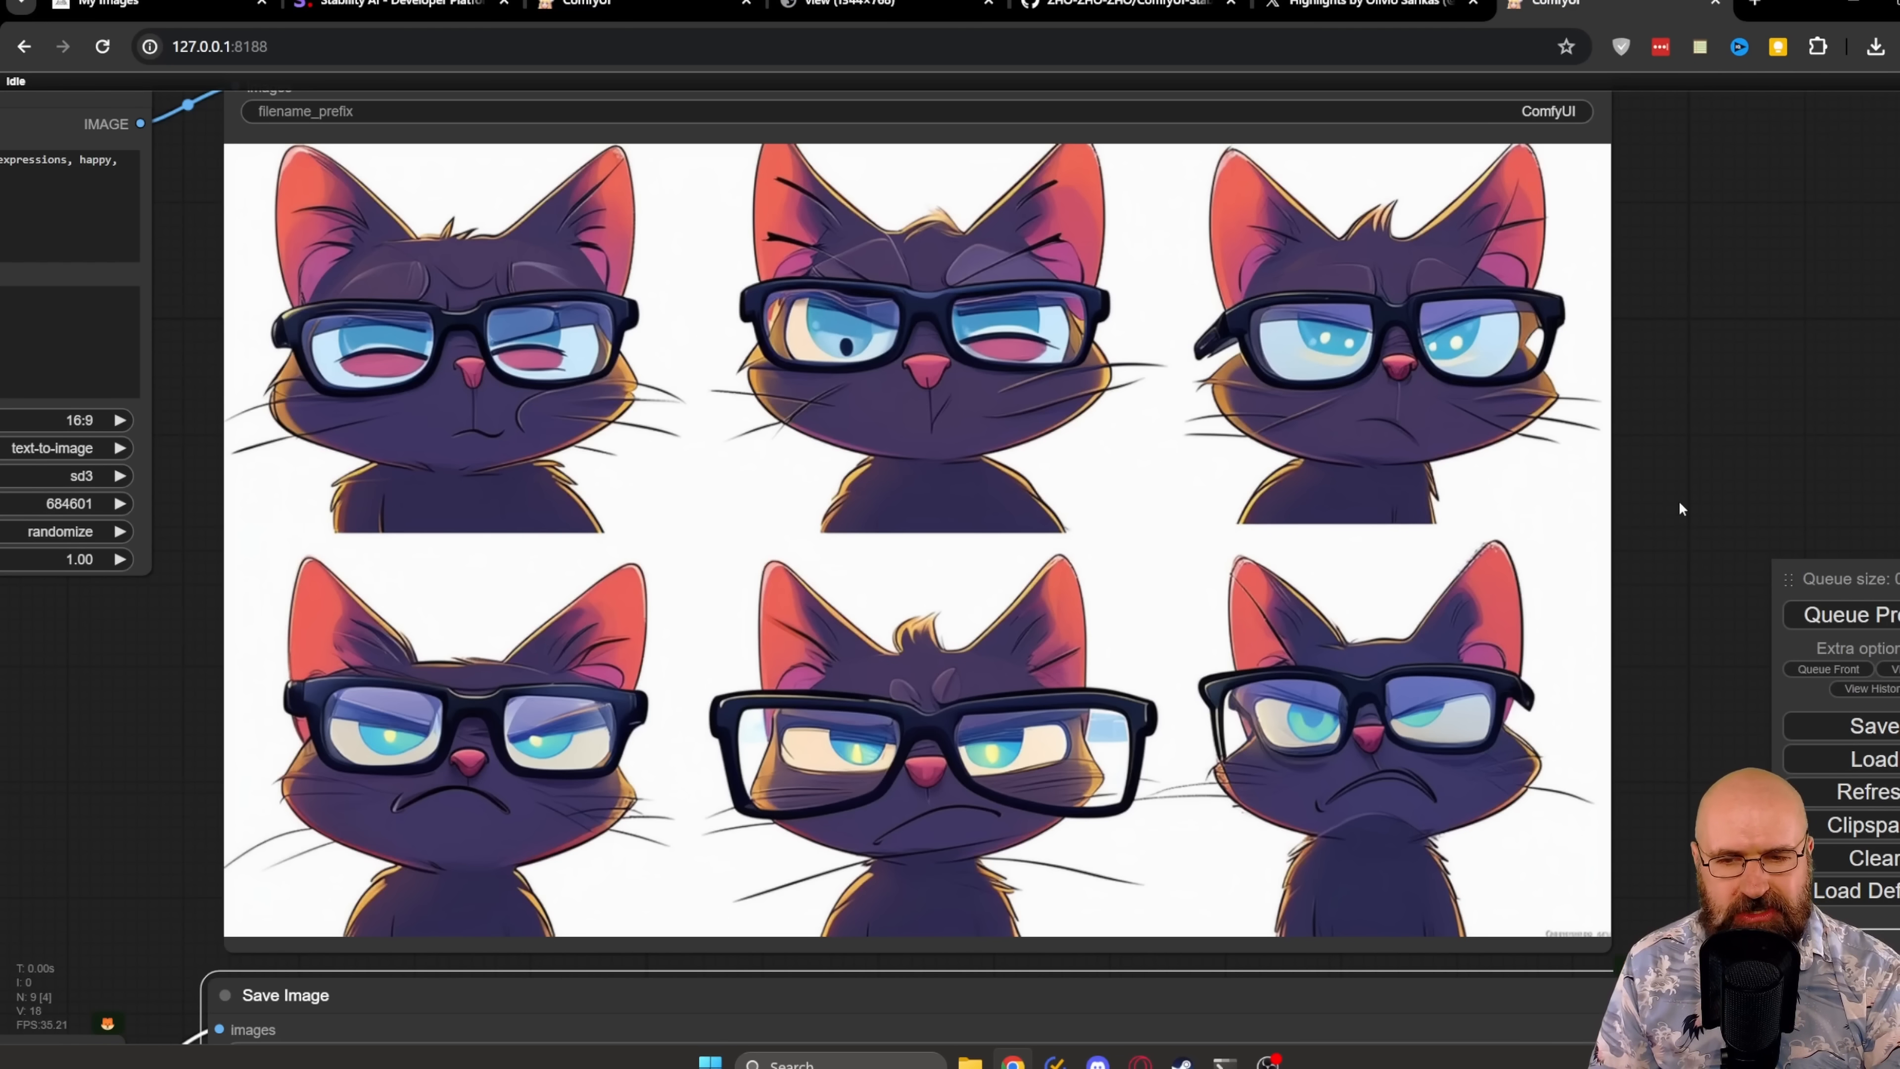
mouse_move(908, 820)
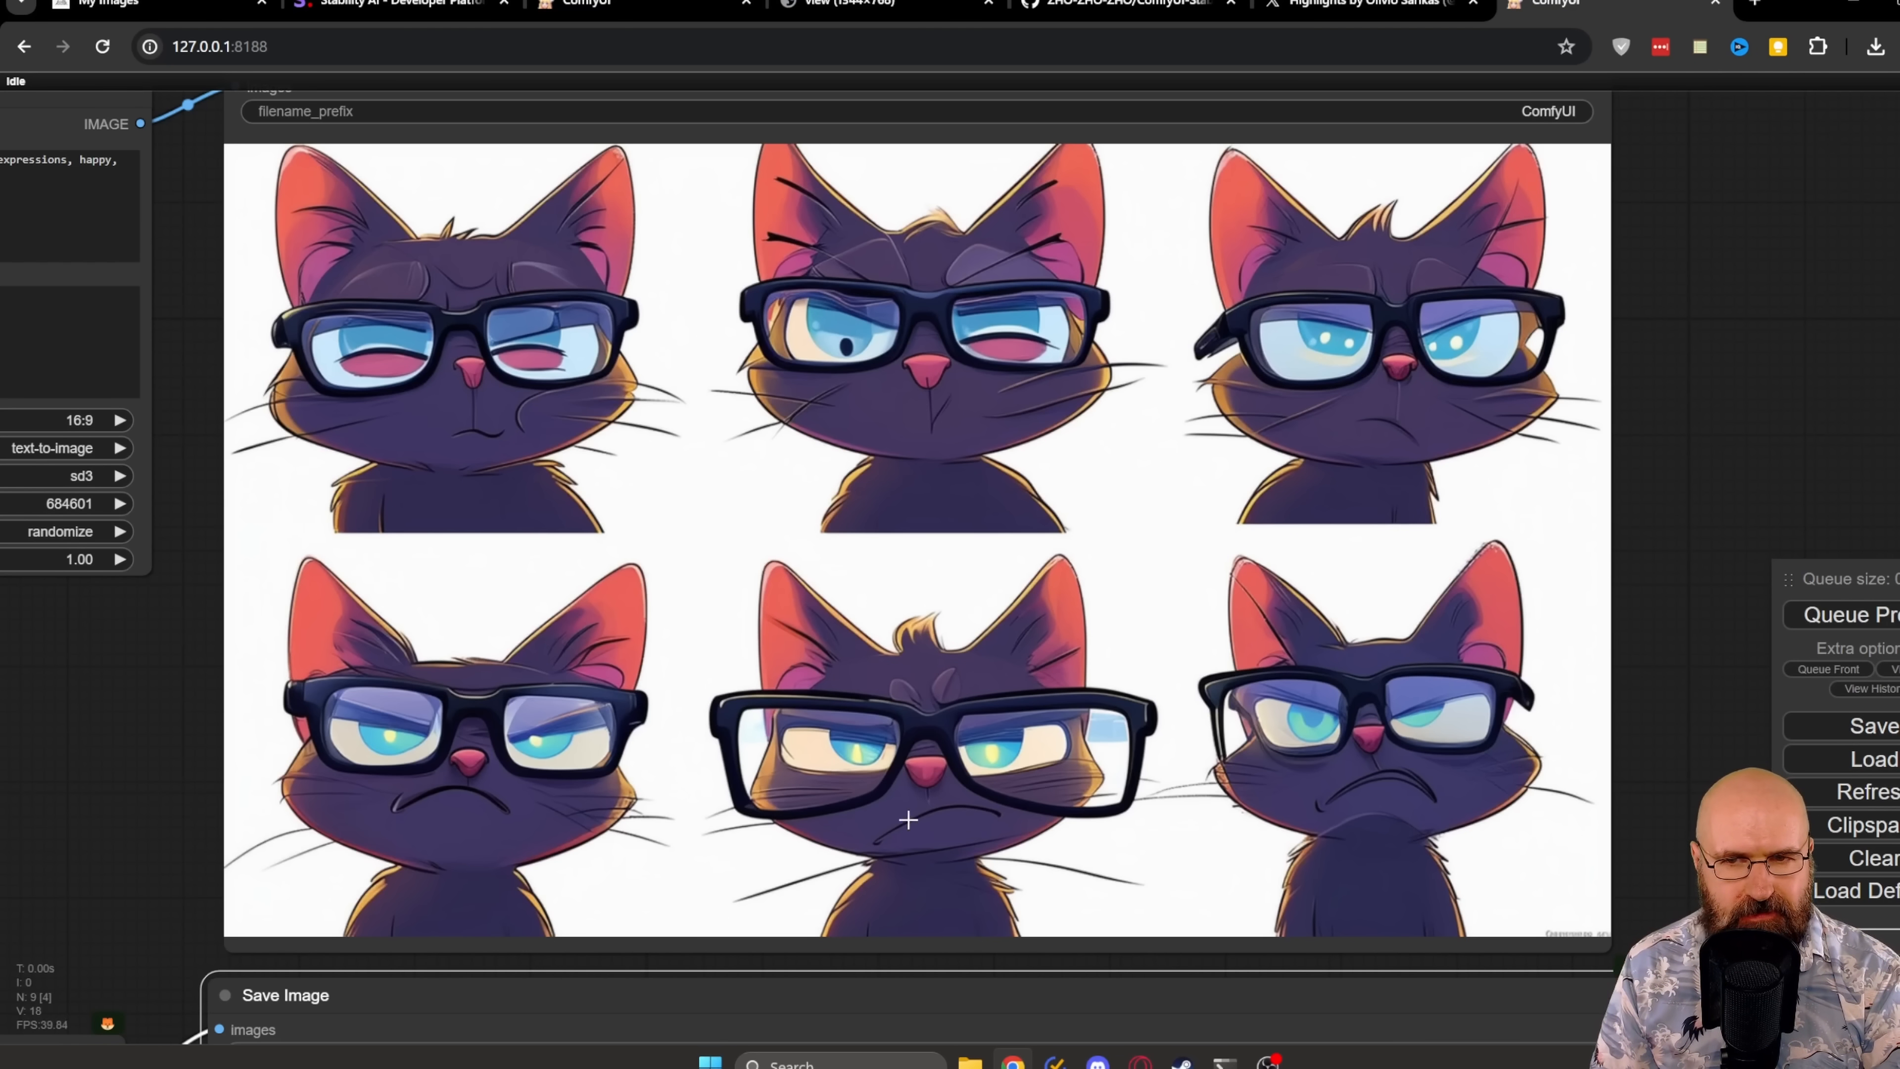
mouse_move(447, 392)
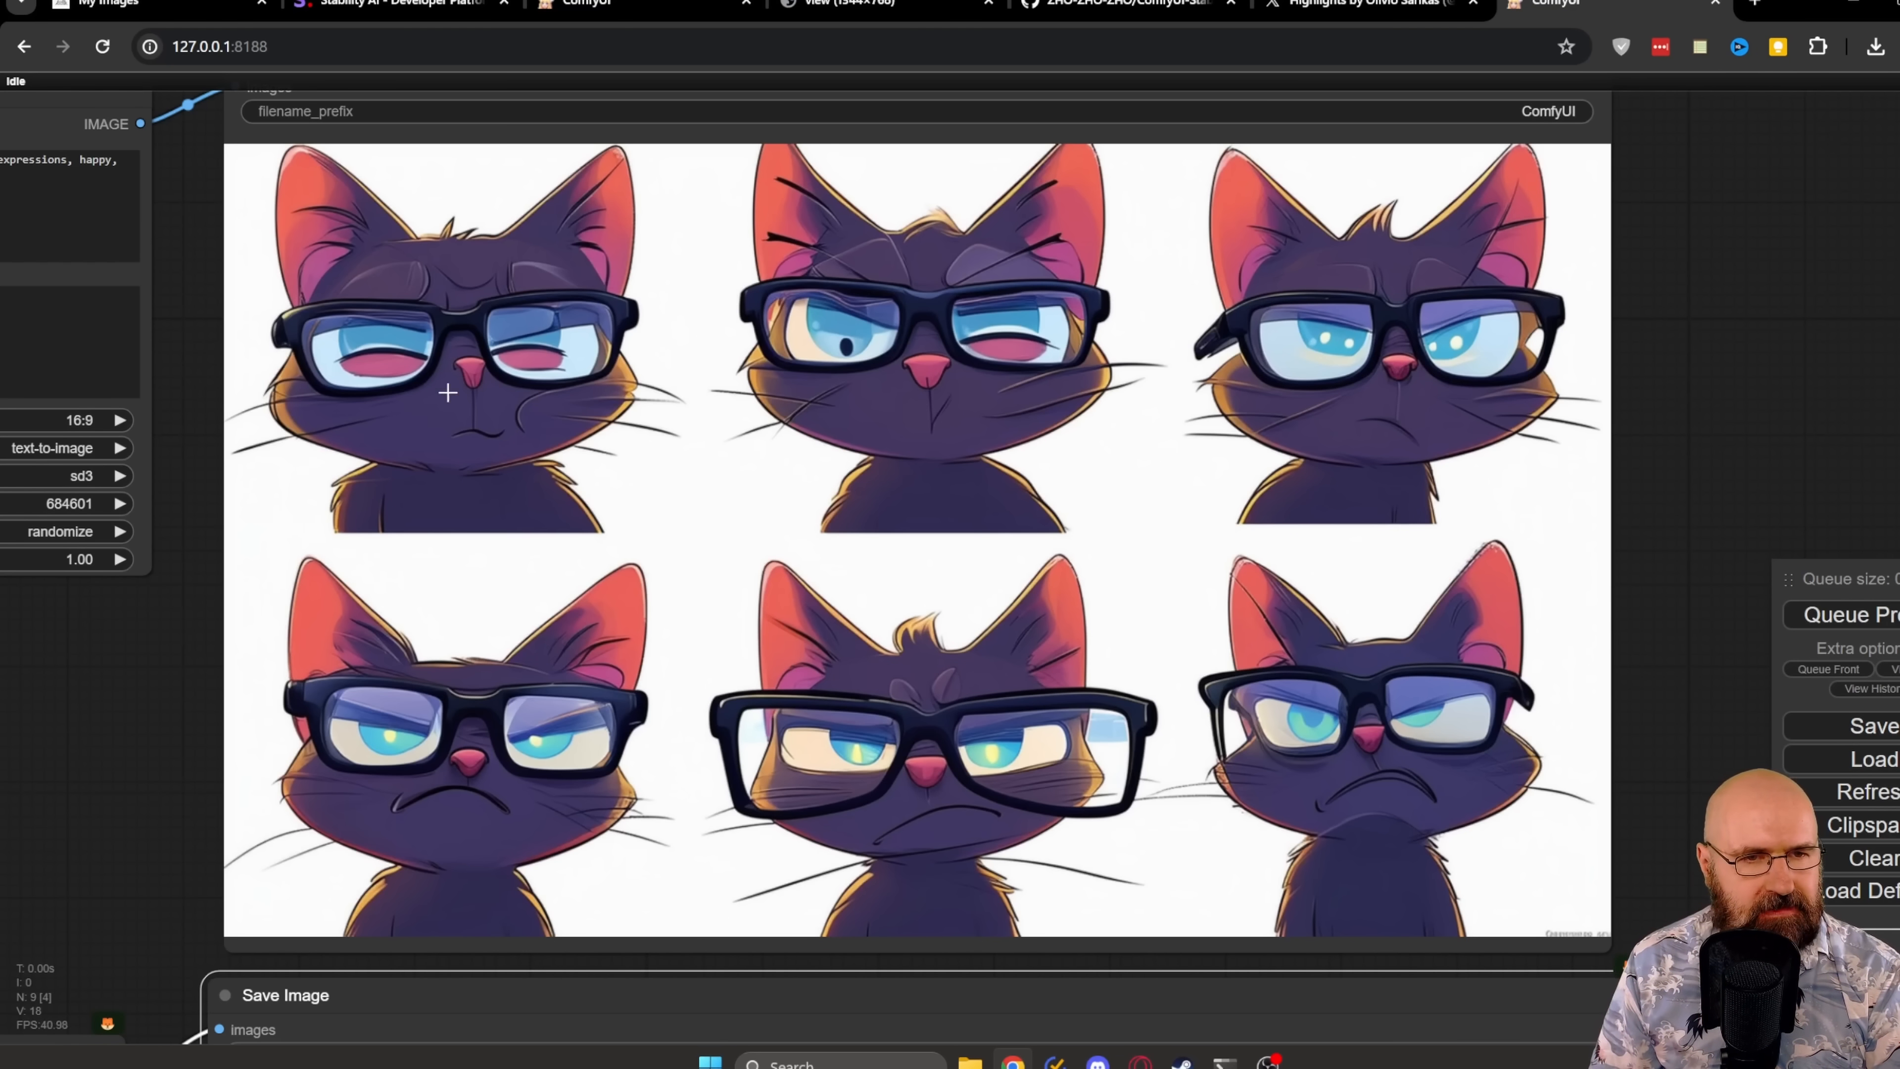
mouse_move(511, 341)
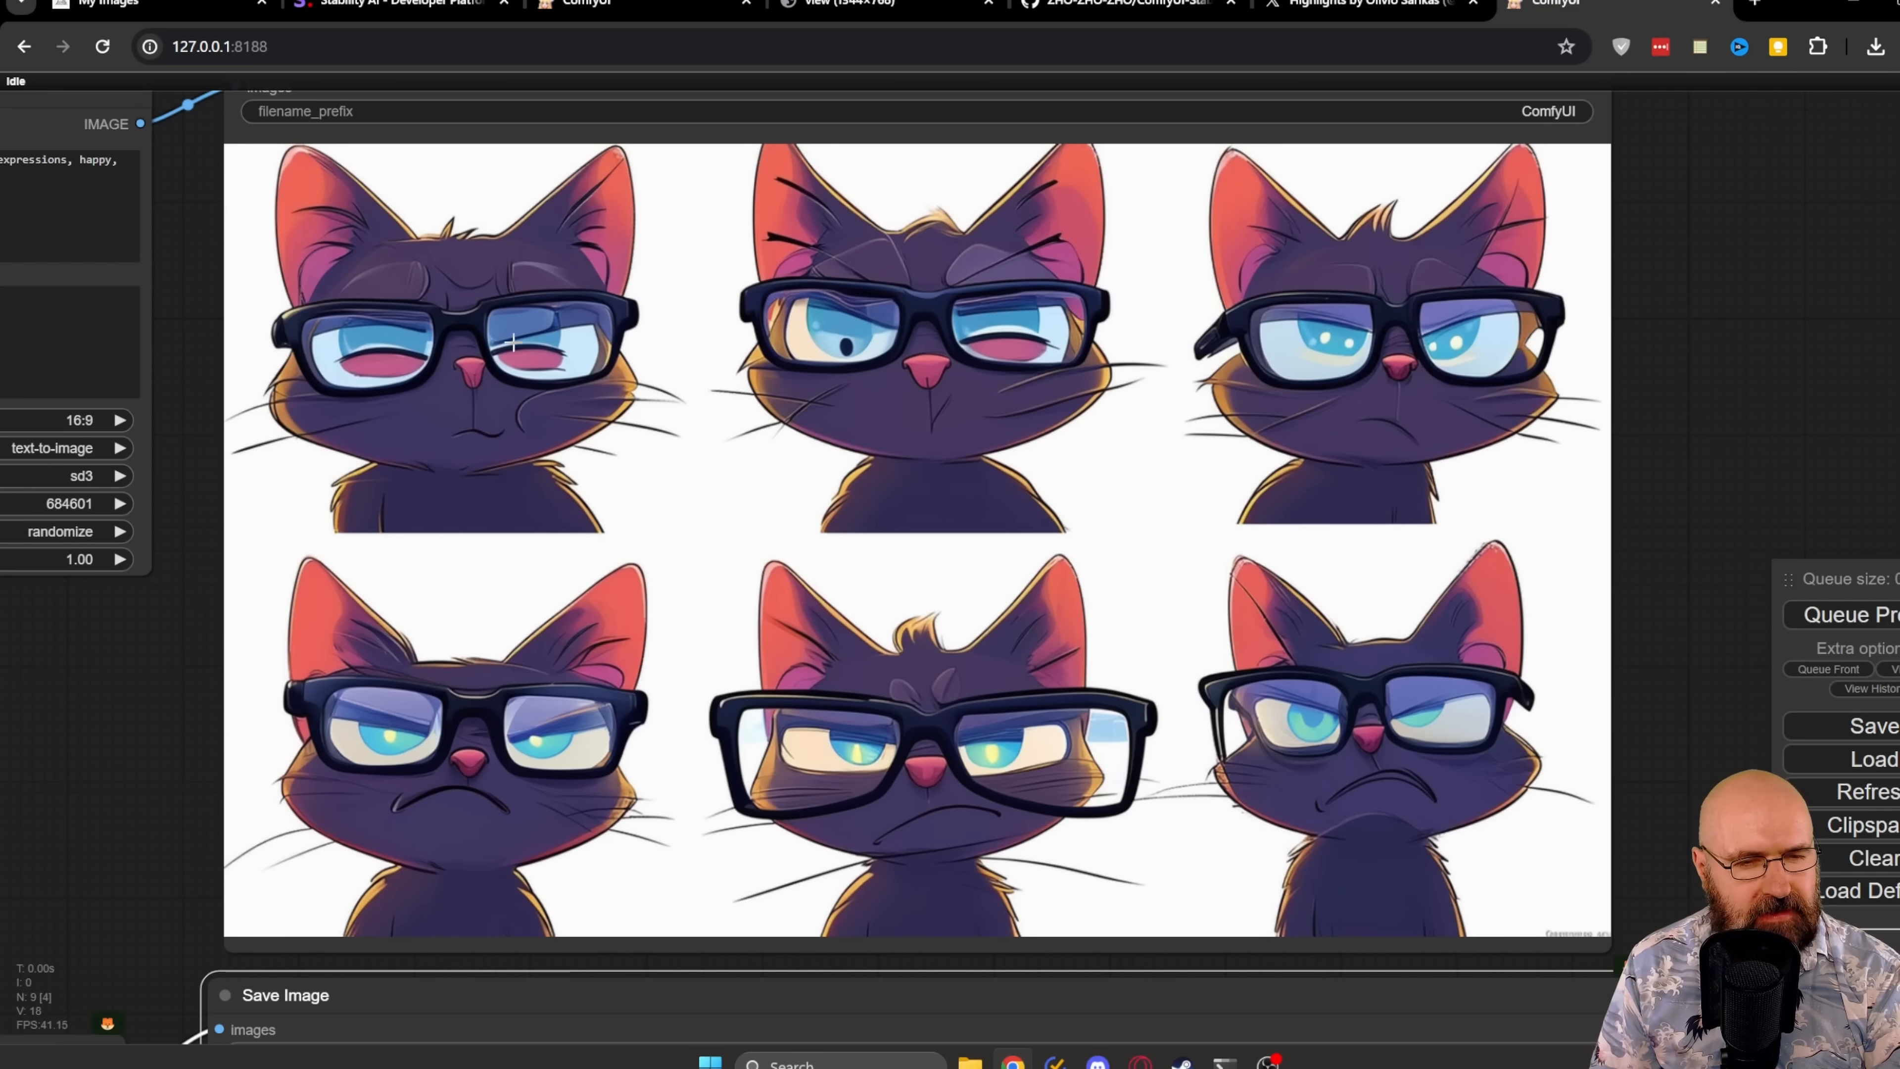
mouse_move(1694, 523)
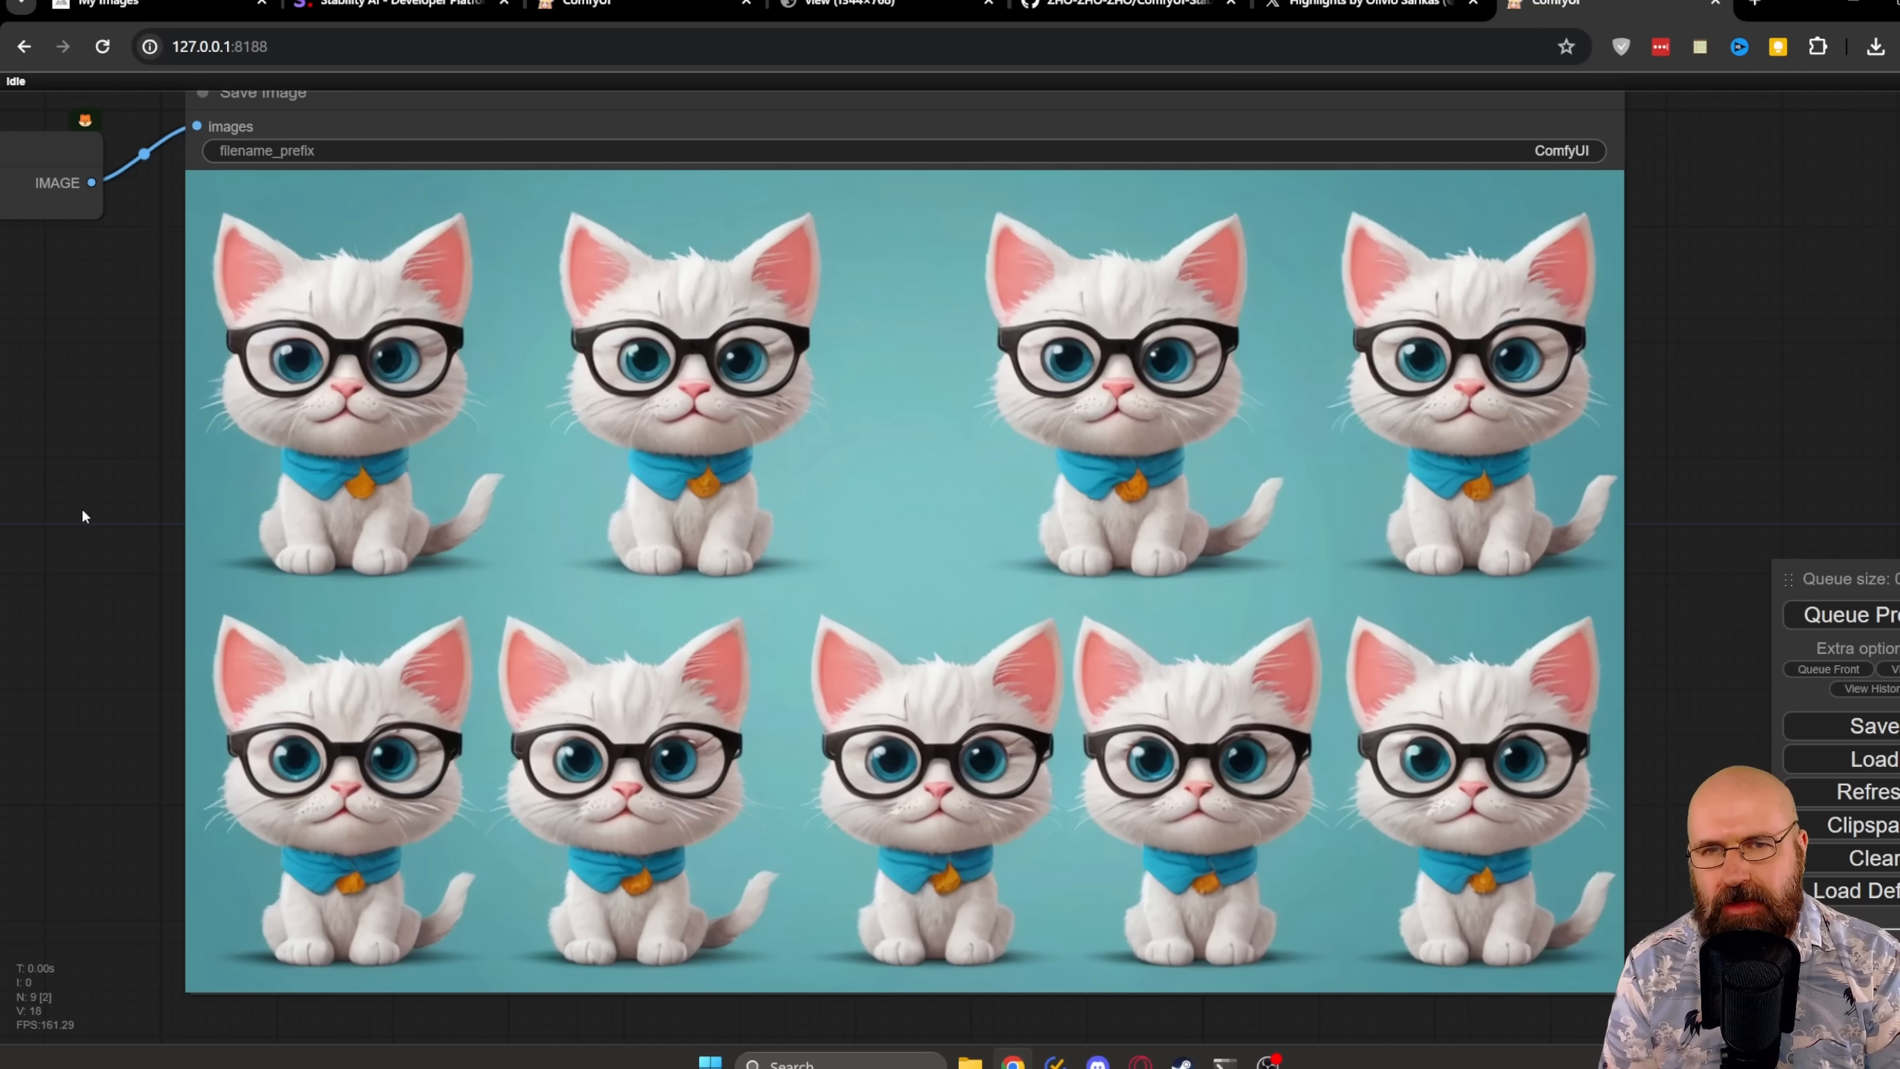
Step: Return to the ComfyUI tab showing the grid of white kittens in glasses and blue neckerchiefs
click(145, 4)
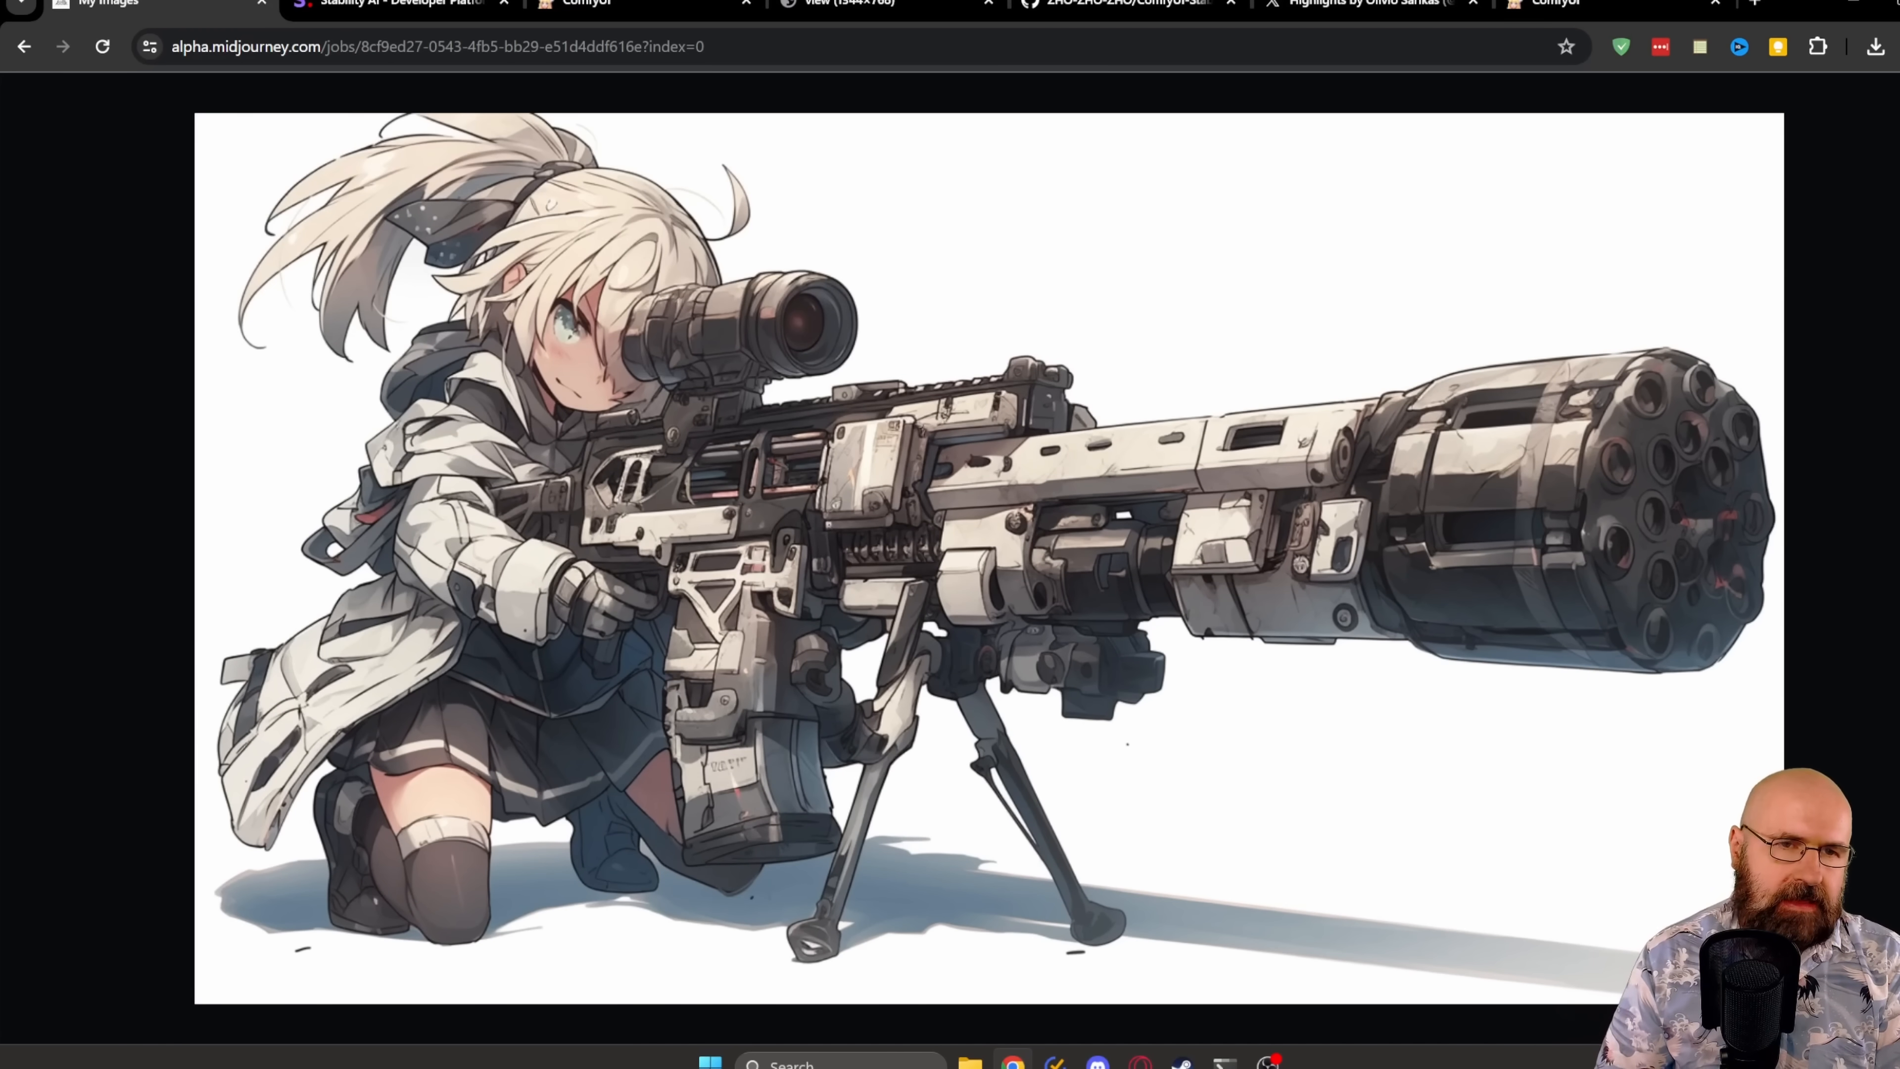
mouse_move(1807, 792)
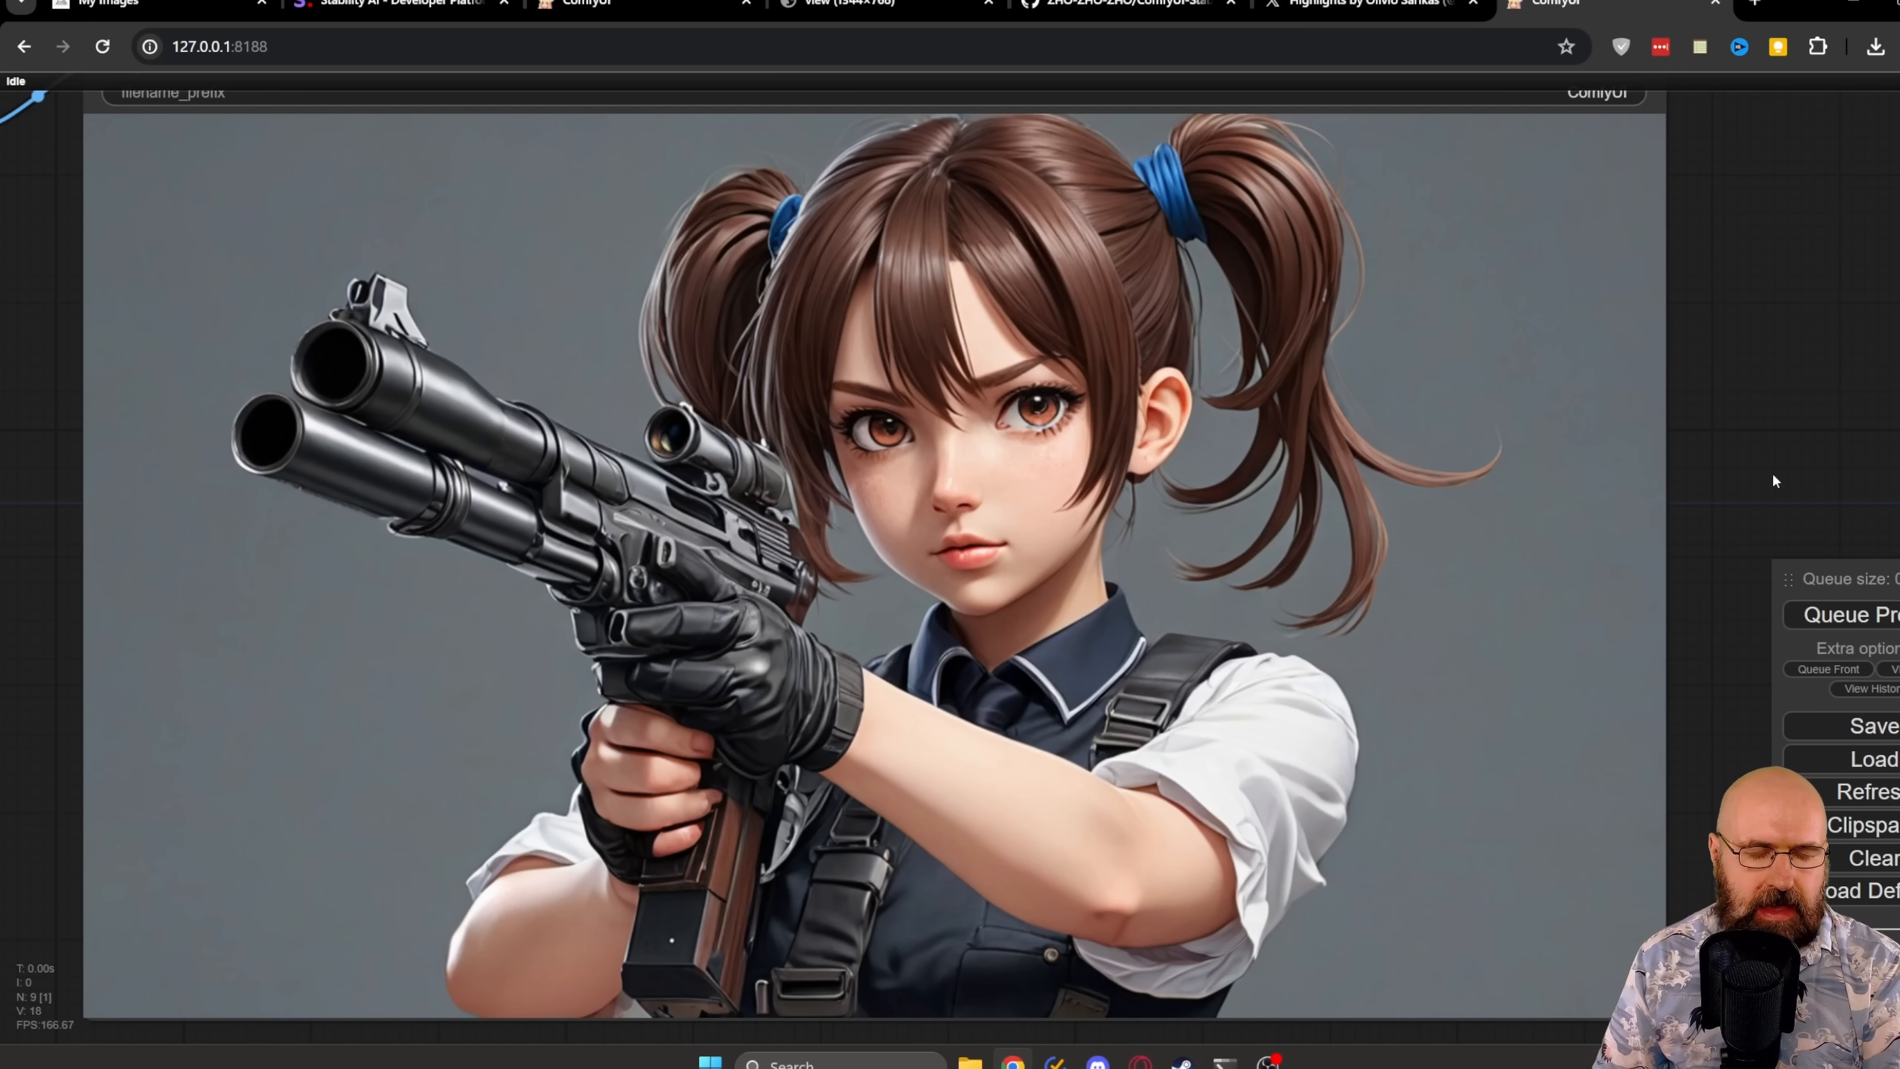
mouse_move(841, 657)
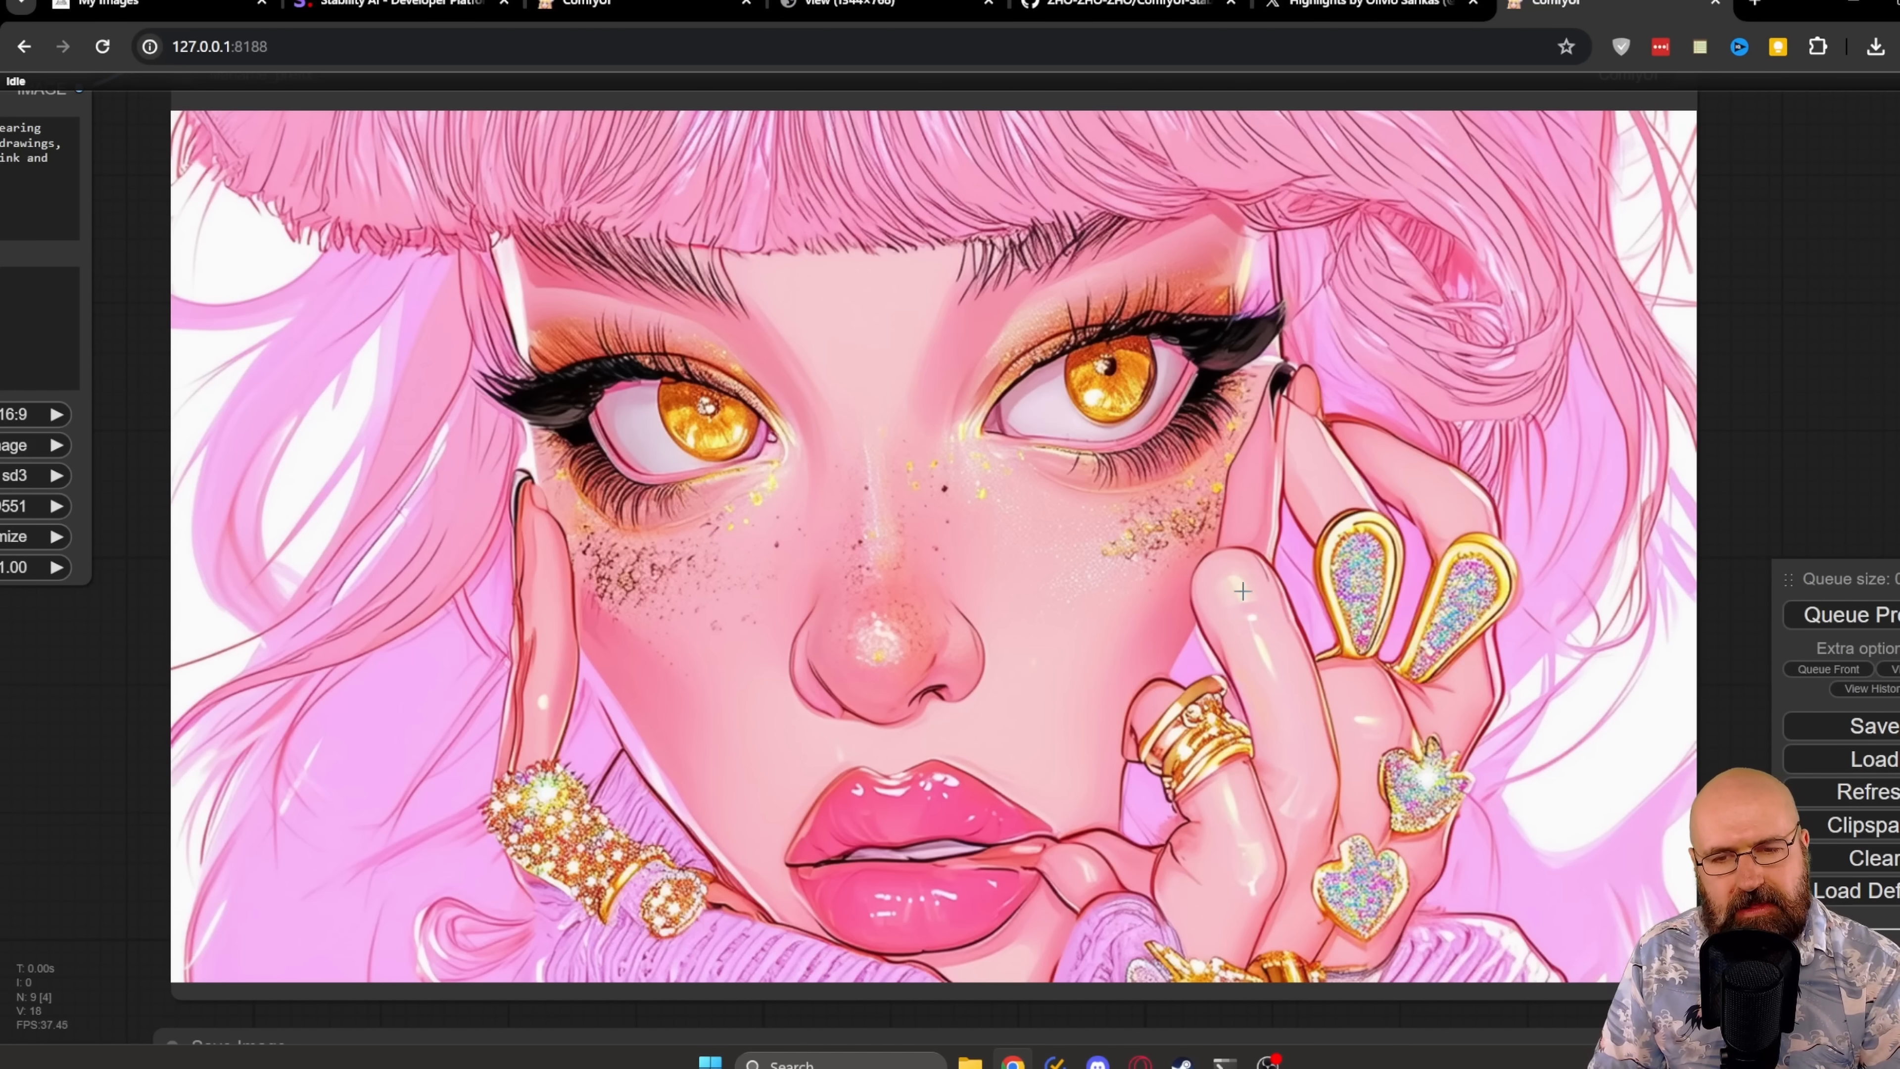
mouse_move(1475, 553)
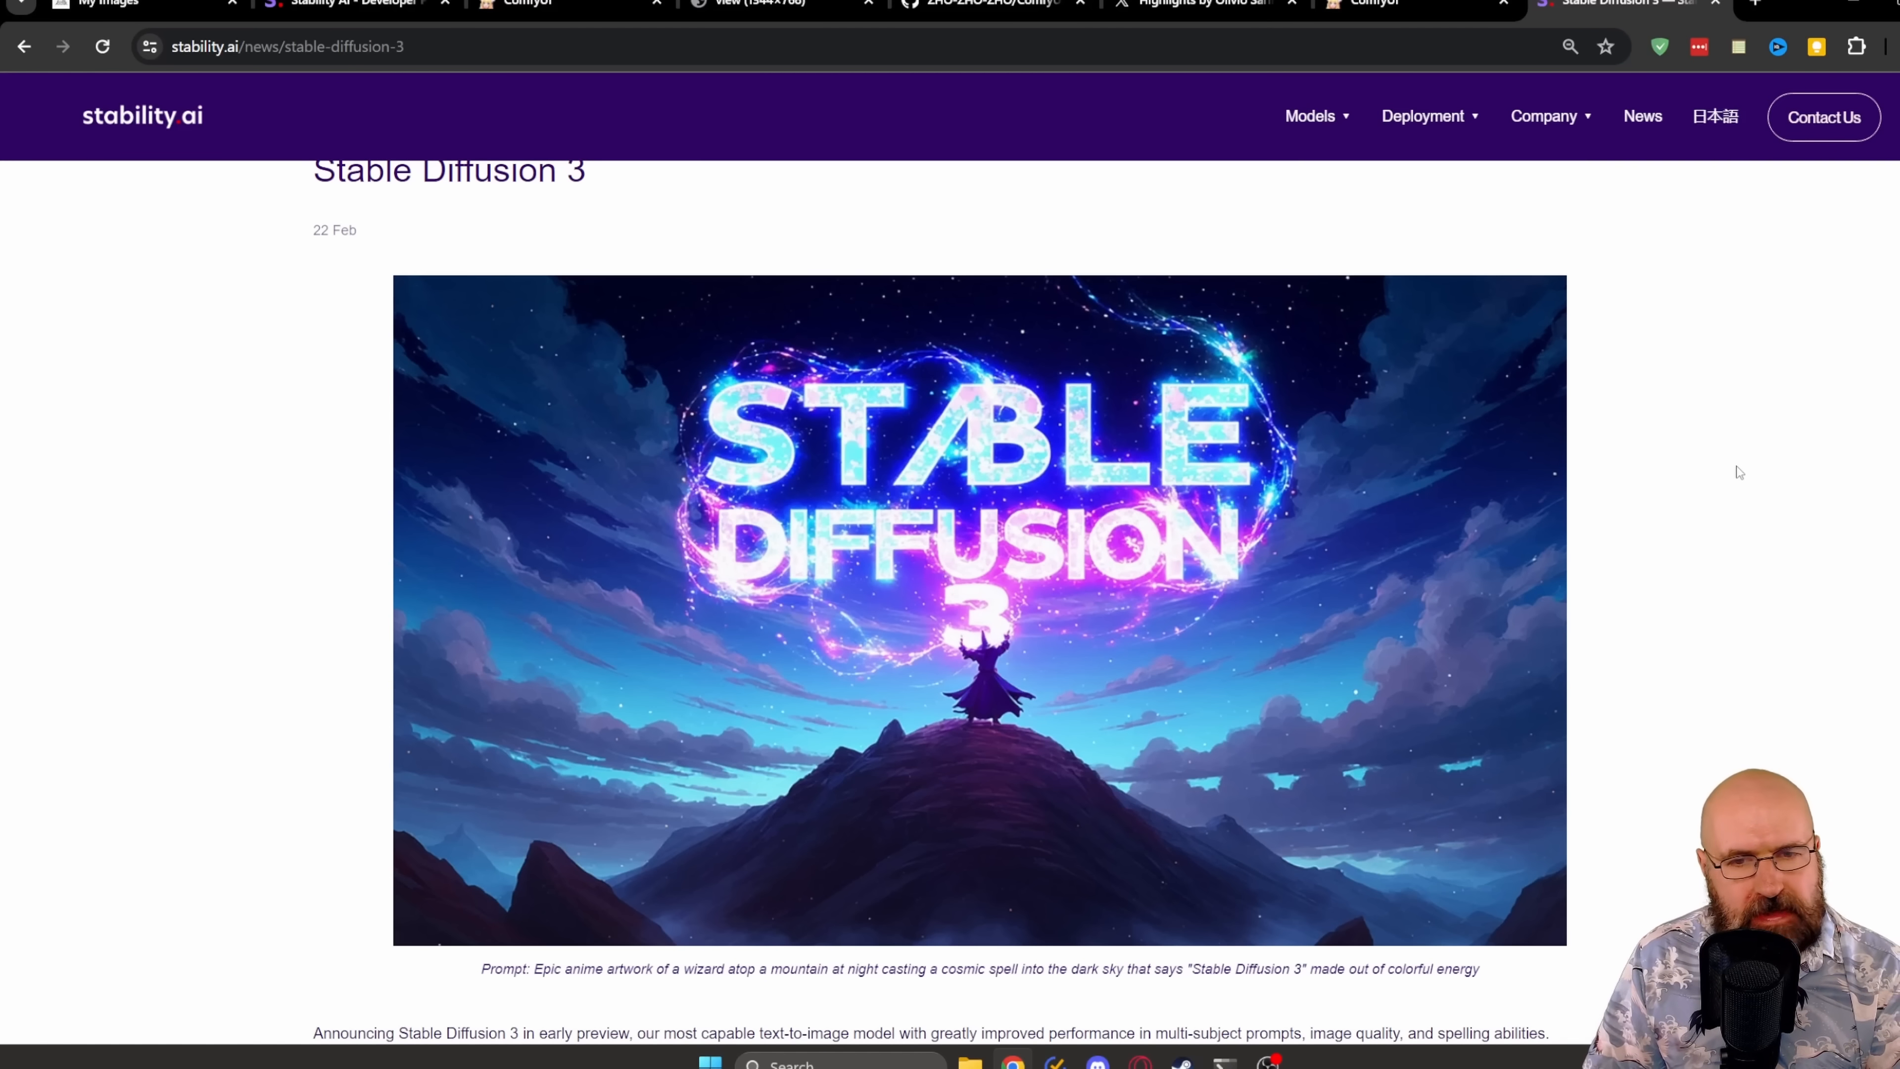
mouse_move(928, 500)
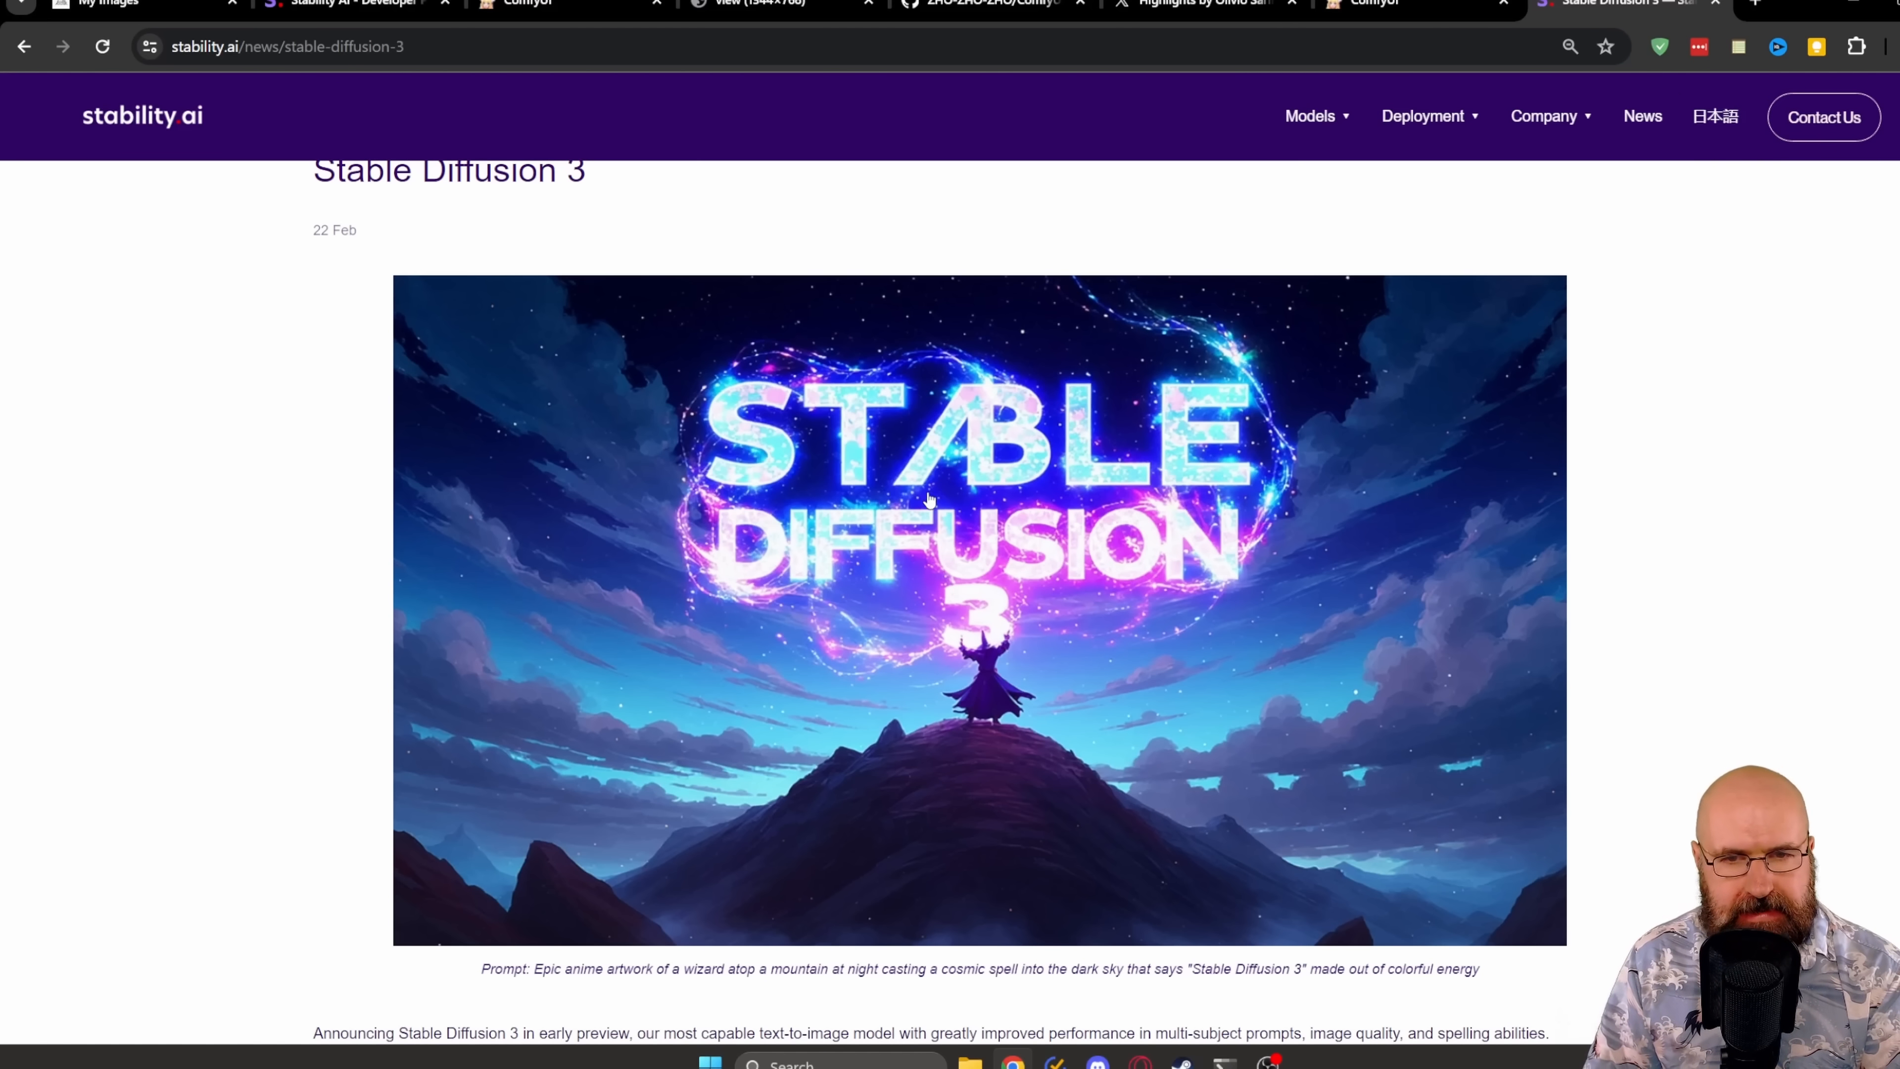
Step: Switch to the stability.ai Stable Diffusion 3 news tab with the wizard-on-a-mountain prompt
click(1370, 4)
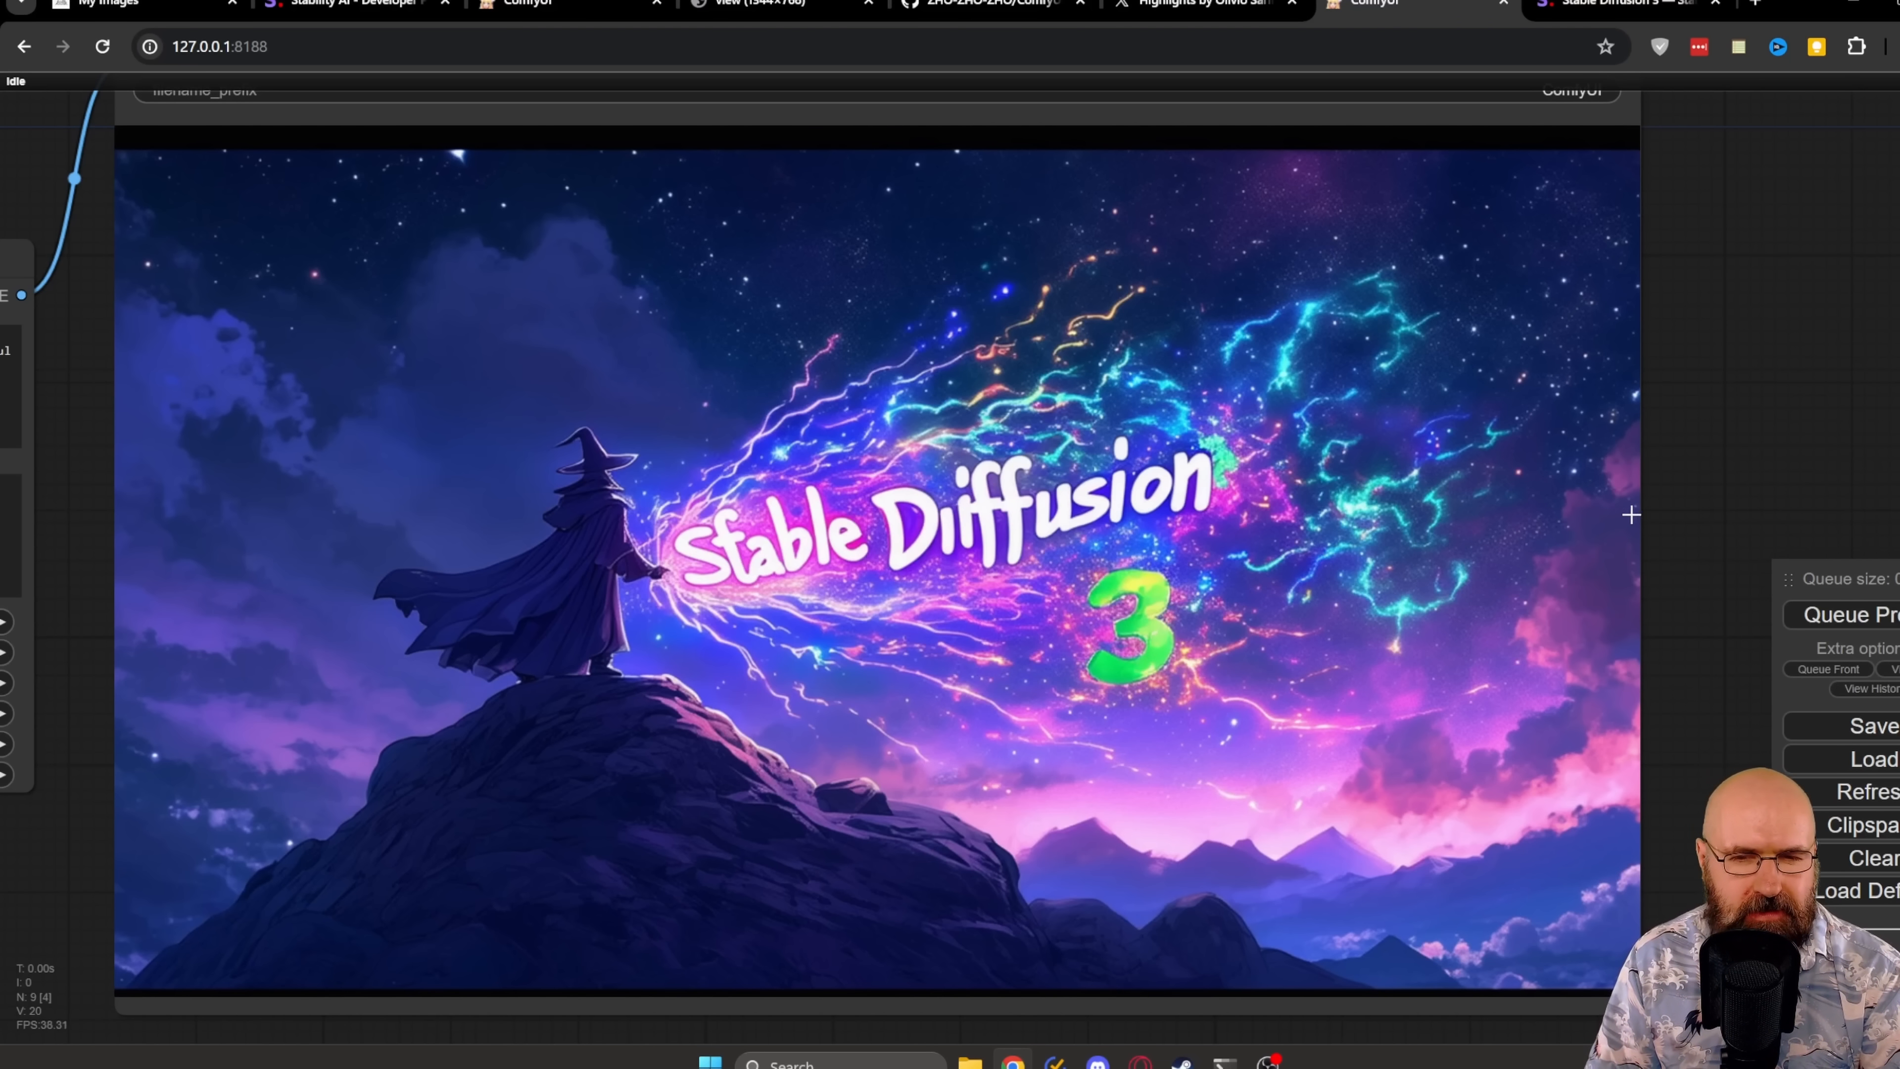
mouse_move(1151, 570)
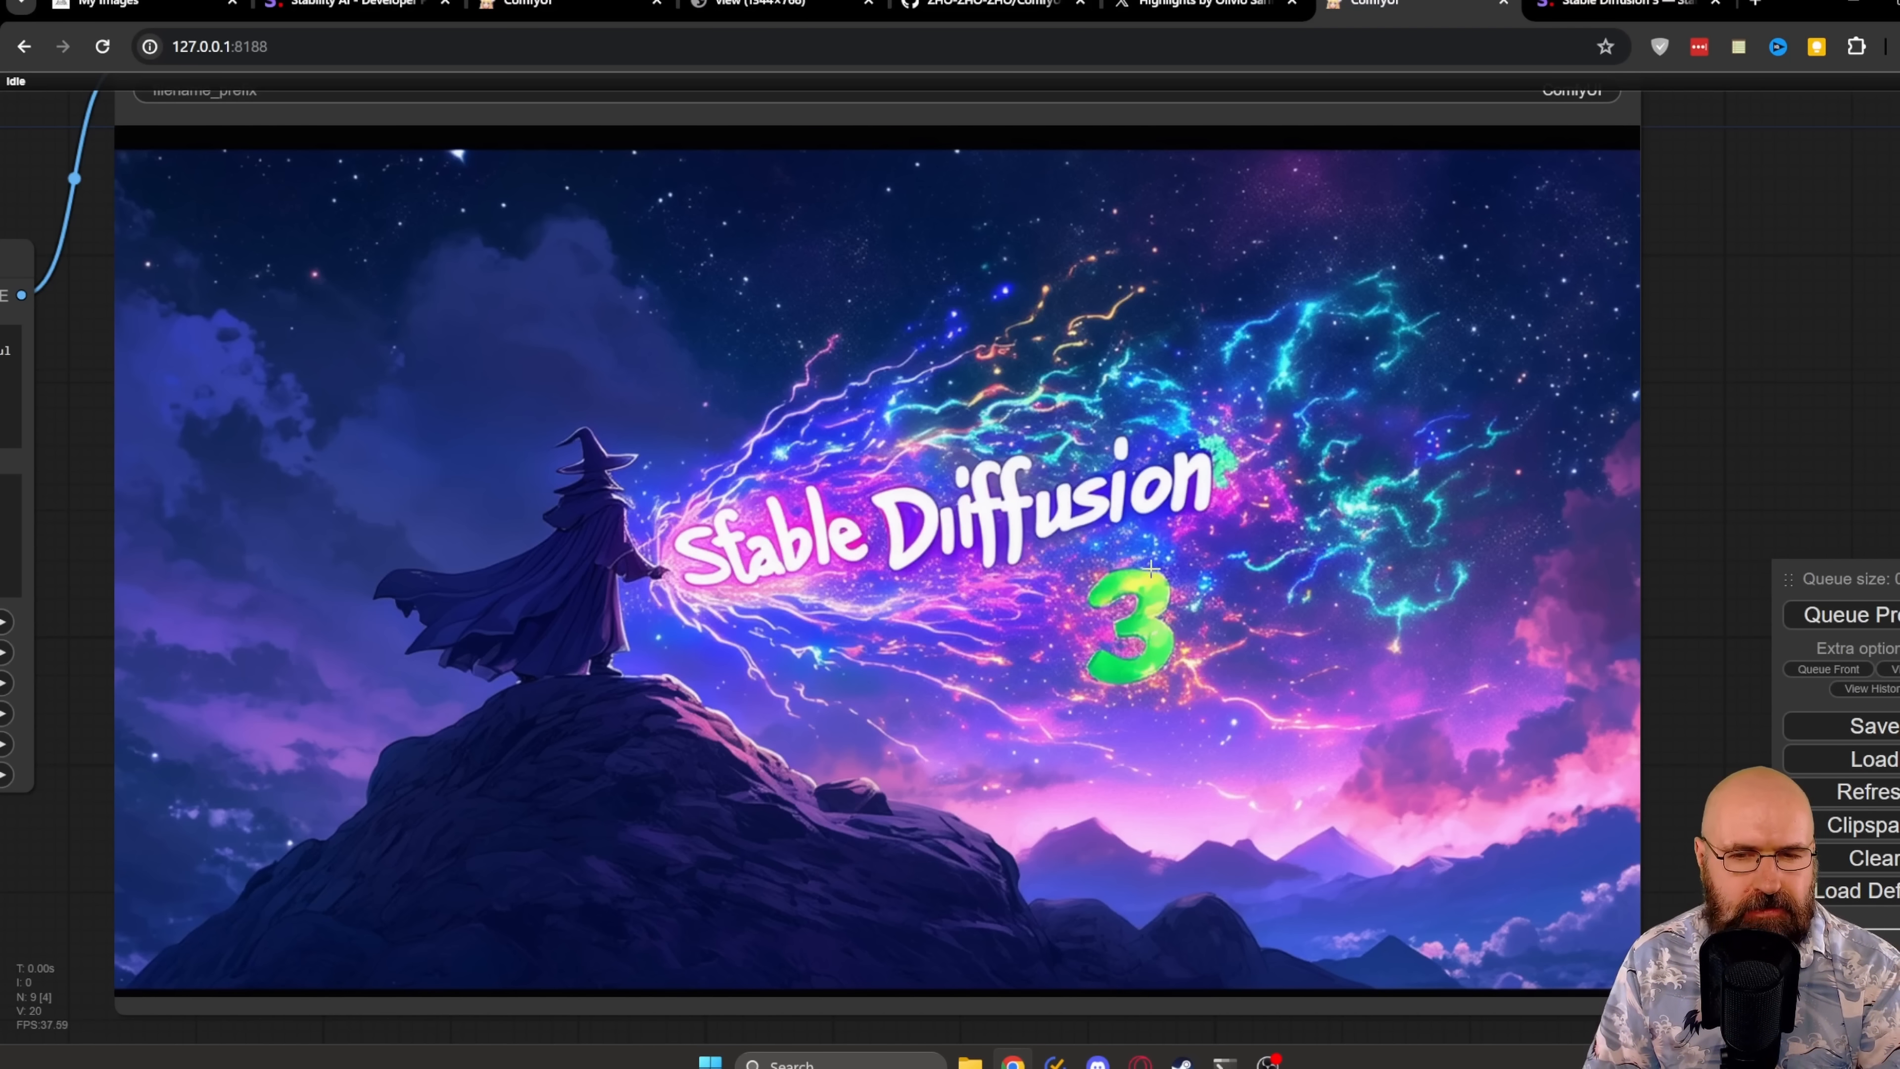
mouse_move(579, 670)
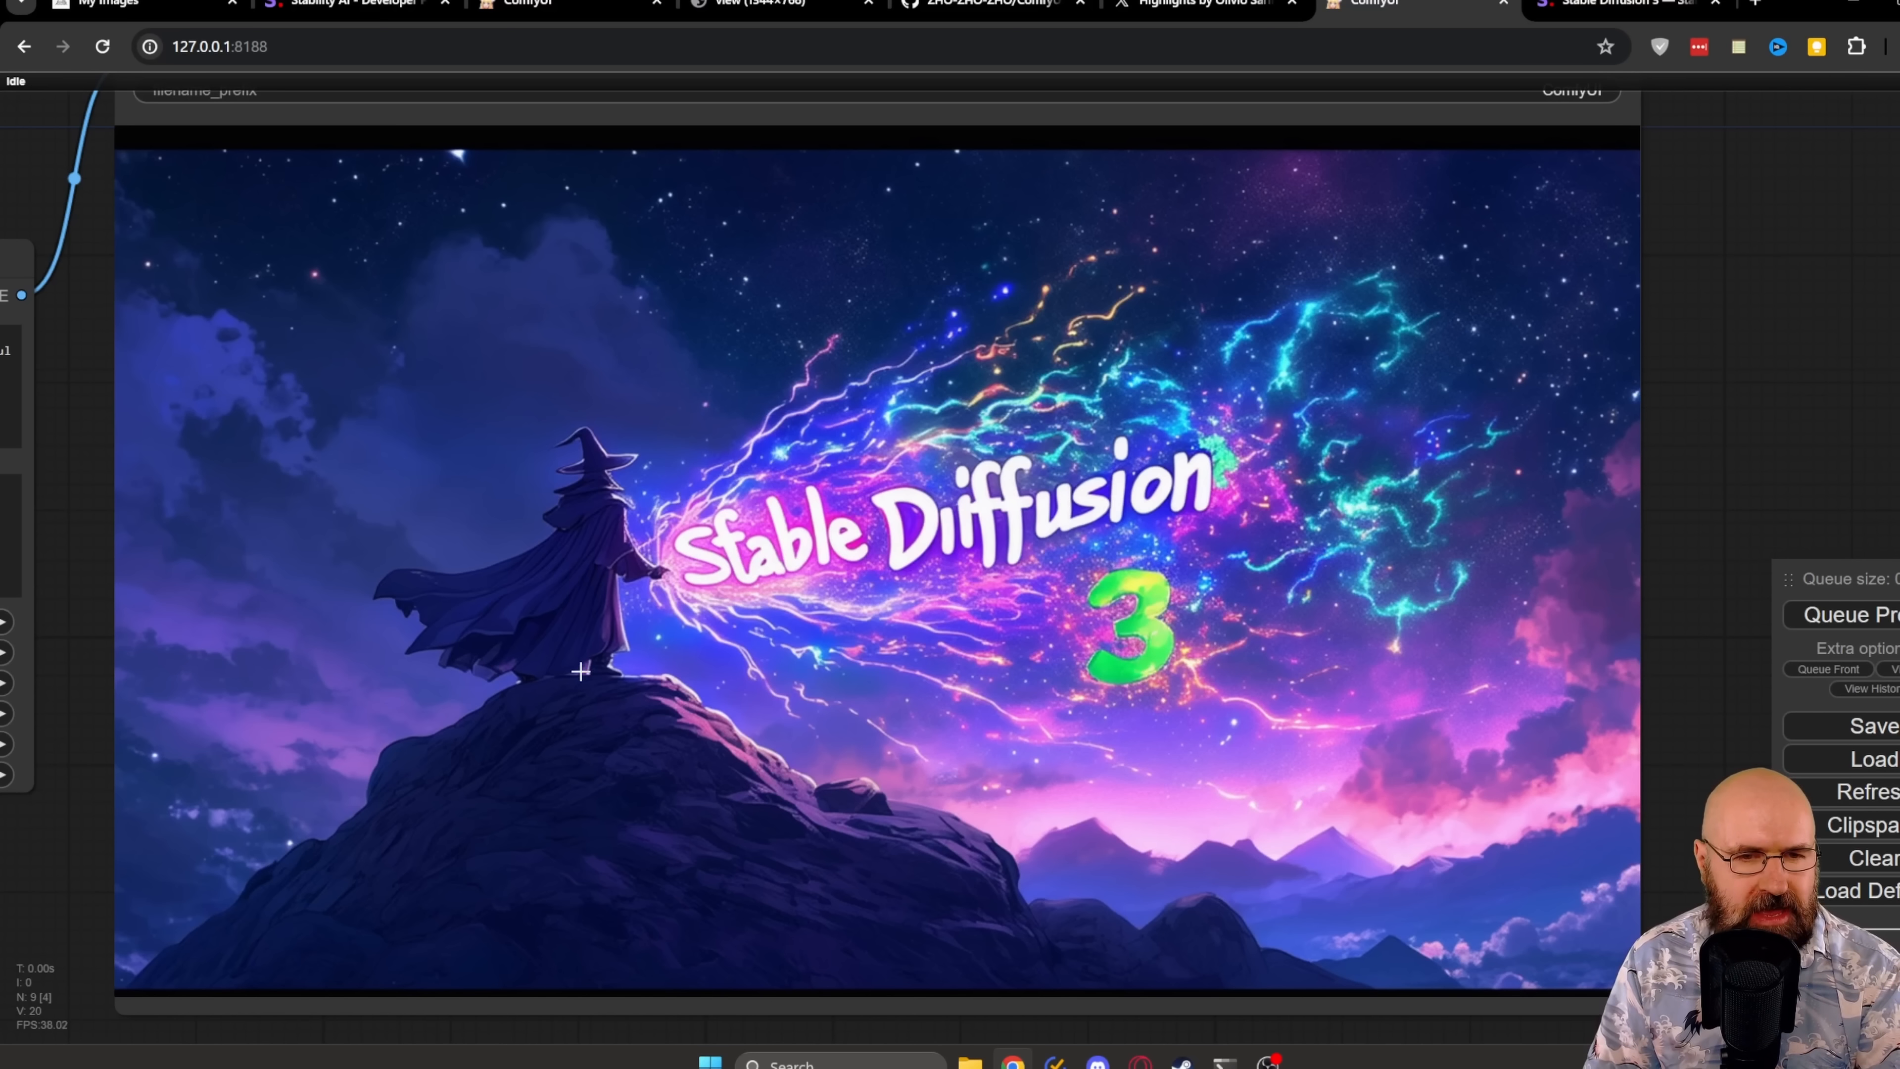
mouse_move(1764, 561)
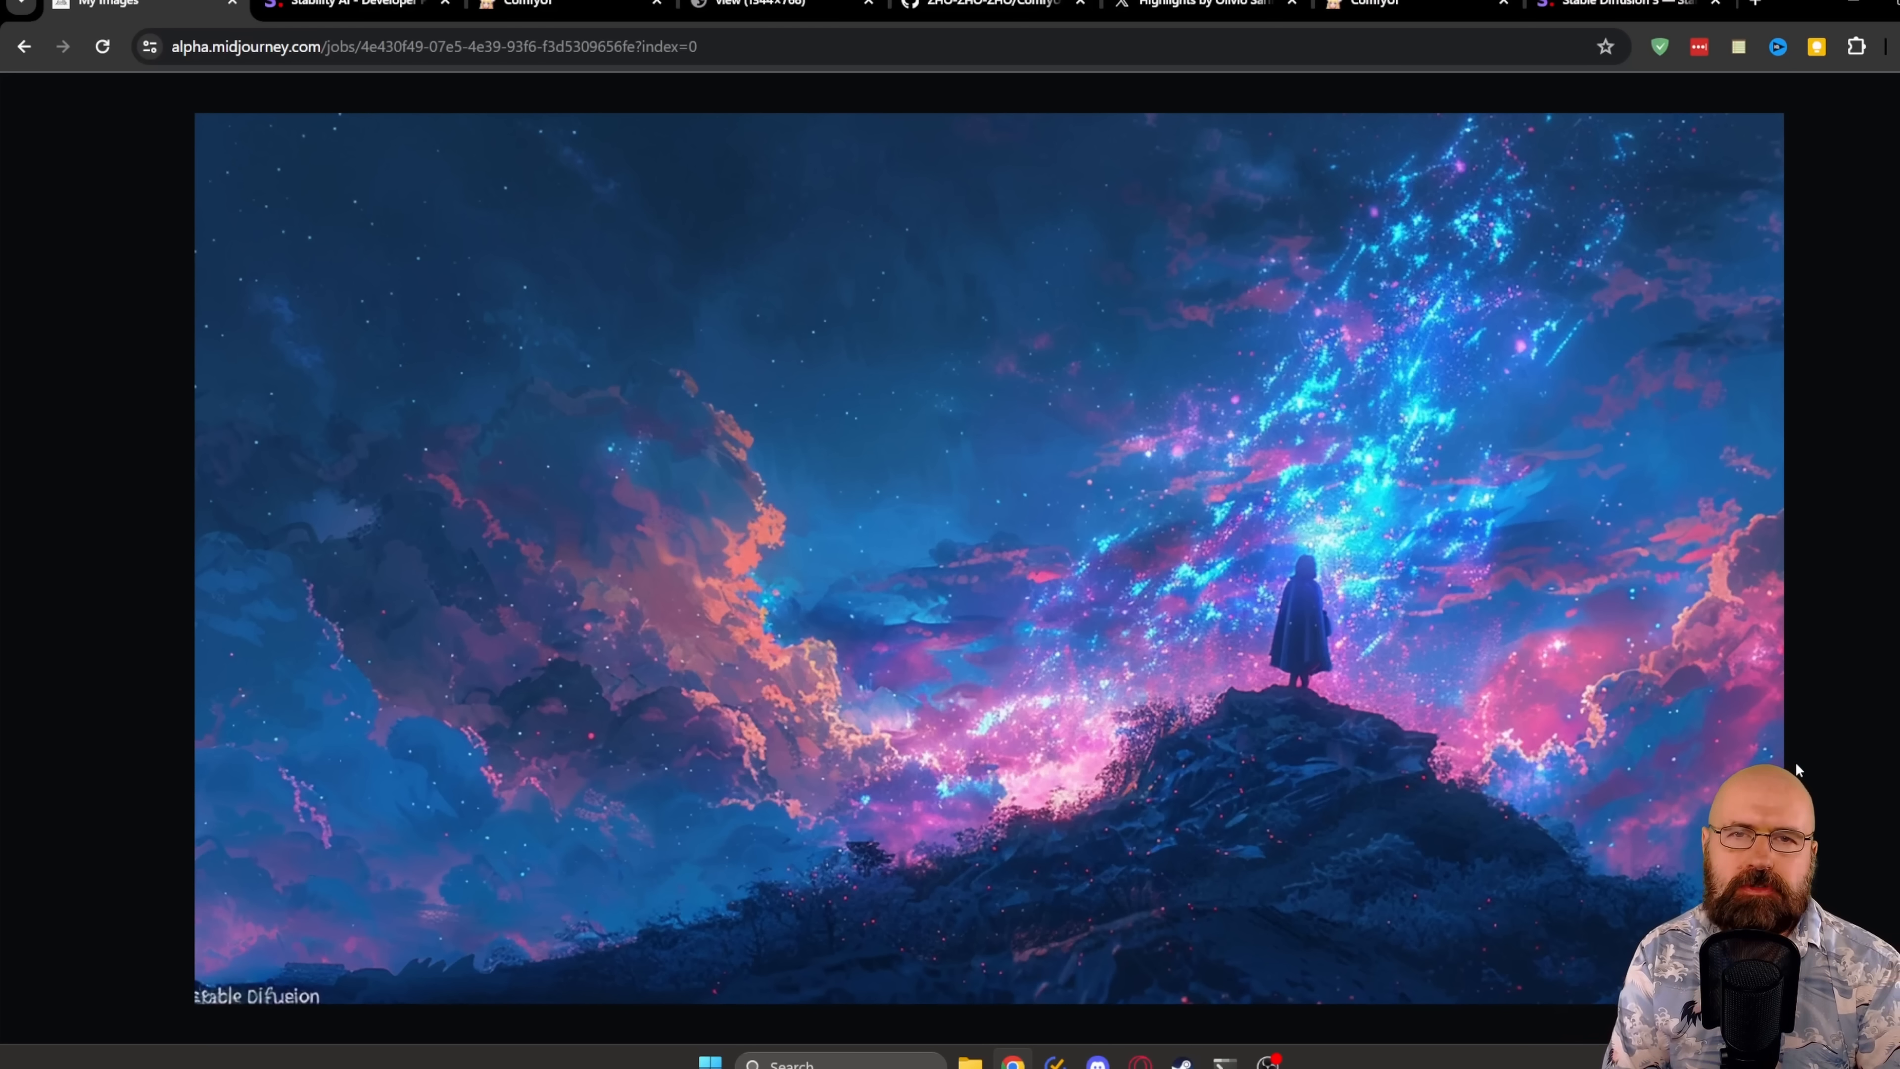
mouse_move(1190, 669)
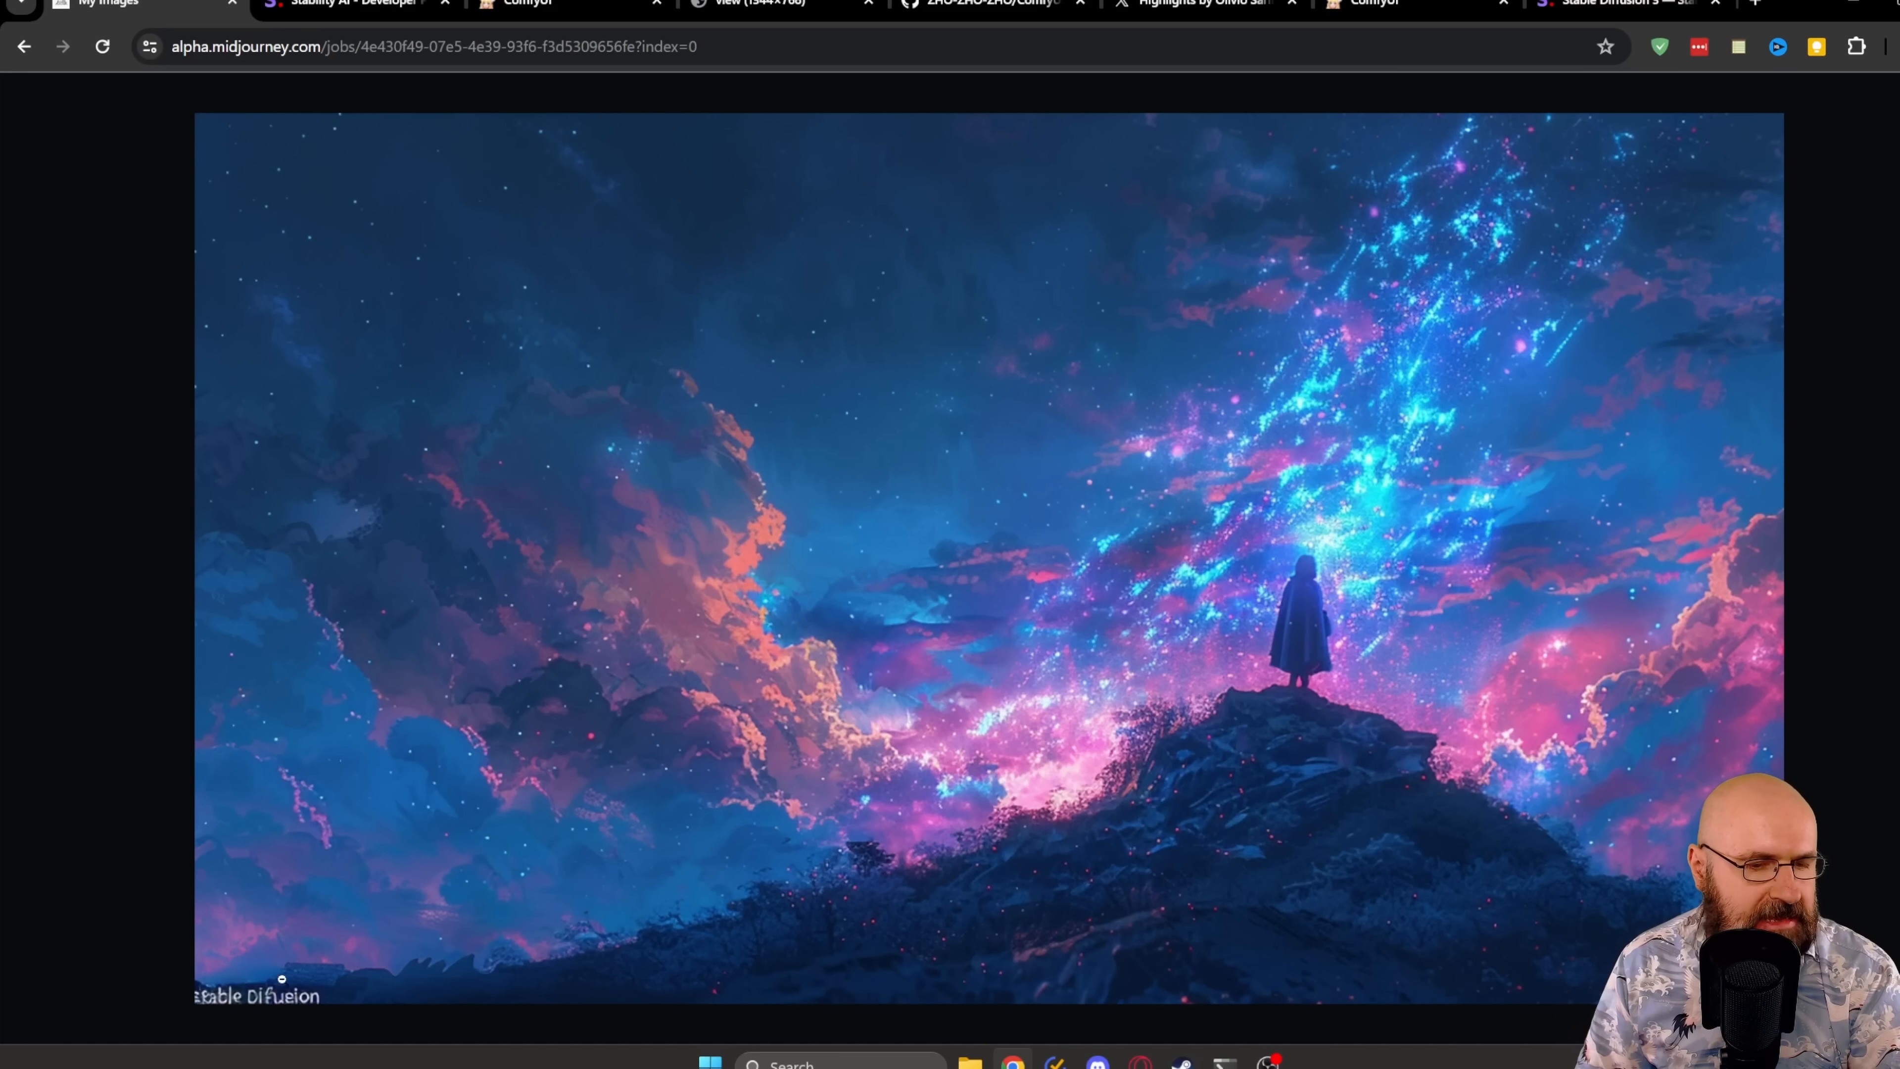
mouse_move(299, 1016)
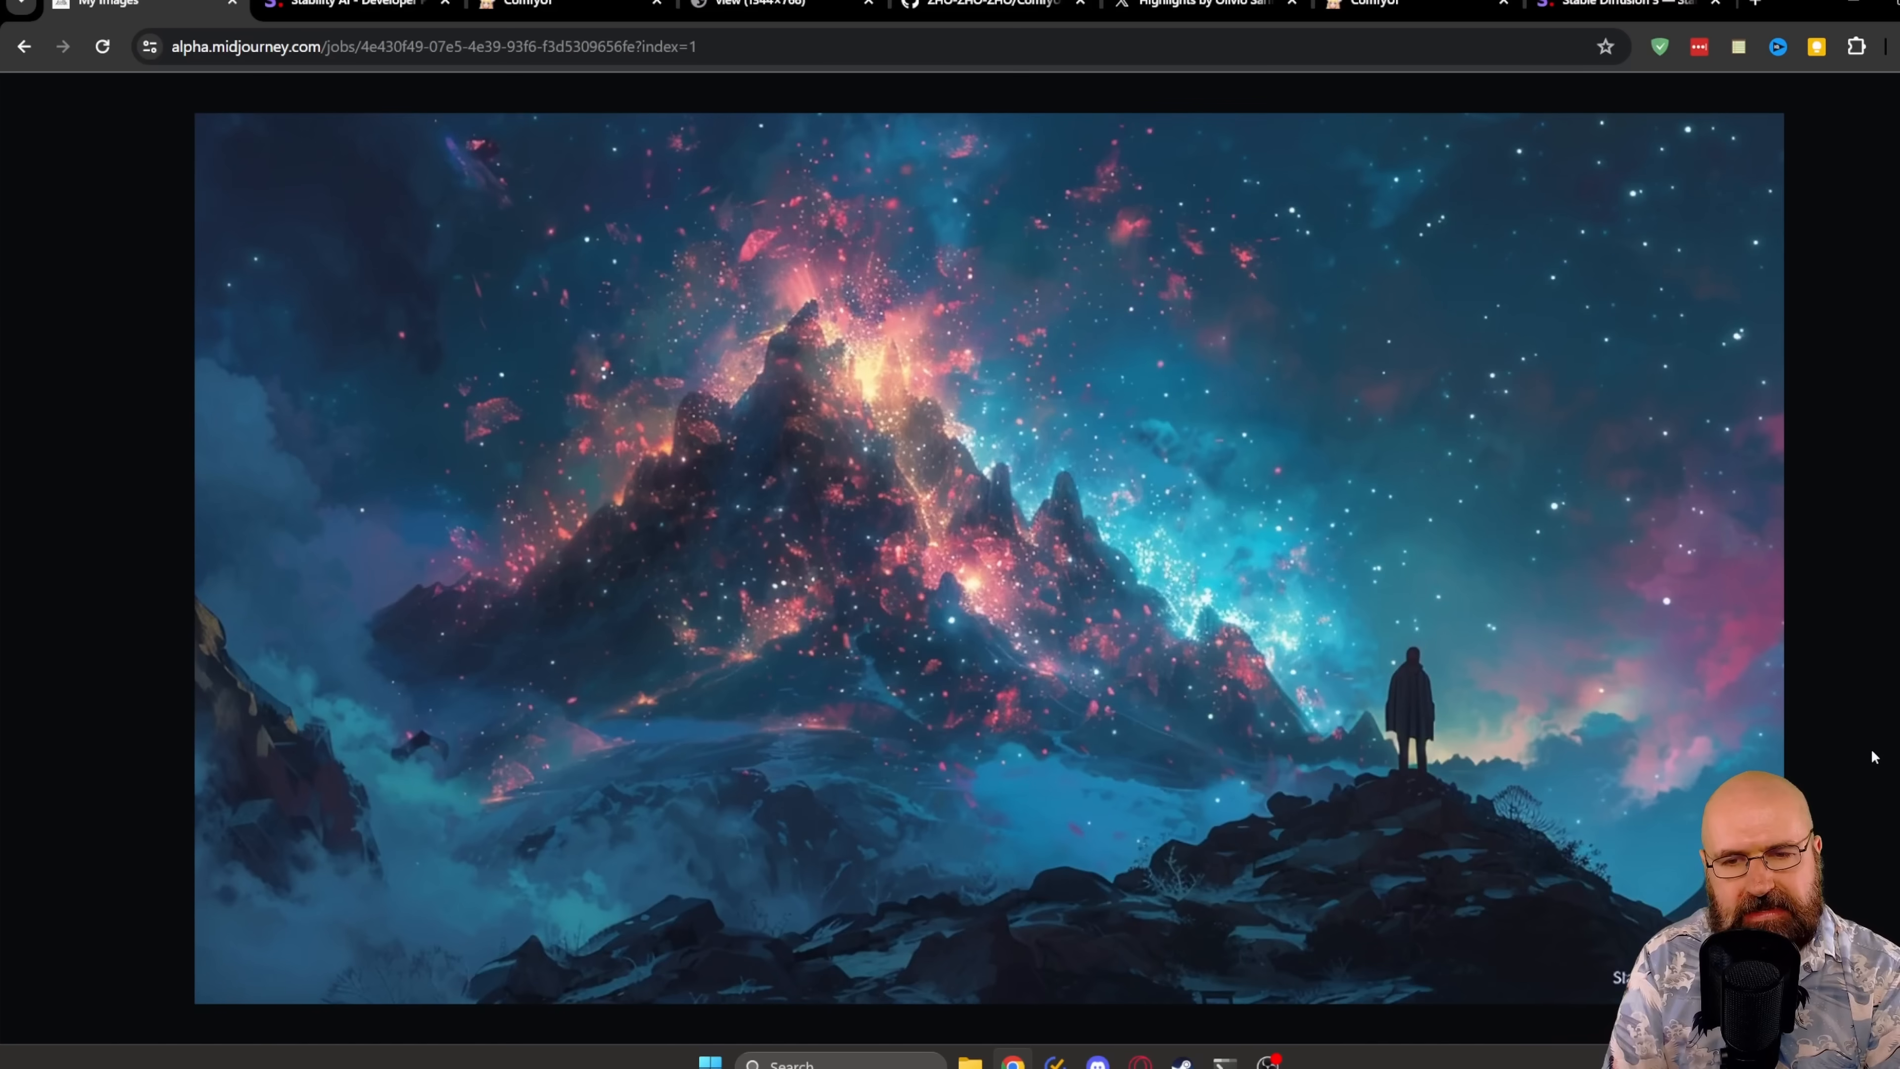
Step: Advance to the second Midjourney variation of the cosmic mountain scene with a lone cloaked figure
click(961, 20)
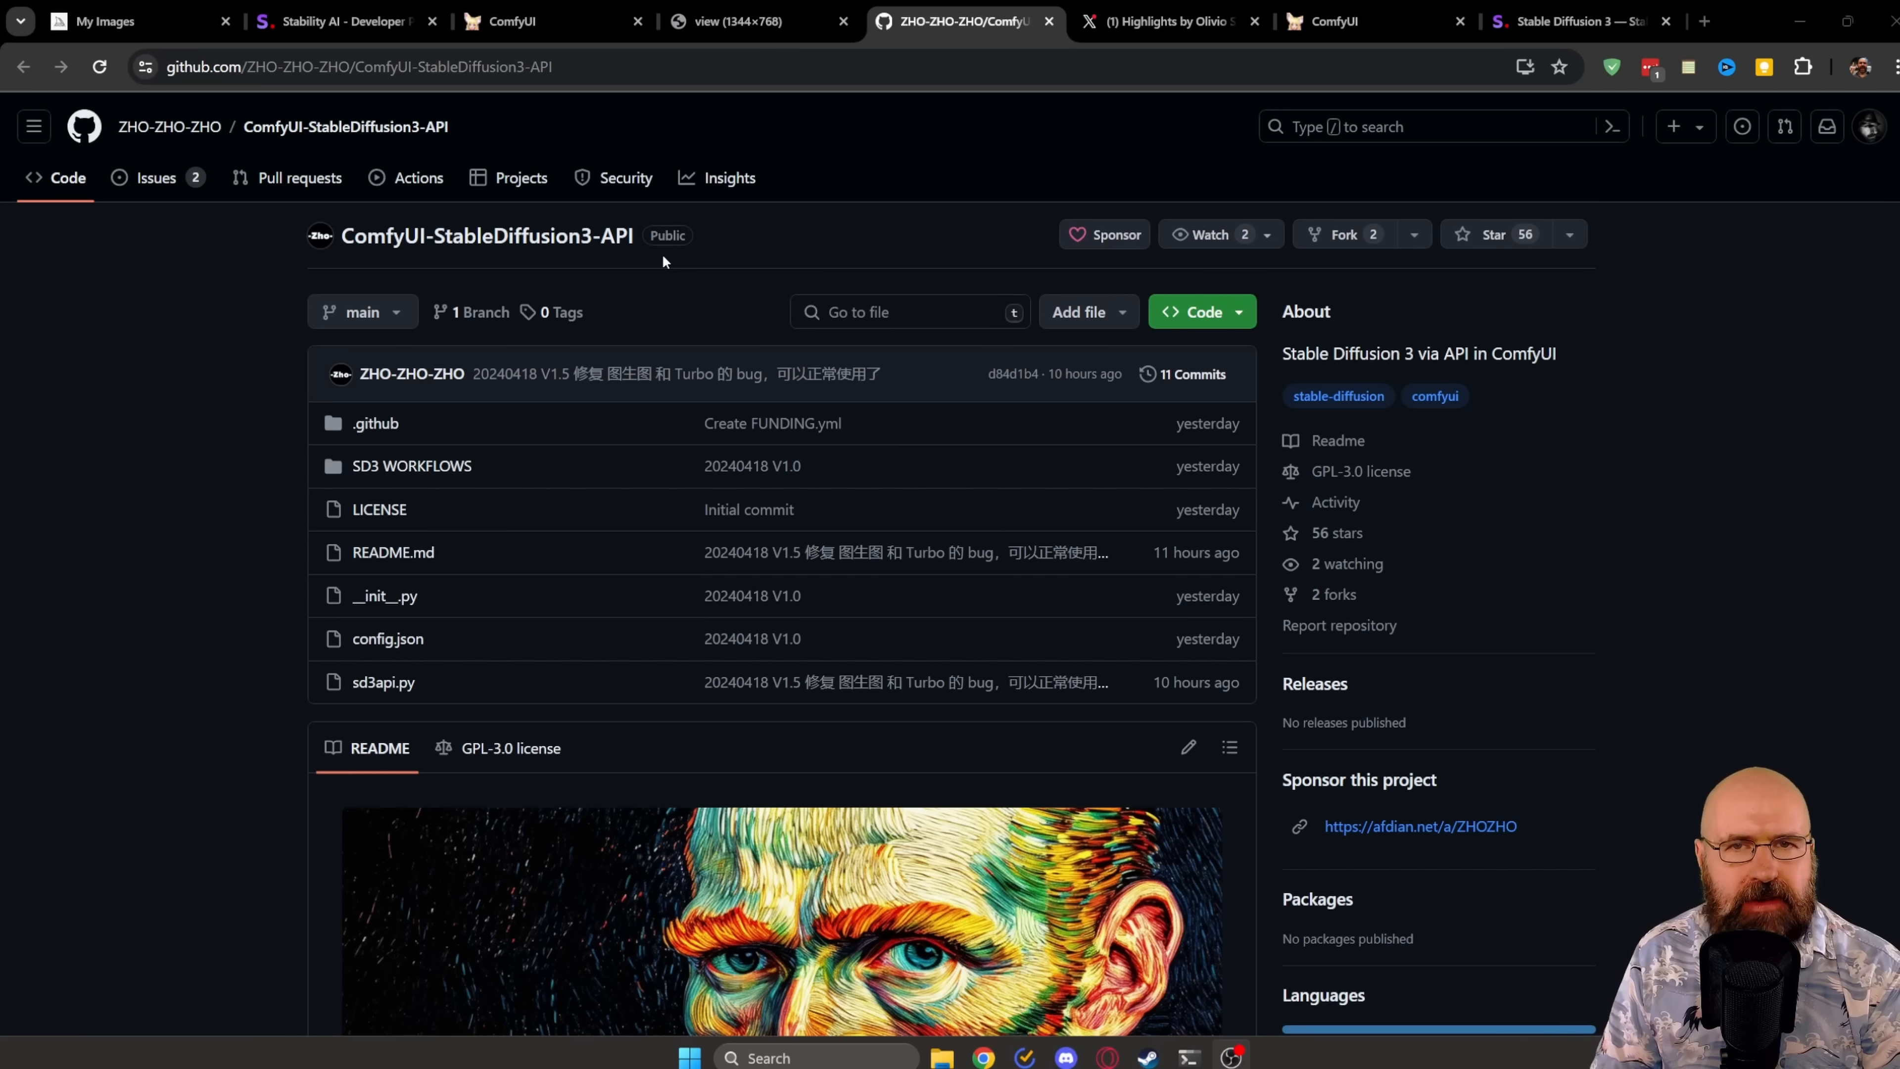
mouse_move(451, 97)
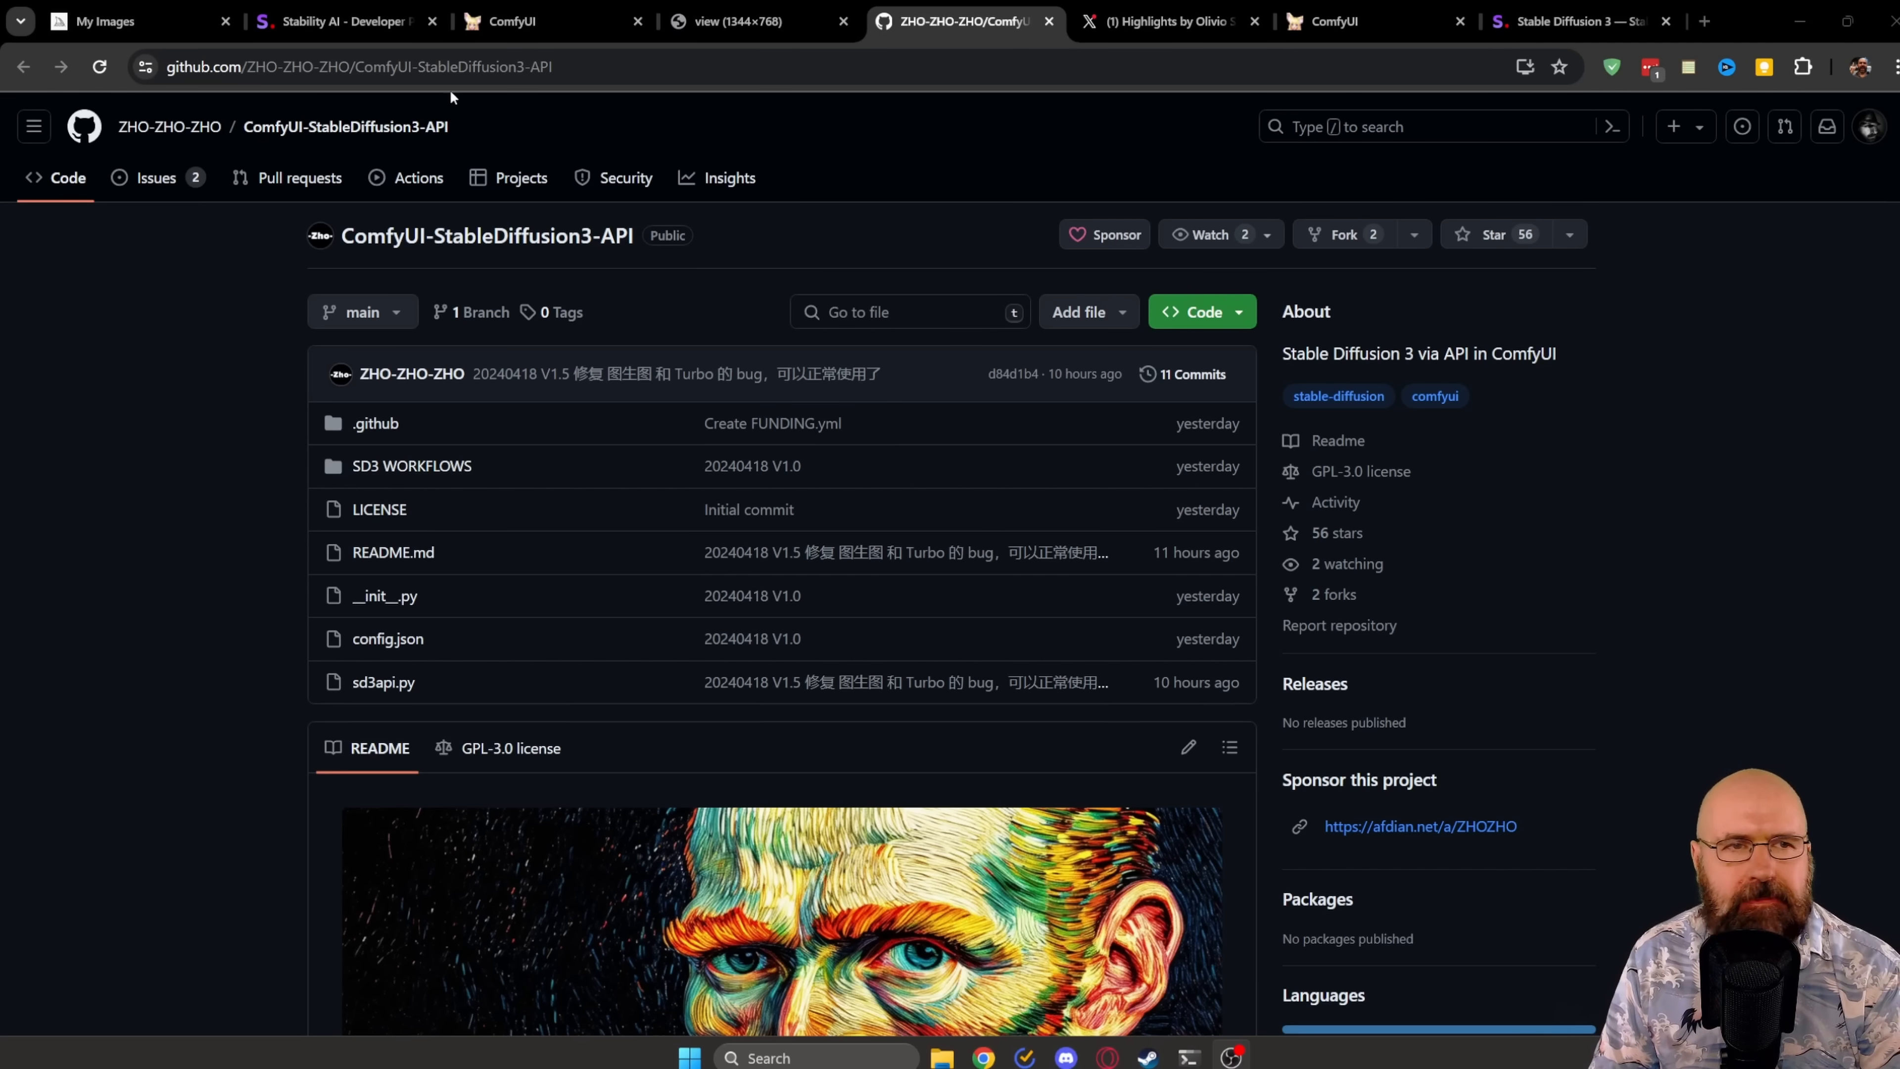
Step: Switch to the GitHub tab of the ZHO-ZHO-ZHO ComfyUI-StableDiffusion3-API repository
click(340, 21)
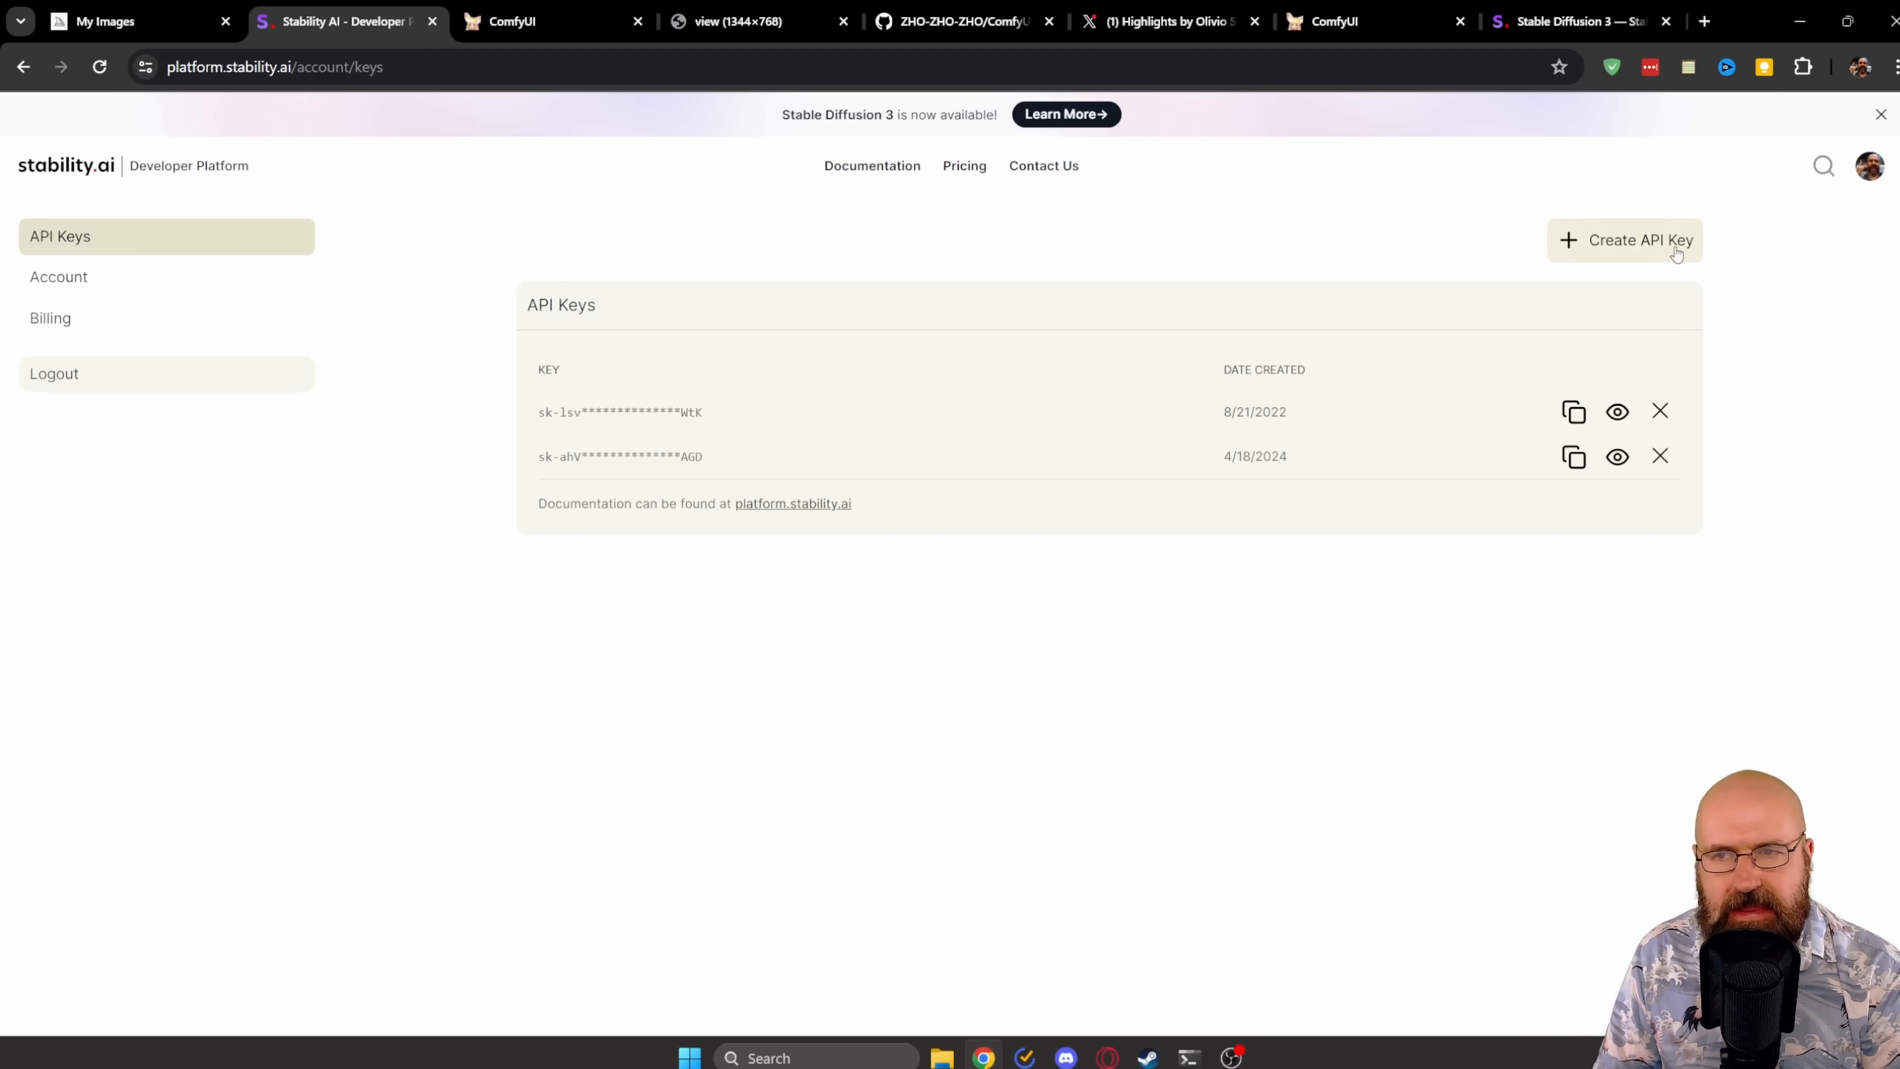
mouse_move(593, 481)
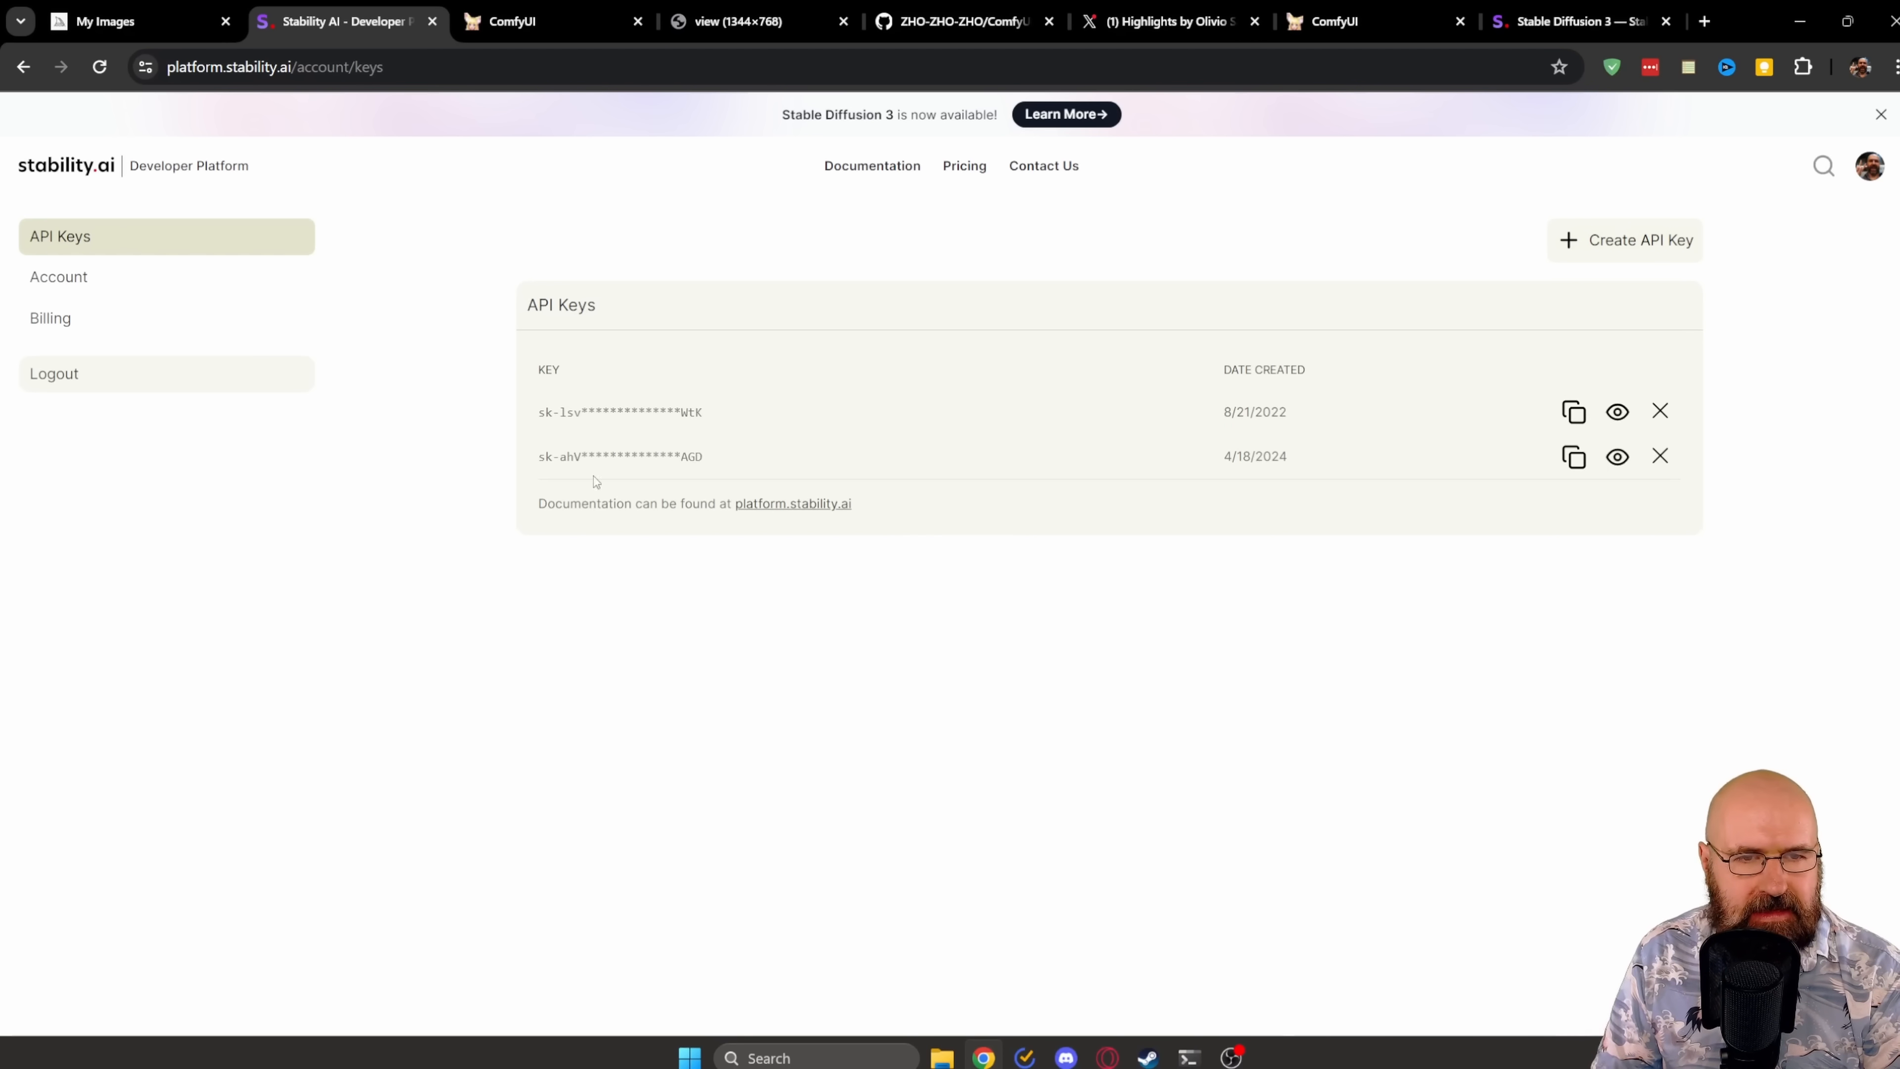
mouse_move(514, 697)
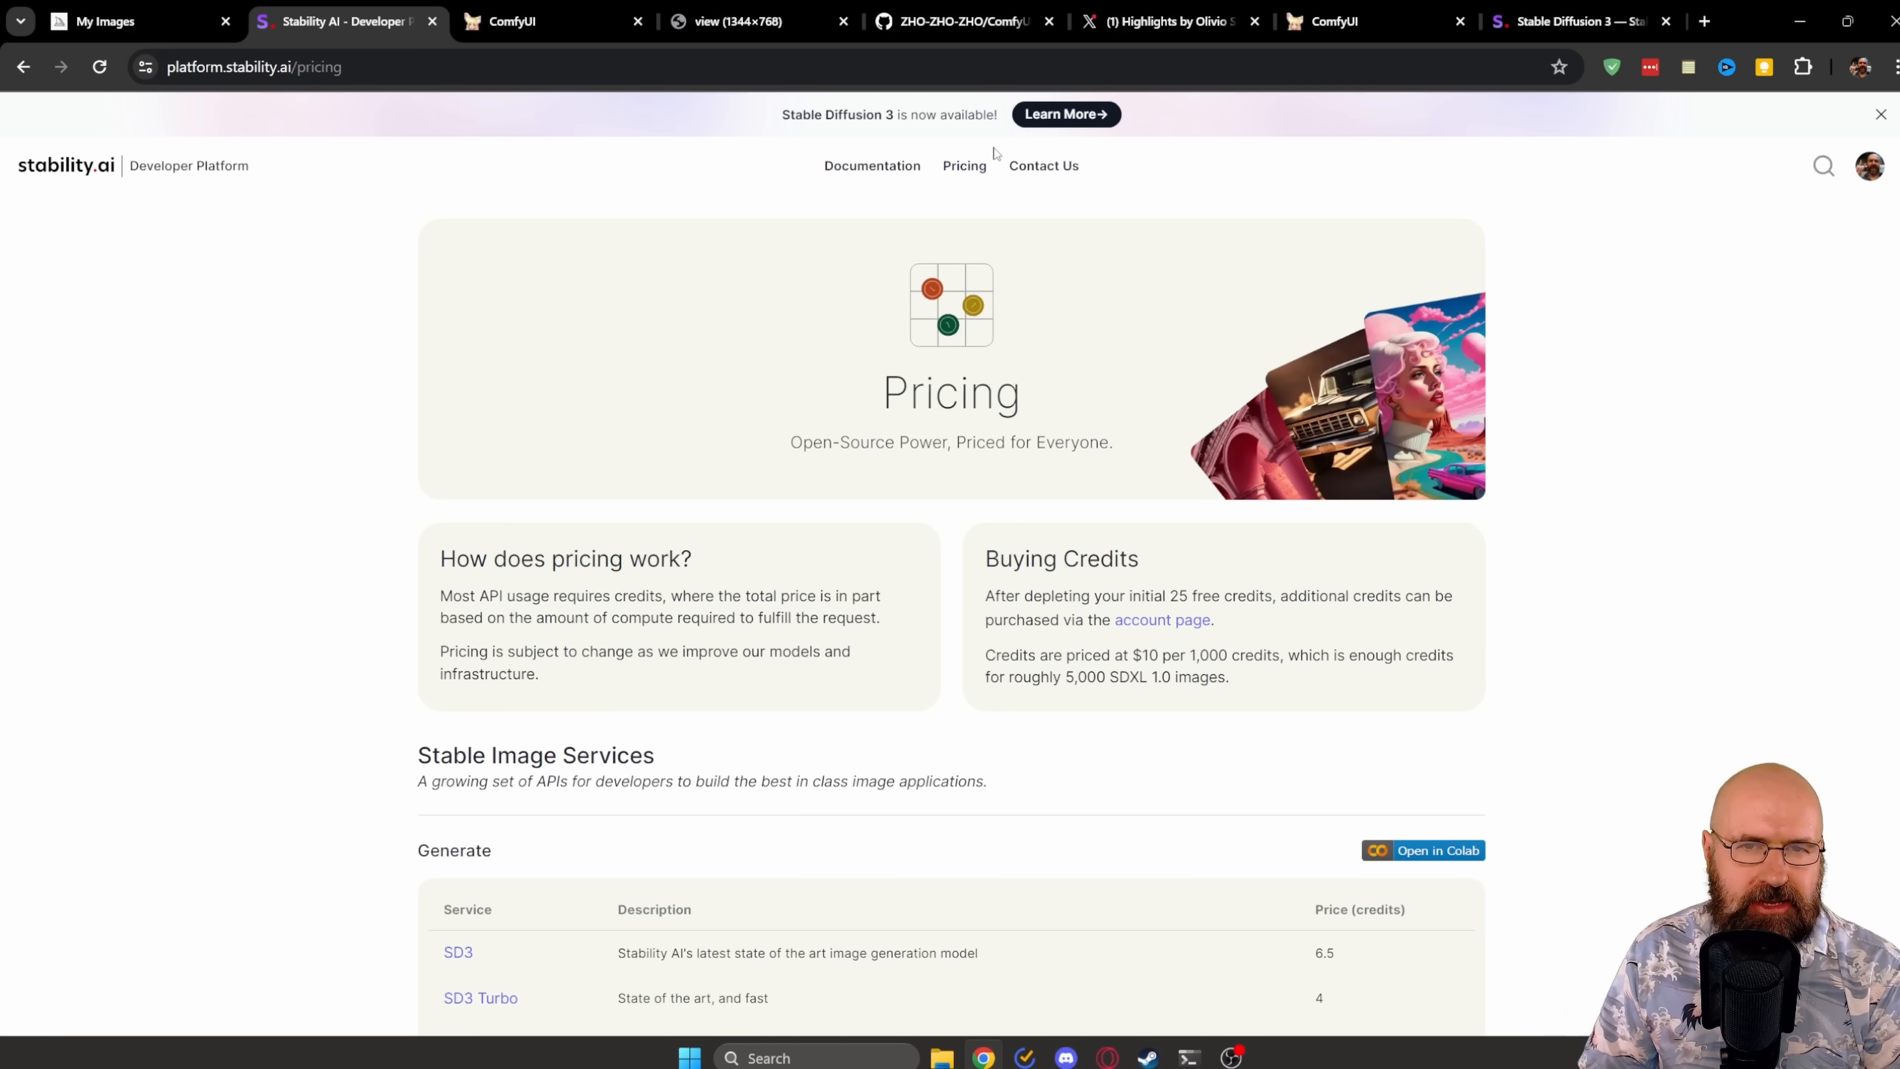
mouse_move(1508, 676)
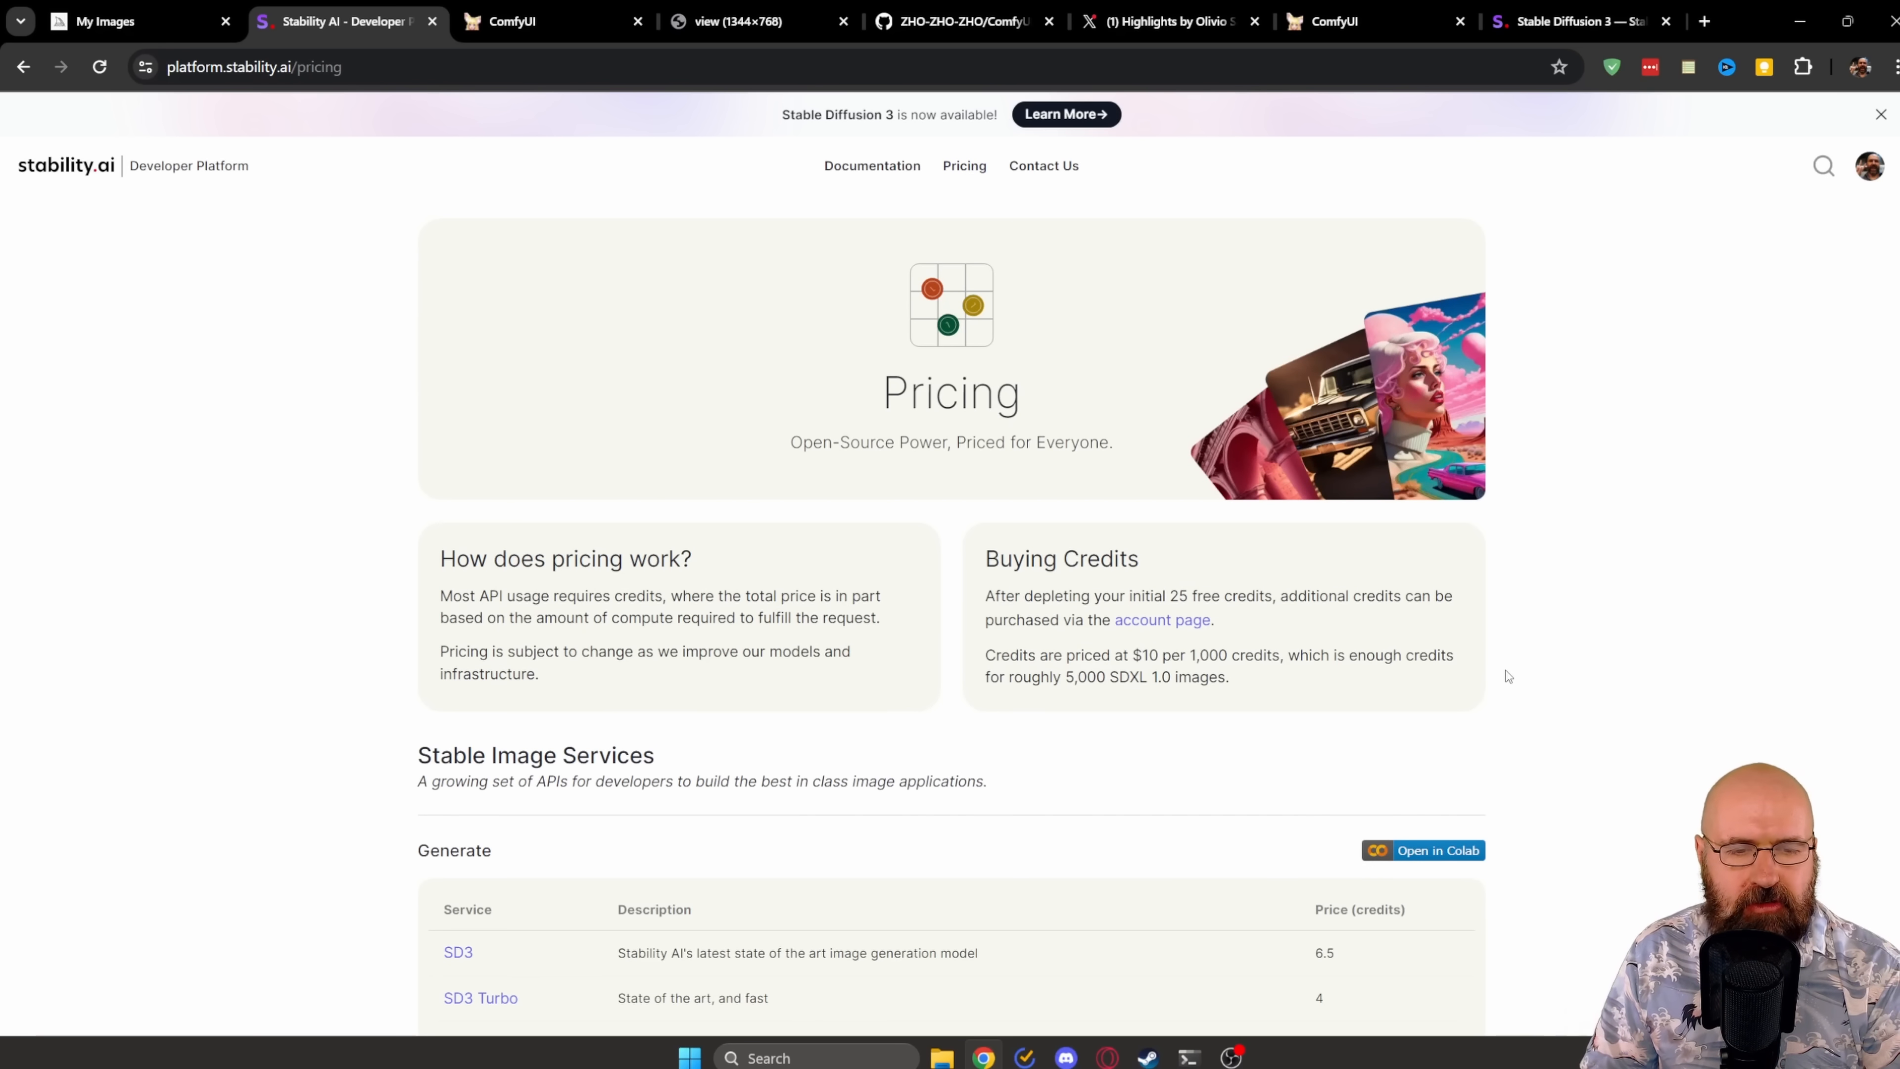
scroll(down, 3)
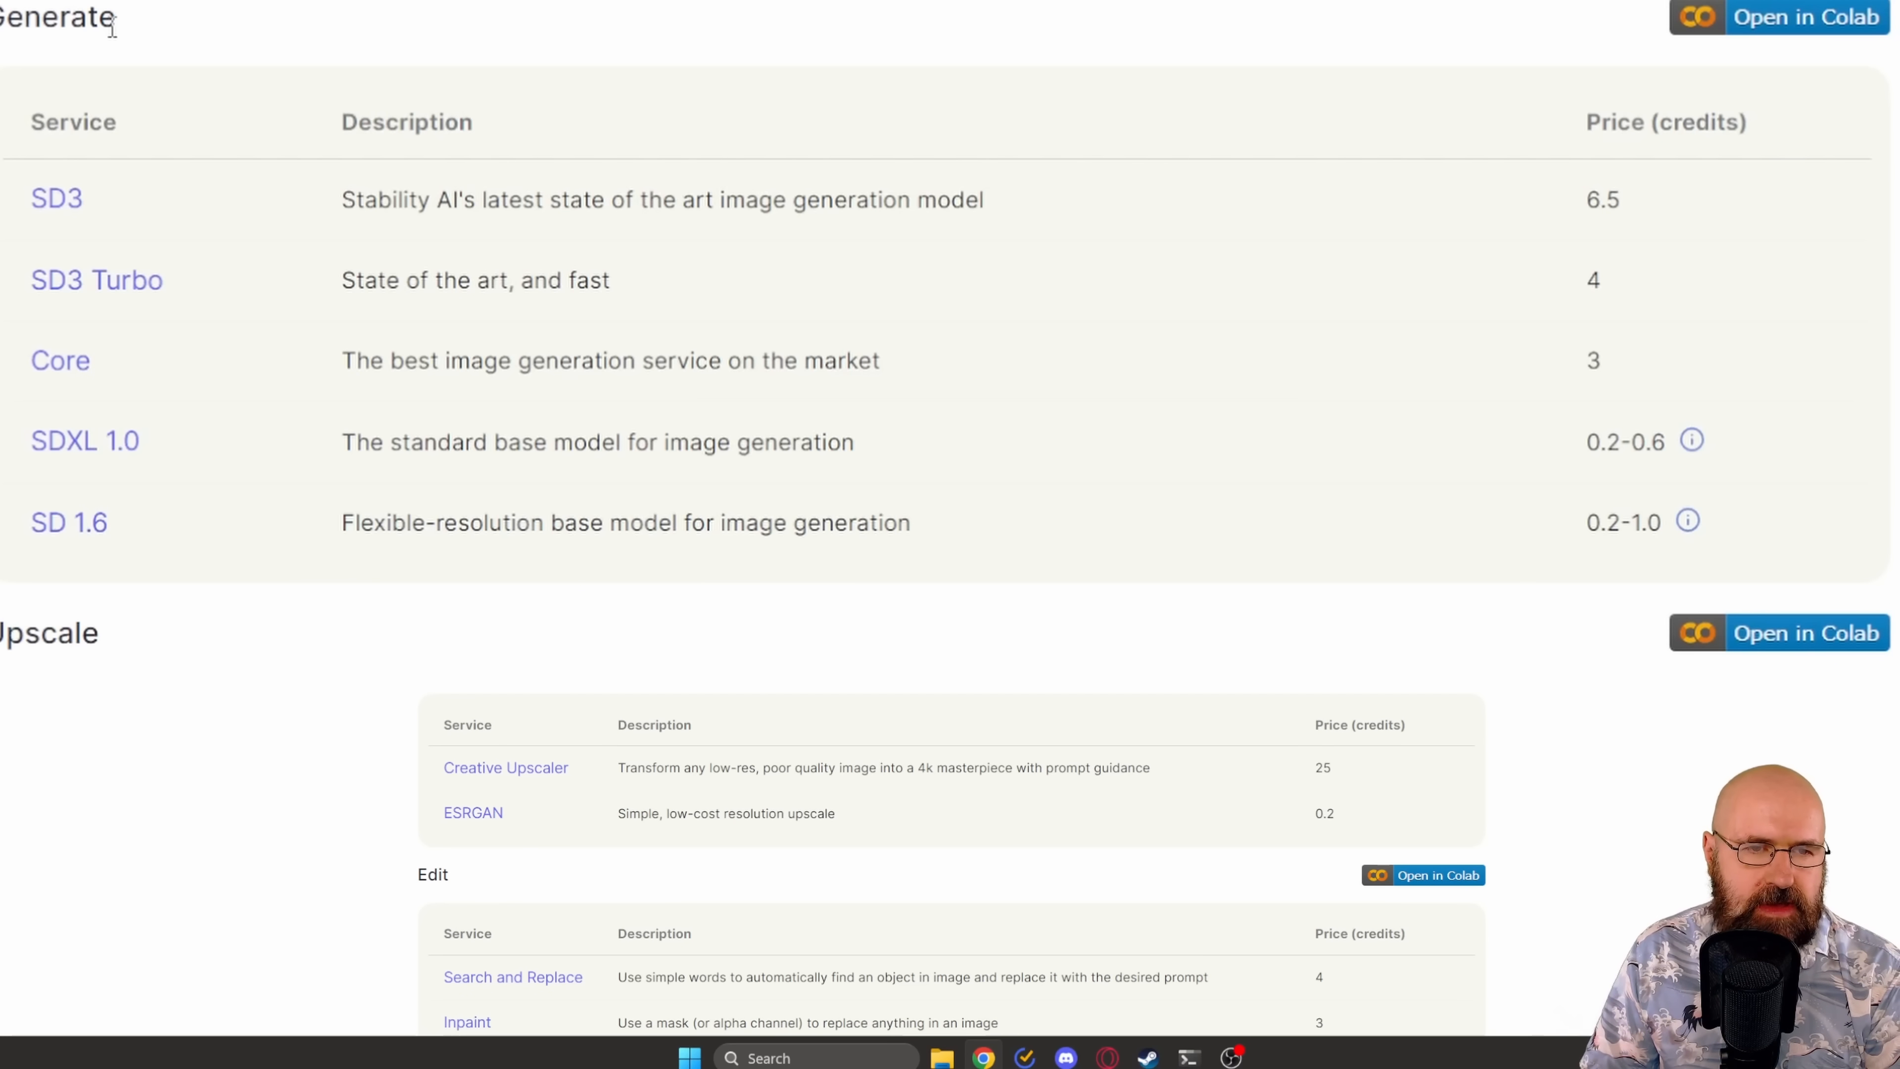
mouse_move(71, 236)
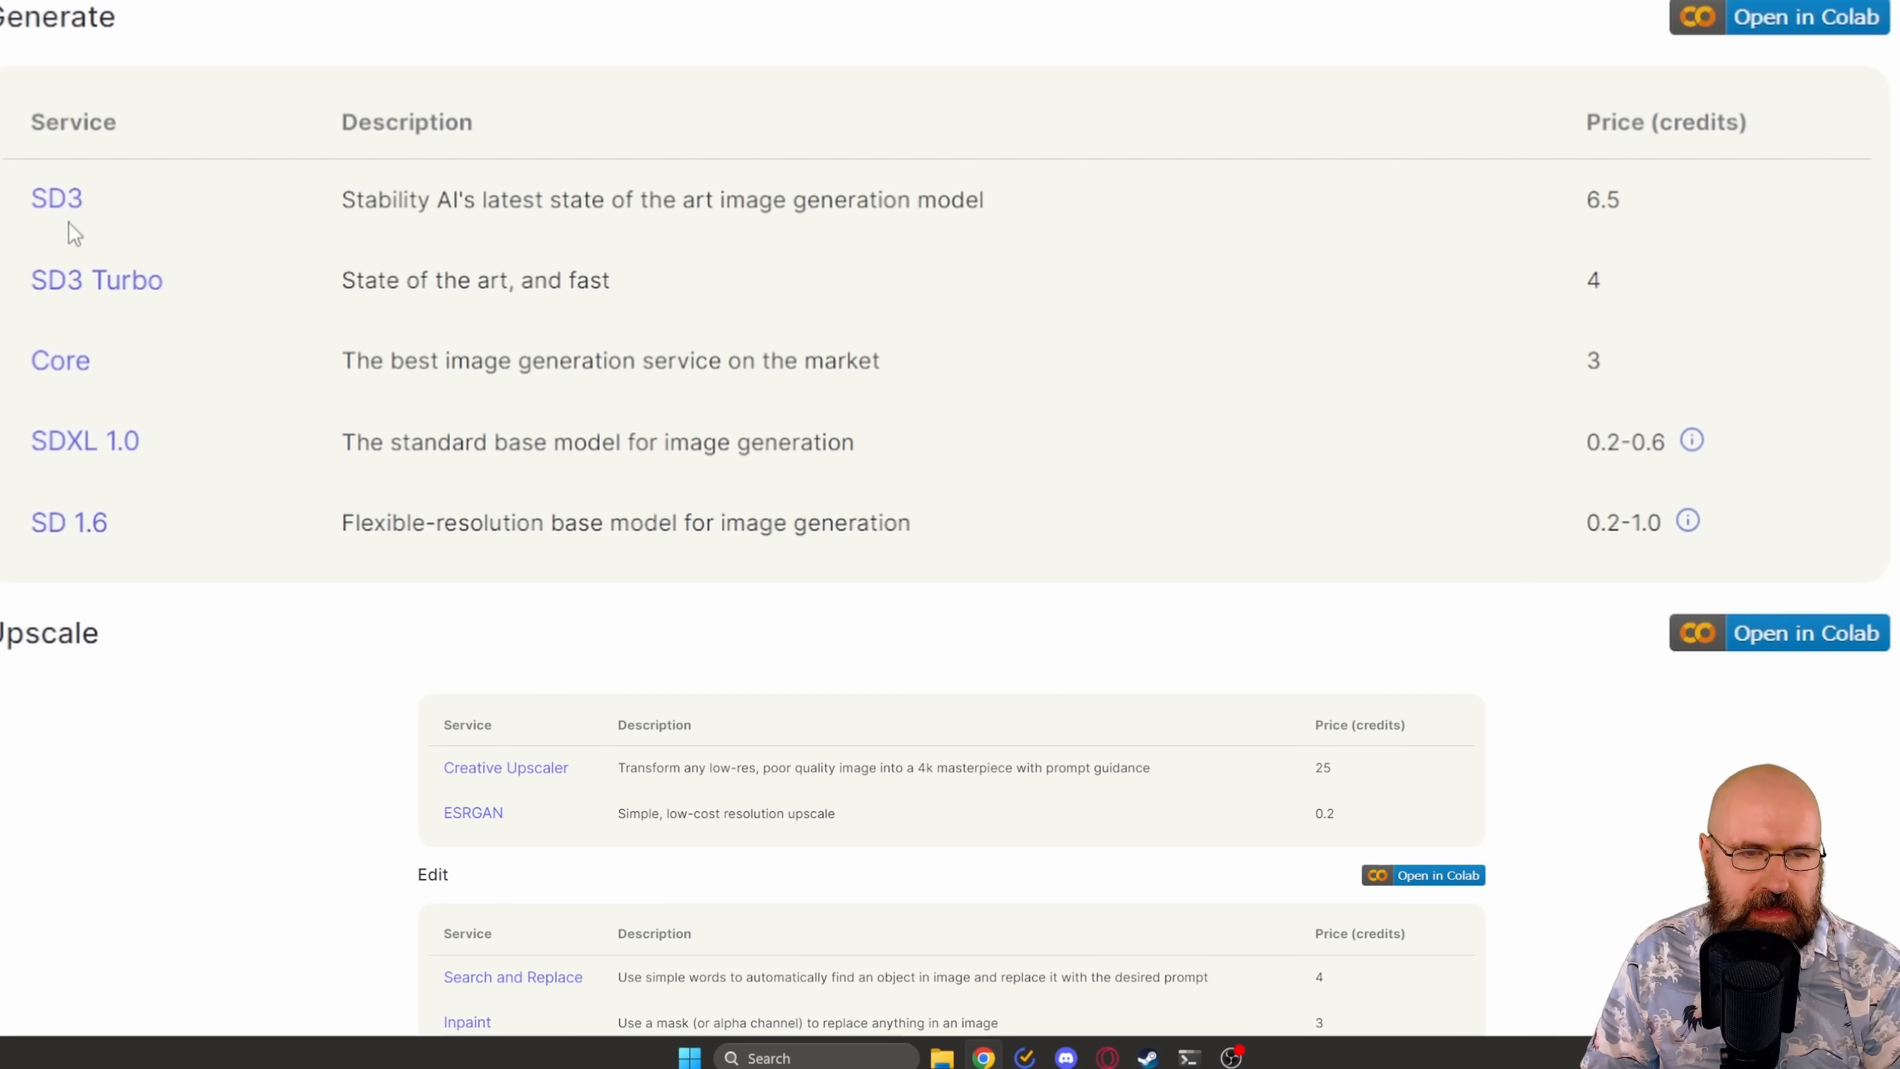
mouse_move(1706, 231)
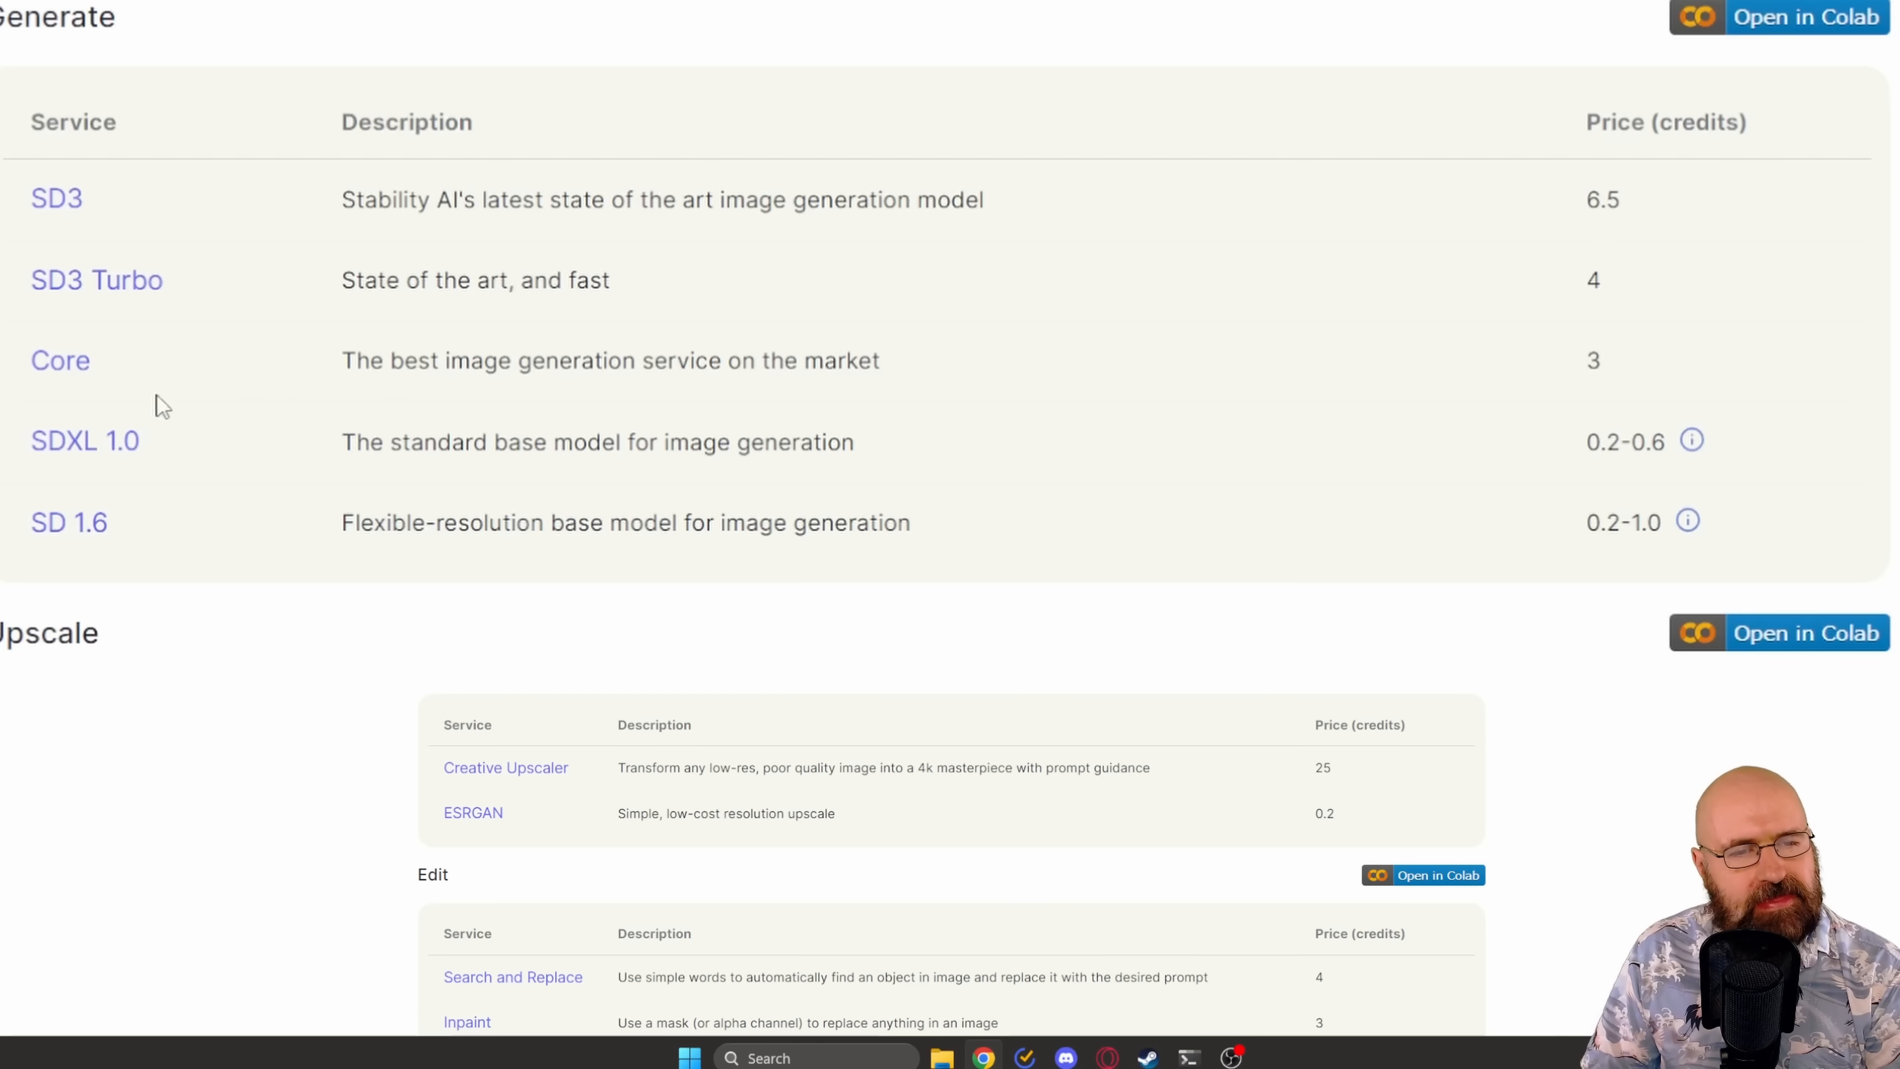
mouse_move(96, 280)
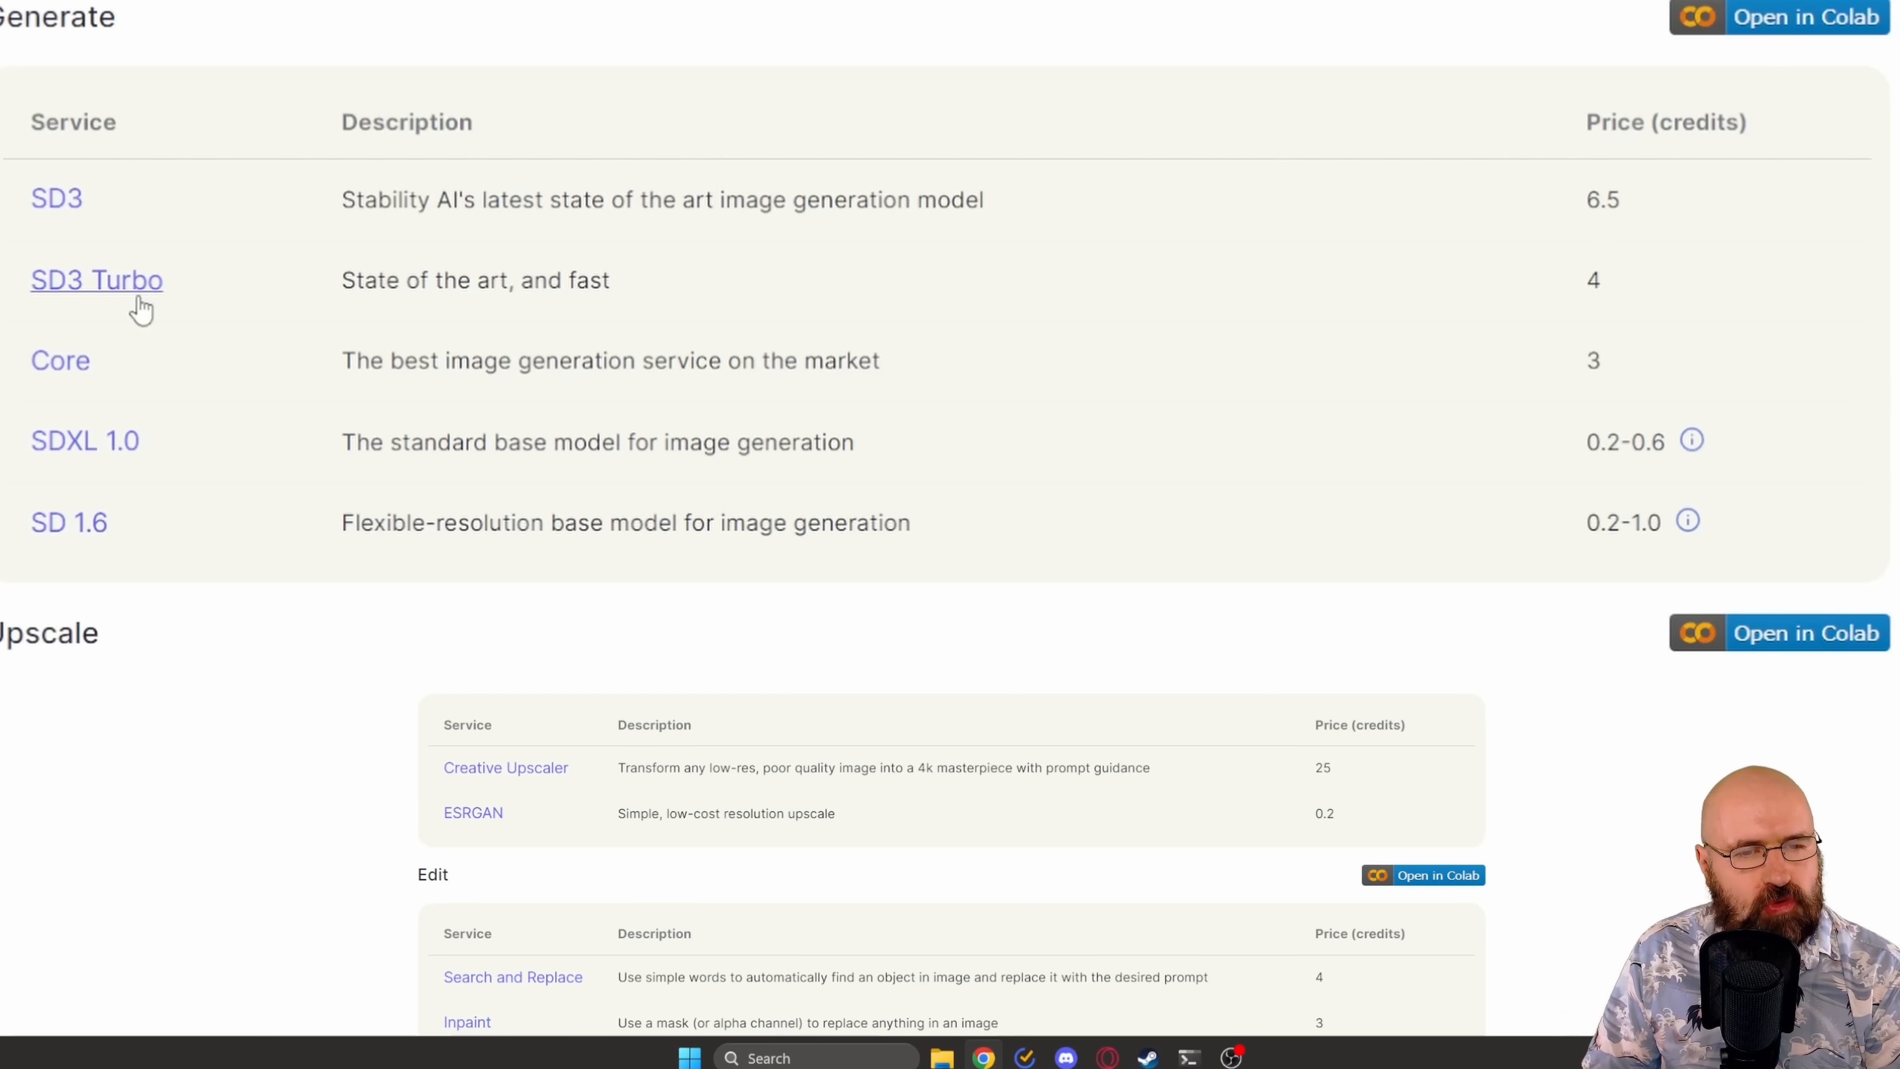
mouse_move(1598, 329)
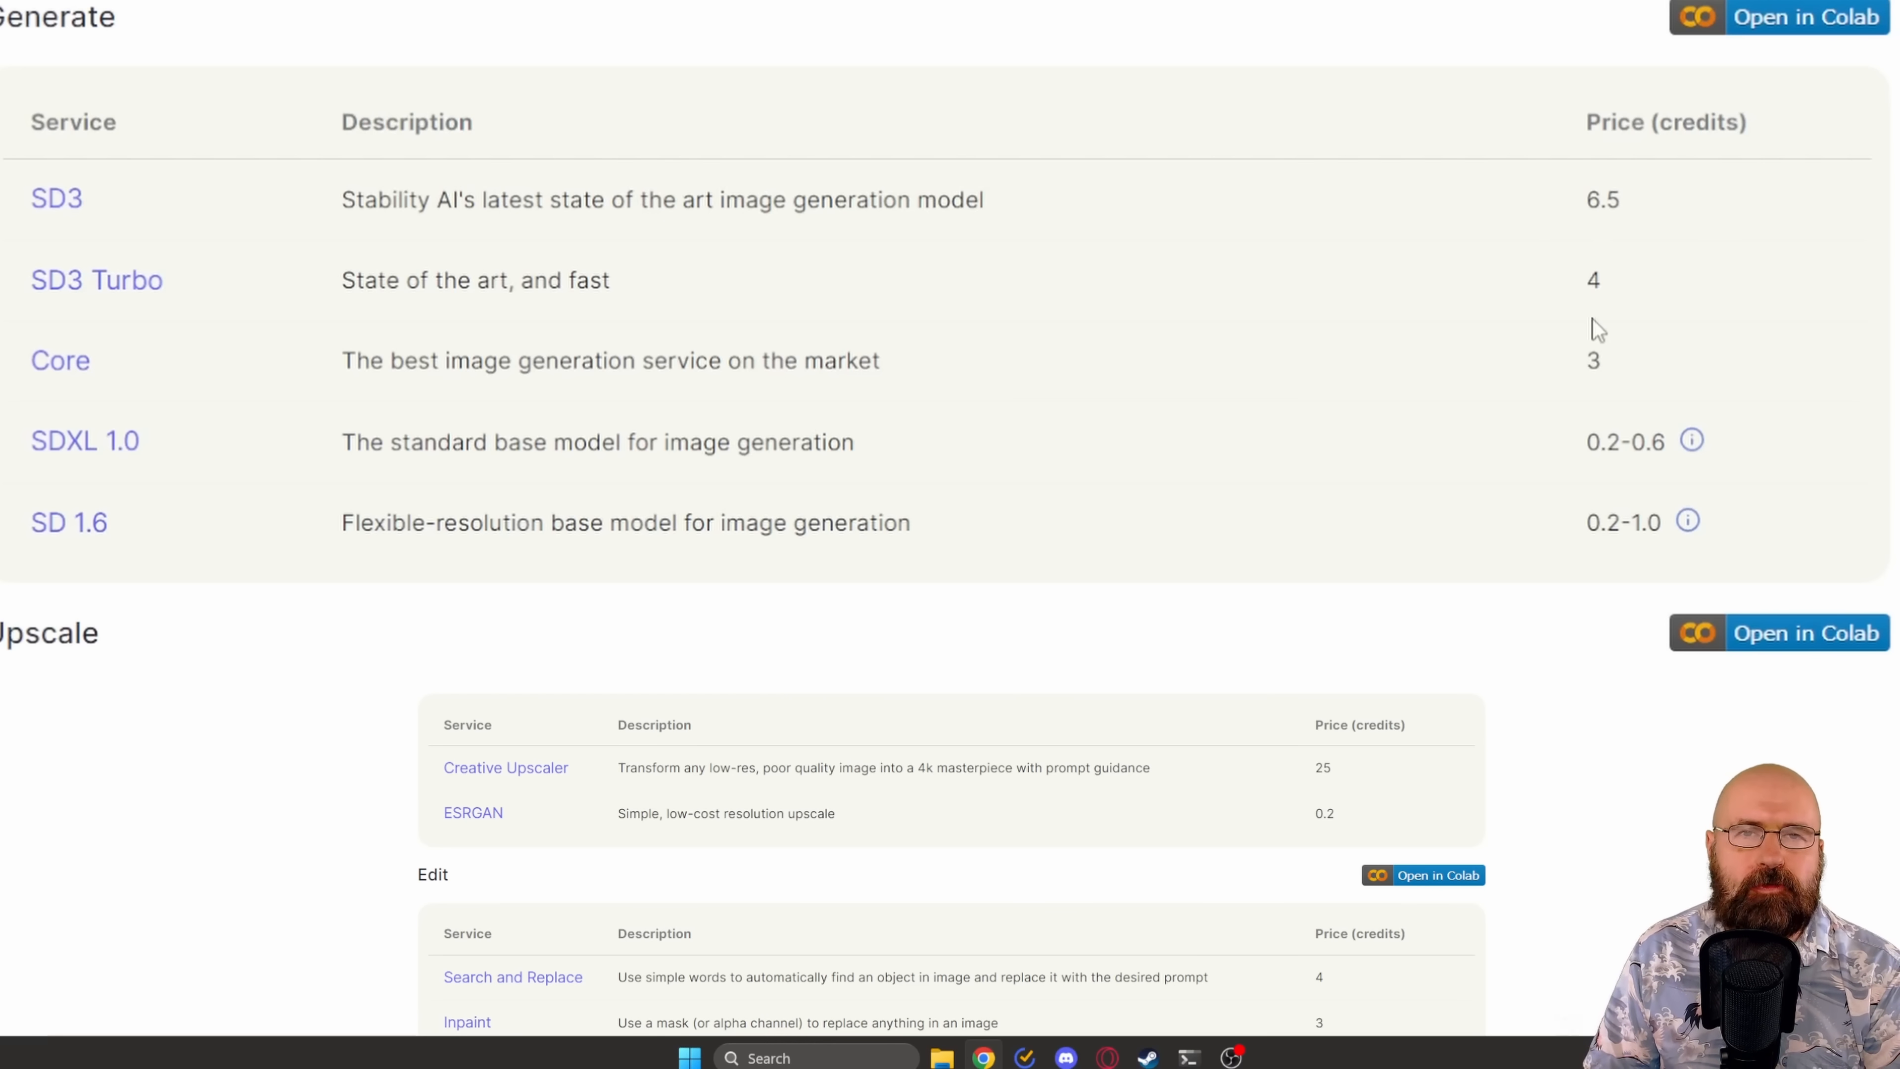
mouse_move(1744, 287)
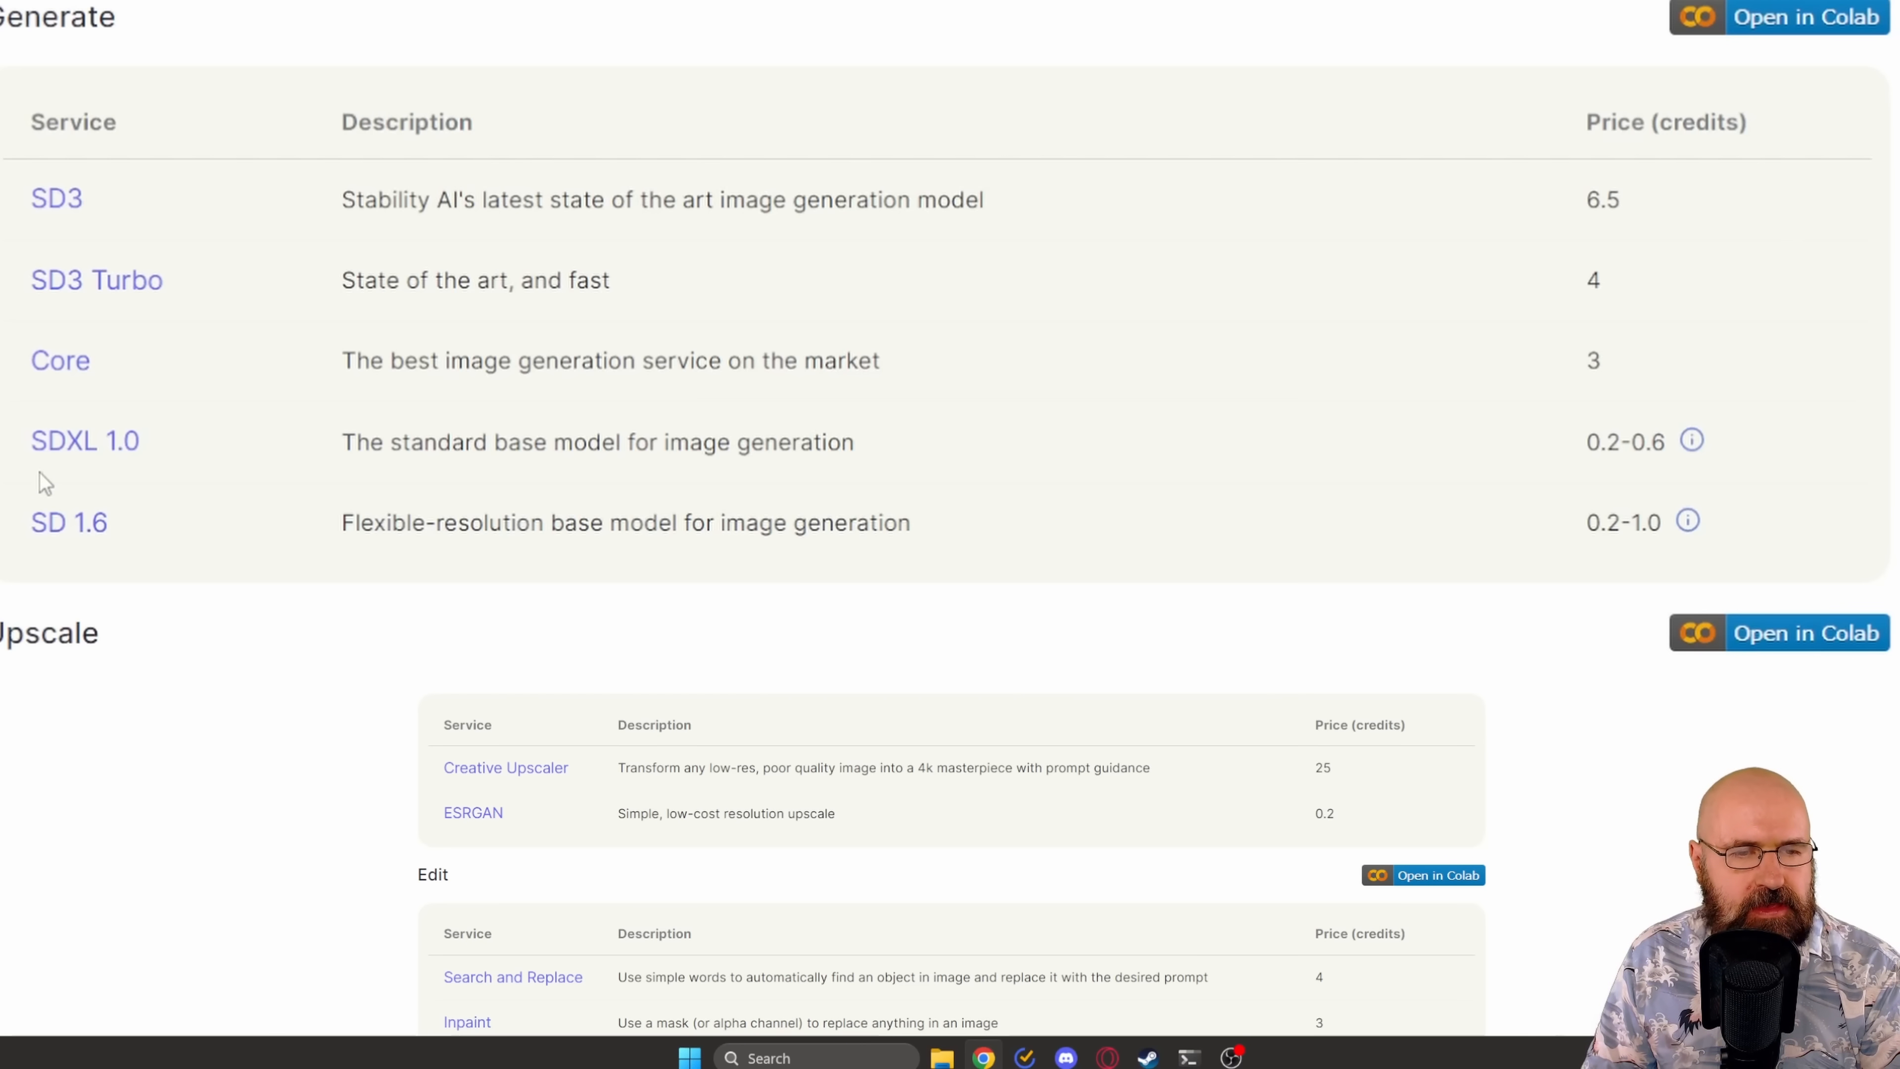
mouse_move(1363, 469)
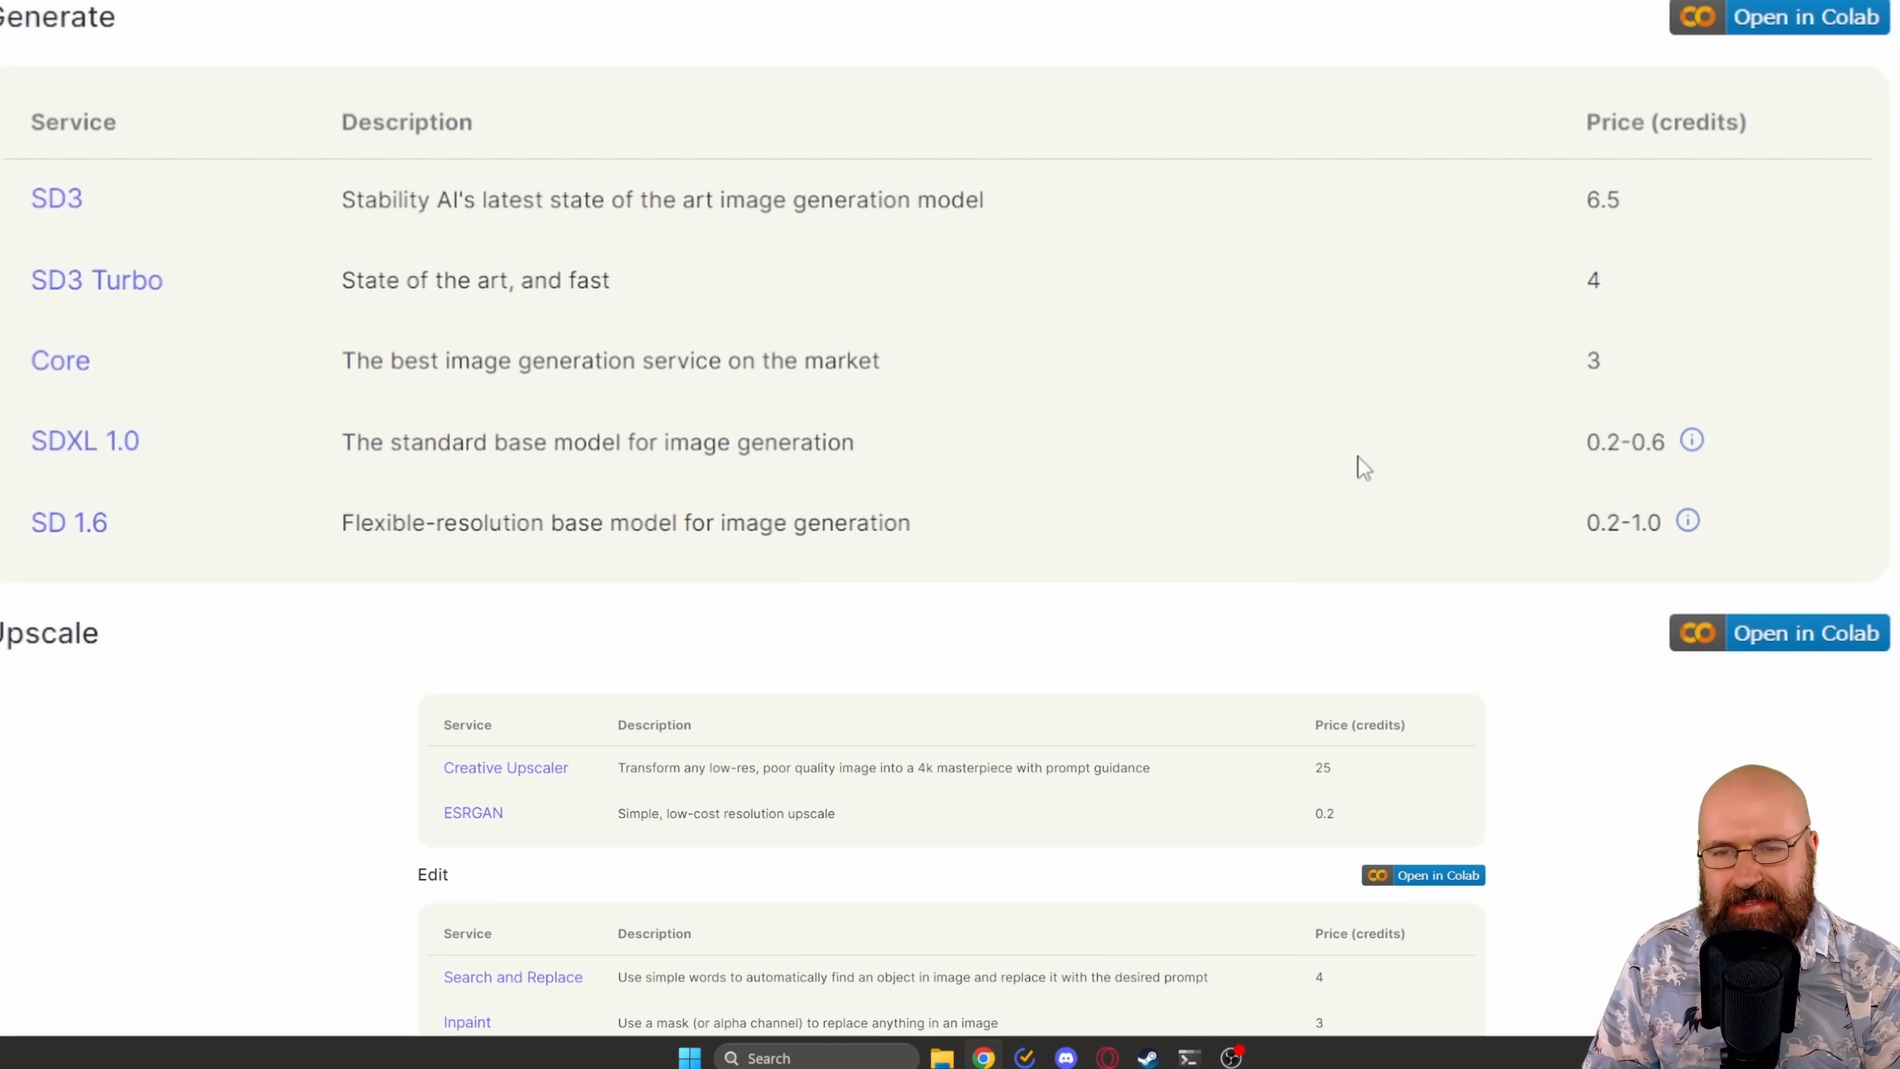
mouse_move(1657, 475)
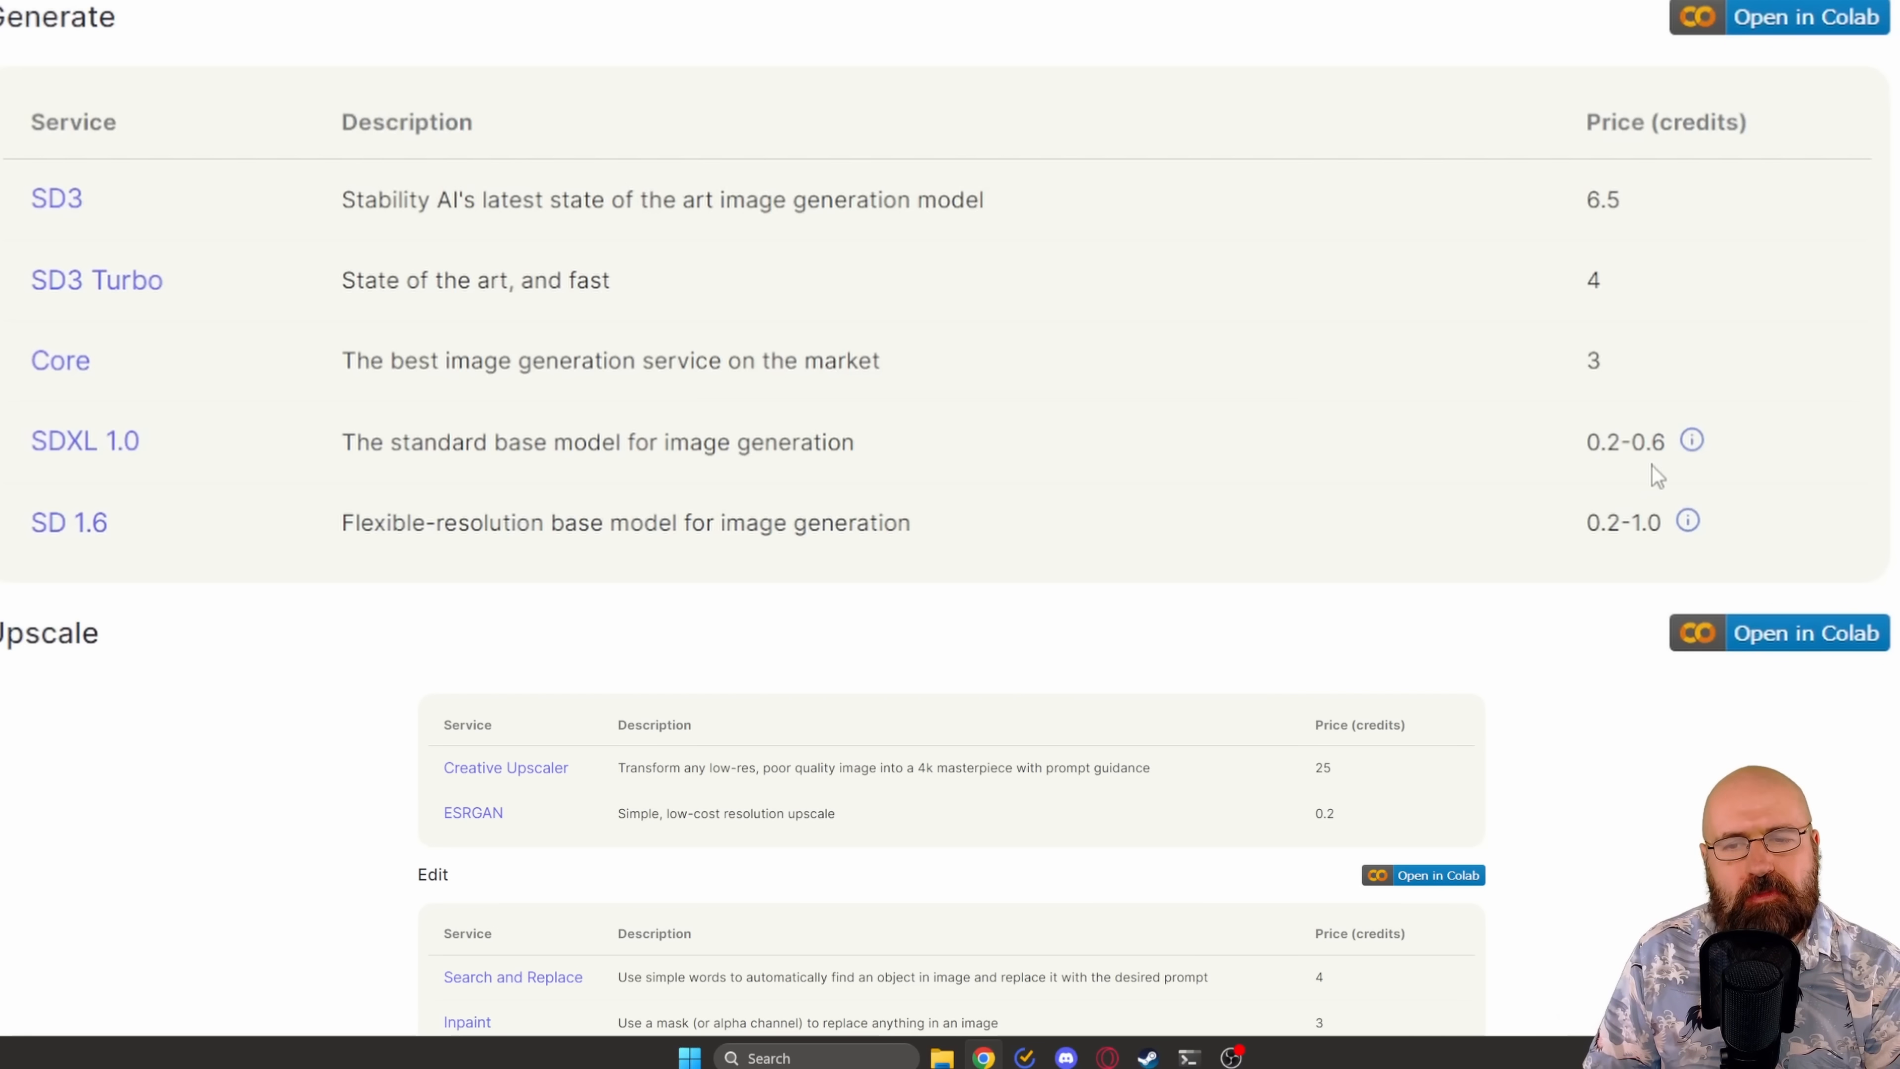
mouse_move(1663, 474)
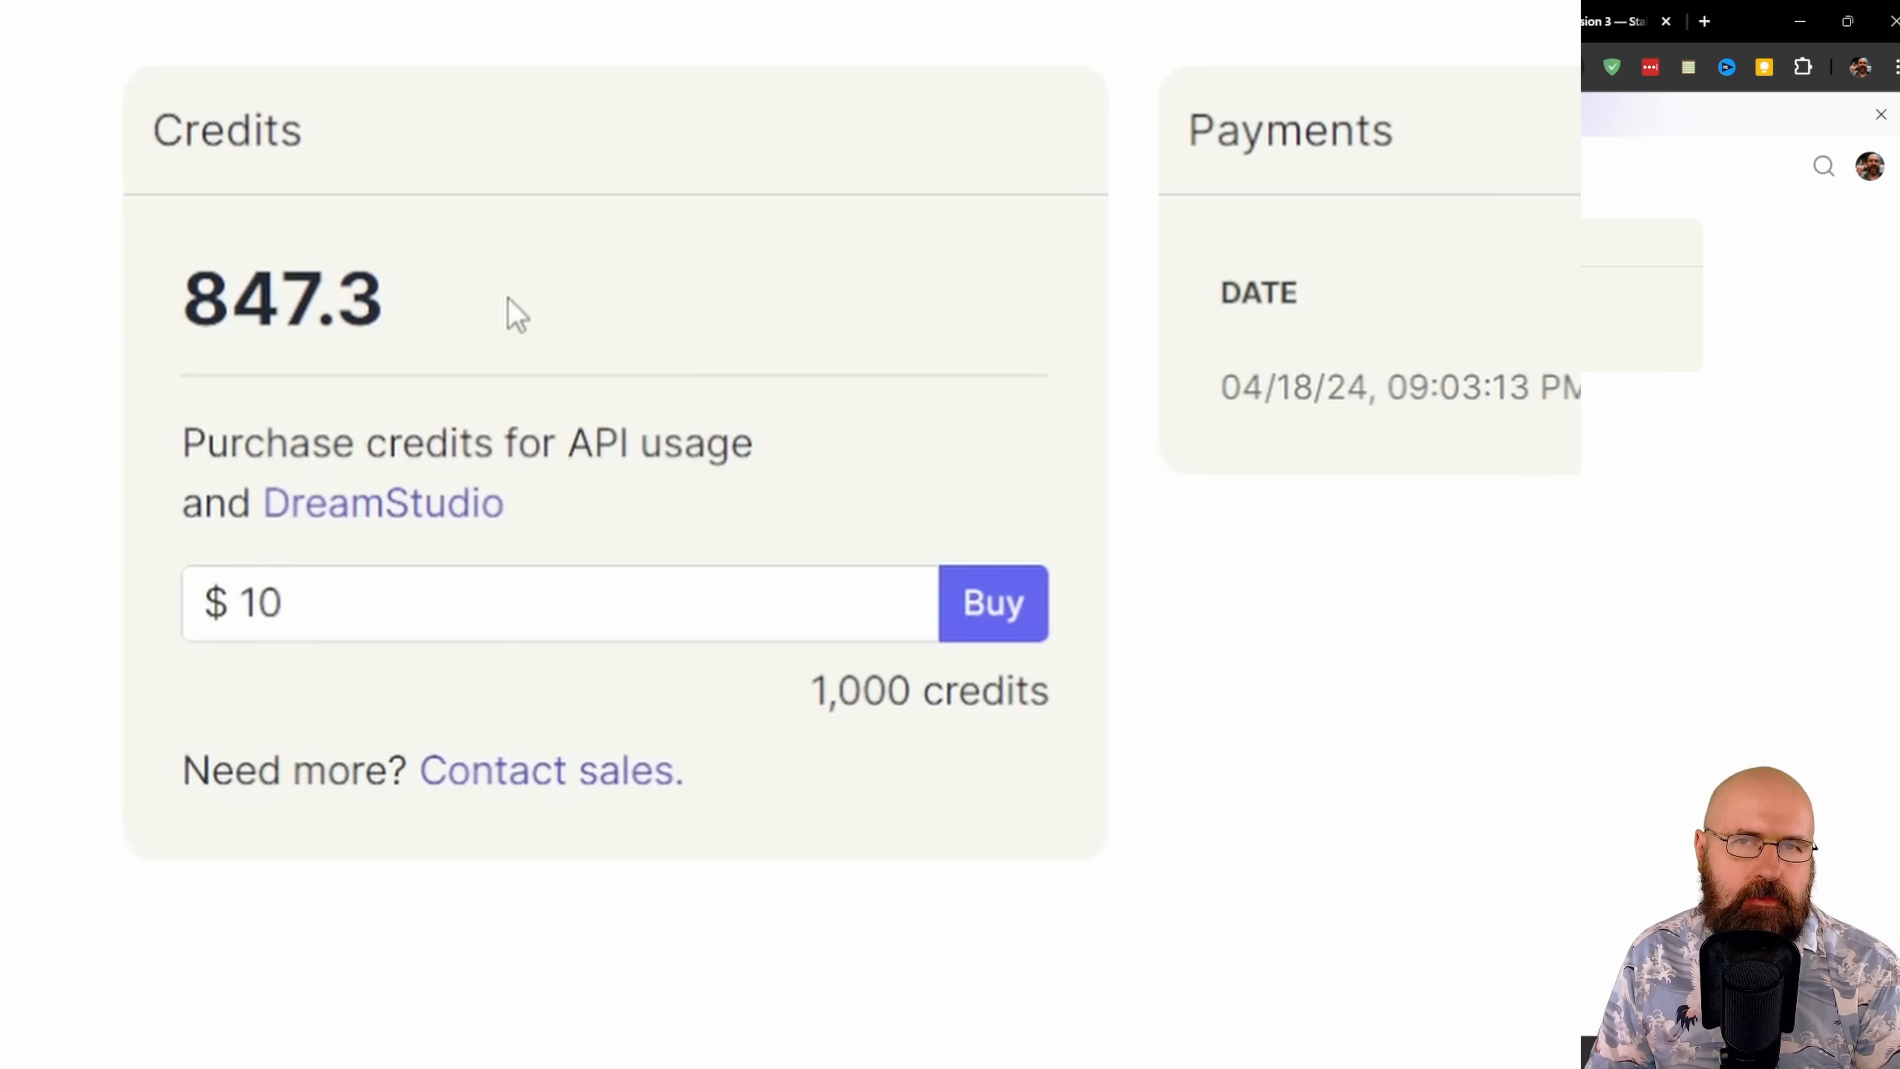
mouse_move(986, 687)
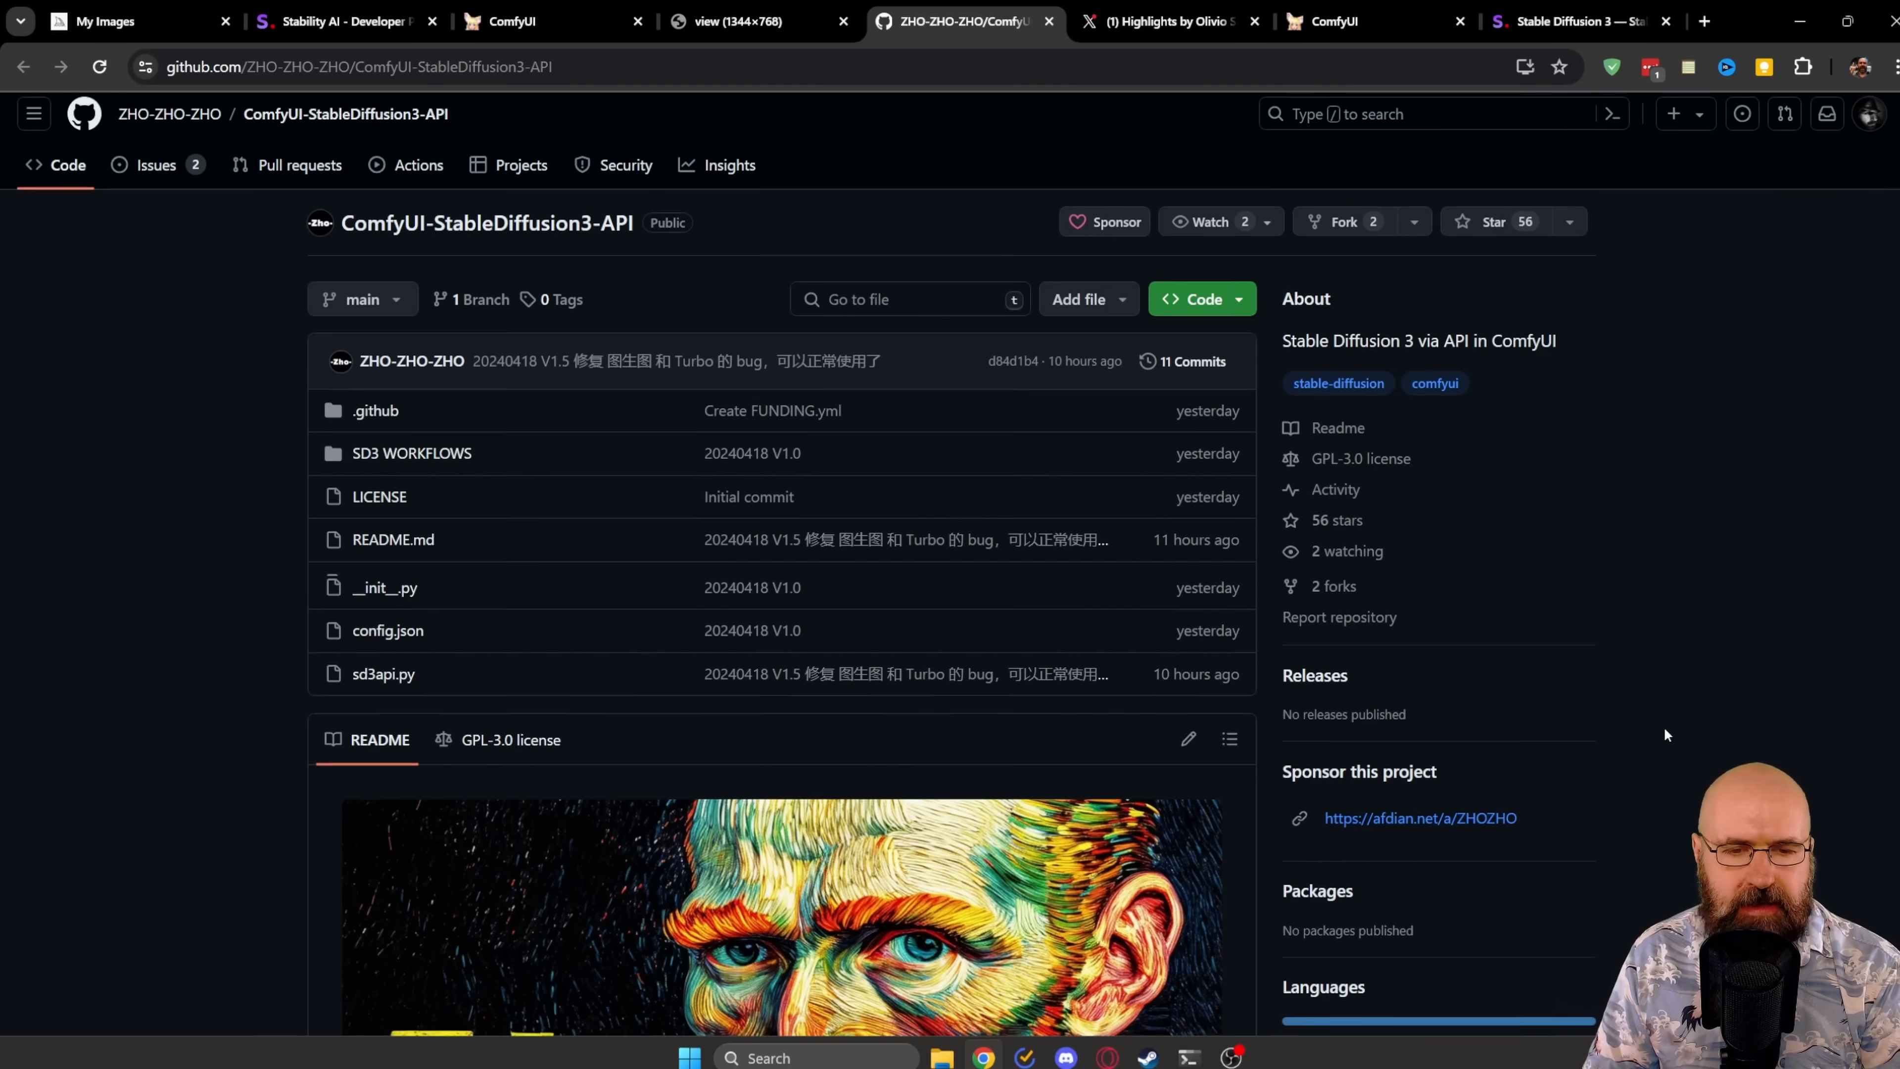
Step: Translate the README to English and select the git clone command under Install
scroll(down, 3)
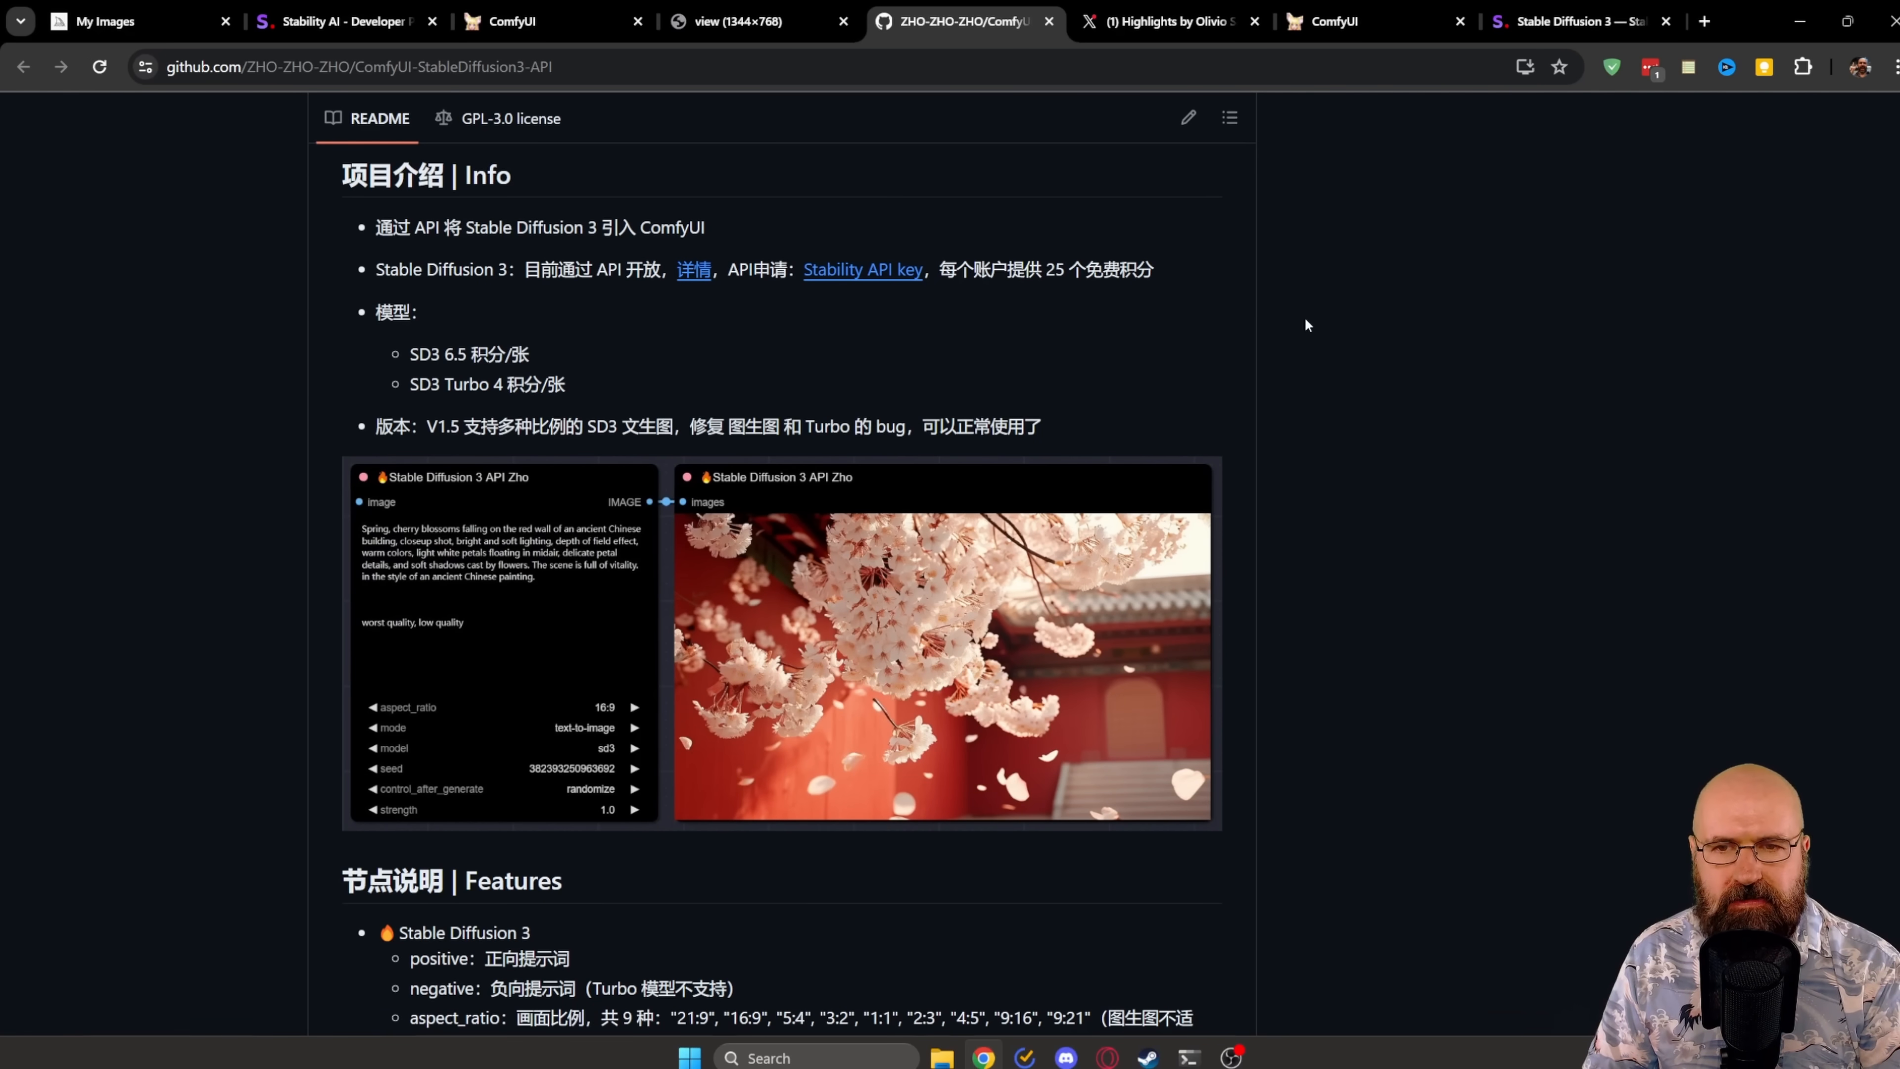
right_click(945, 642)
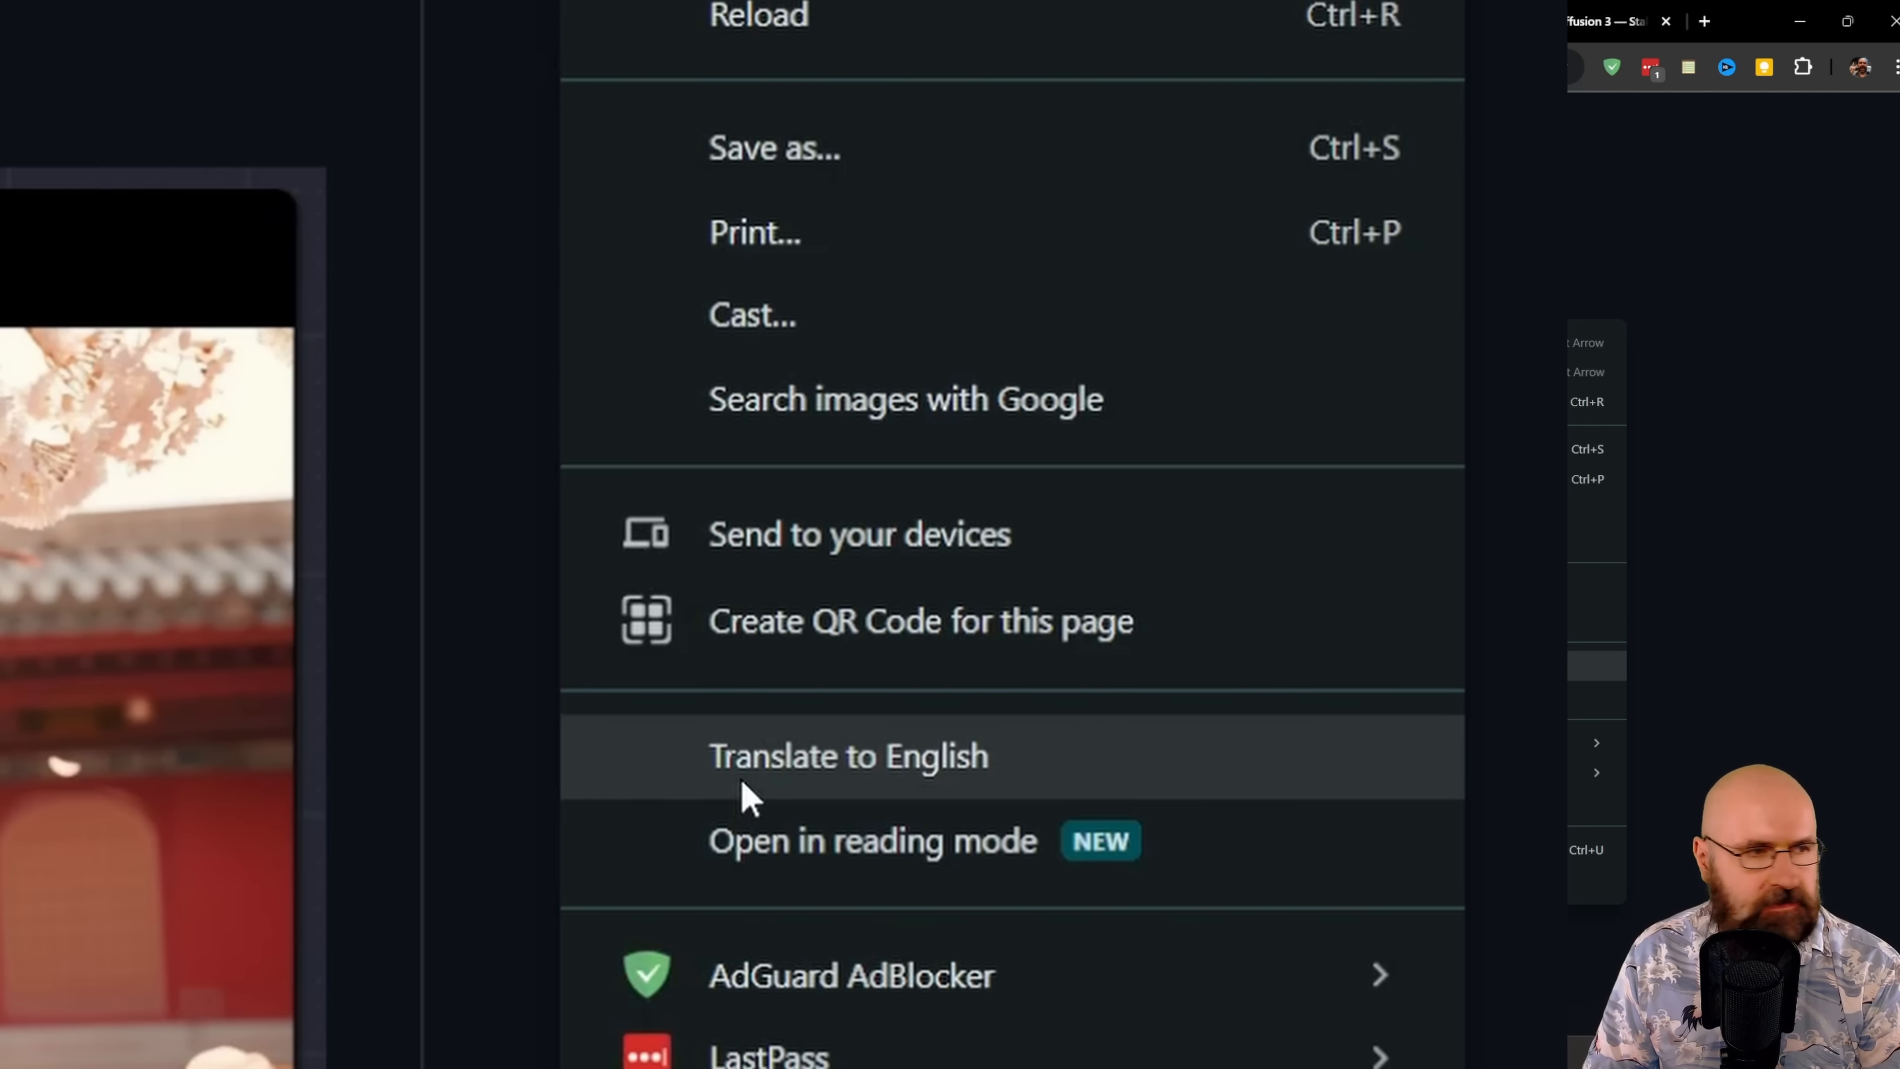
click(848, 755)
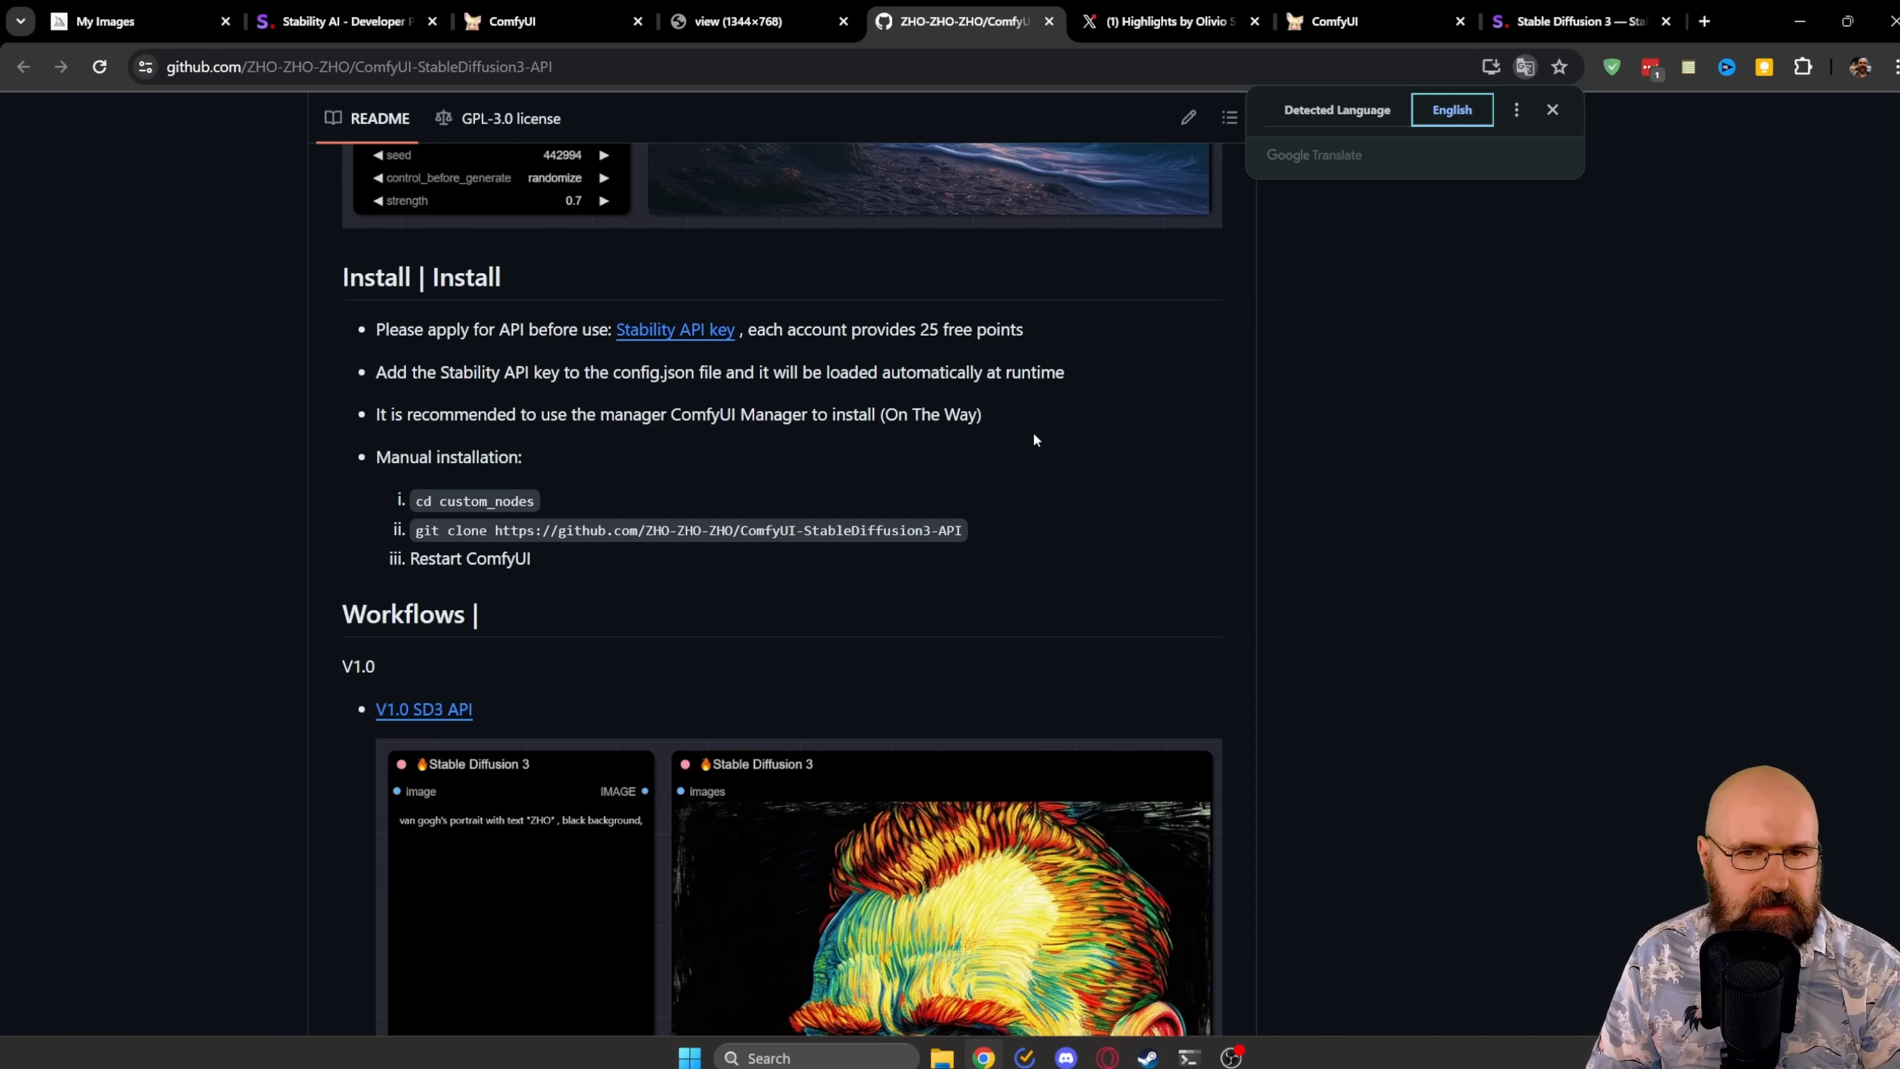
mouse_move(867, 485)
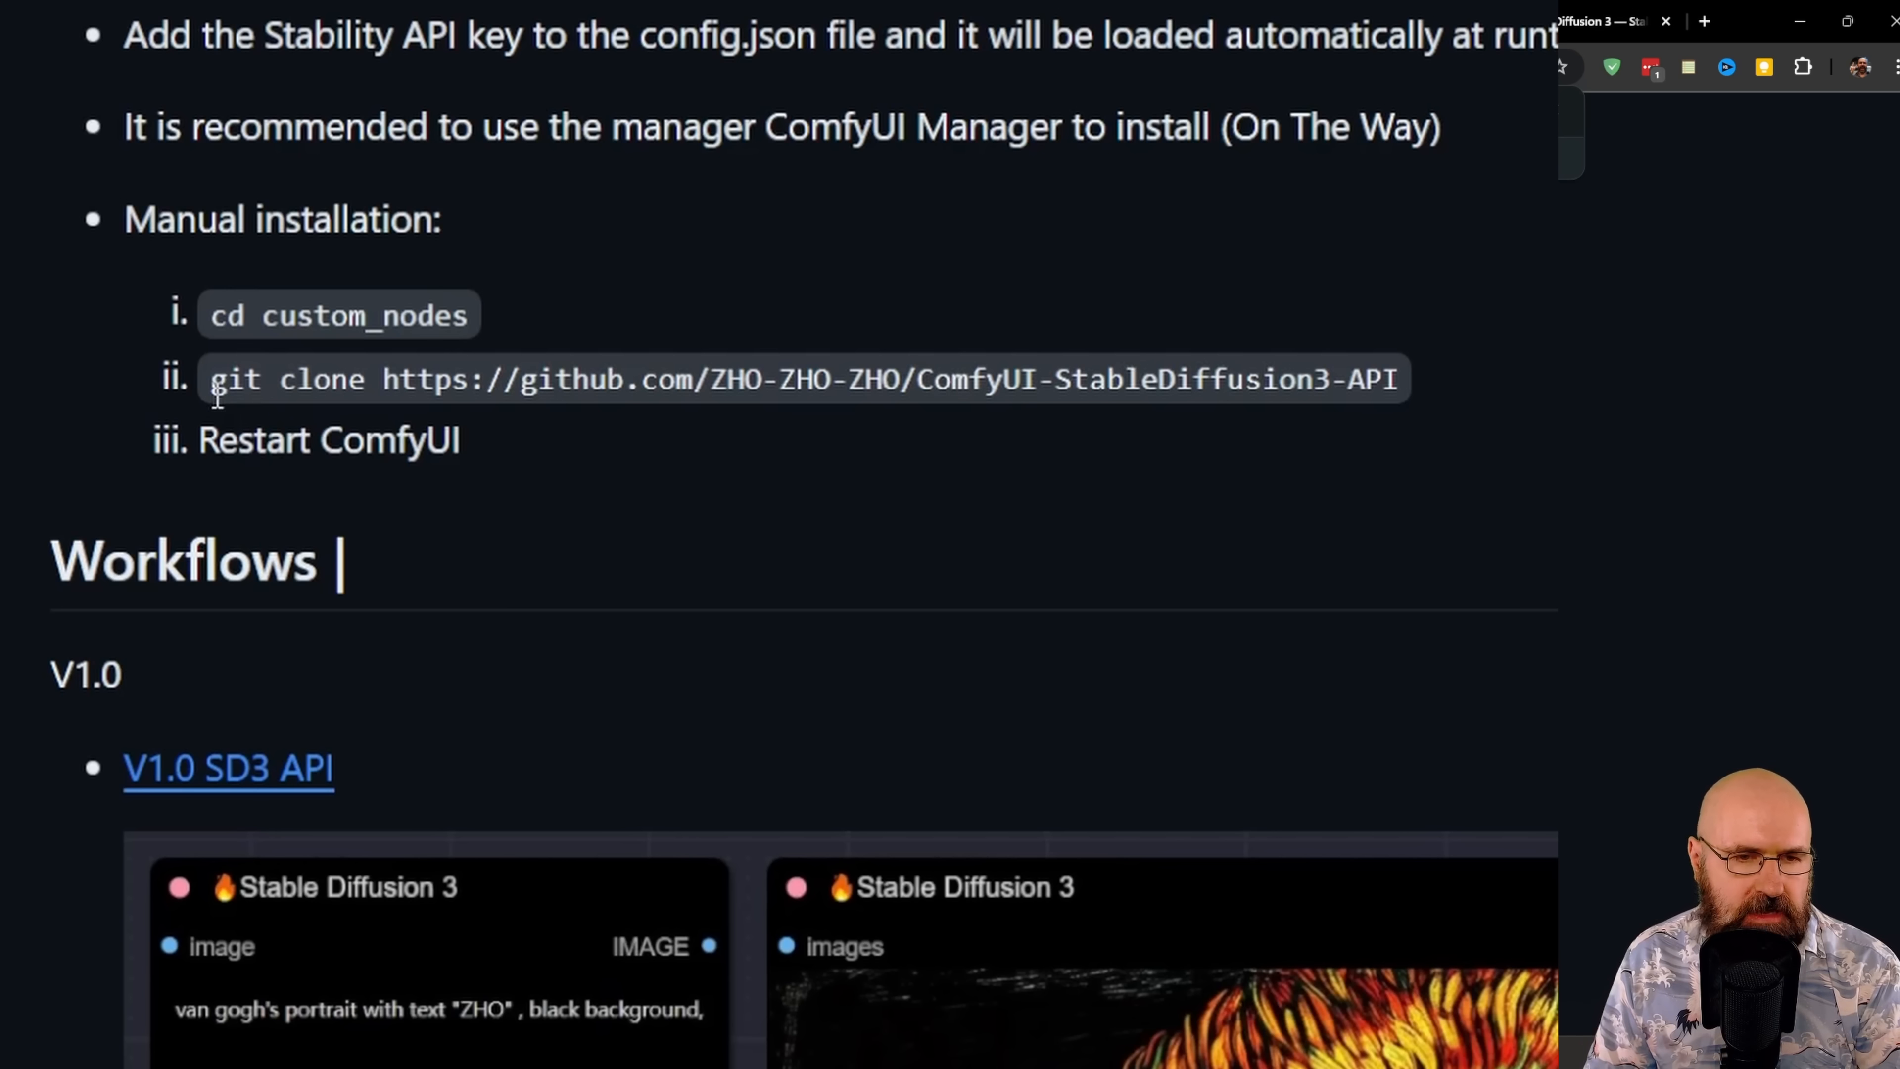
drag(212, 378, 1266, 378)
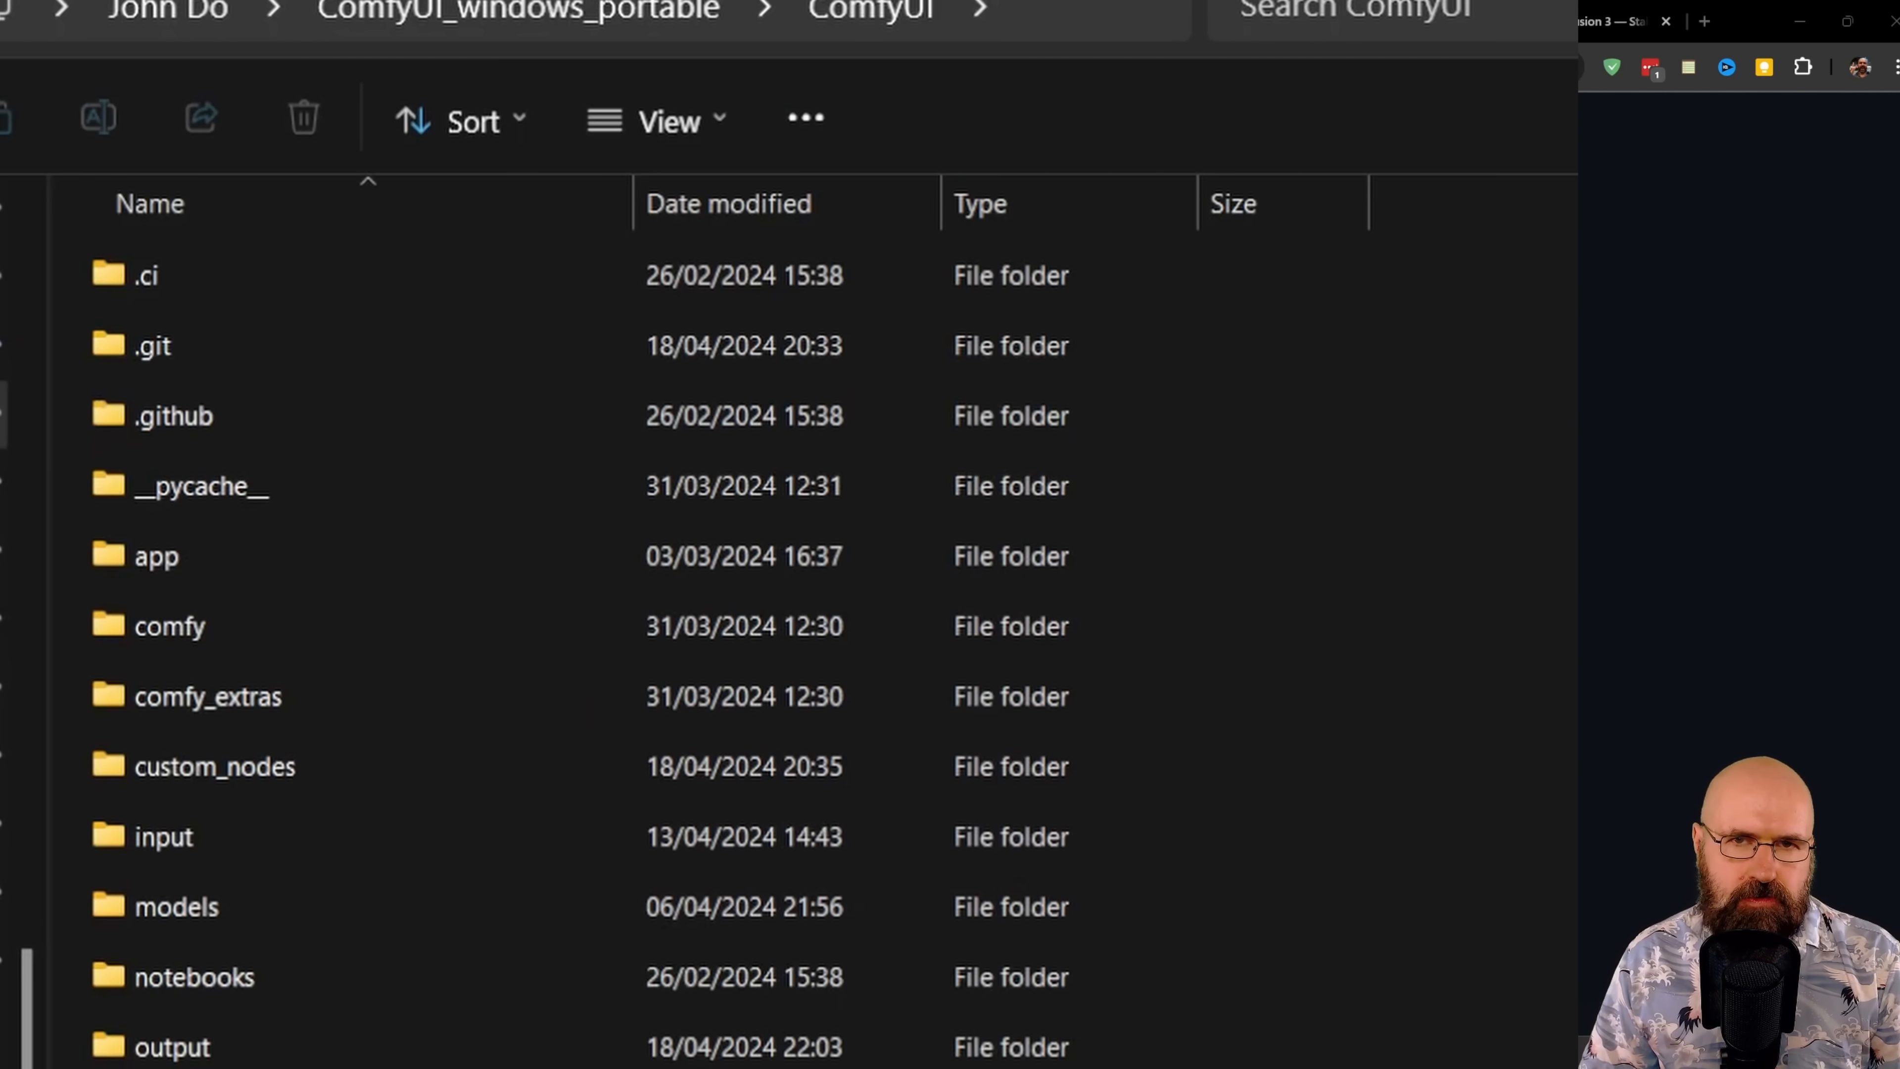
click(215, 766)
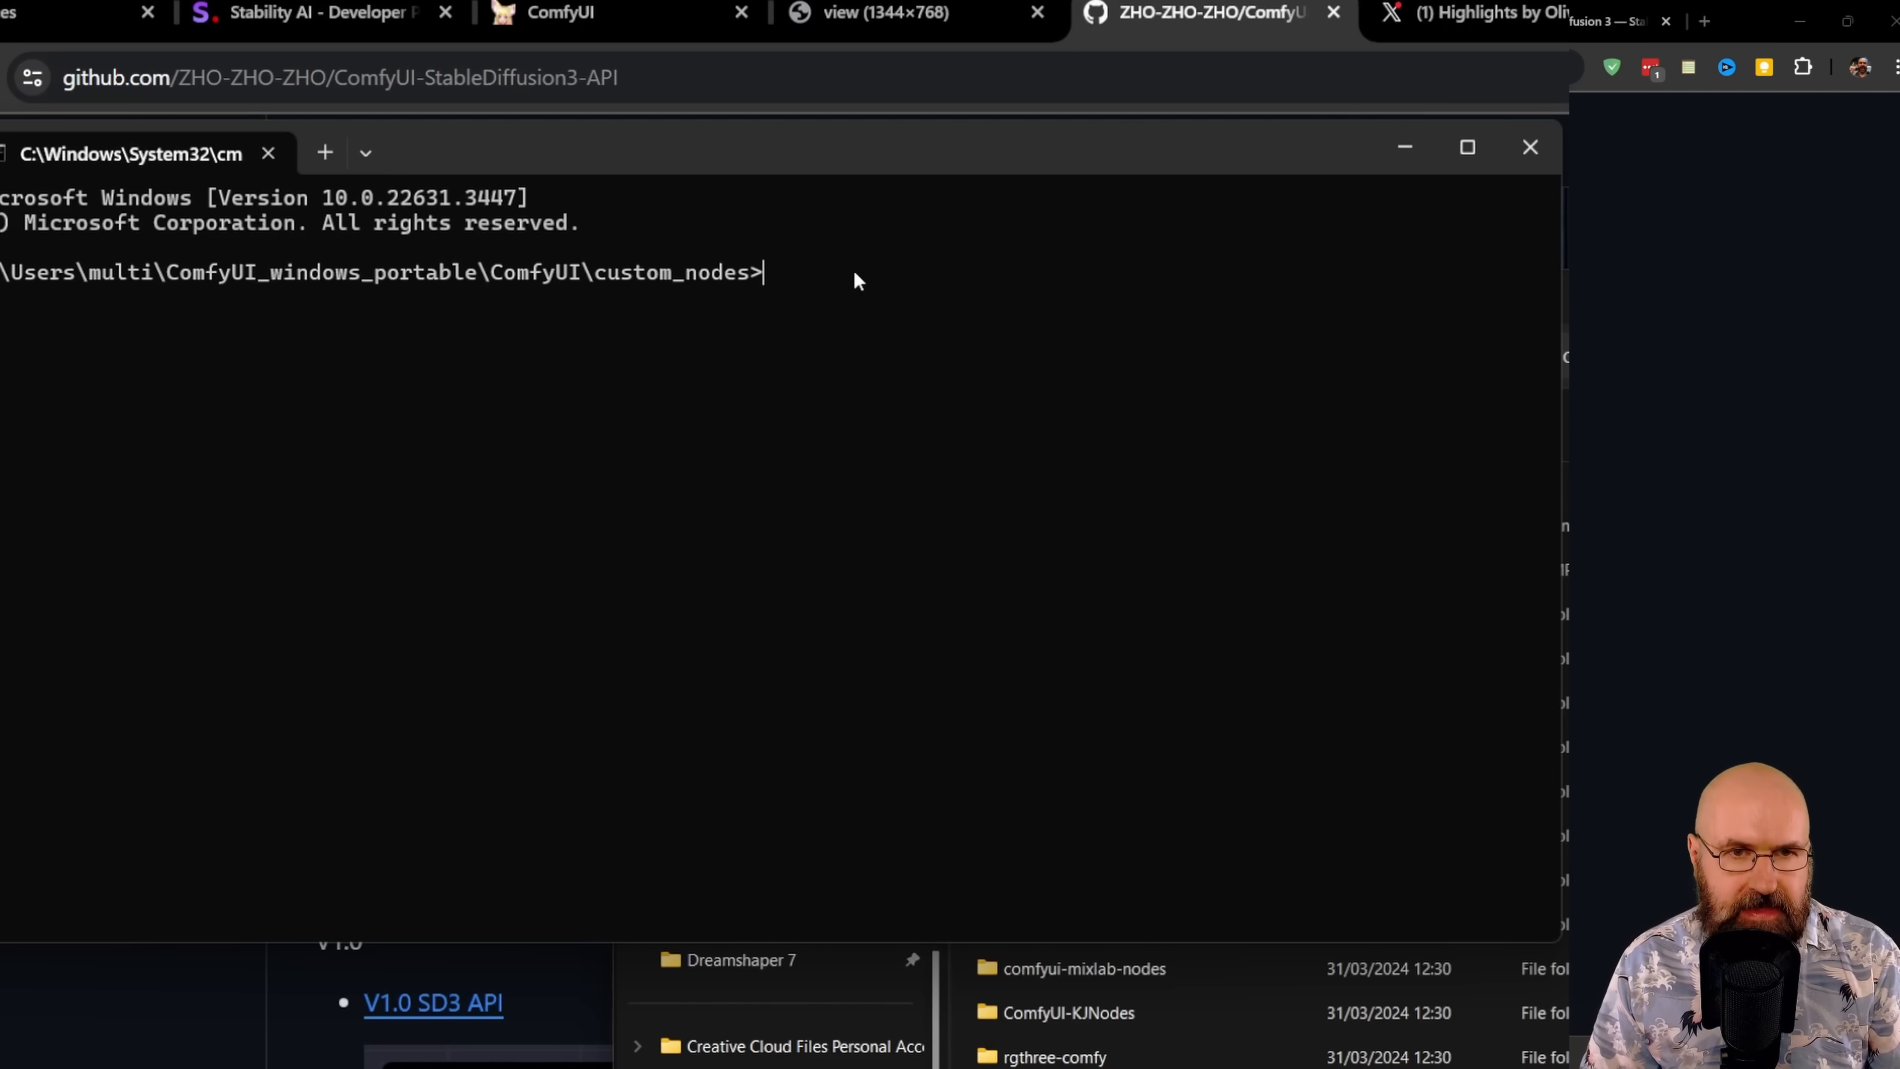
text(git clone https://github.com/ZHO-ZHO-ZHO/ComfyUI-StableDiffusion3-API)
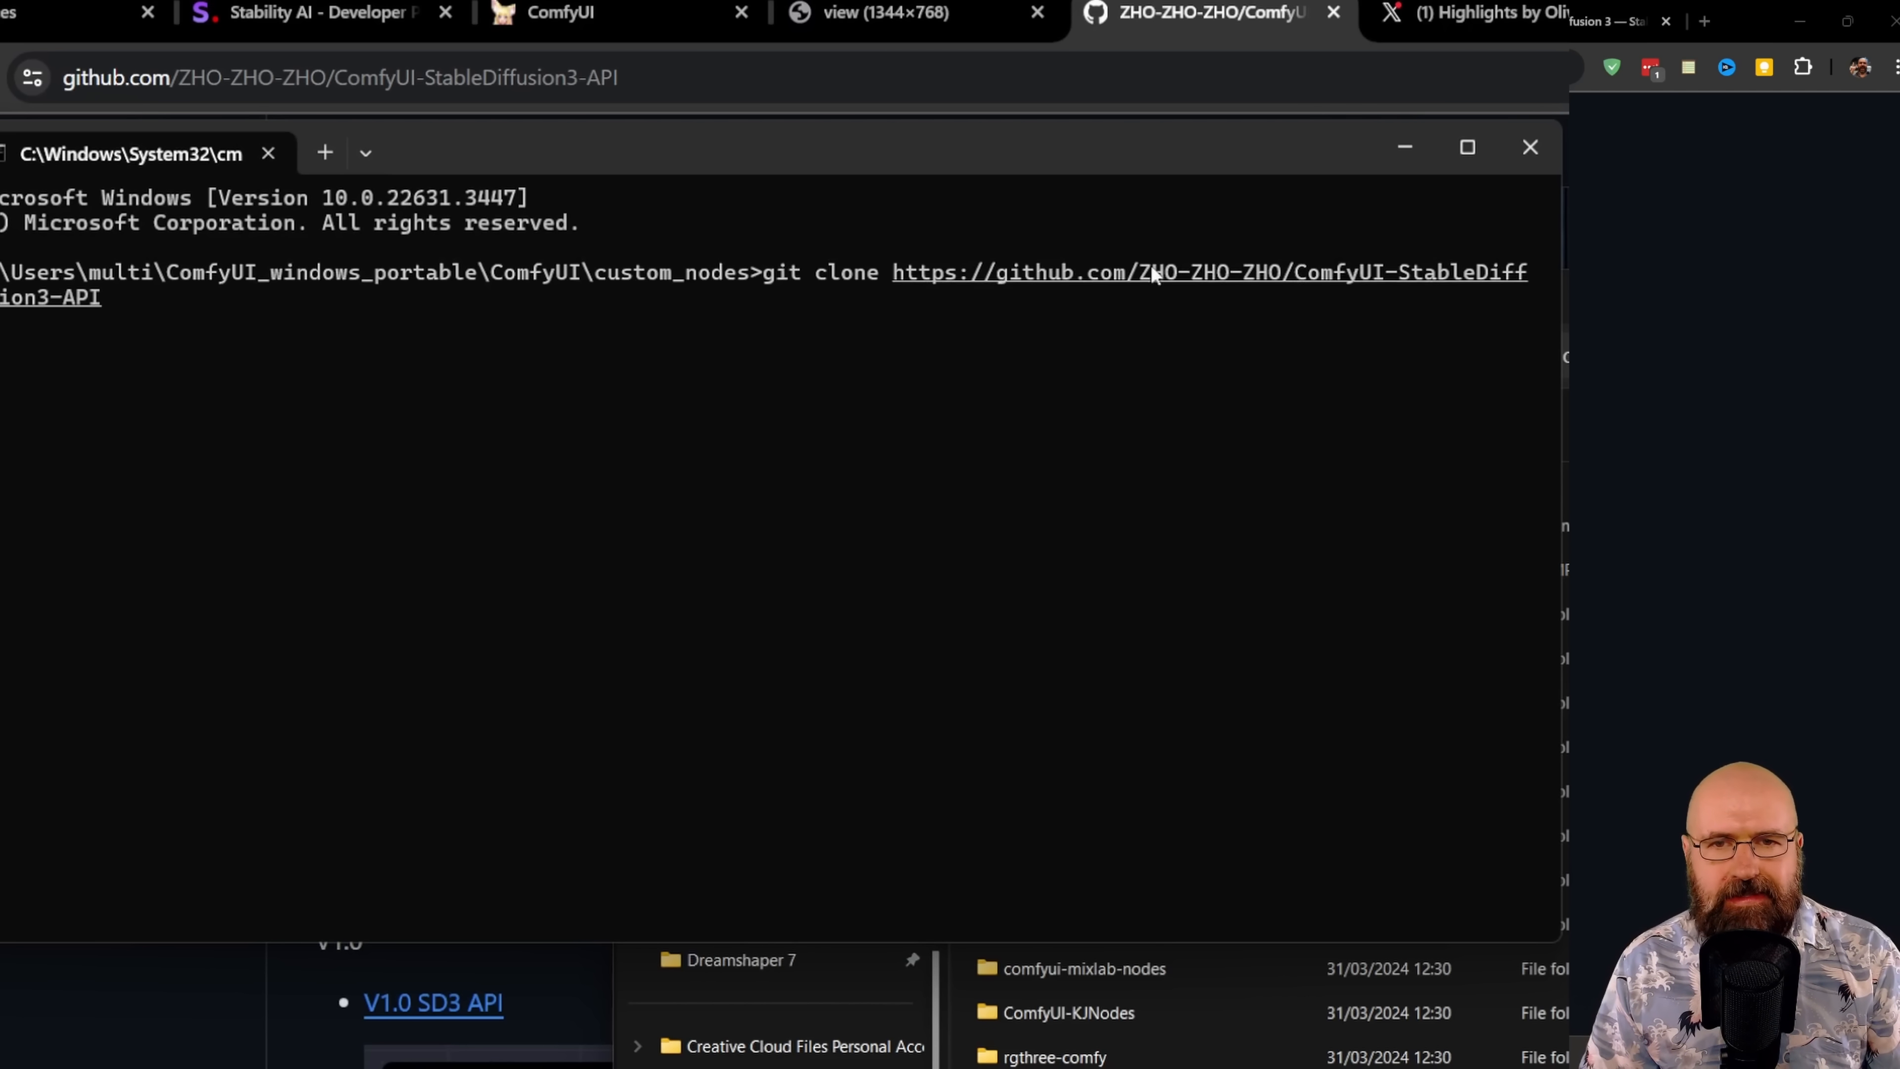
mouse_move(918, 549)
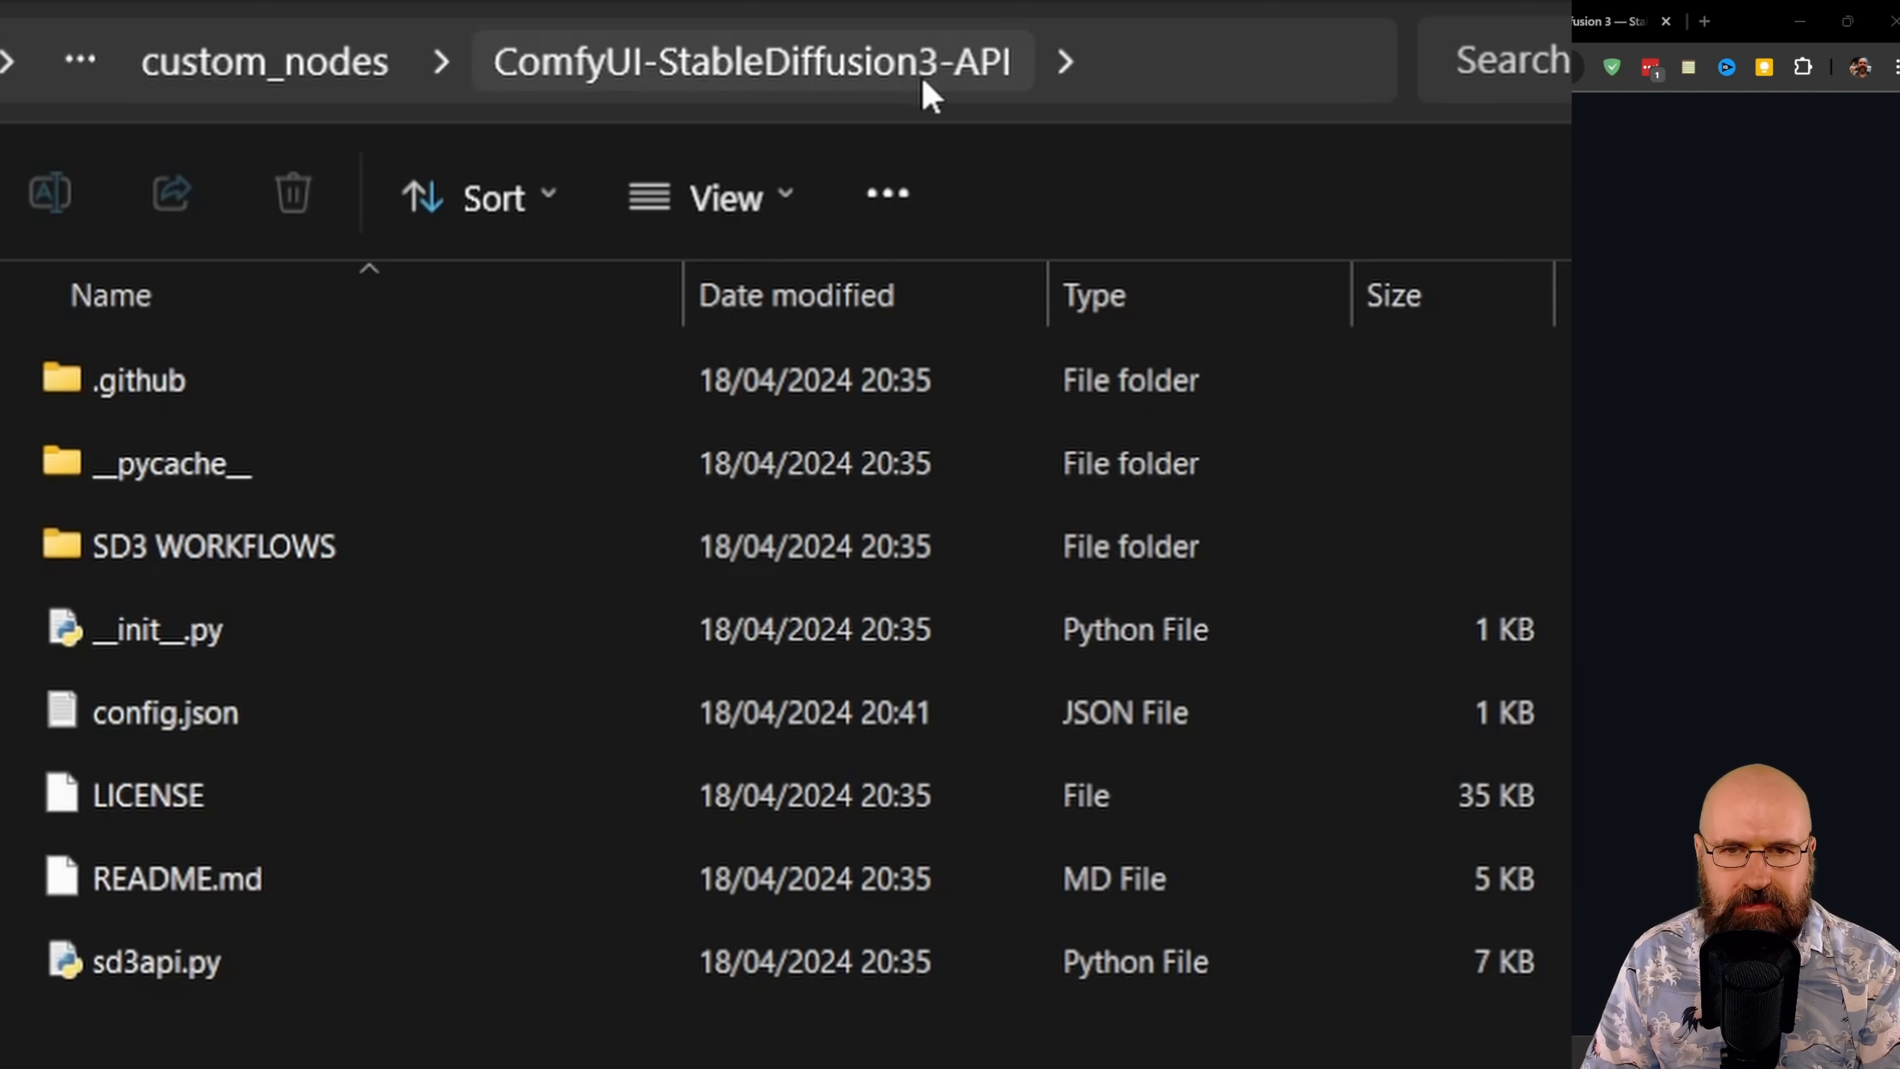
Step: Open config.json in Notepad++ and select the 'API KEY HERE' placeholder of STABILITY_KEY
click(165, 711)
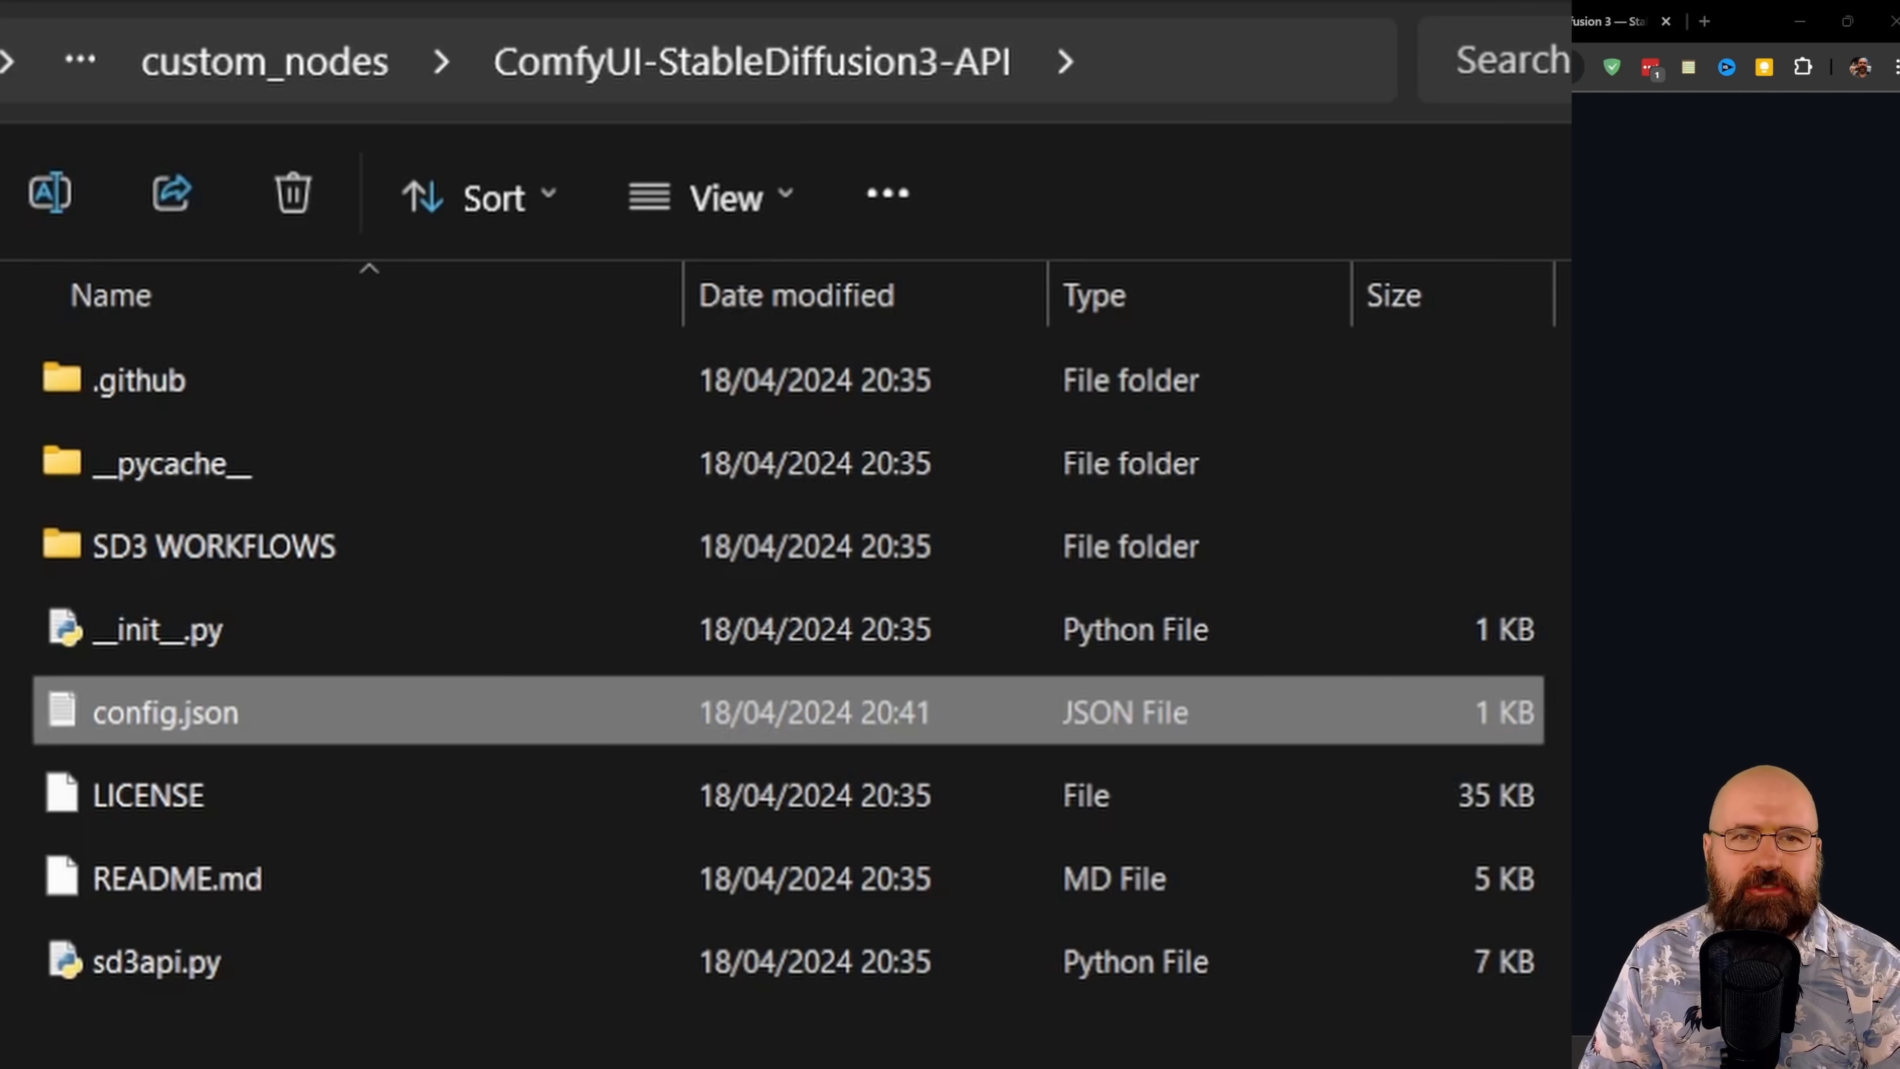
double_click(167, 712)
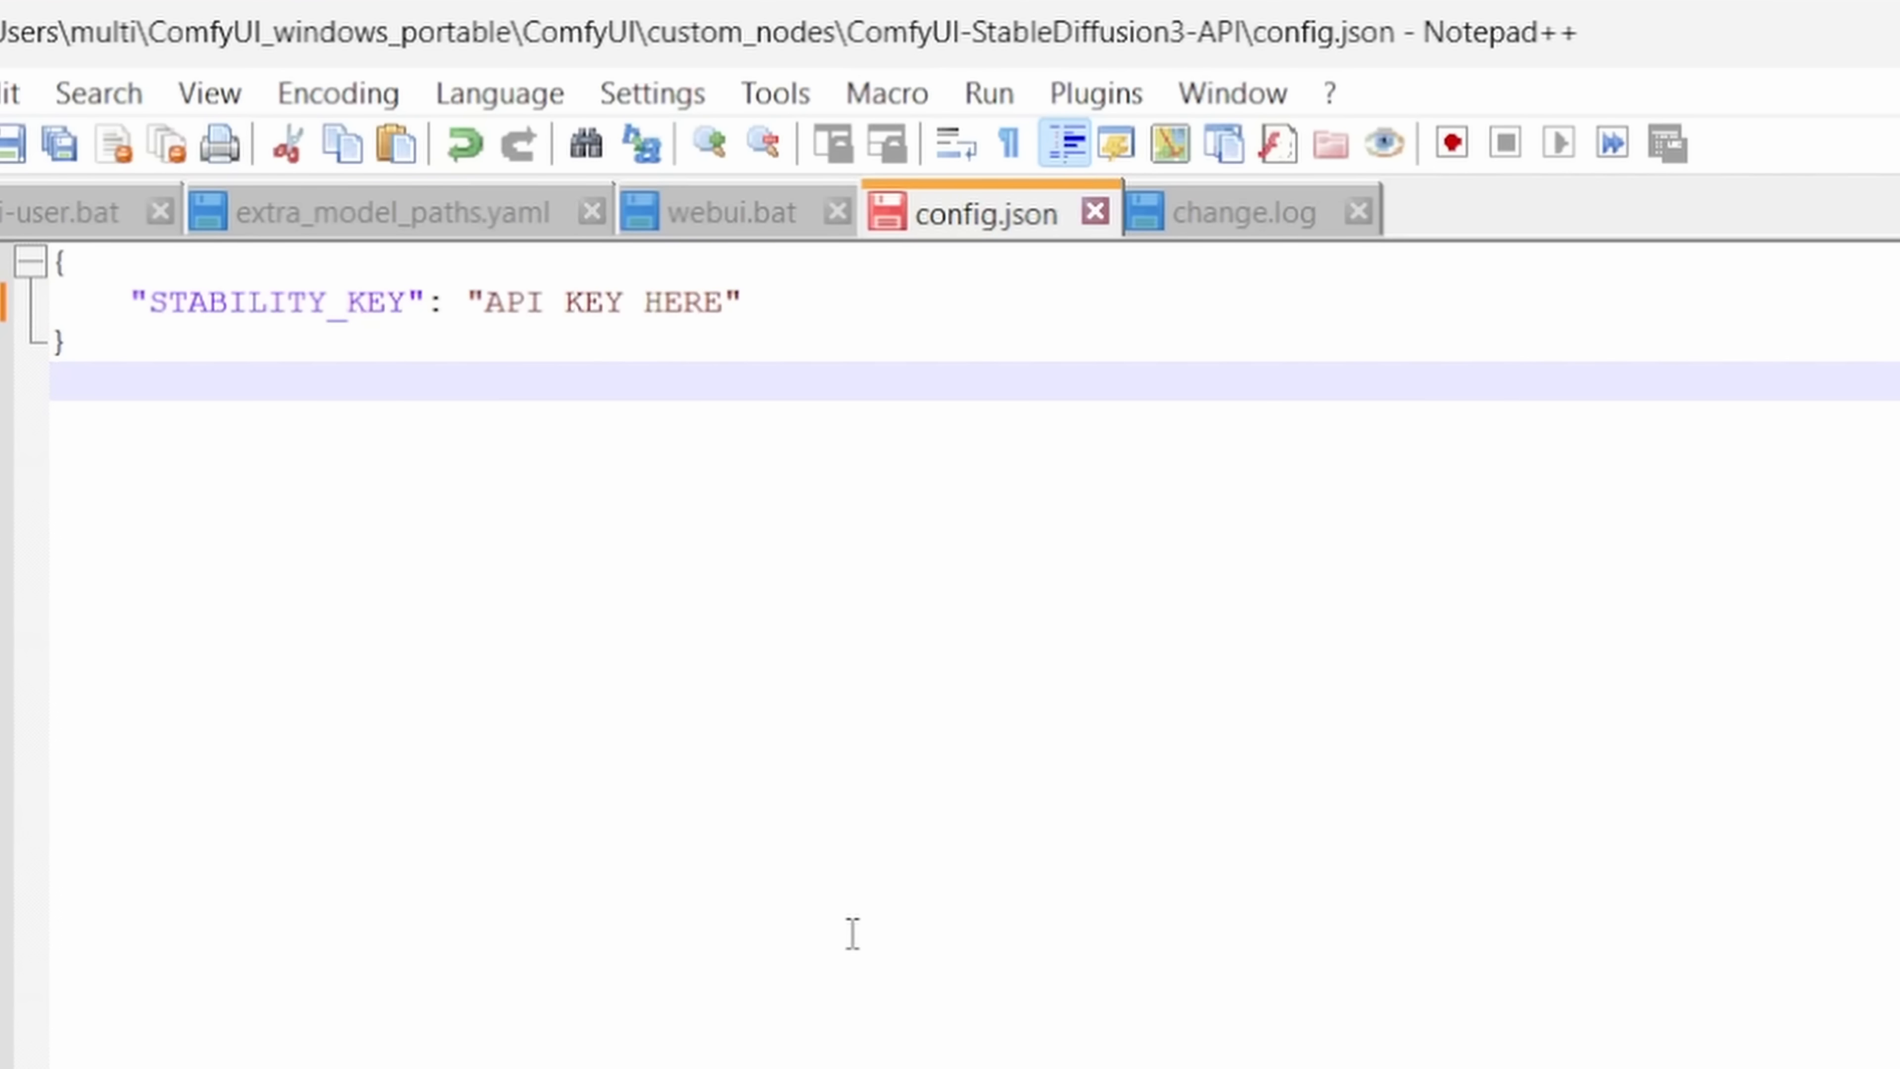
mouse_move(739, 438)
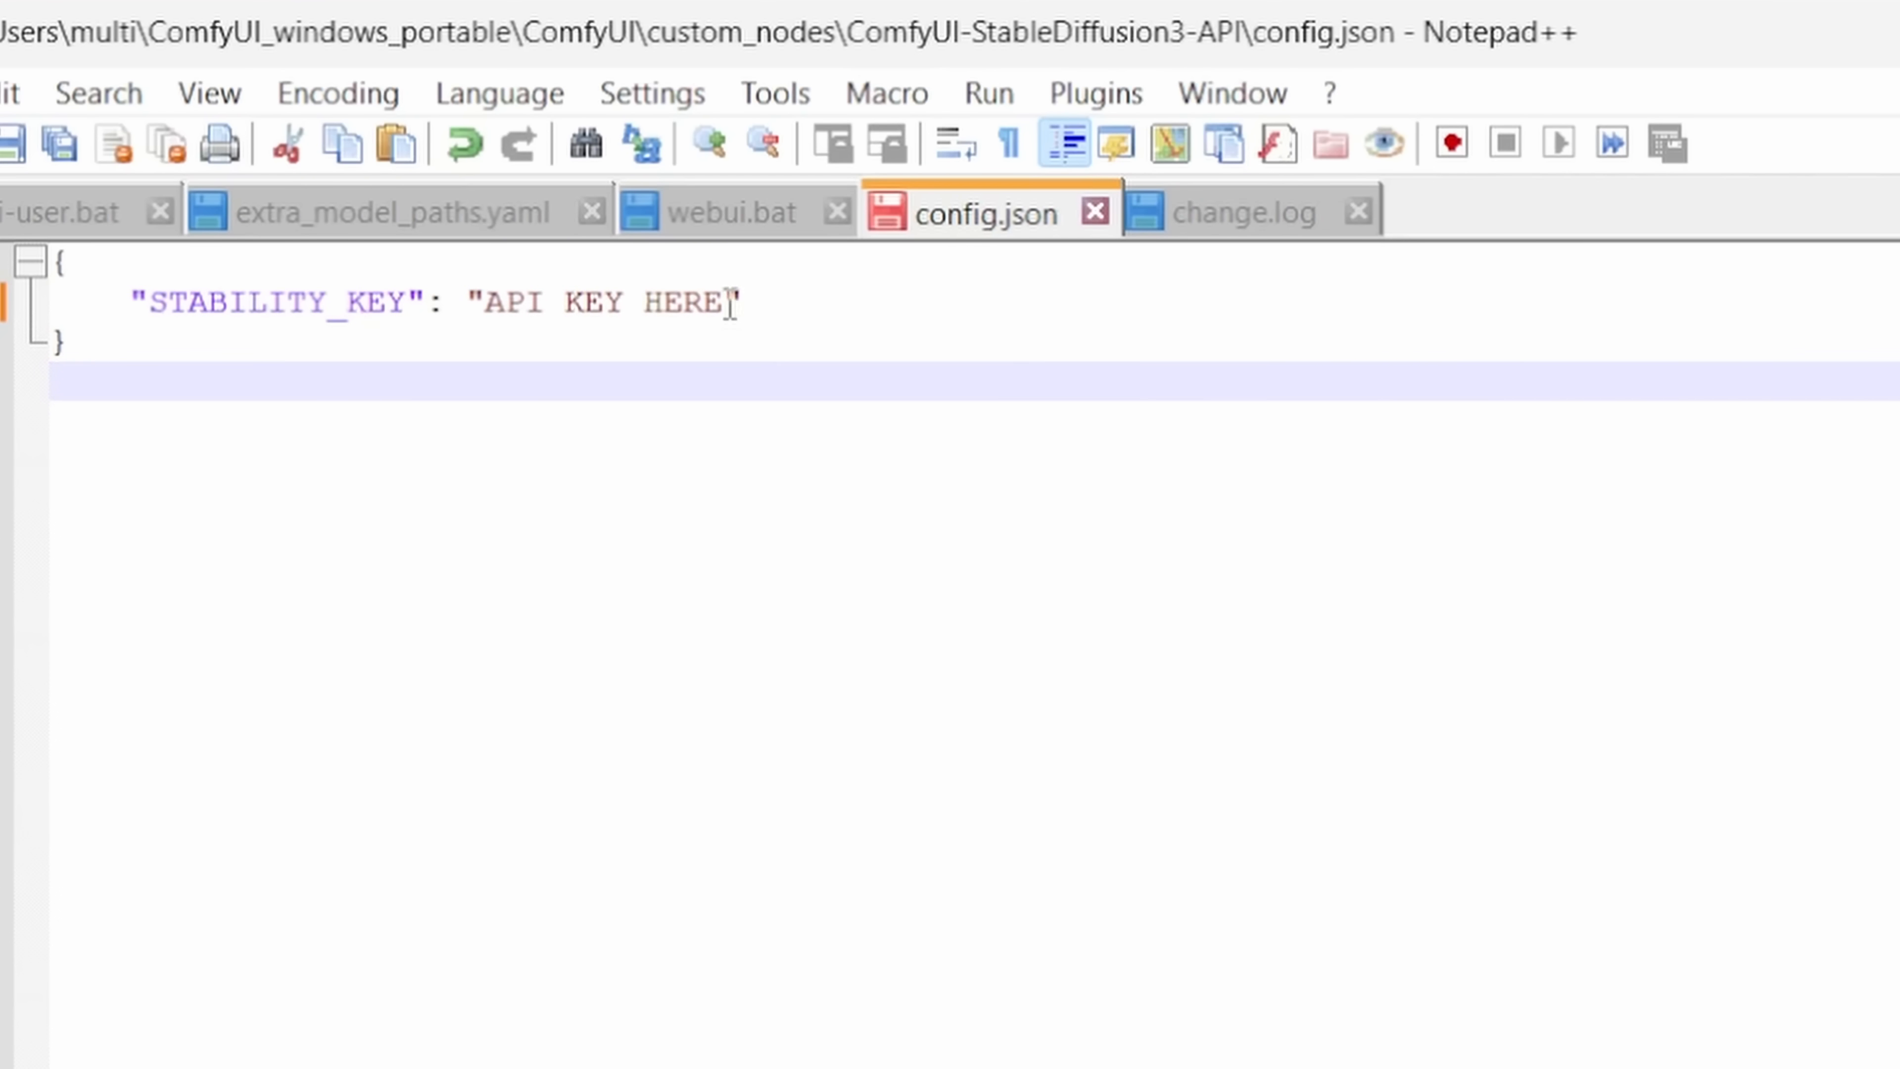
double_click(603, 302)
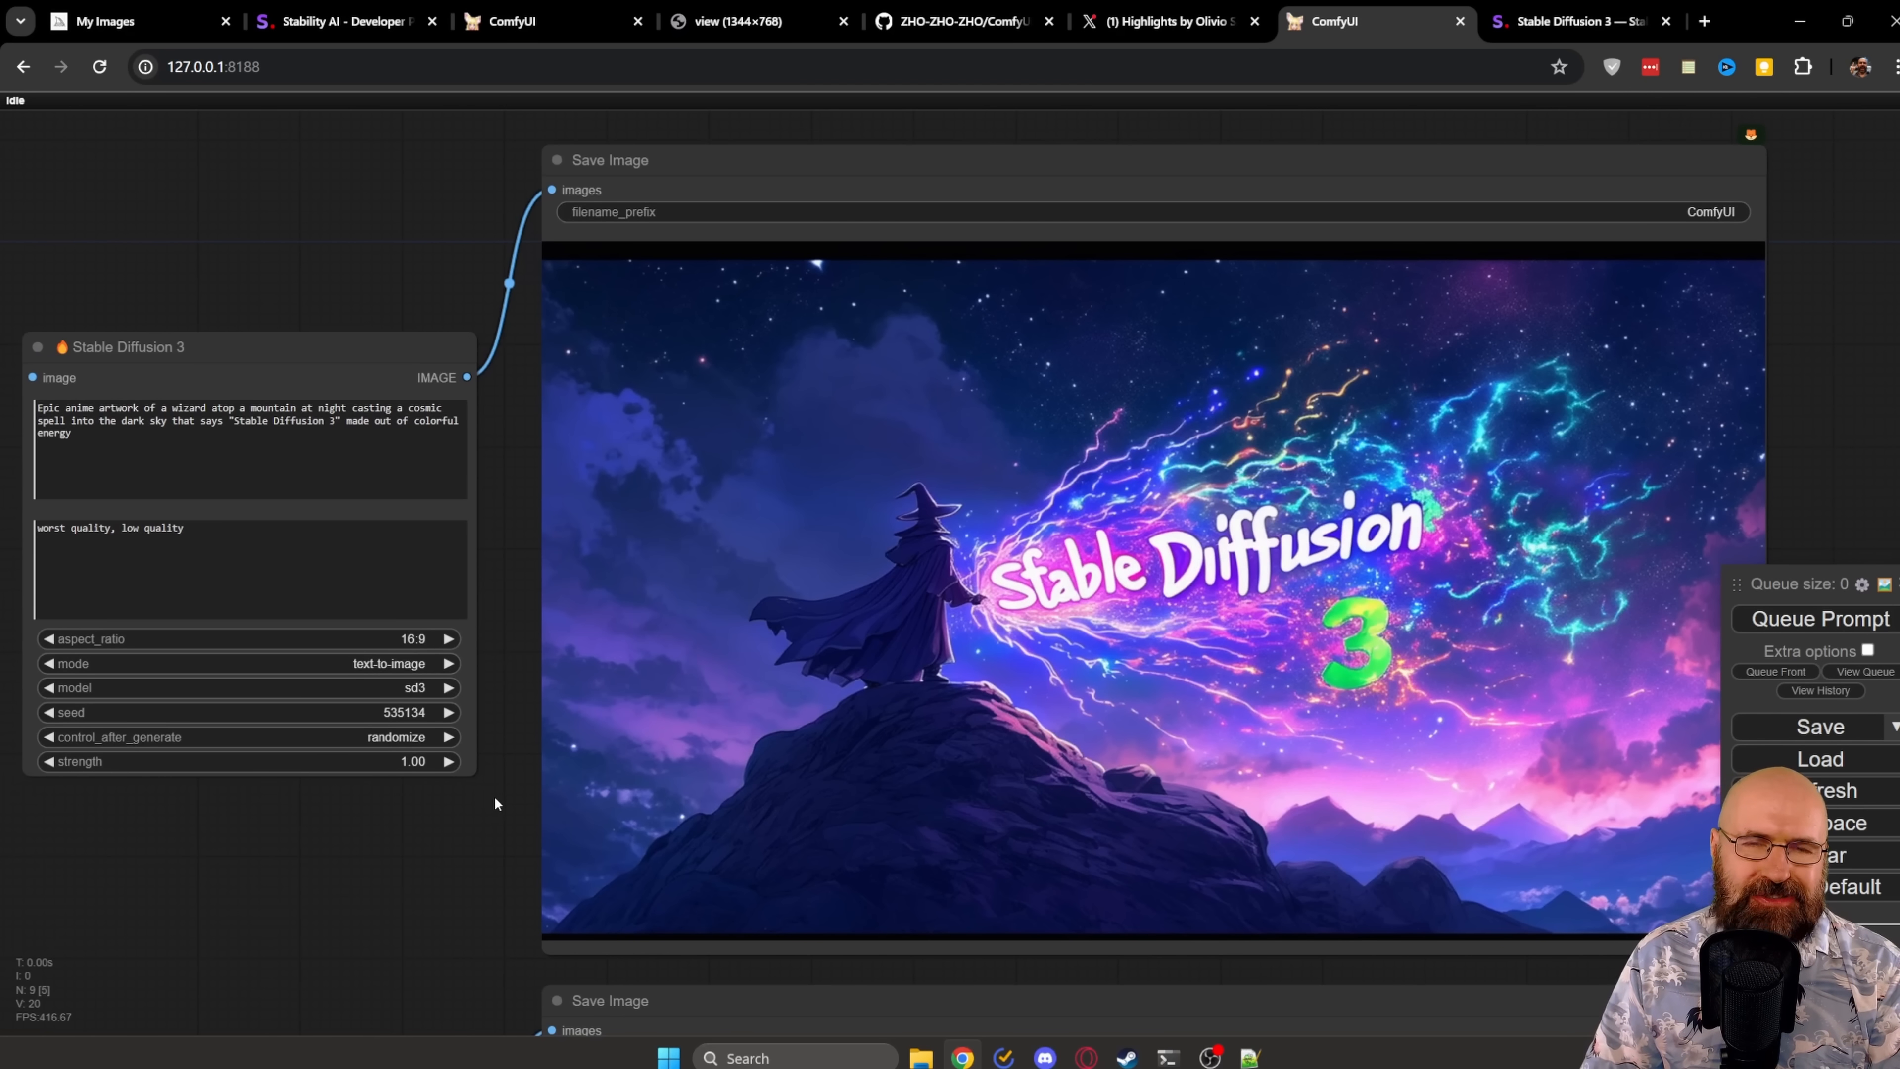
mouse_move(507, 798)
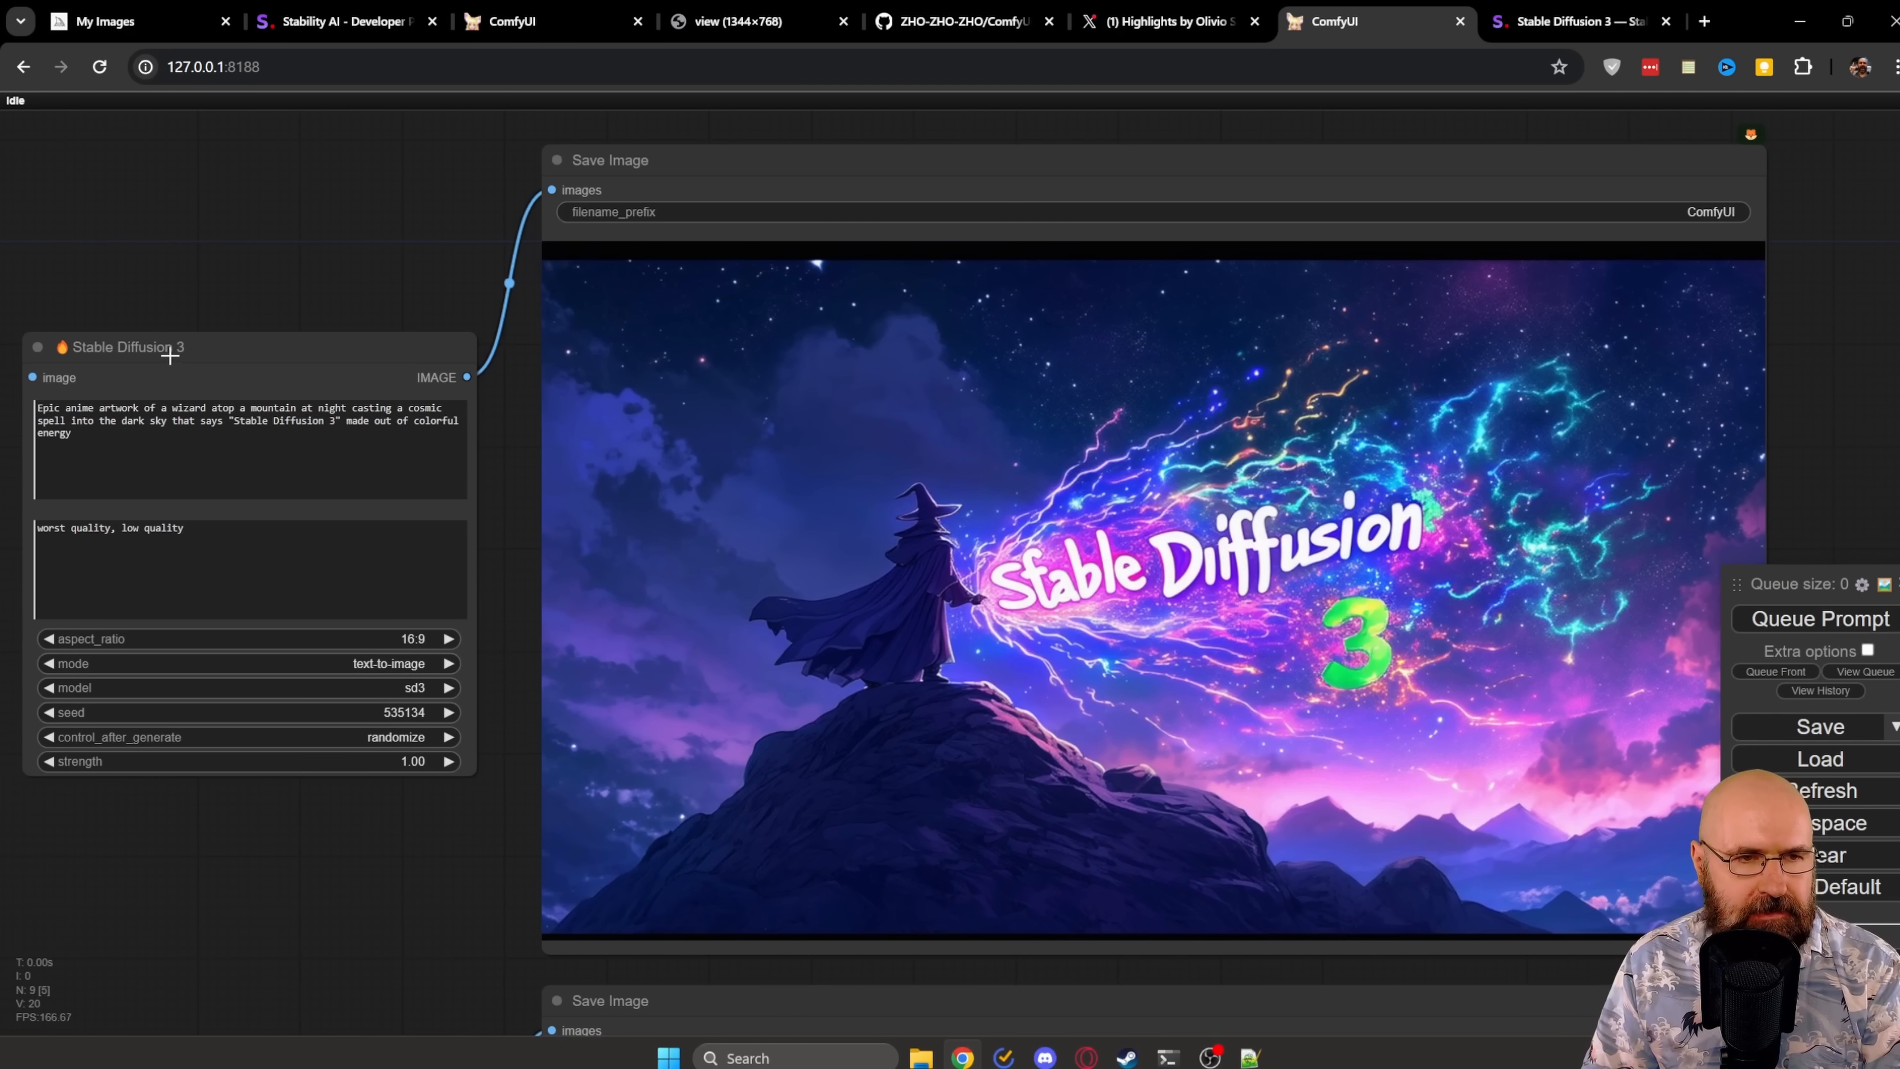
mouse_move(32, 377)
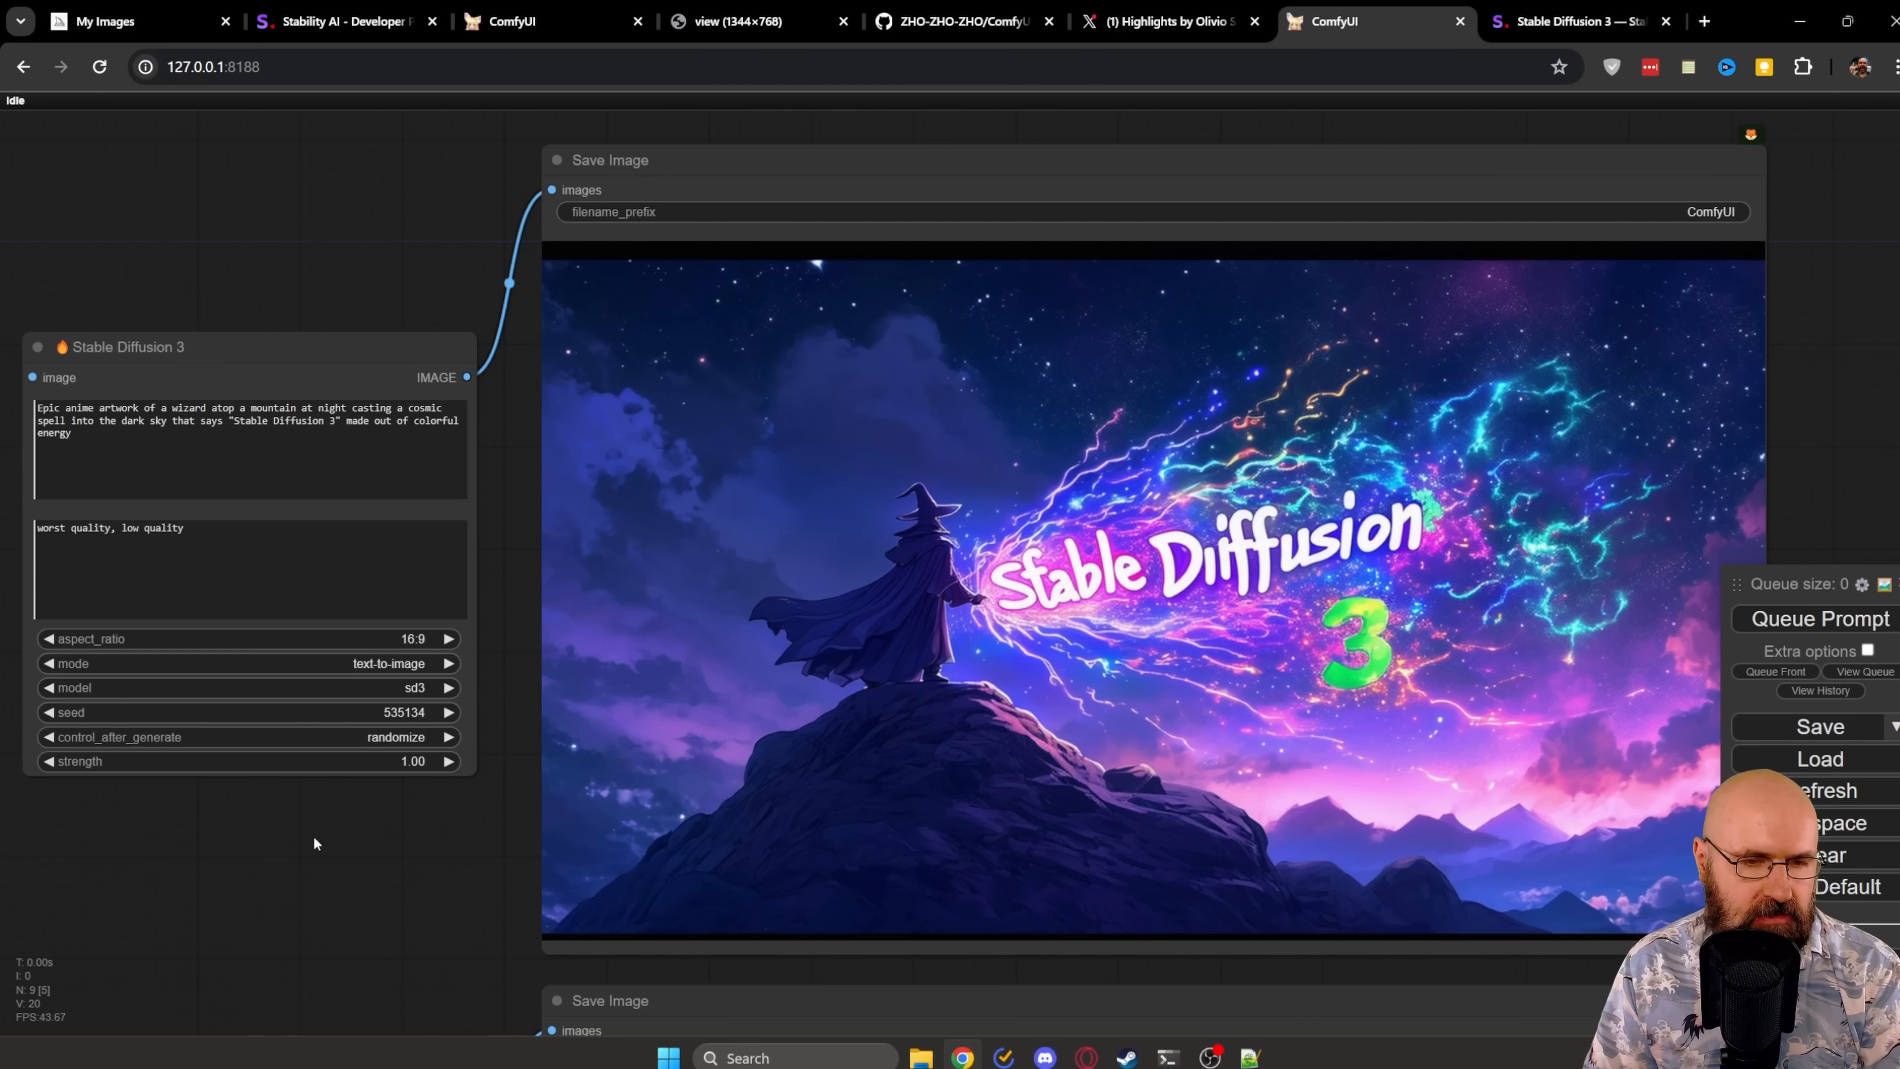
mouse_move(366, 844)
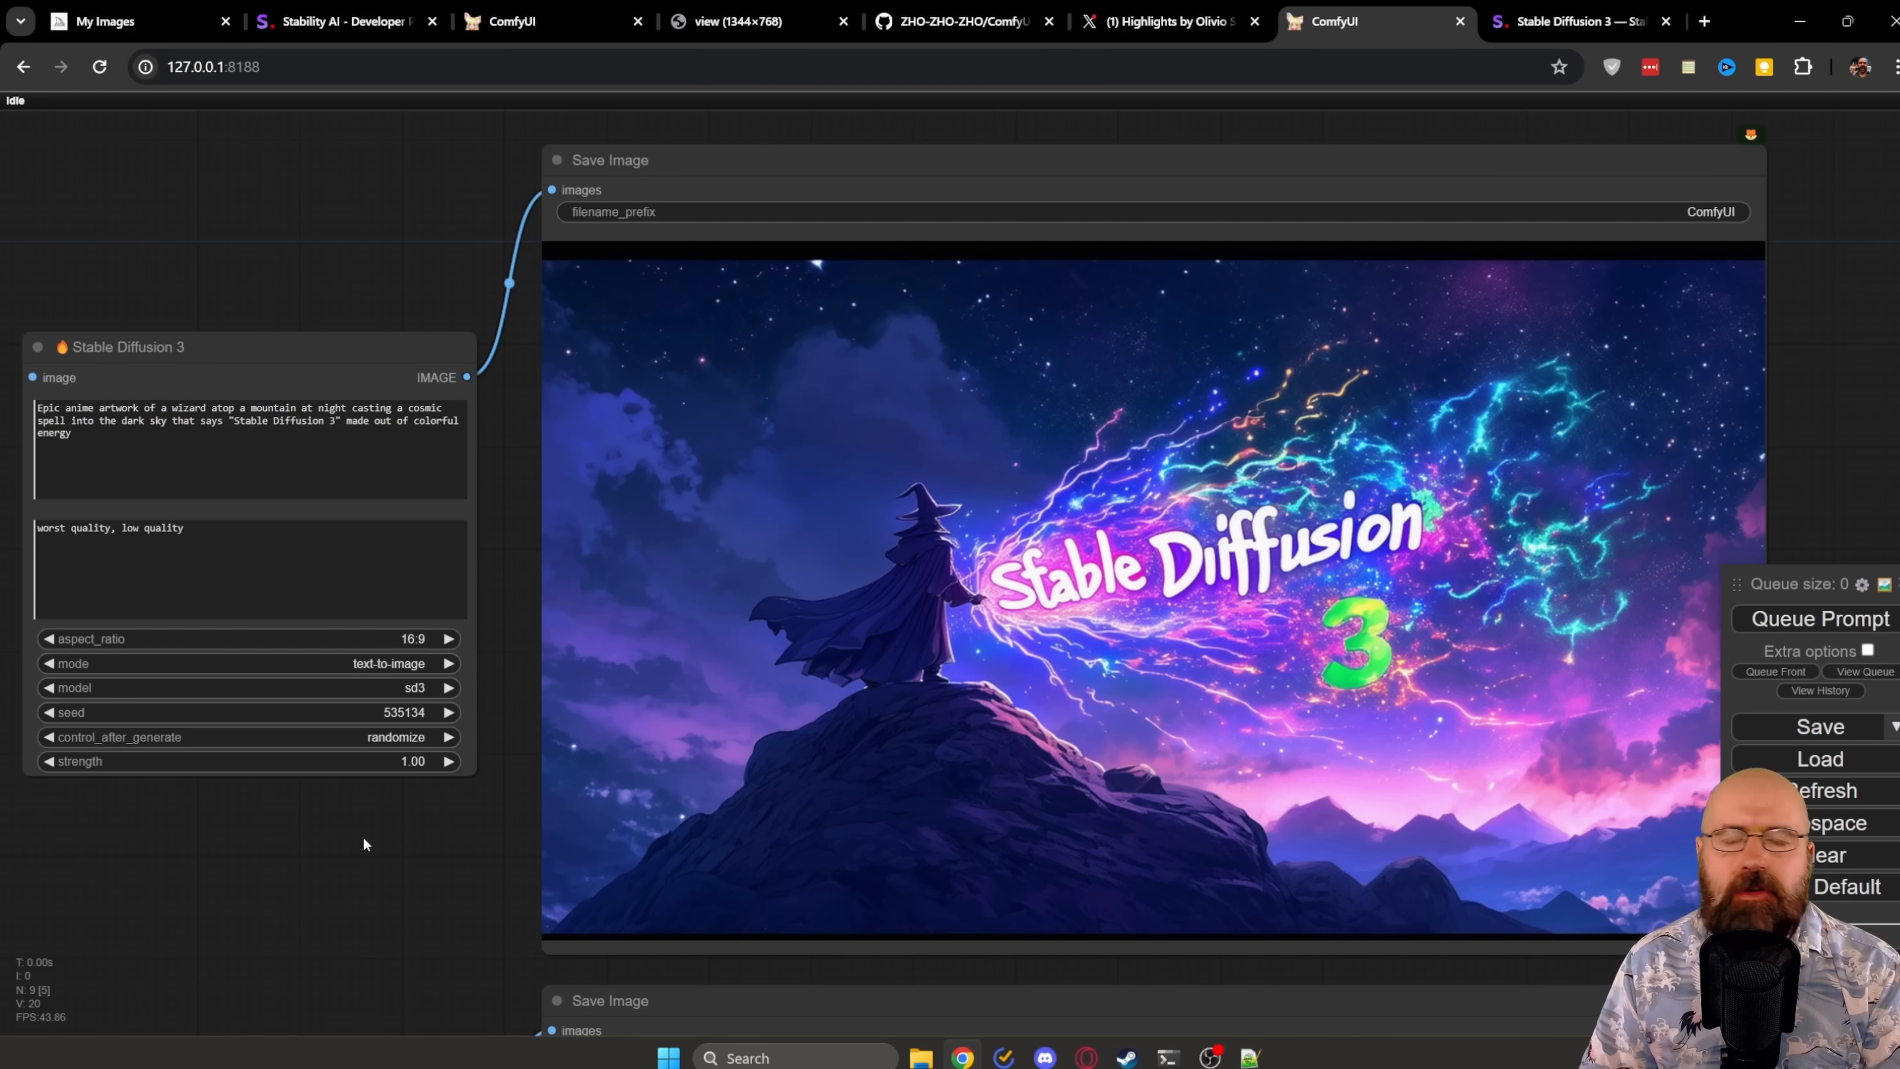
mouse_move(369, 827)
text(stable di)
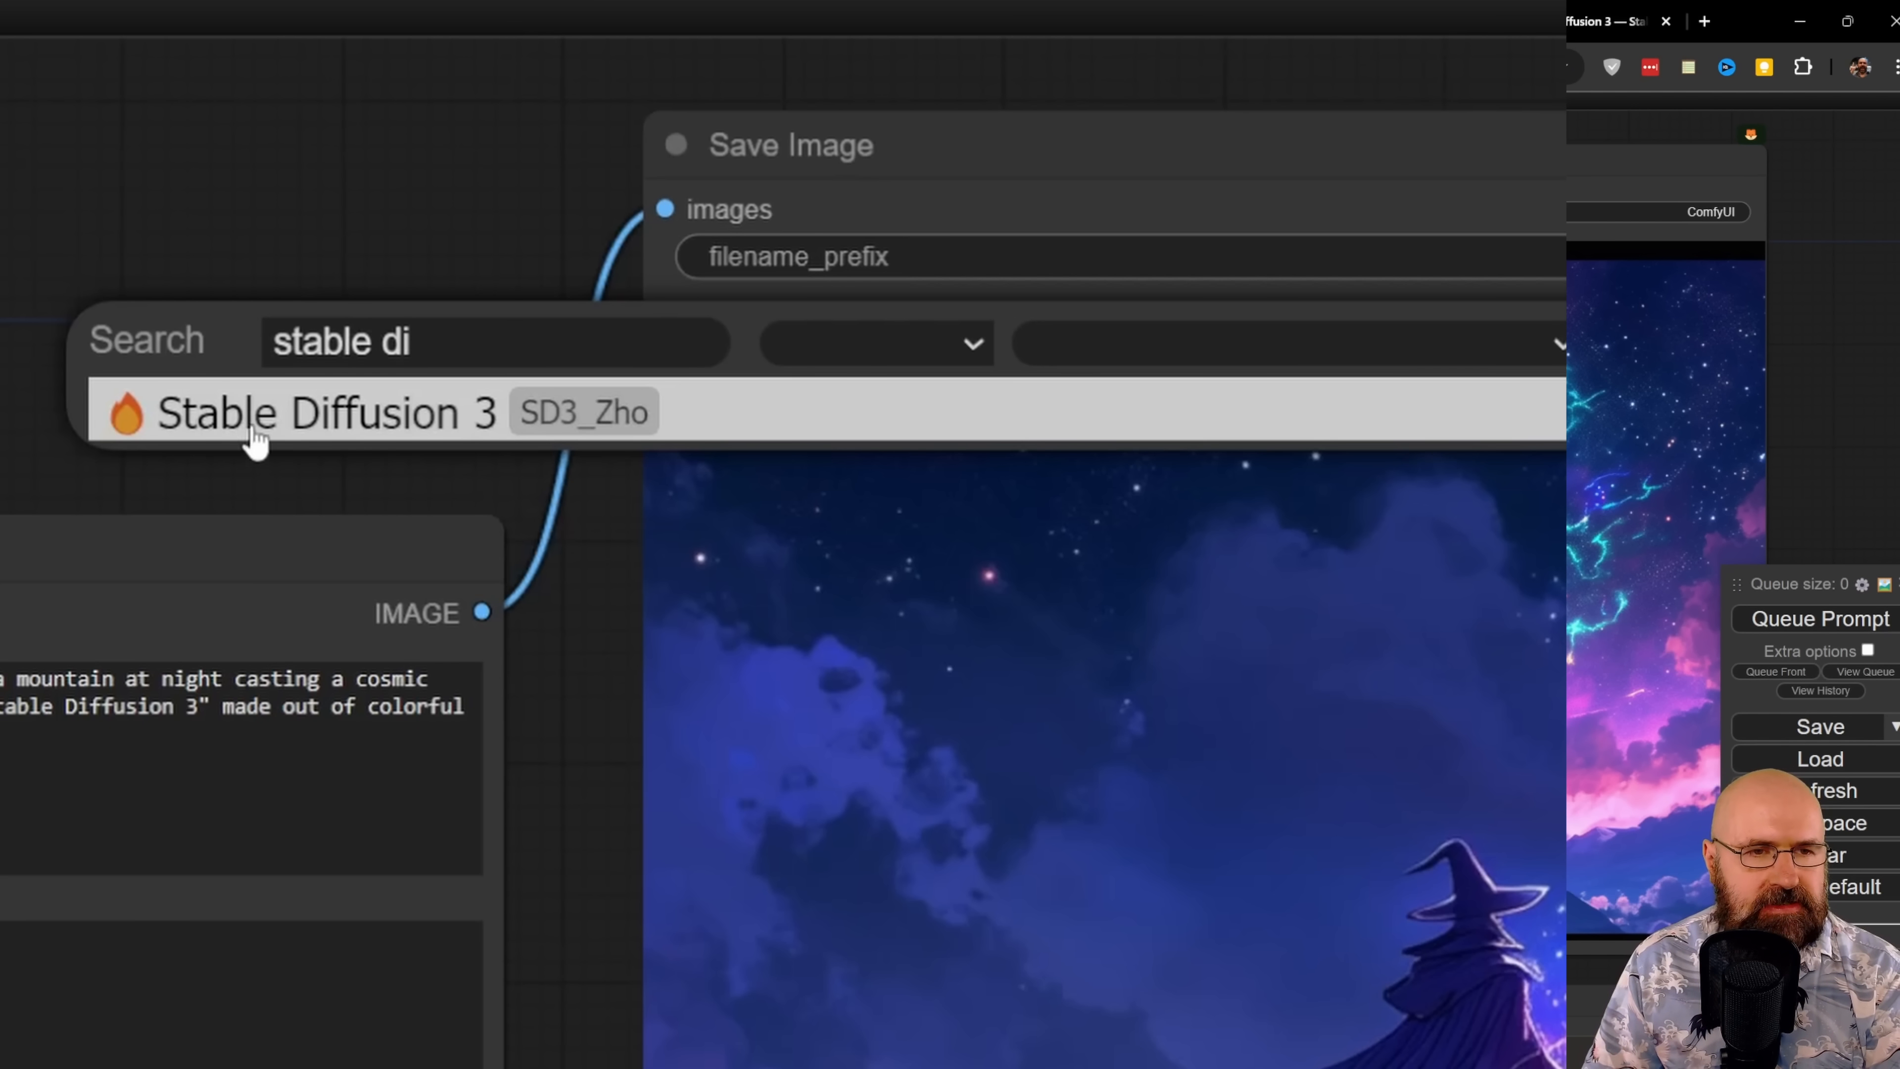
mouse_move(432, 426)
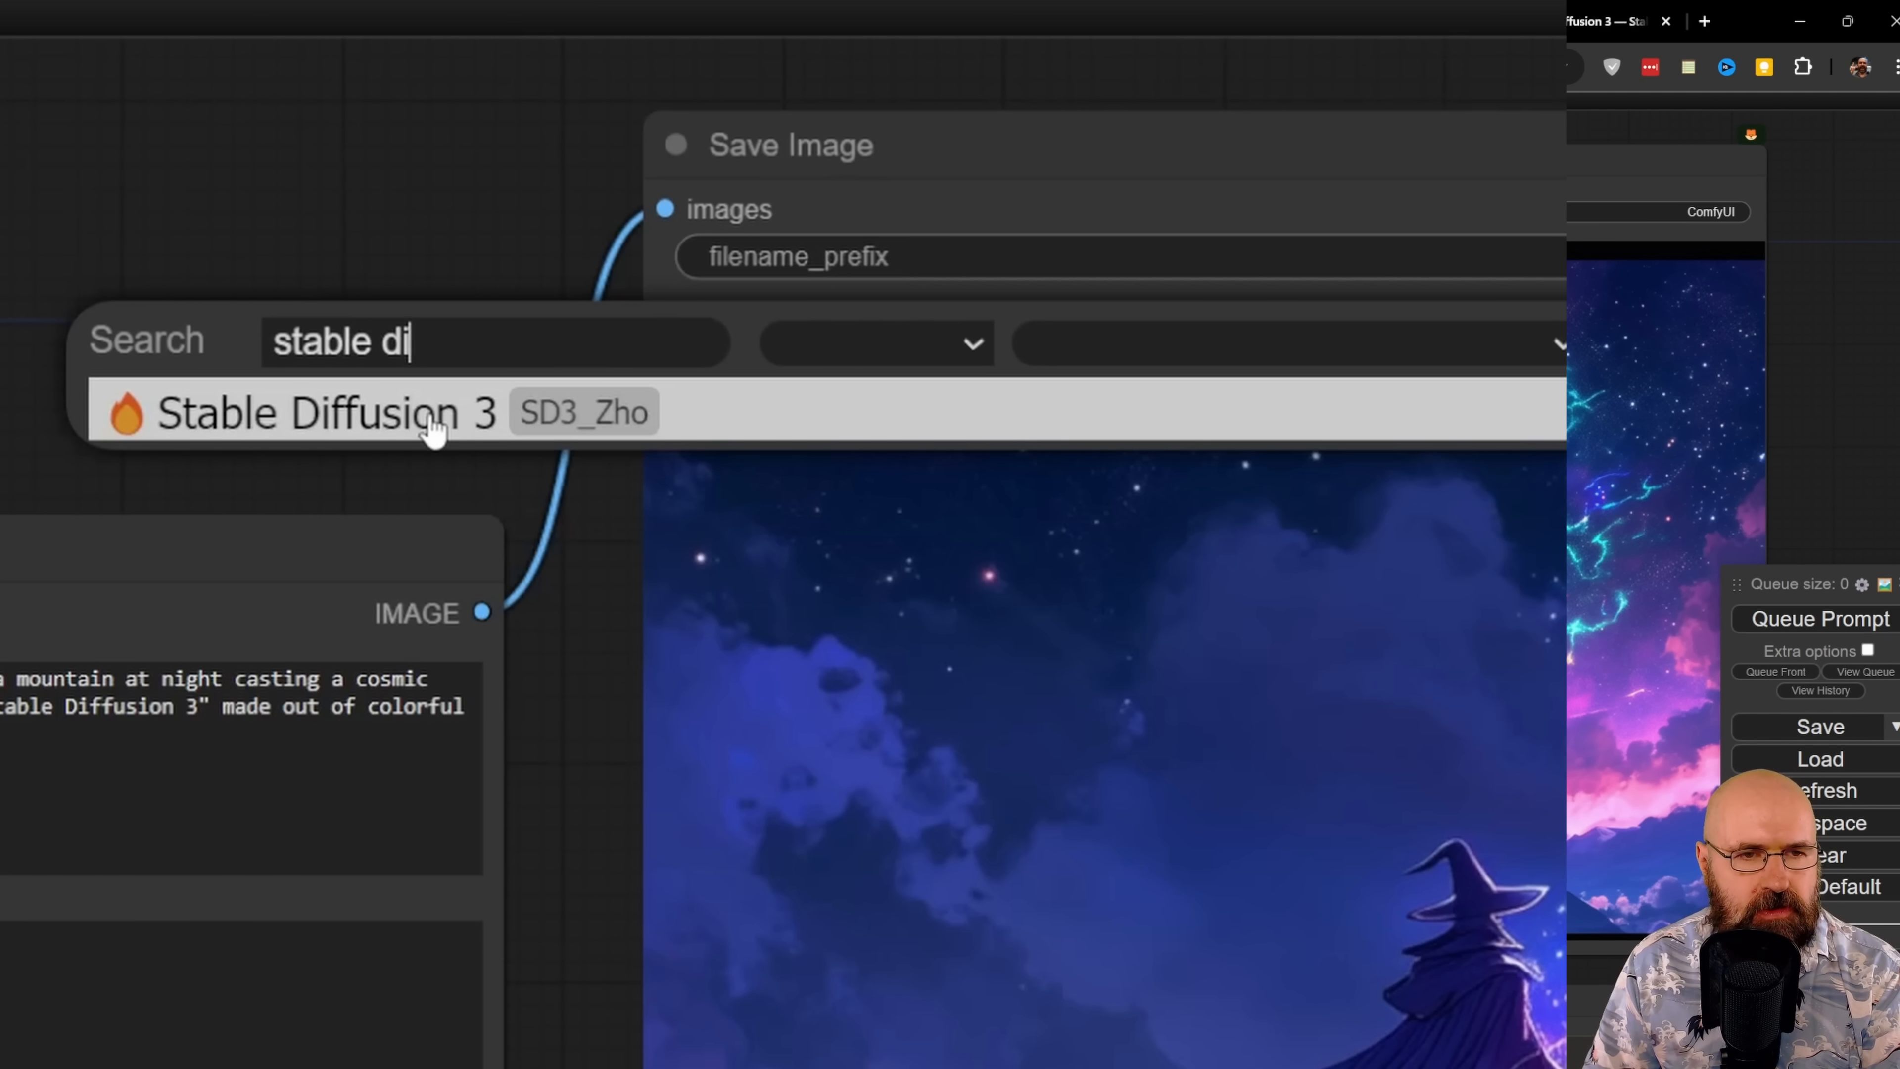
Step: Add the Stable Diffusion 3 (SD3_Zho) node from the 'stable di' search results
click(303, 412)
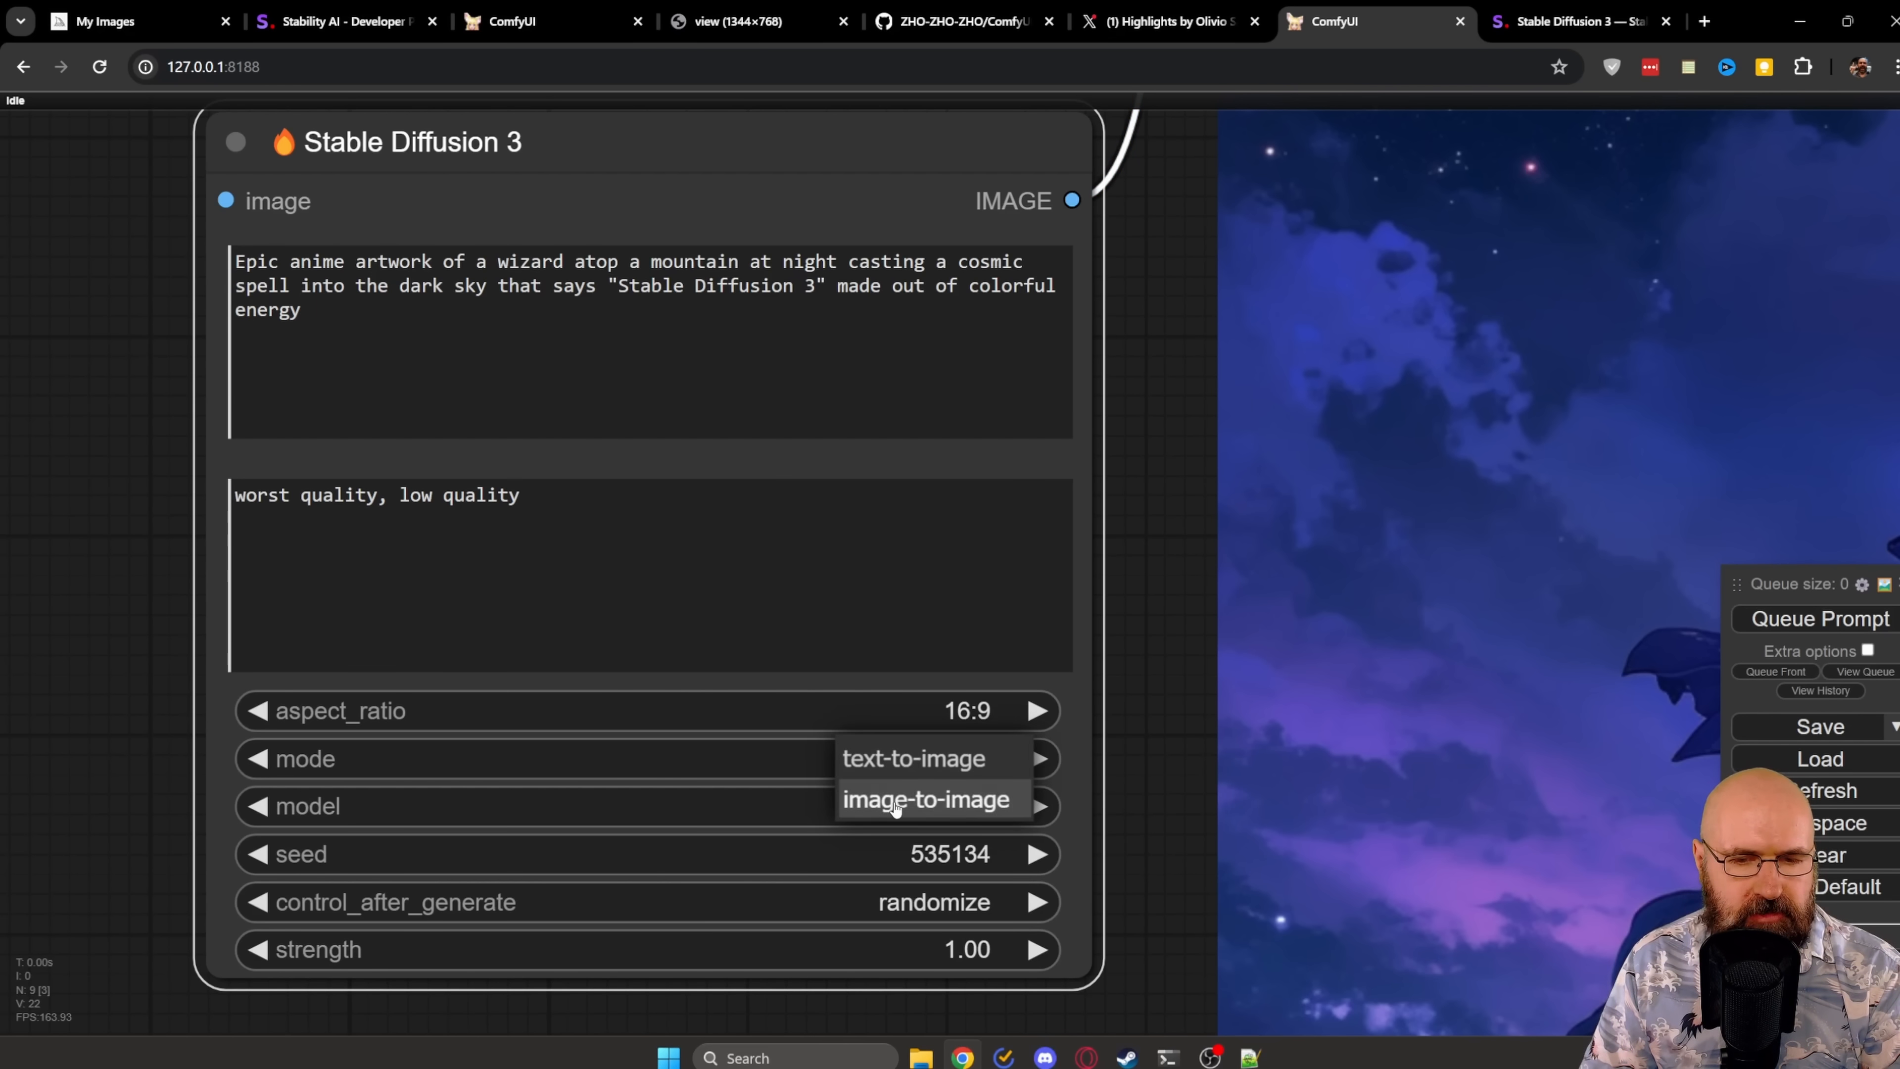
Step: Review the node's mode, model (sd3 / sd3-turbo) and seed-control lists, keeping text-to-image, sd3 and randomize
click(913, 757)
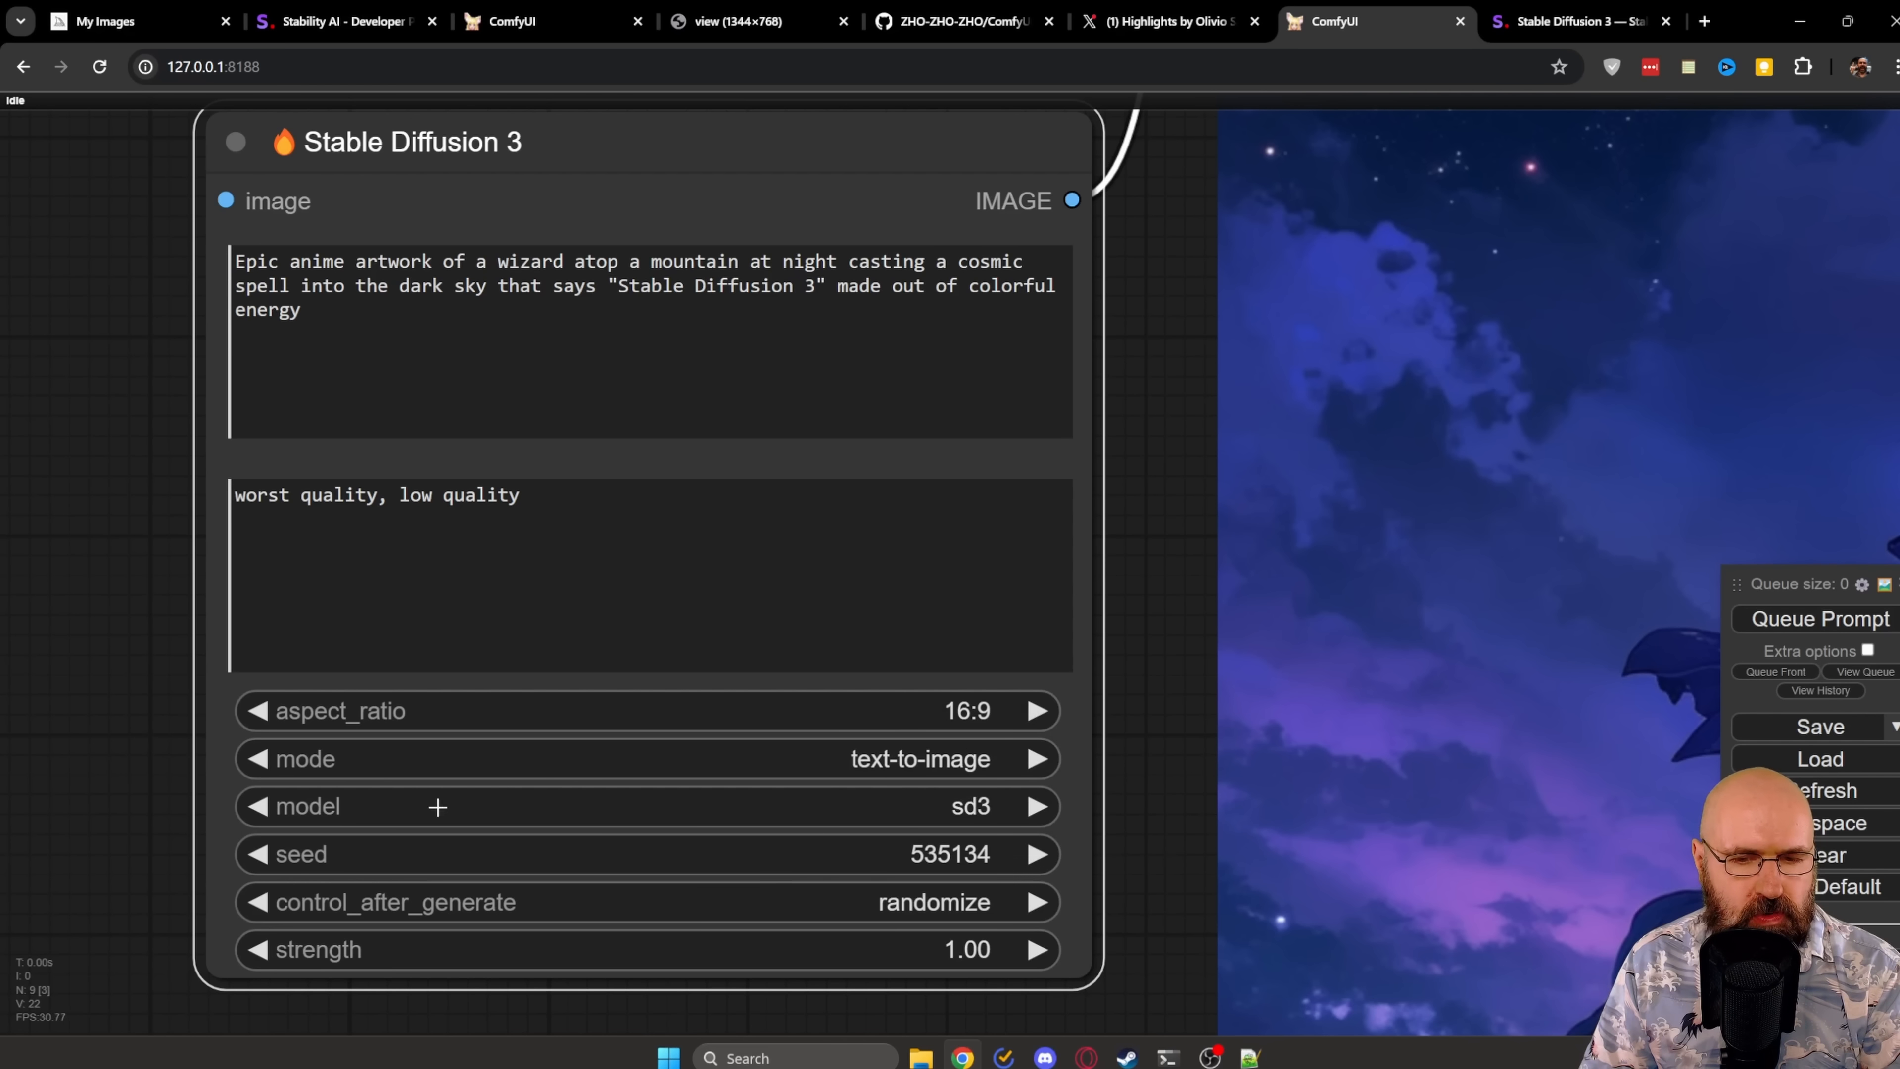
click(606, 805)
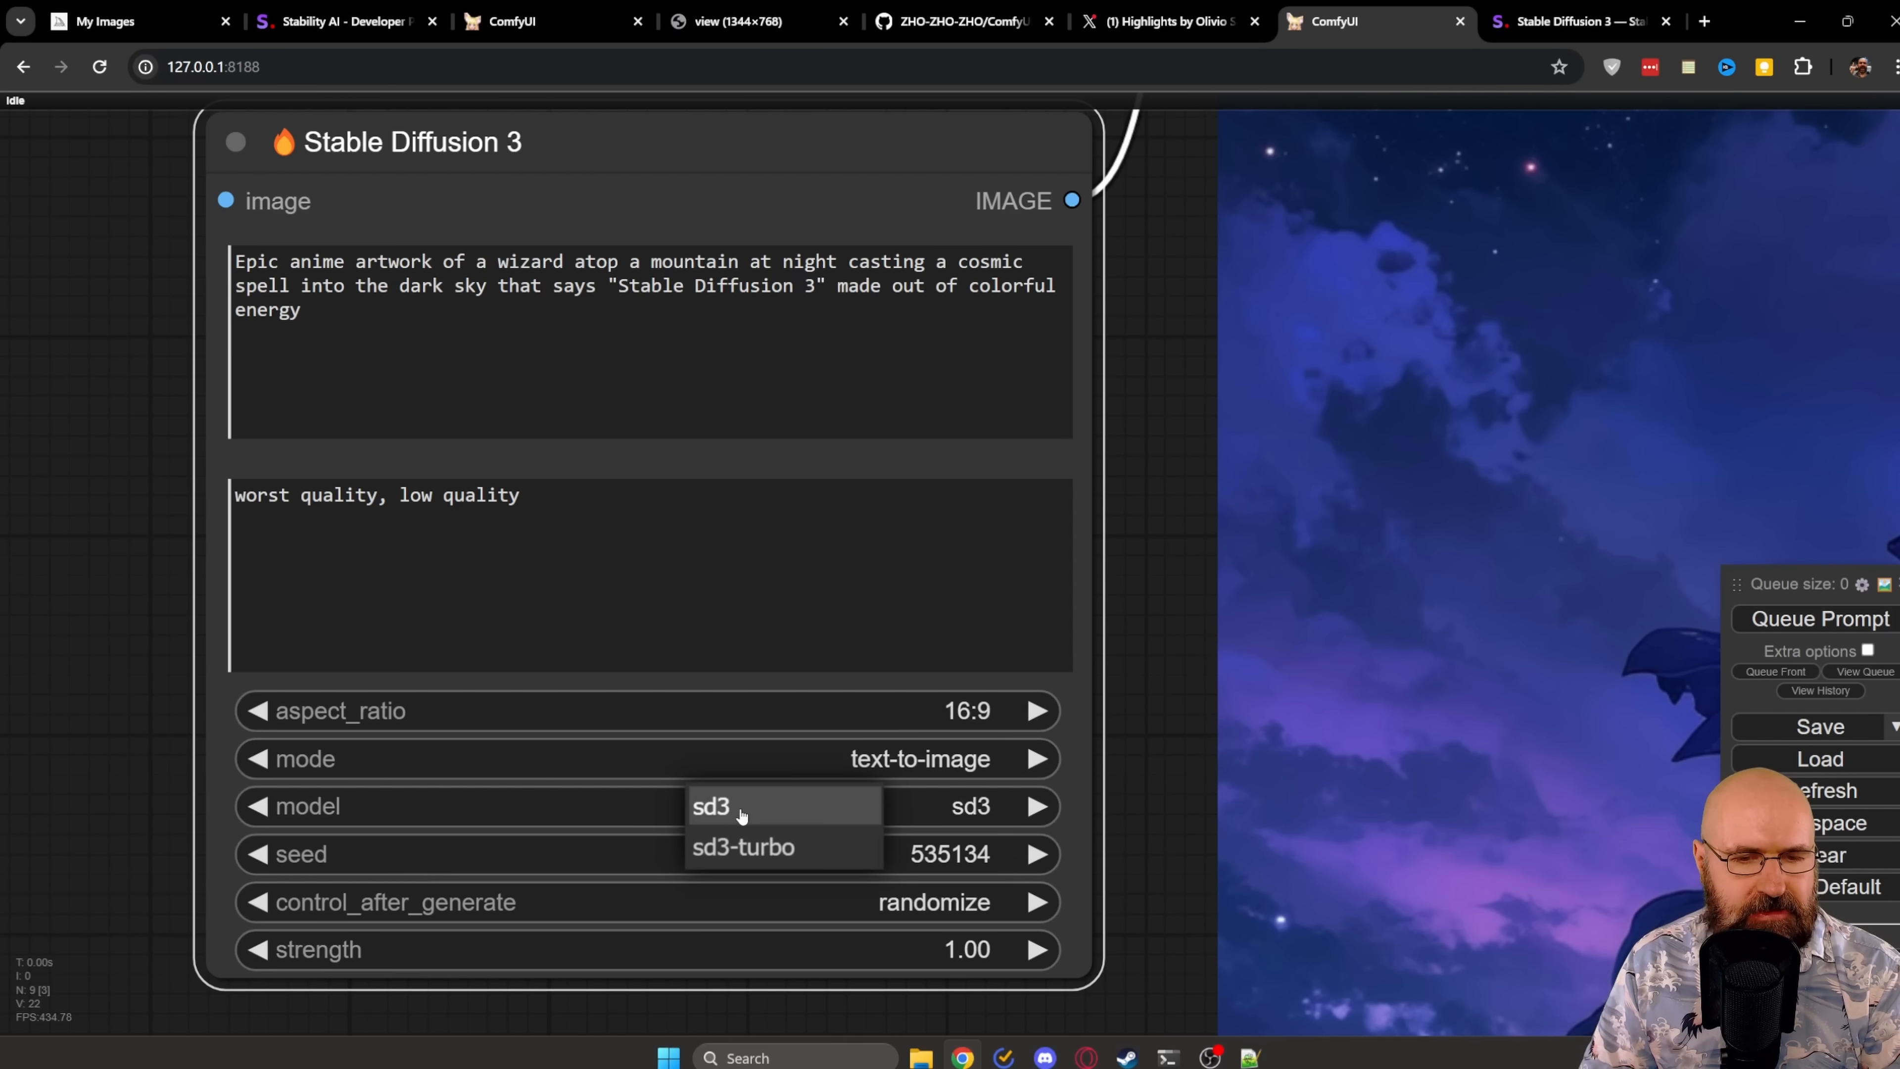
mouse_move(745, 818)
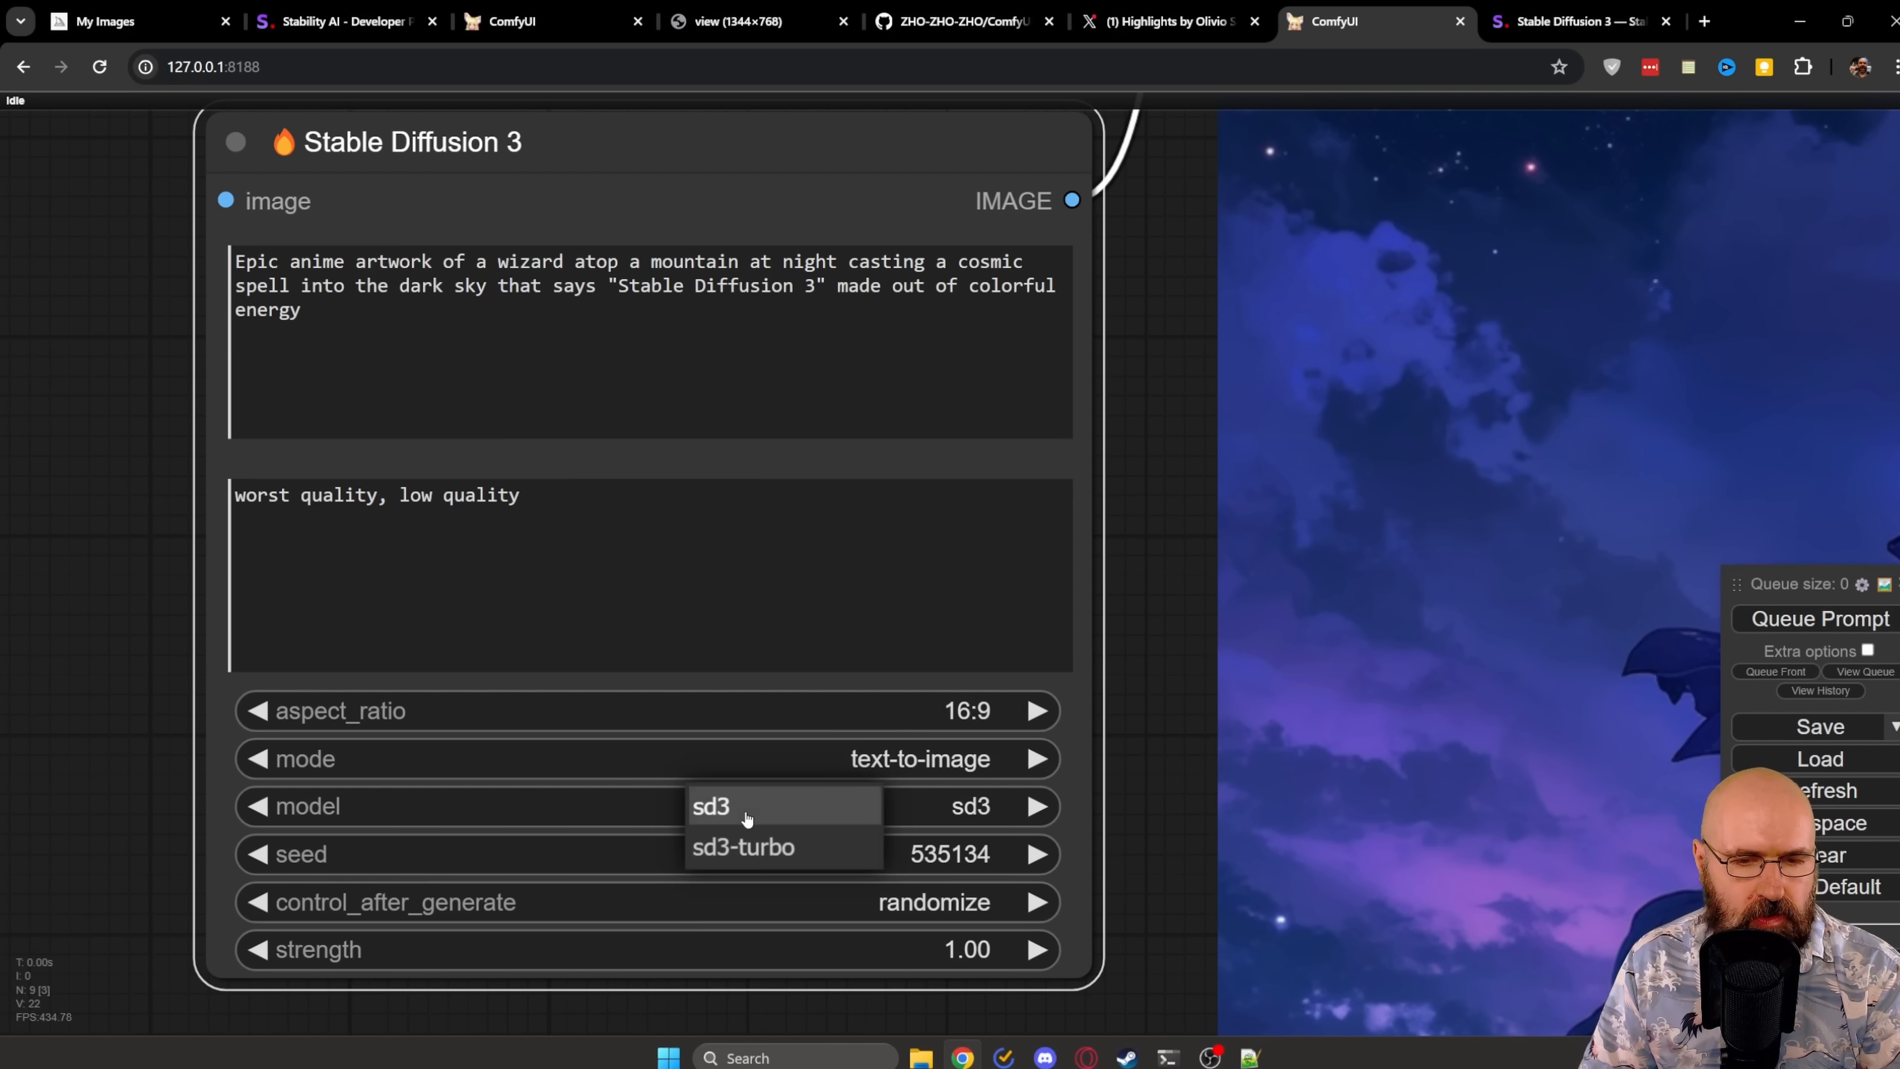
click(711, 805)
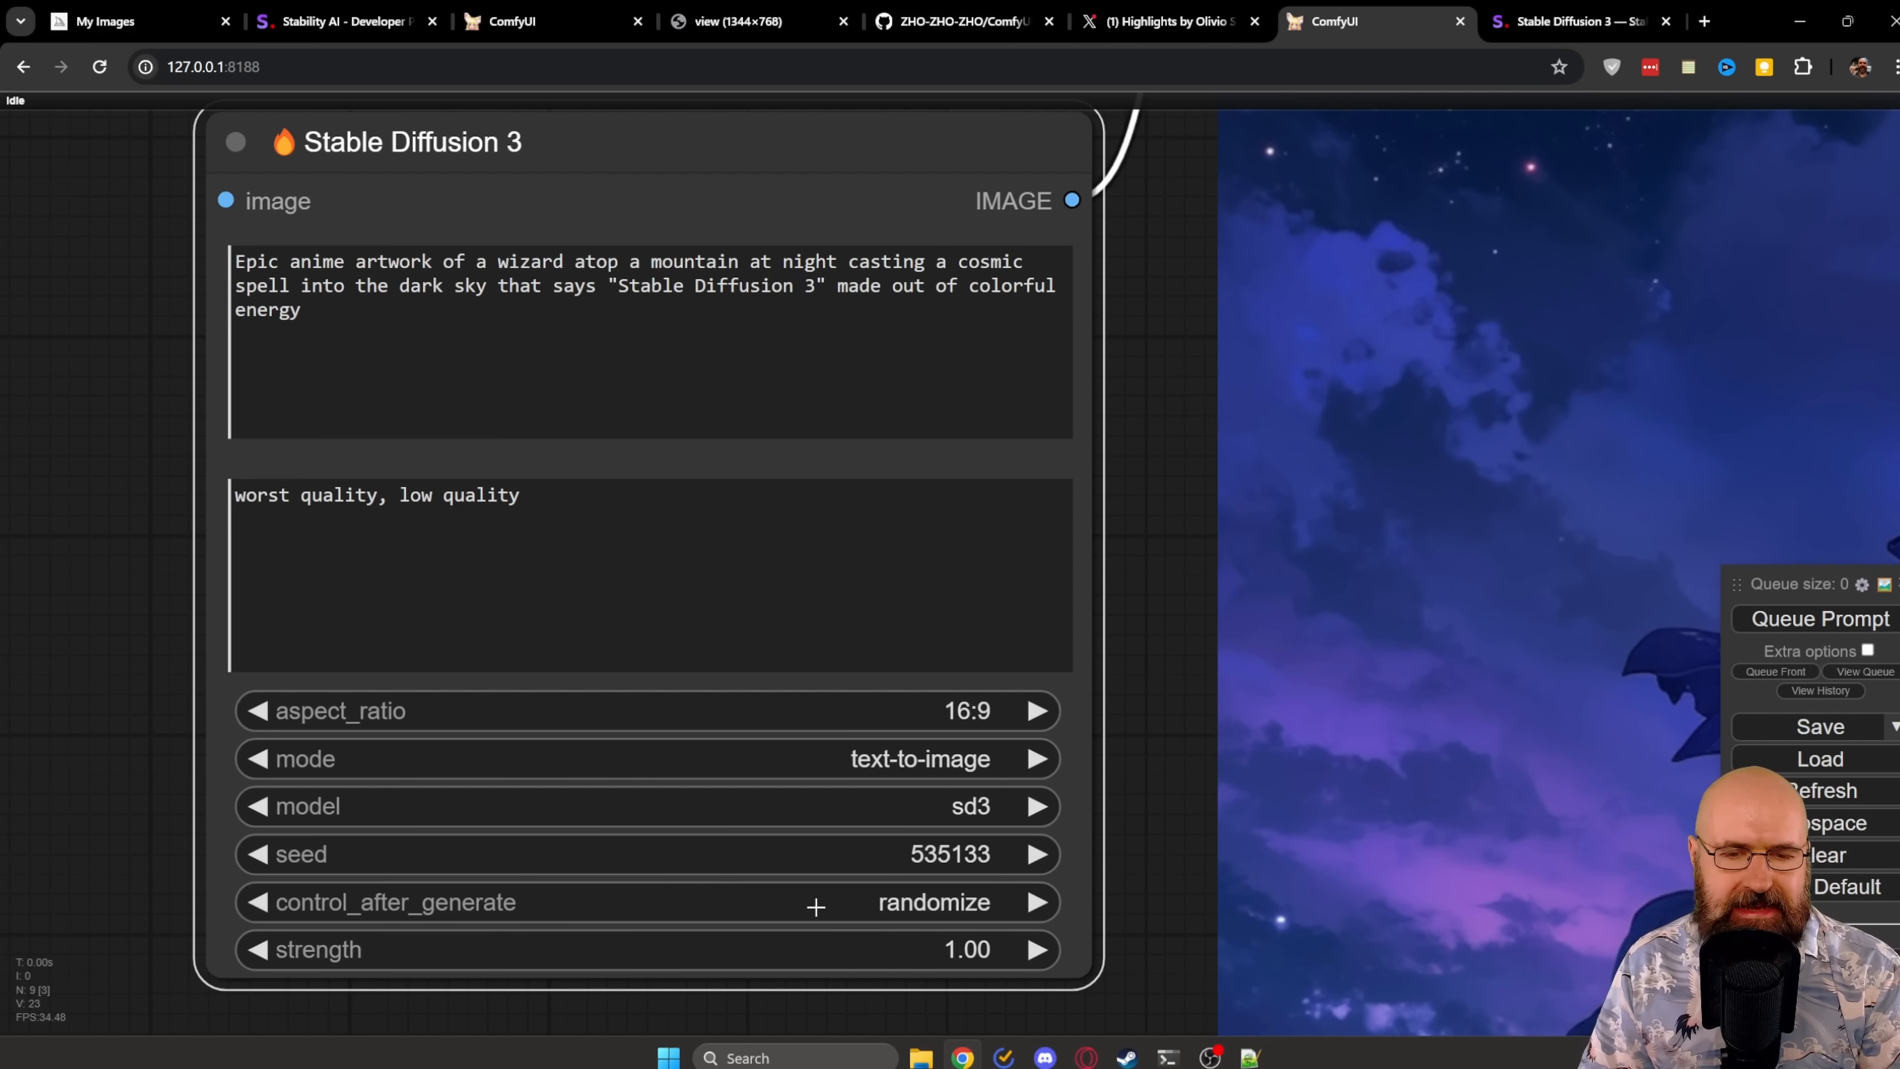
click(933, 902)
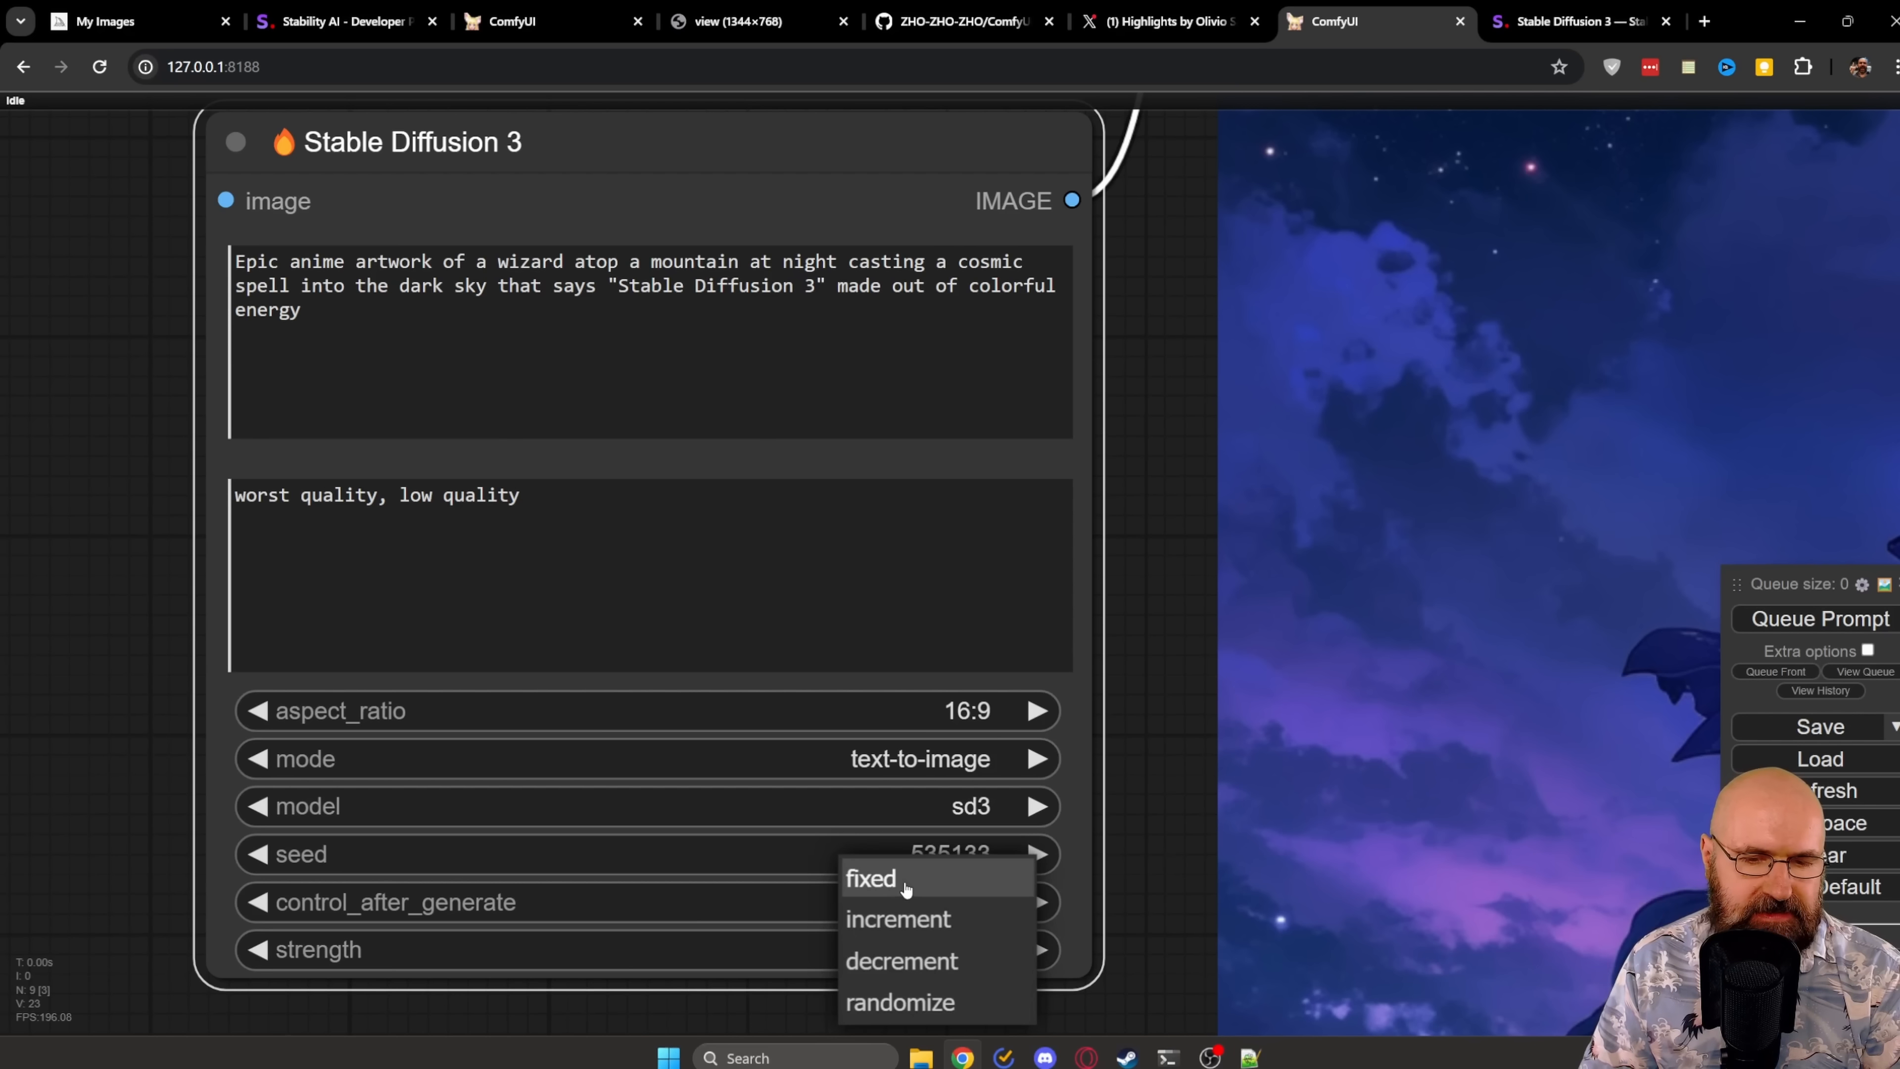
mouse_move(896, 919)
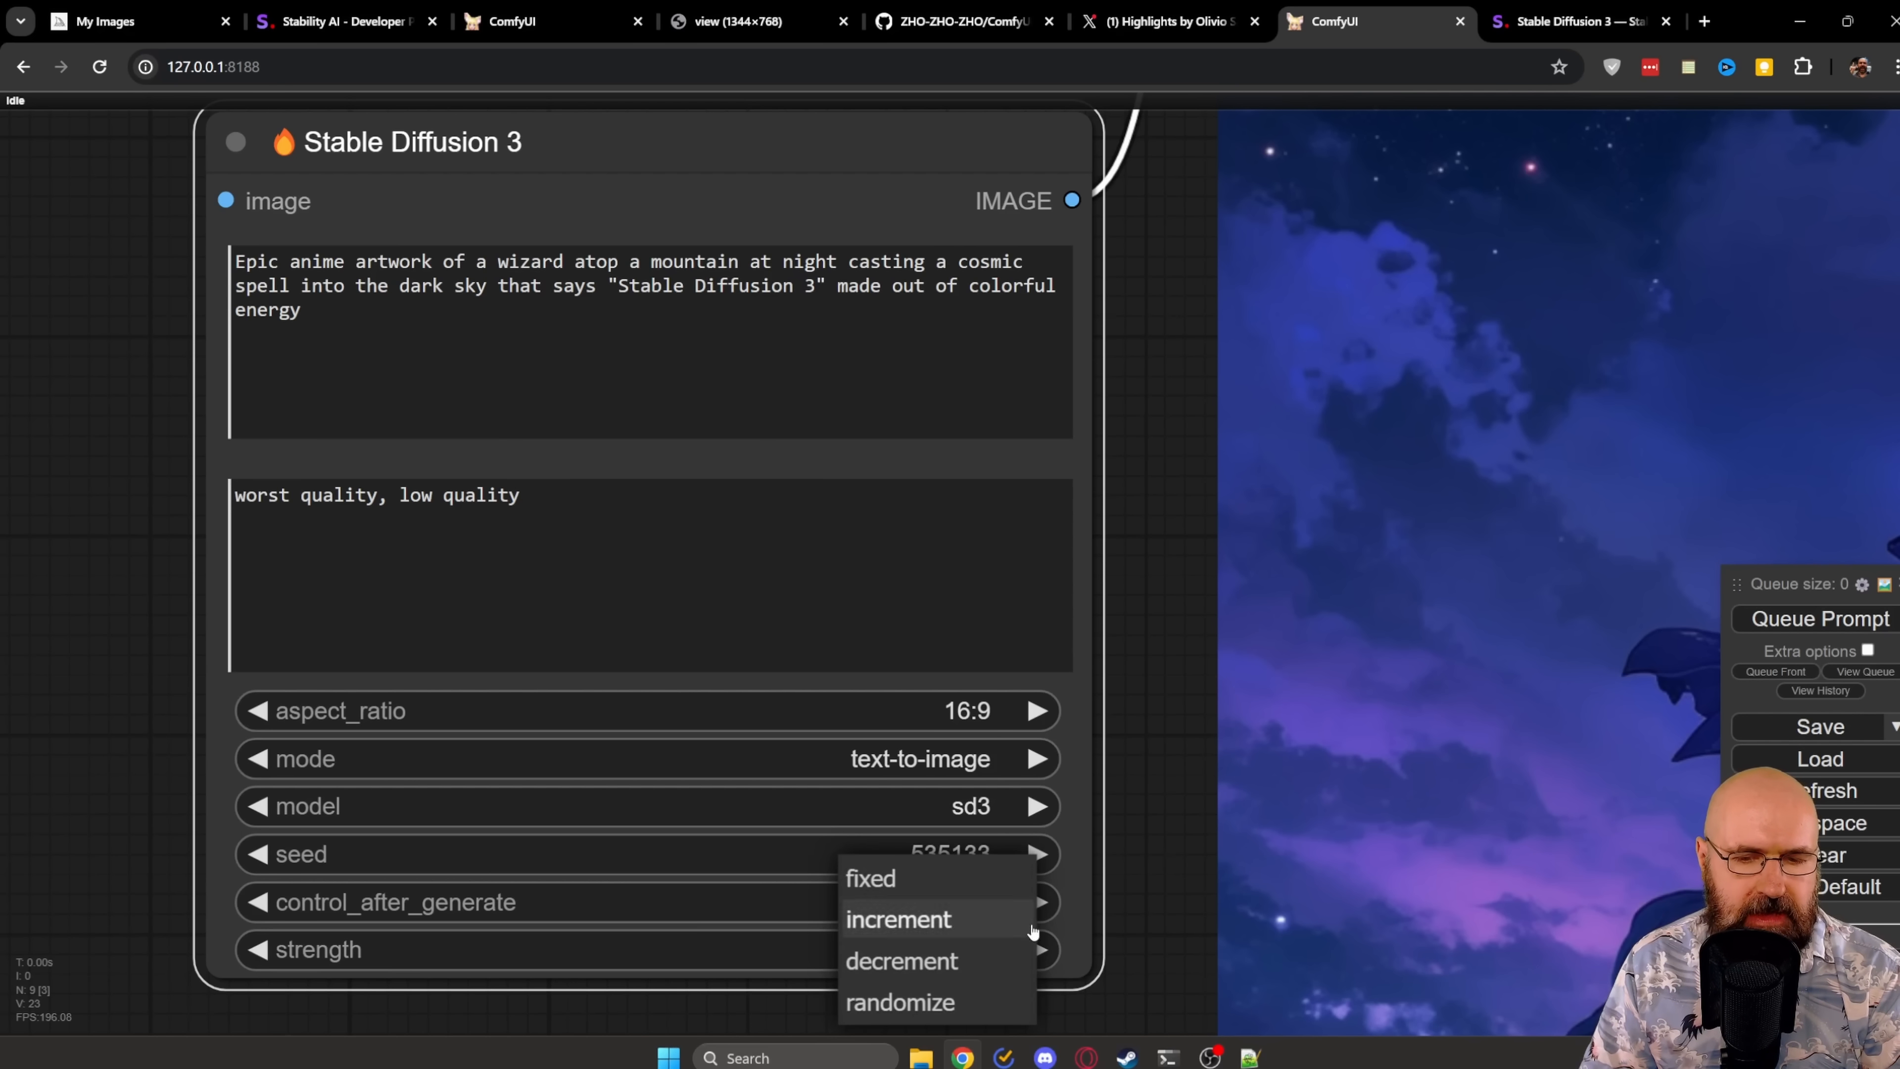
click(899, 1002)
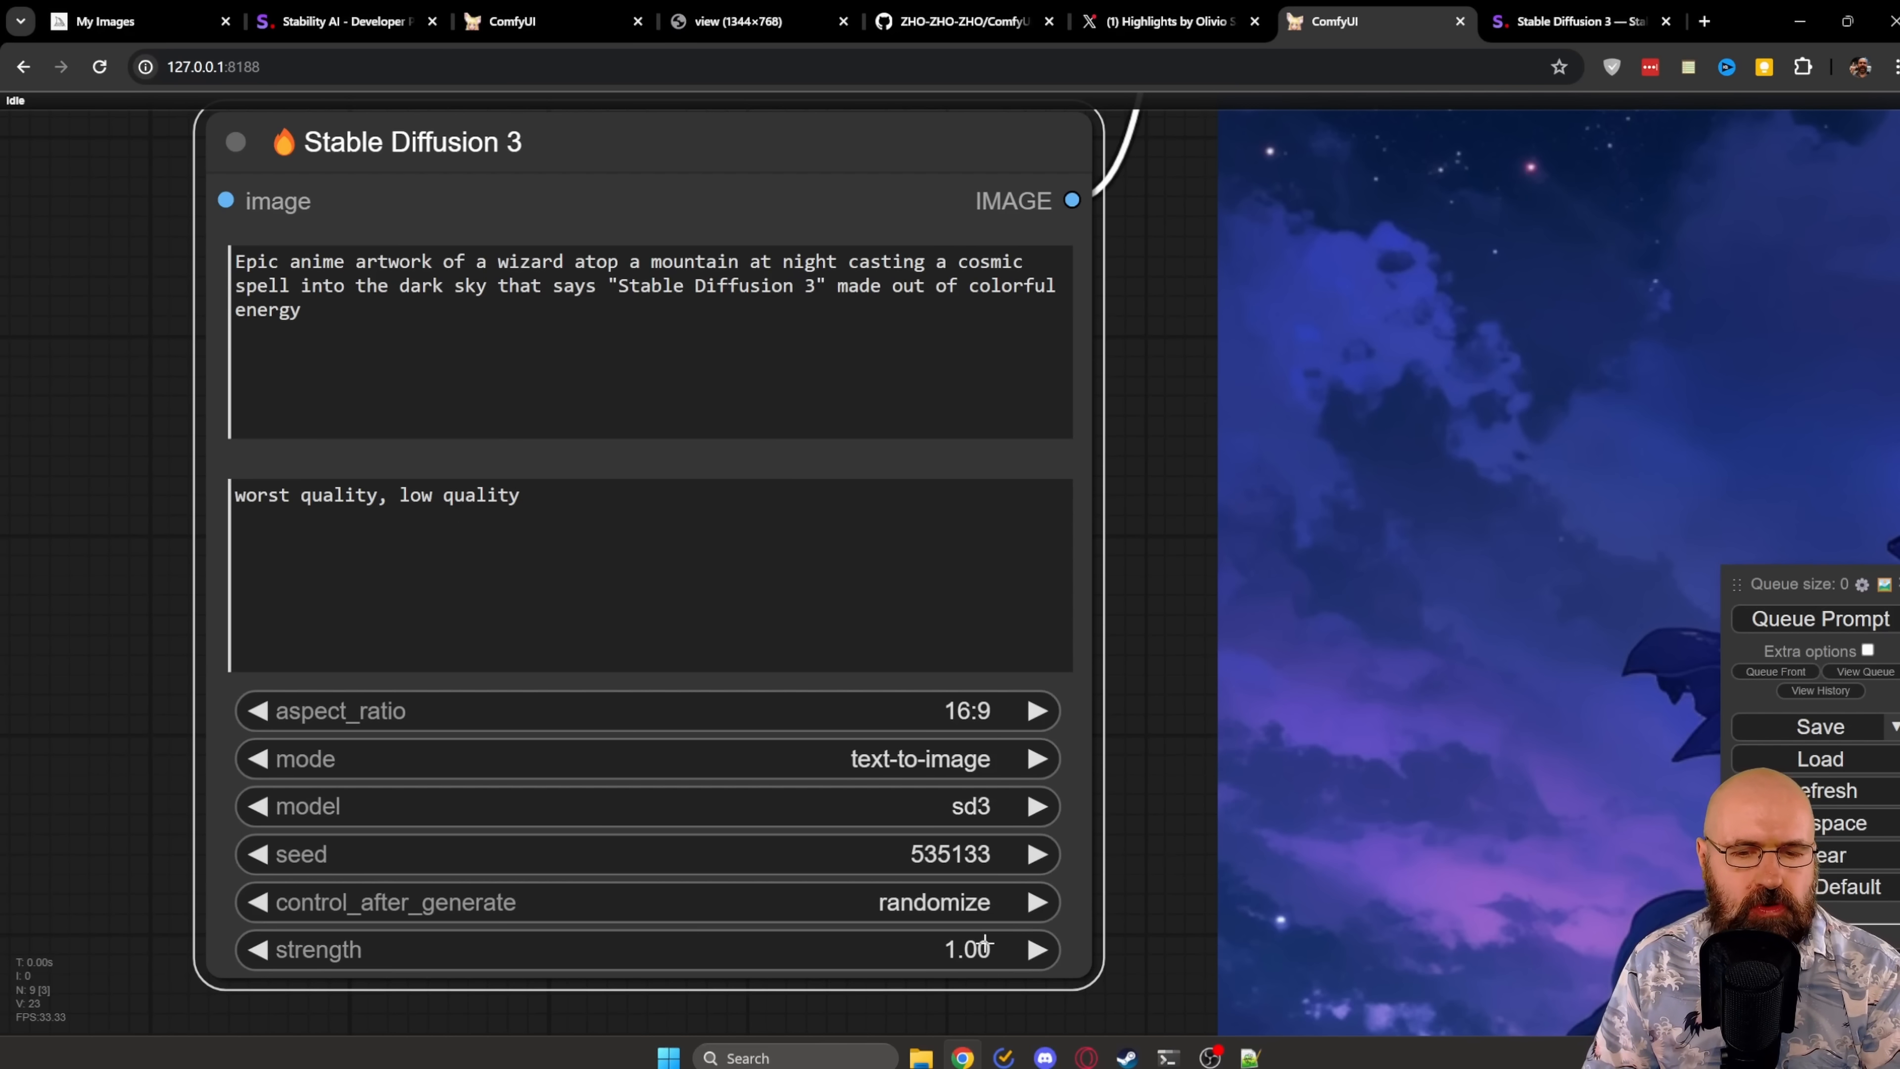
mouse_move(904, 949)
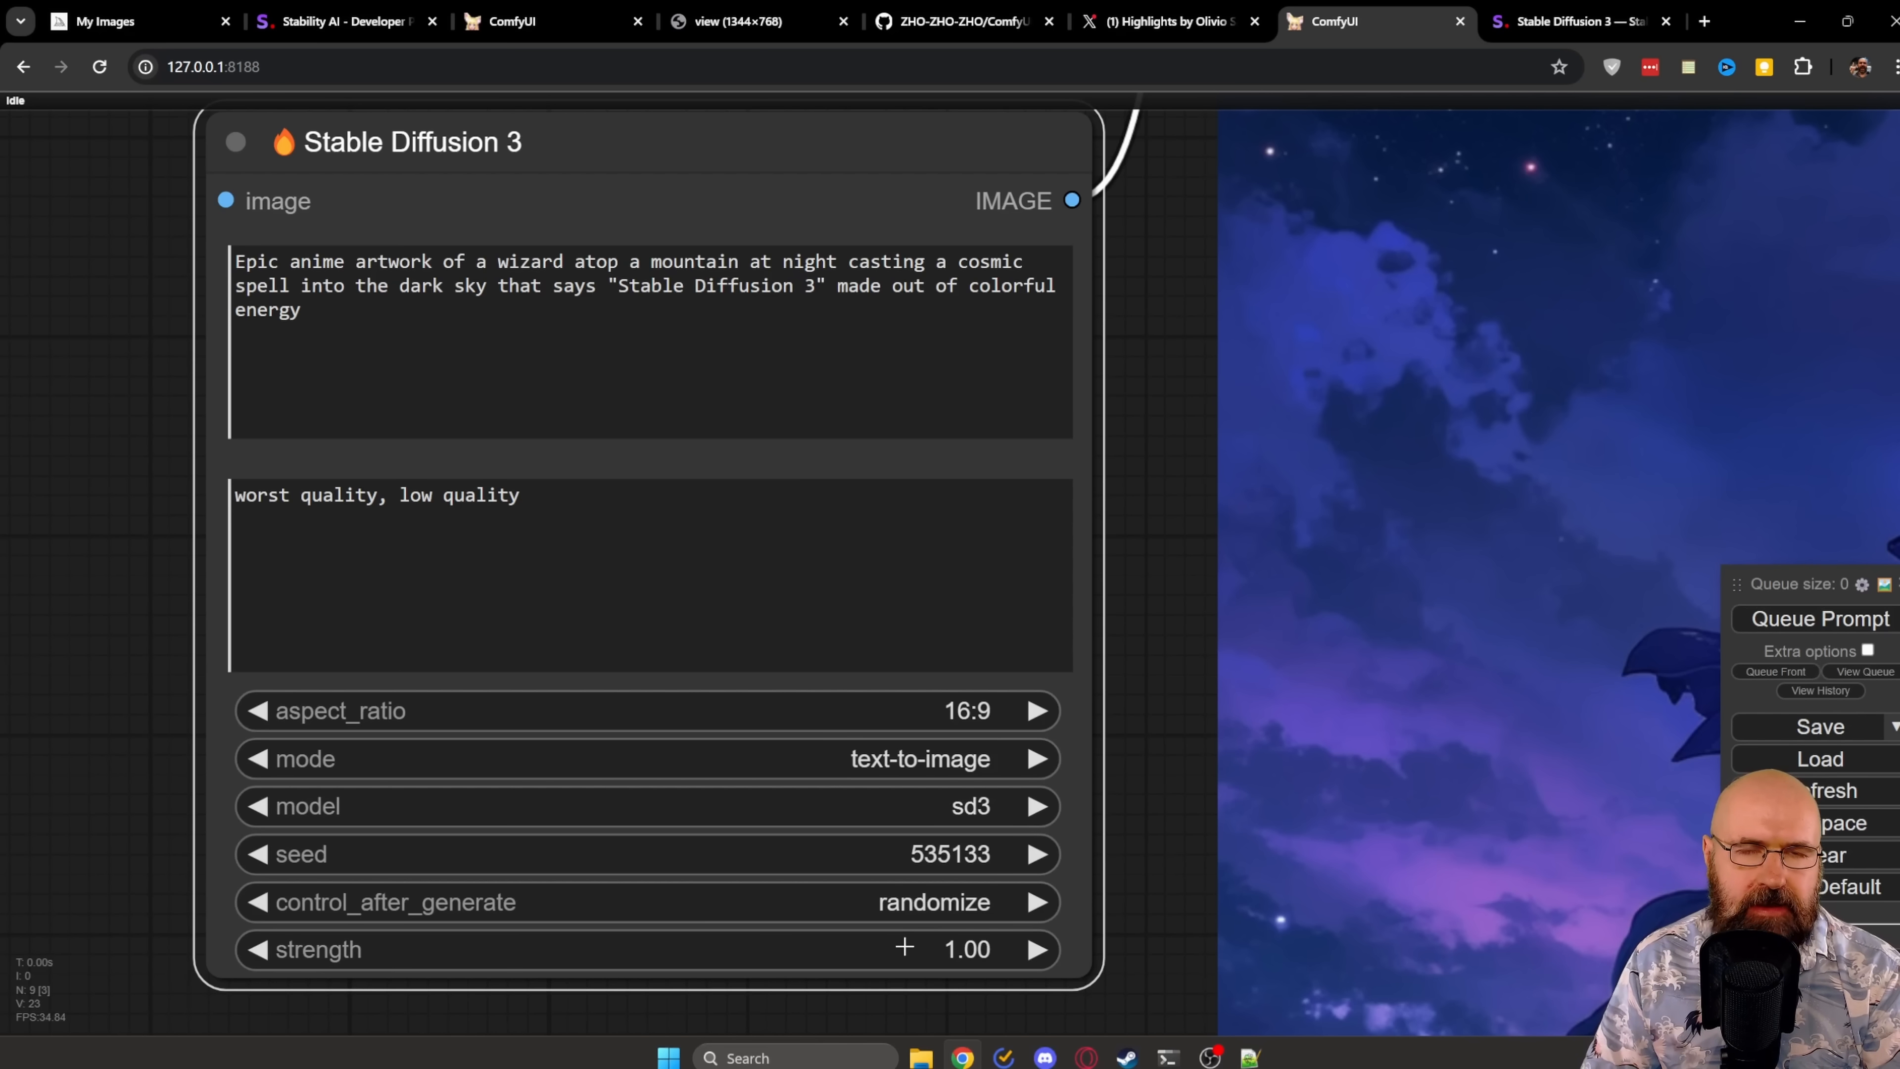